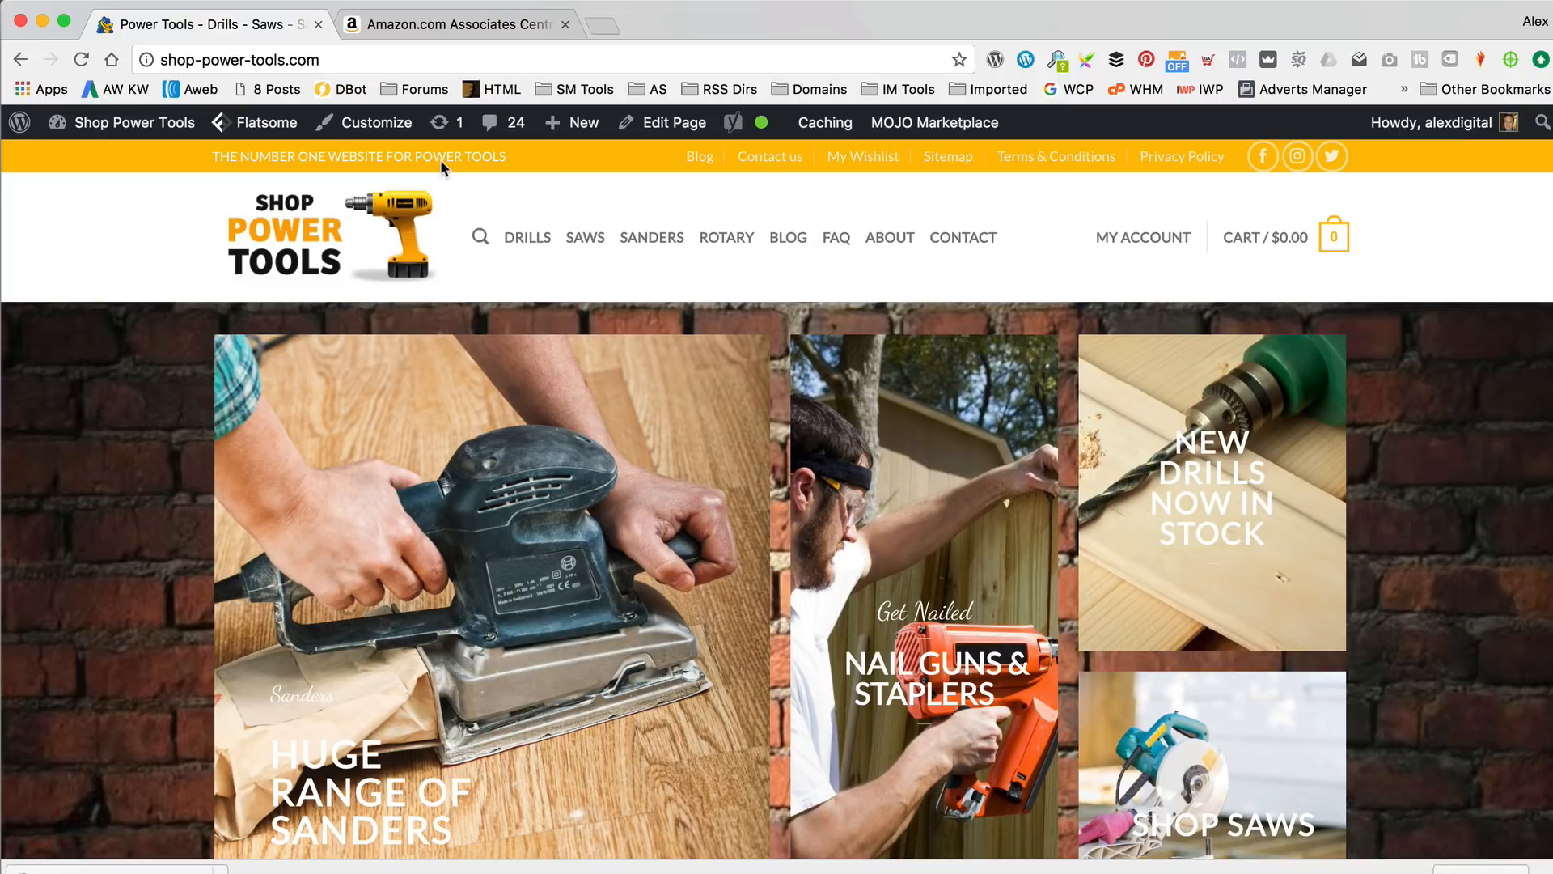
- Check the Amazon Associates account tab, clicking repeatedly on one spot of its page
scroll("down", 3)
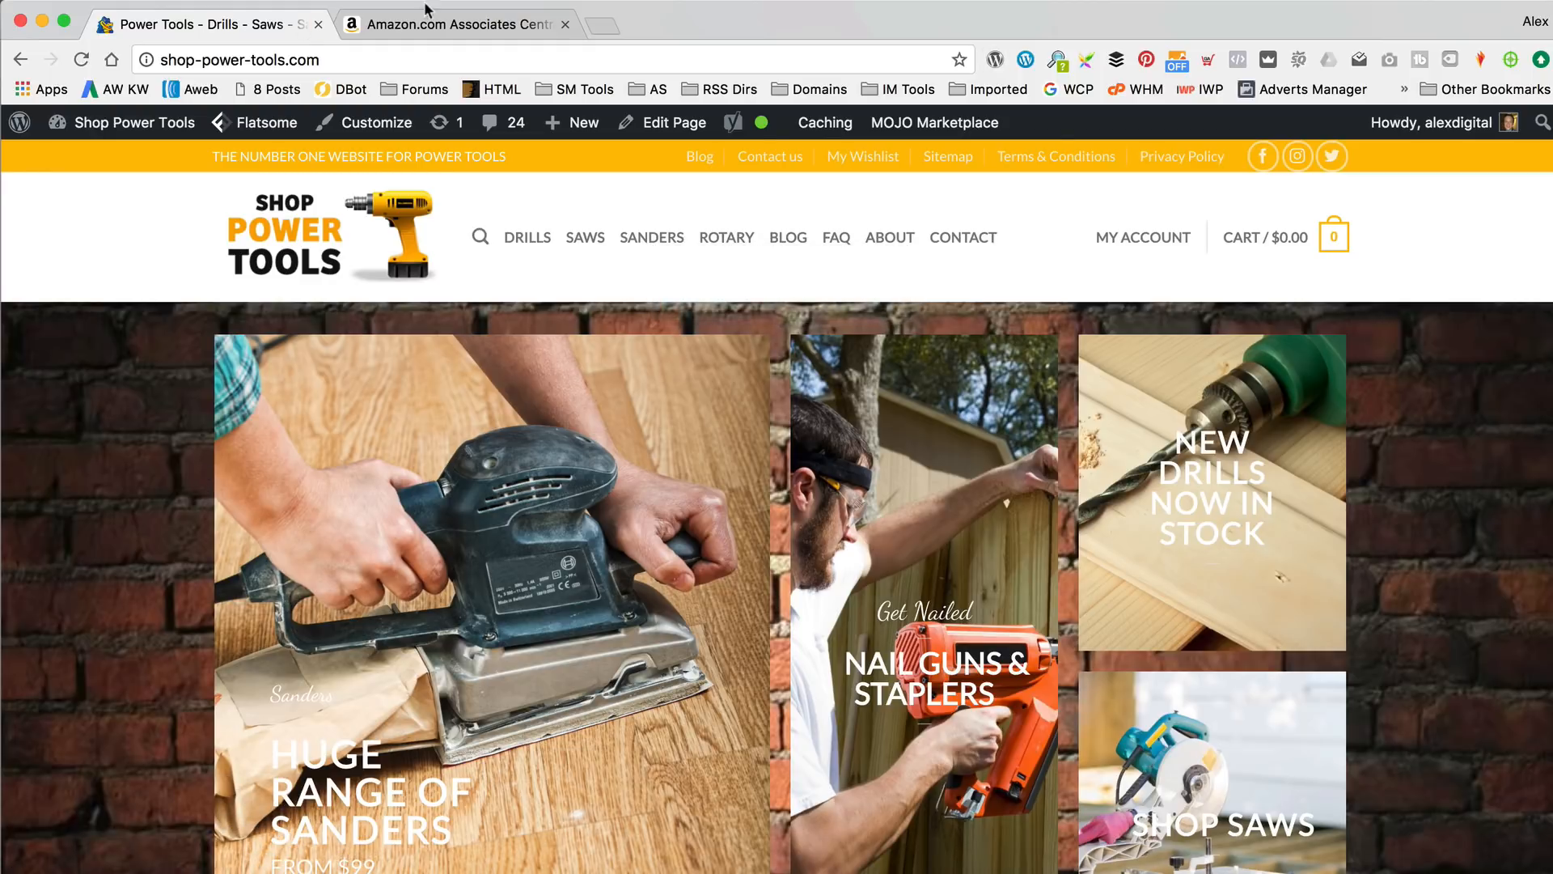
left_click(455, 23)
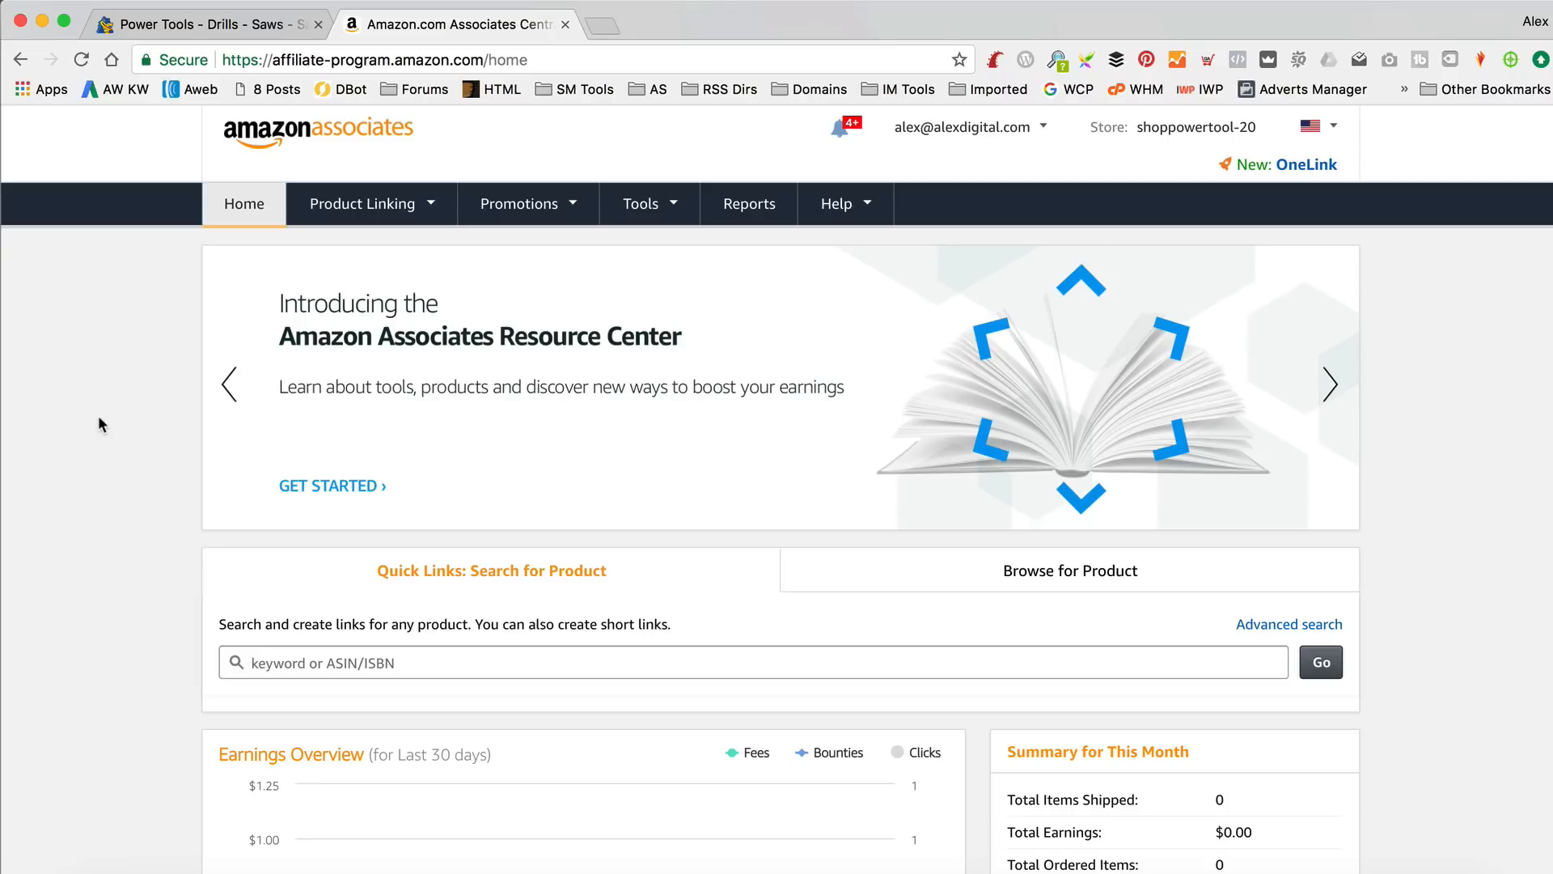
left_click(1330, 384)
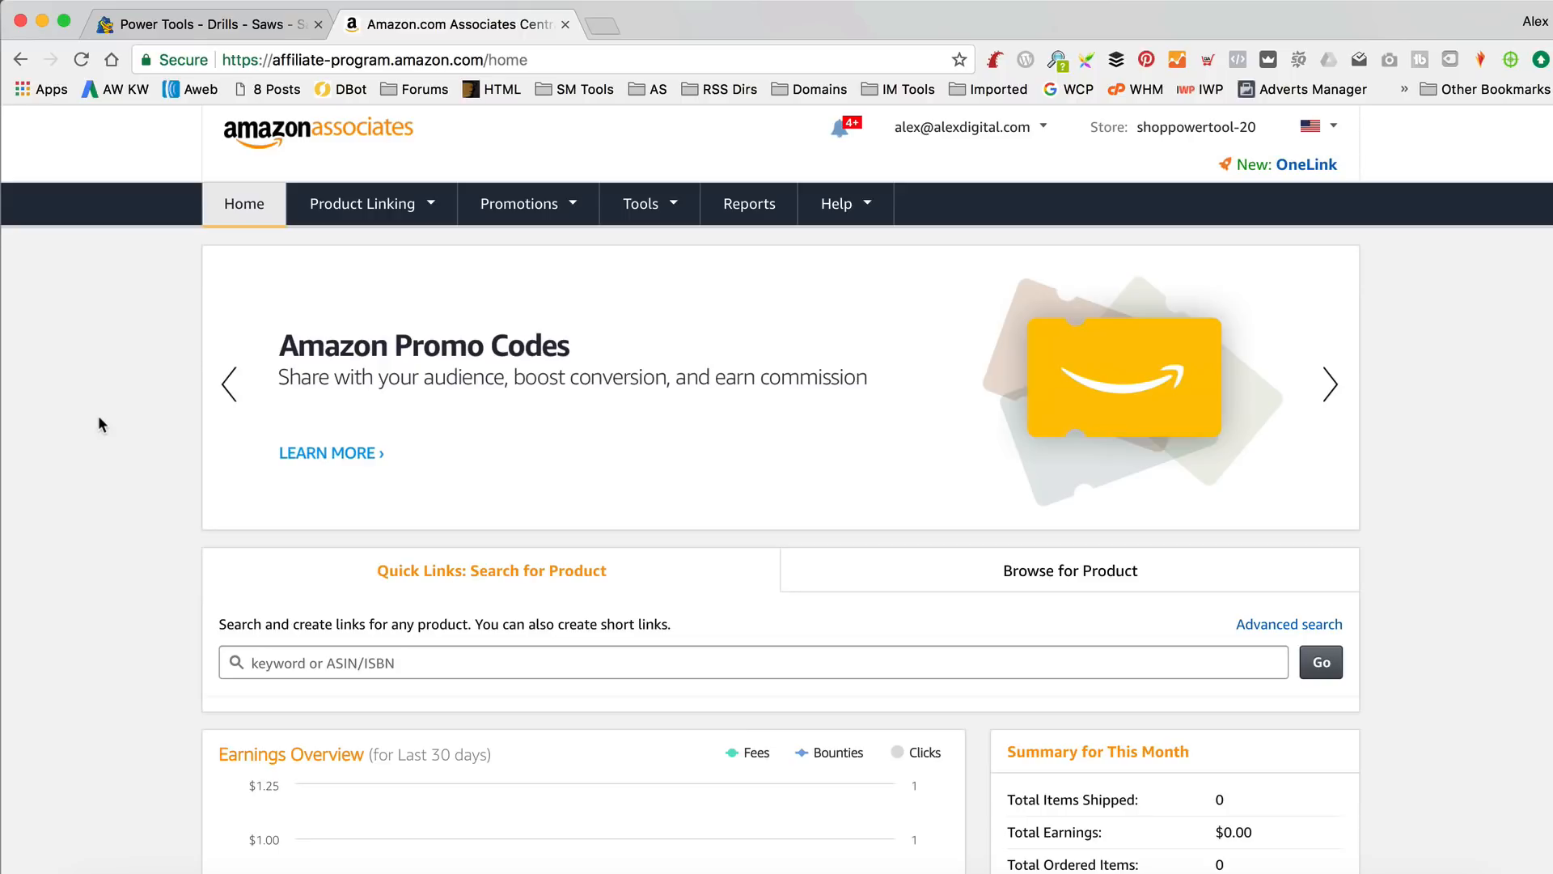
left_click(1329, 385)
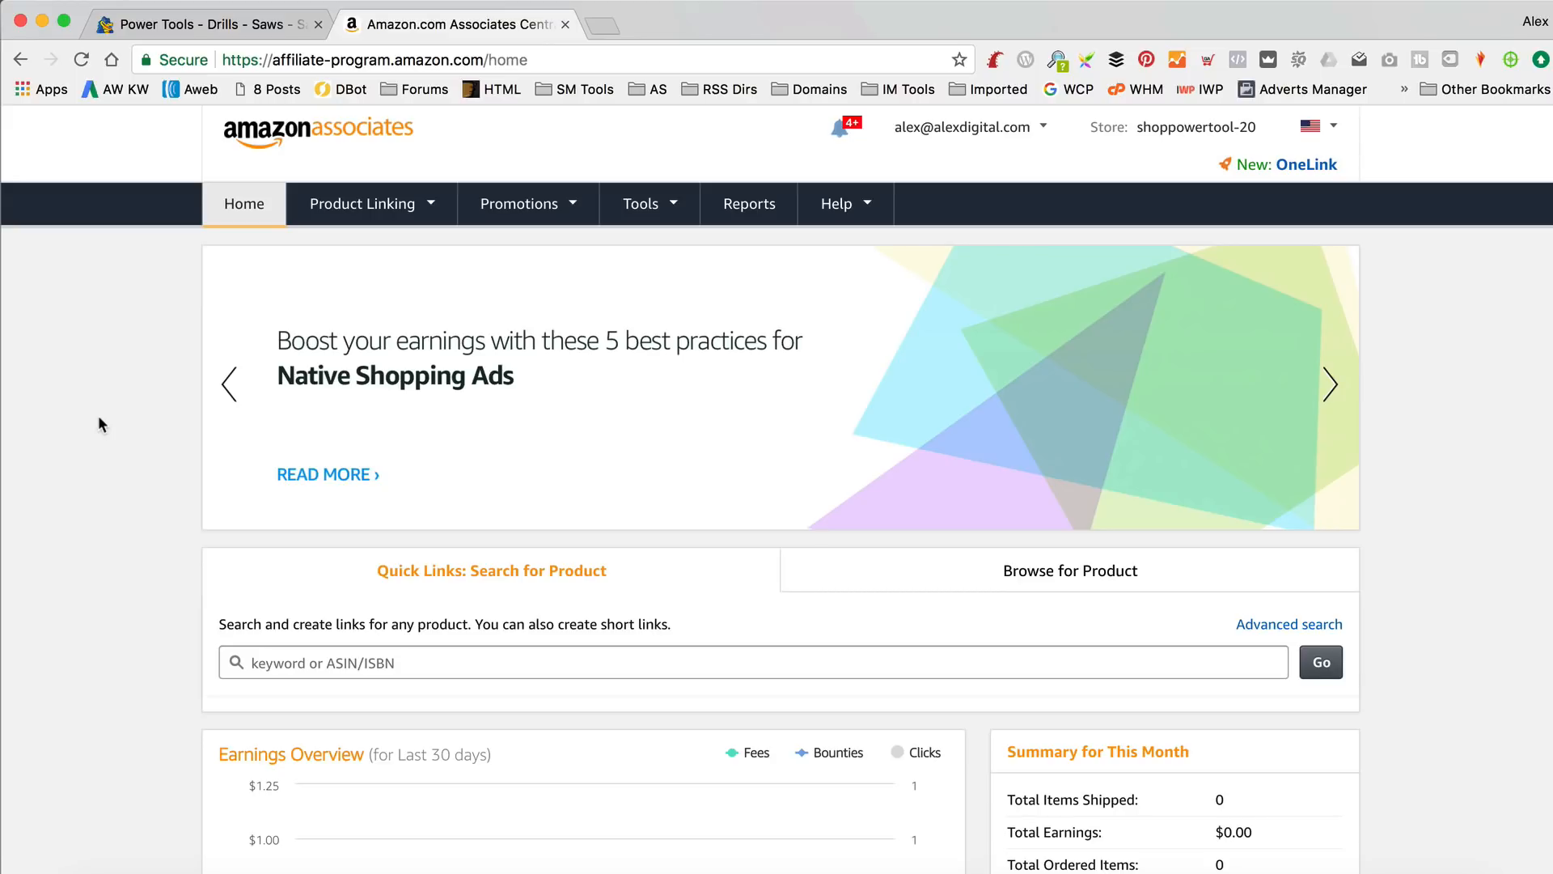
left_click(1330, 385)
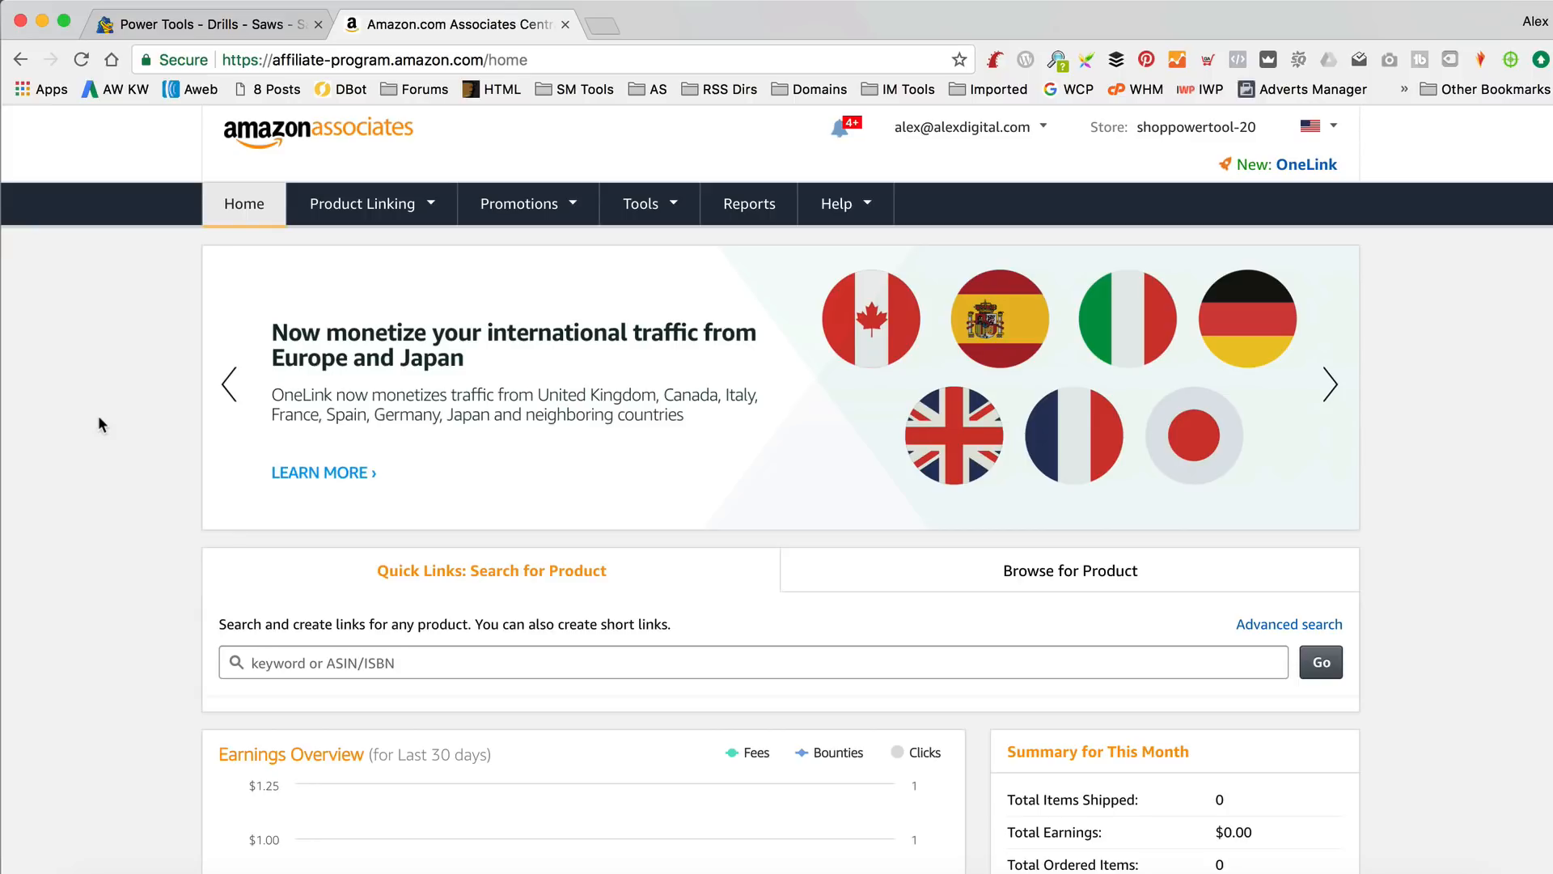
left_click(1330, 384)
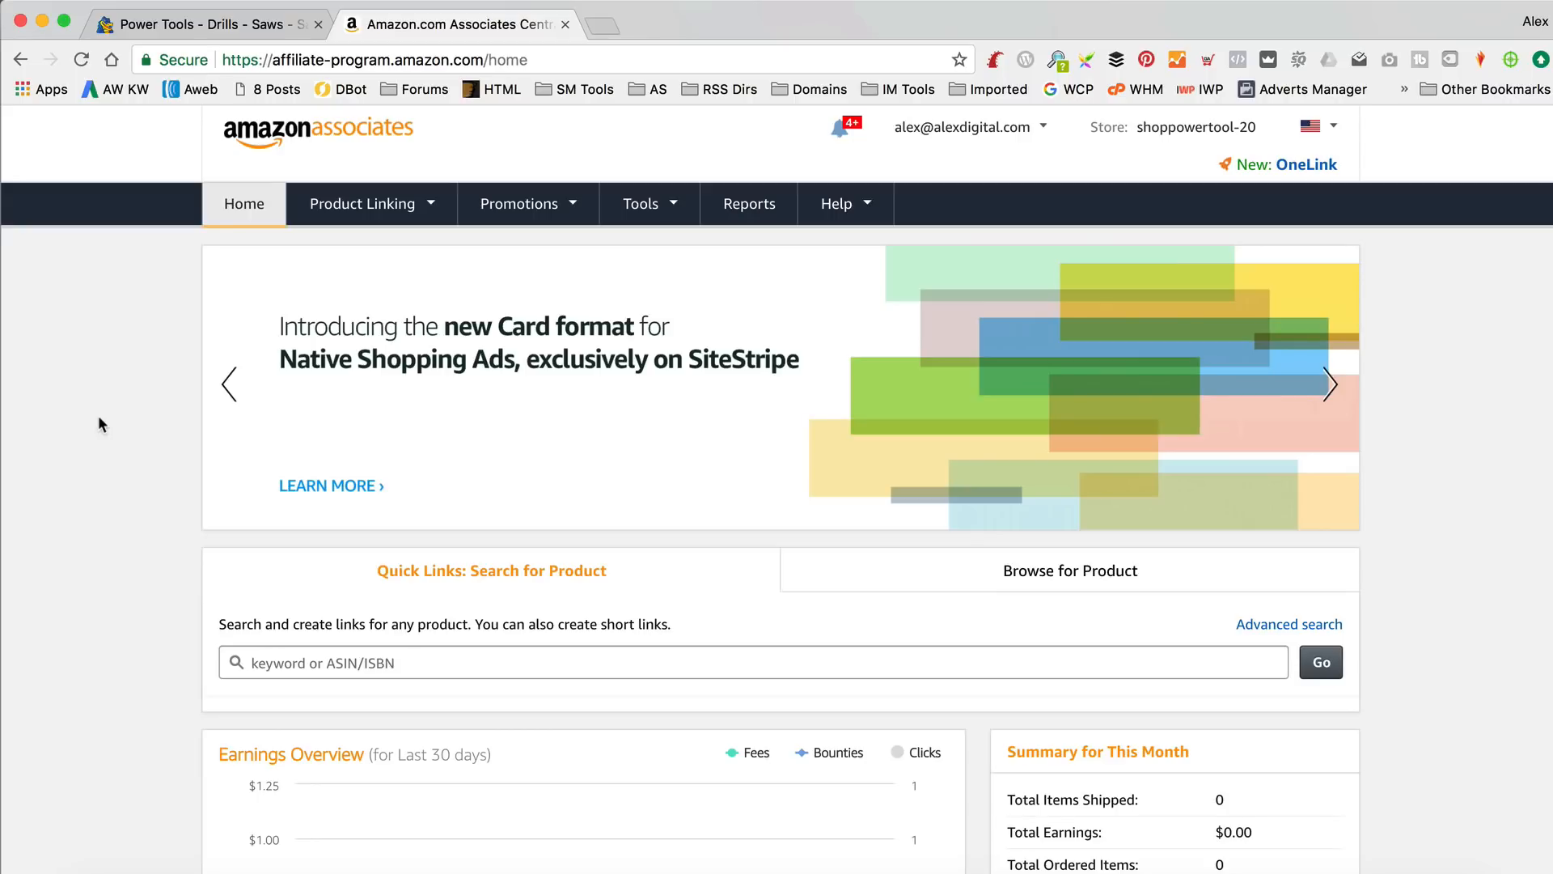
left_click(1330, 385)
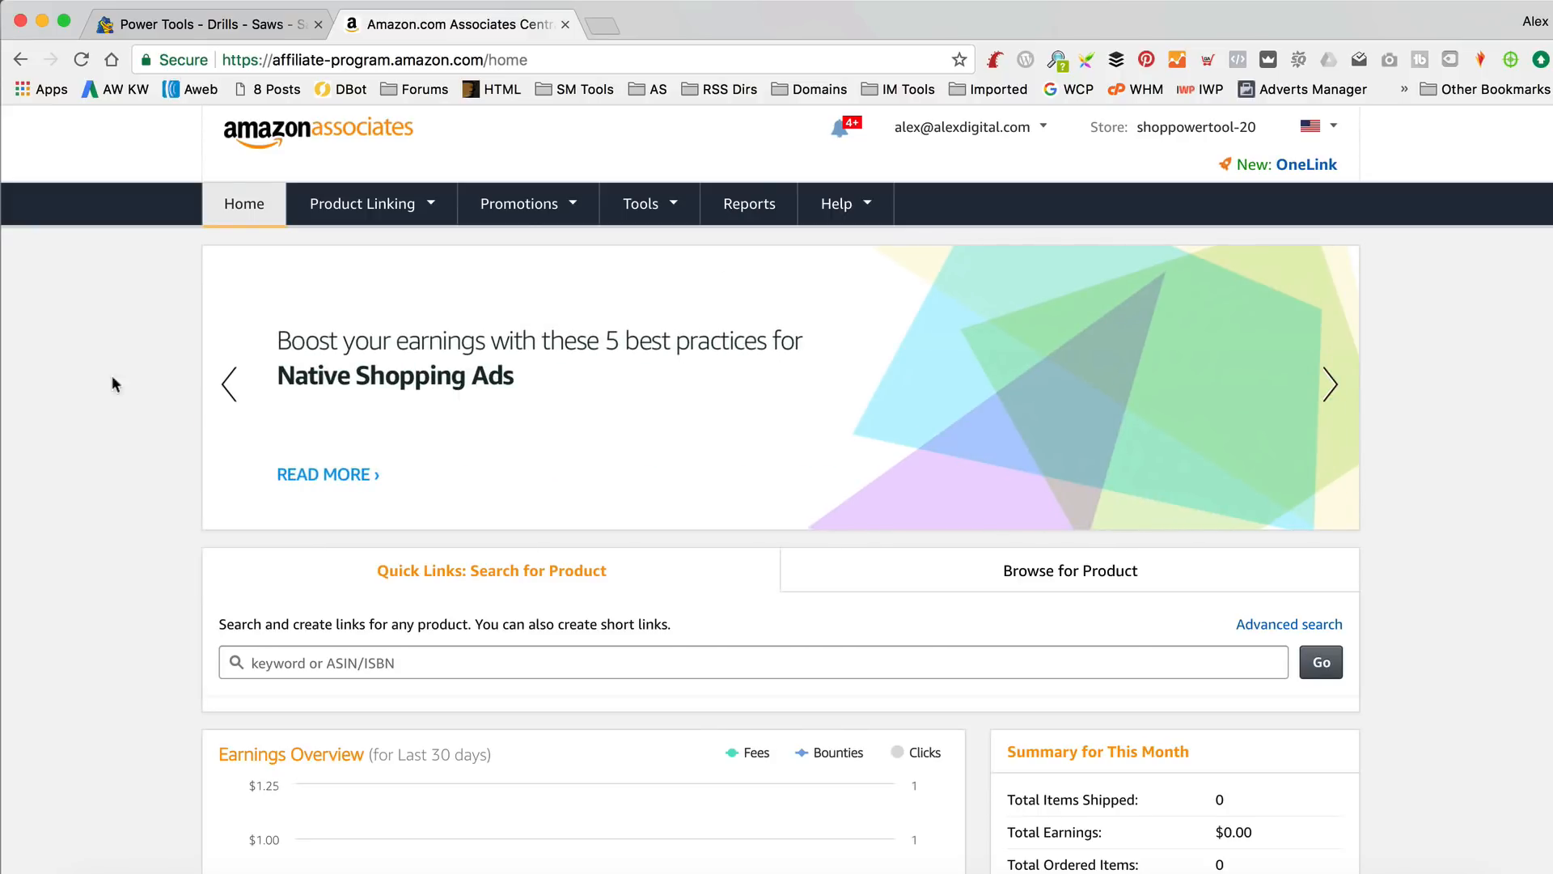
mouse_move(1260, 149)
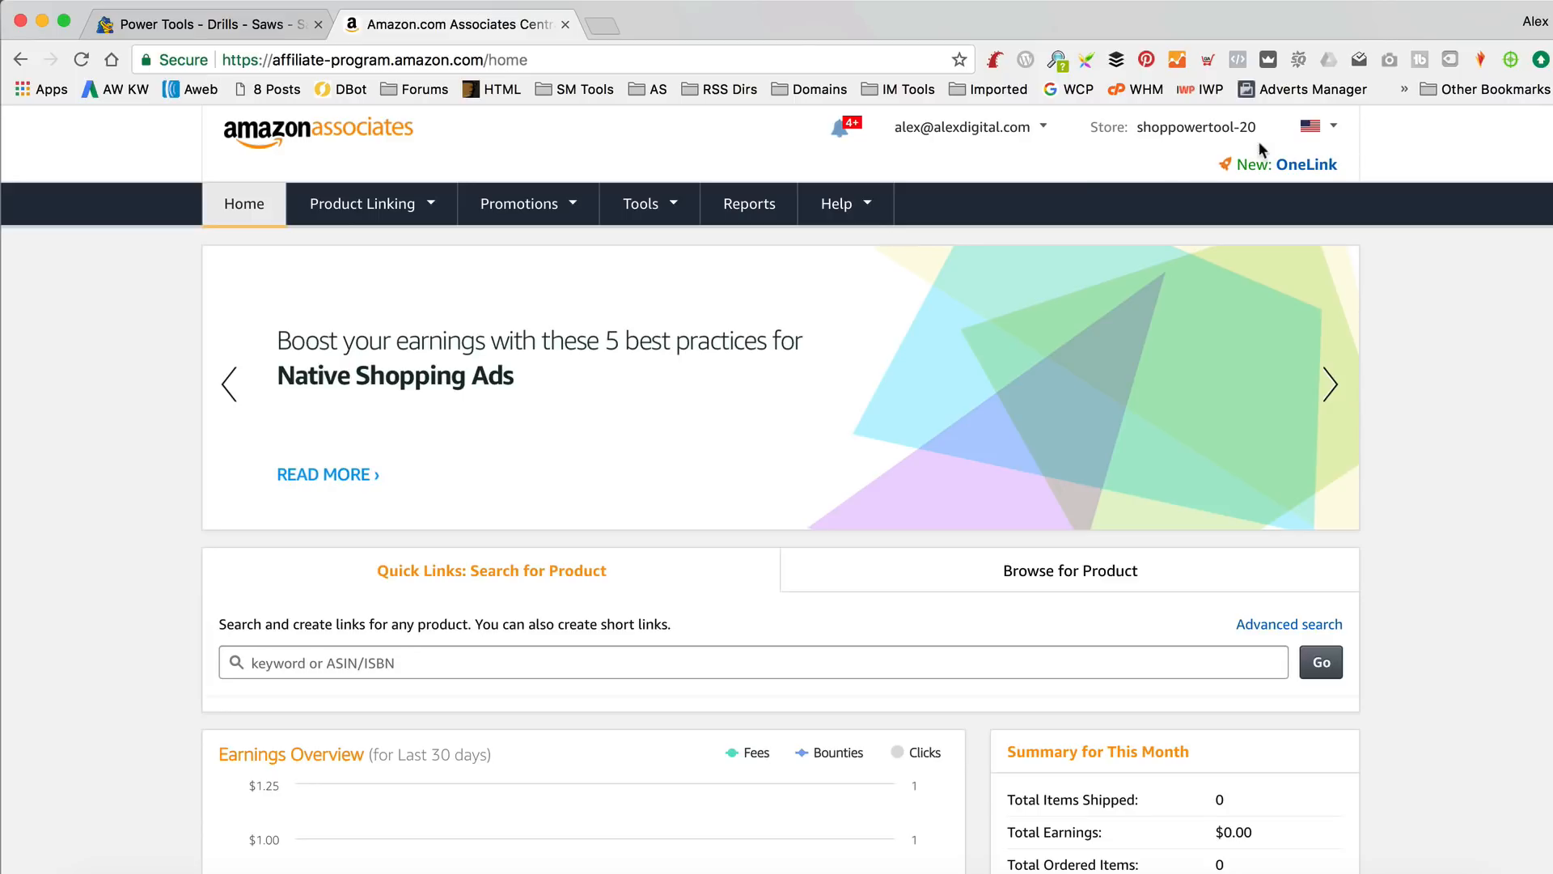
- From Shop Power Tools, reach the WordPress dashboard and scroll the WooZone Amazon SETUP settings
left_click(198, 23)
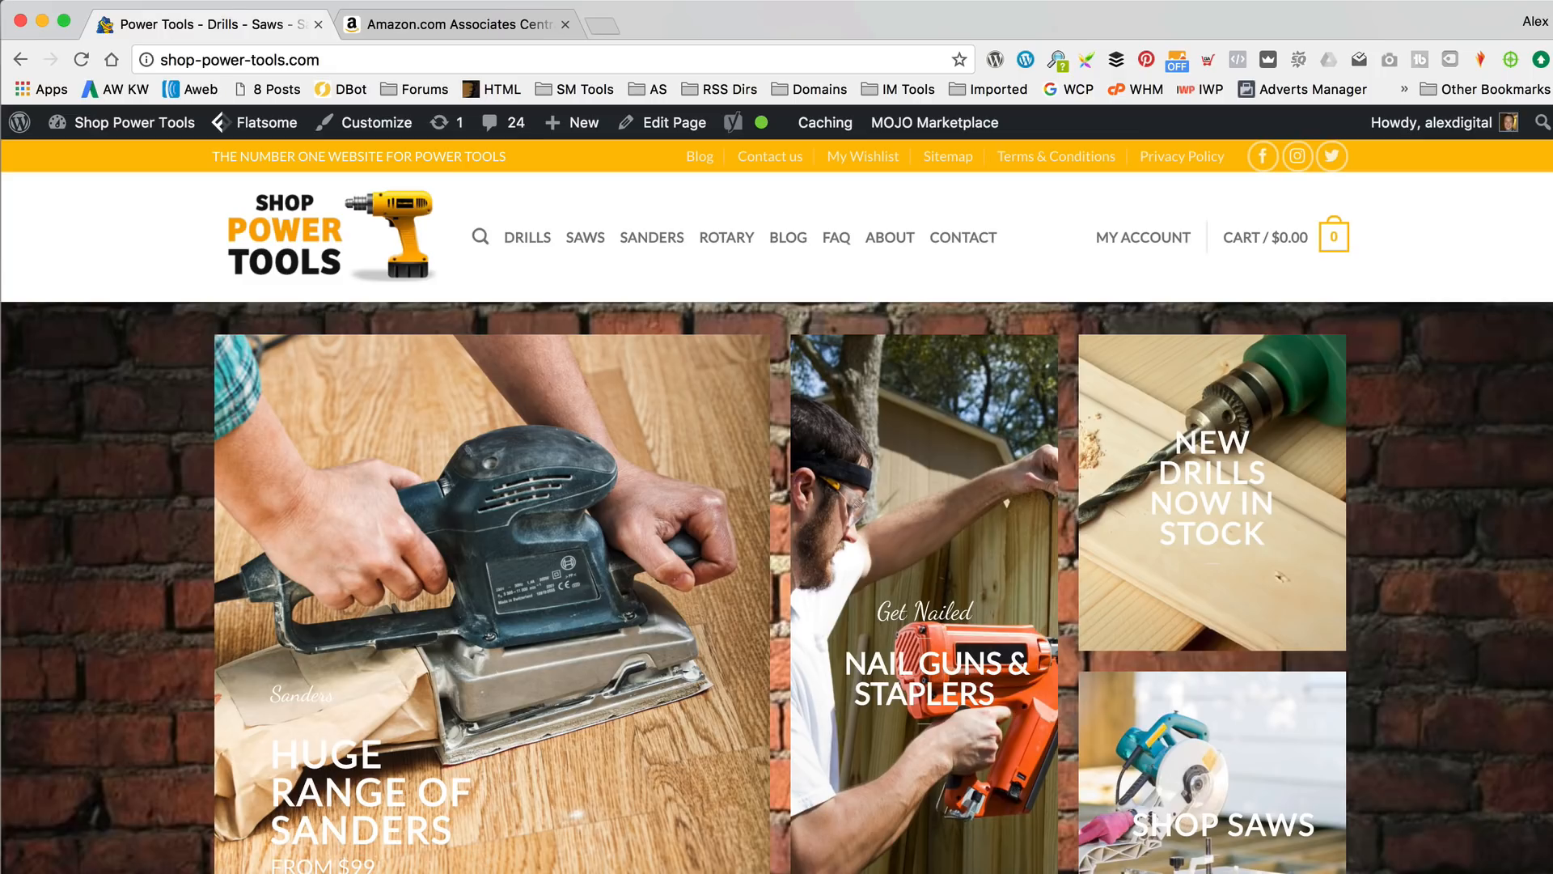
left_click(135, 122)
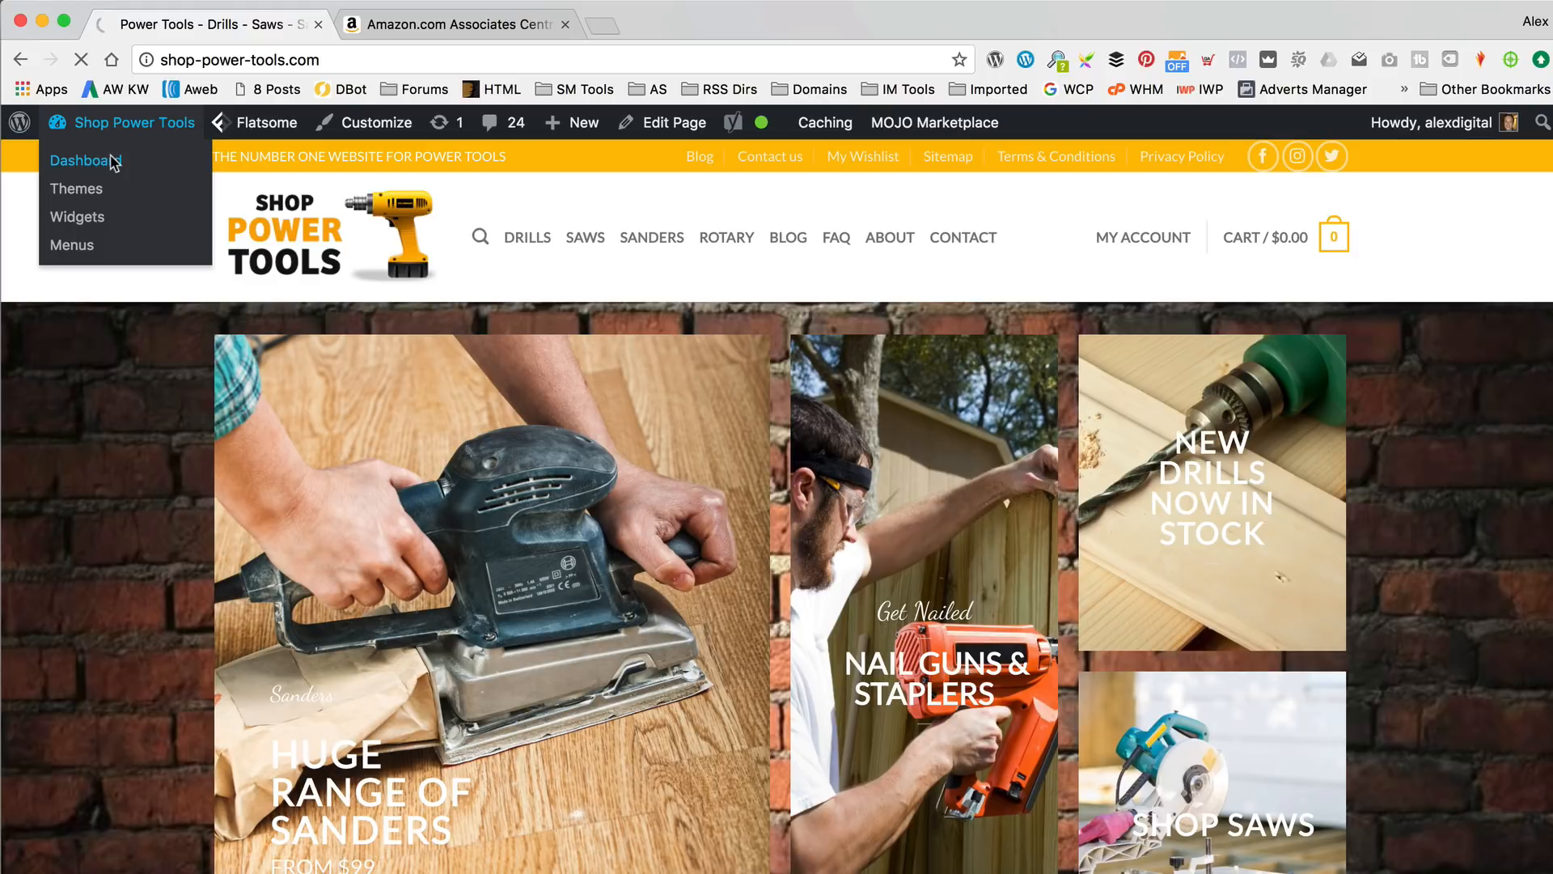
left_click(83, 160)
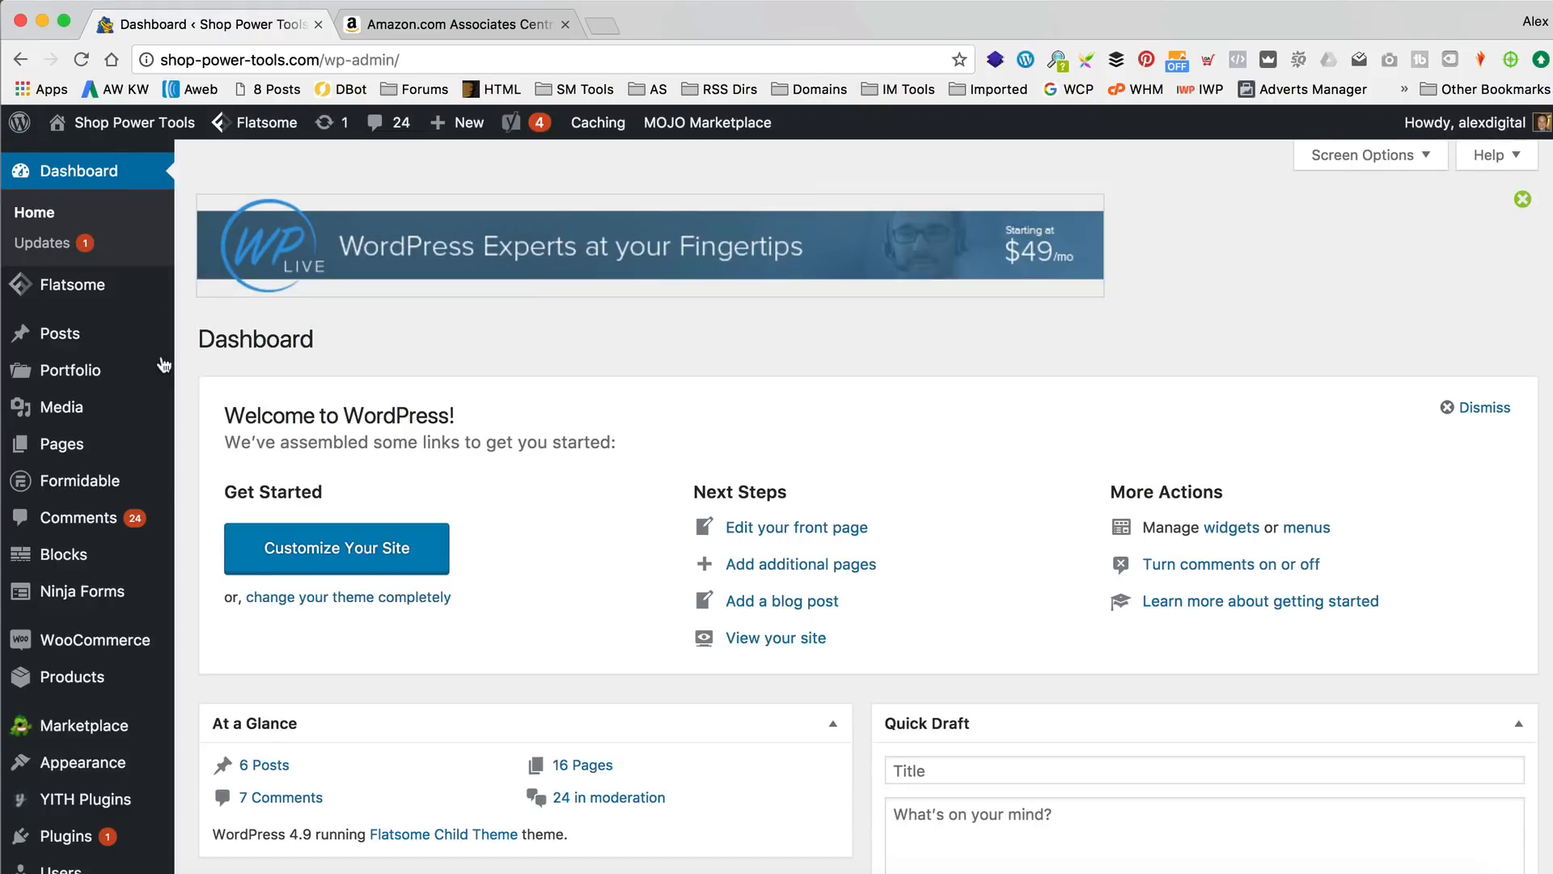
scroll("down", 3)
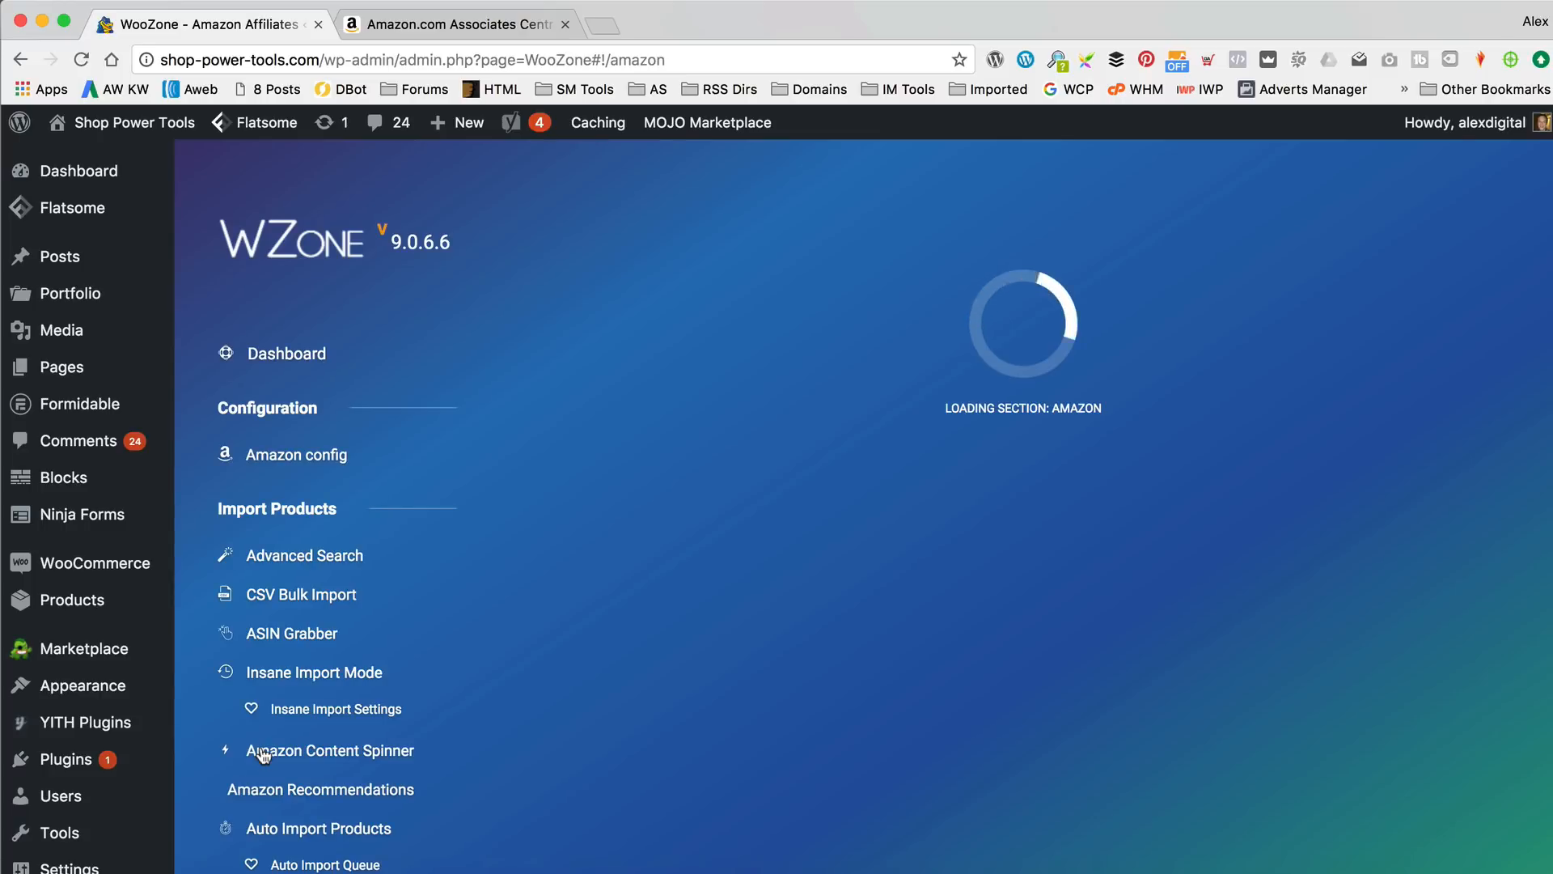
mouse_move(682, 493)
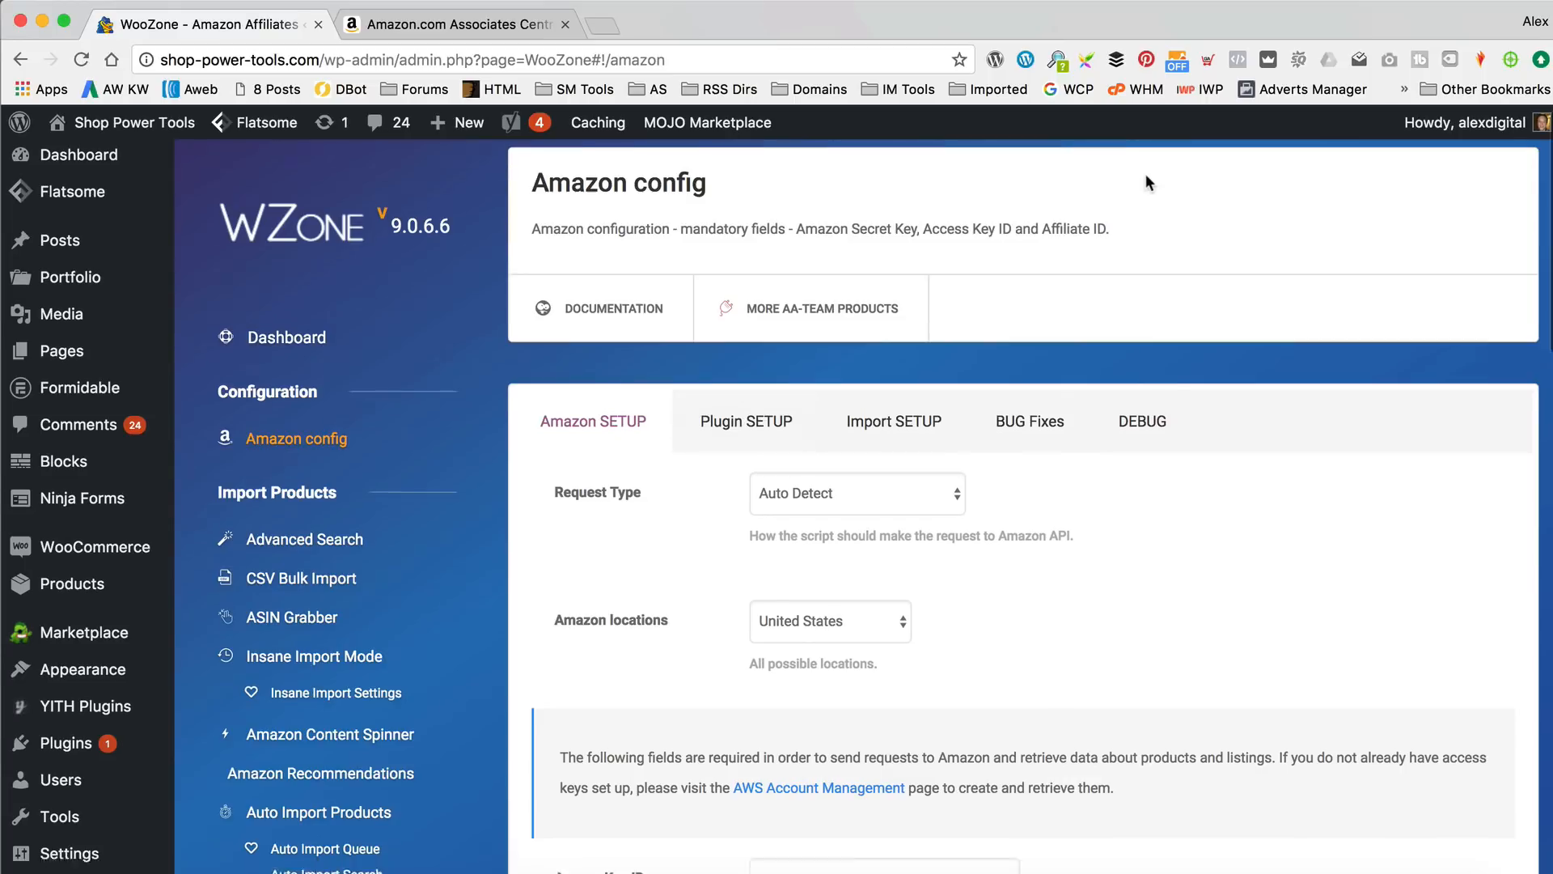
scroll("down", 3)
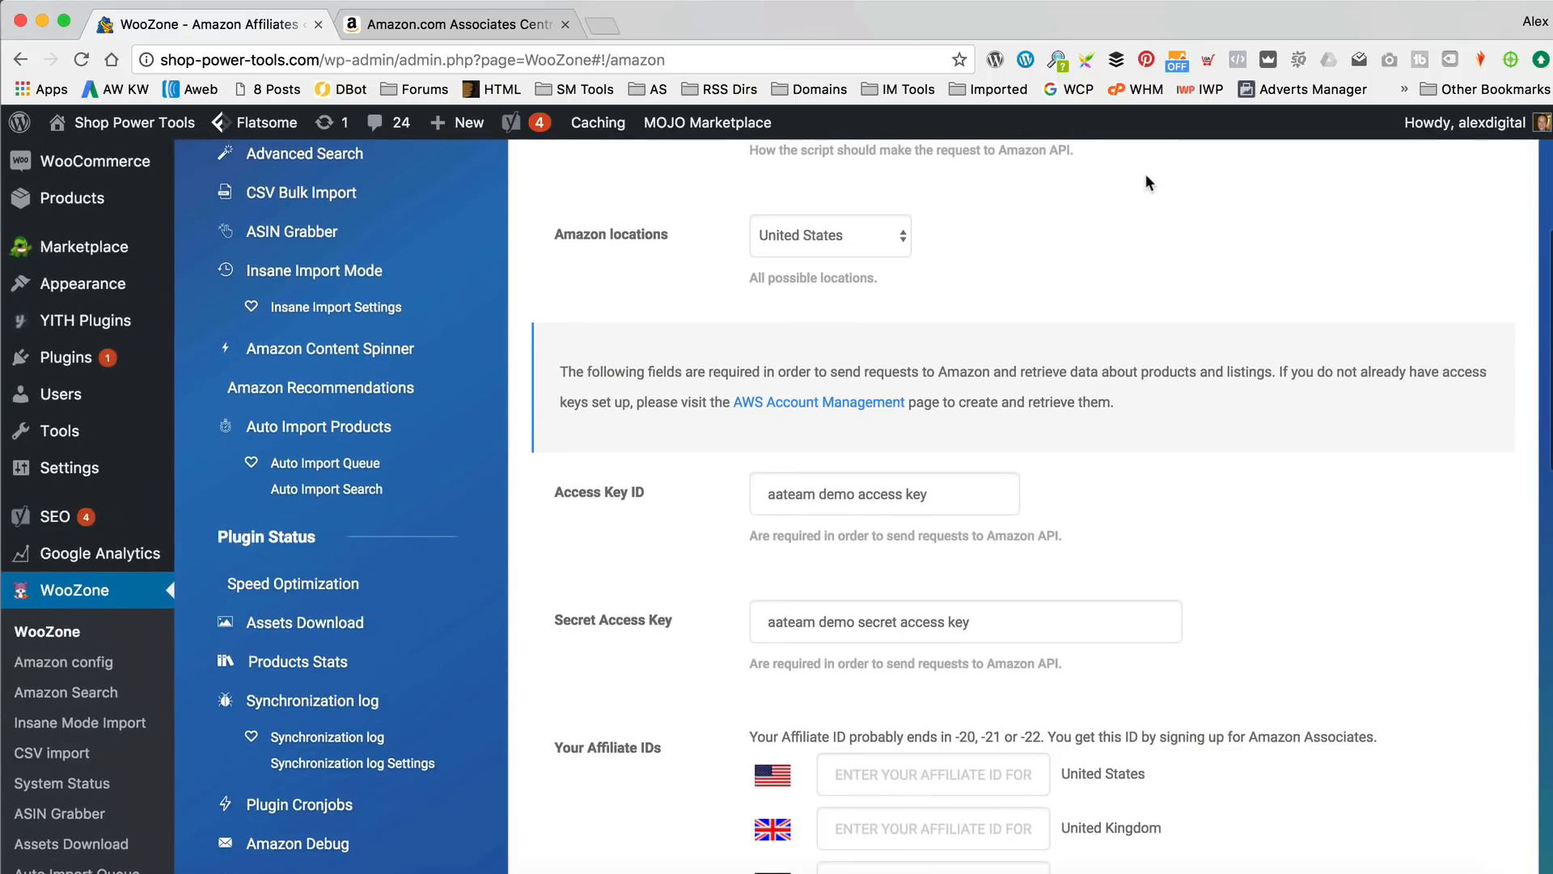
scroll("down", 3)
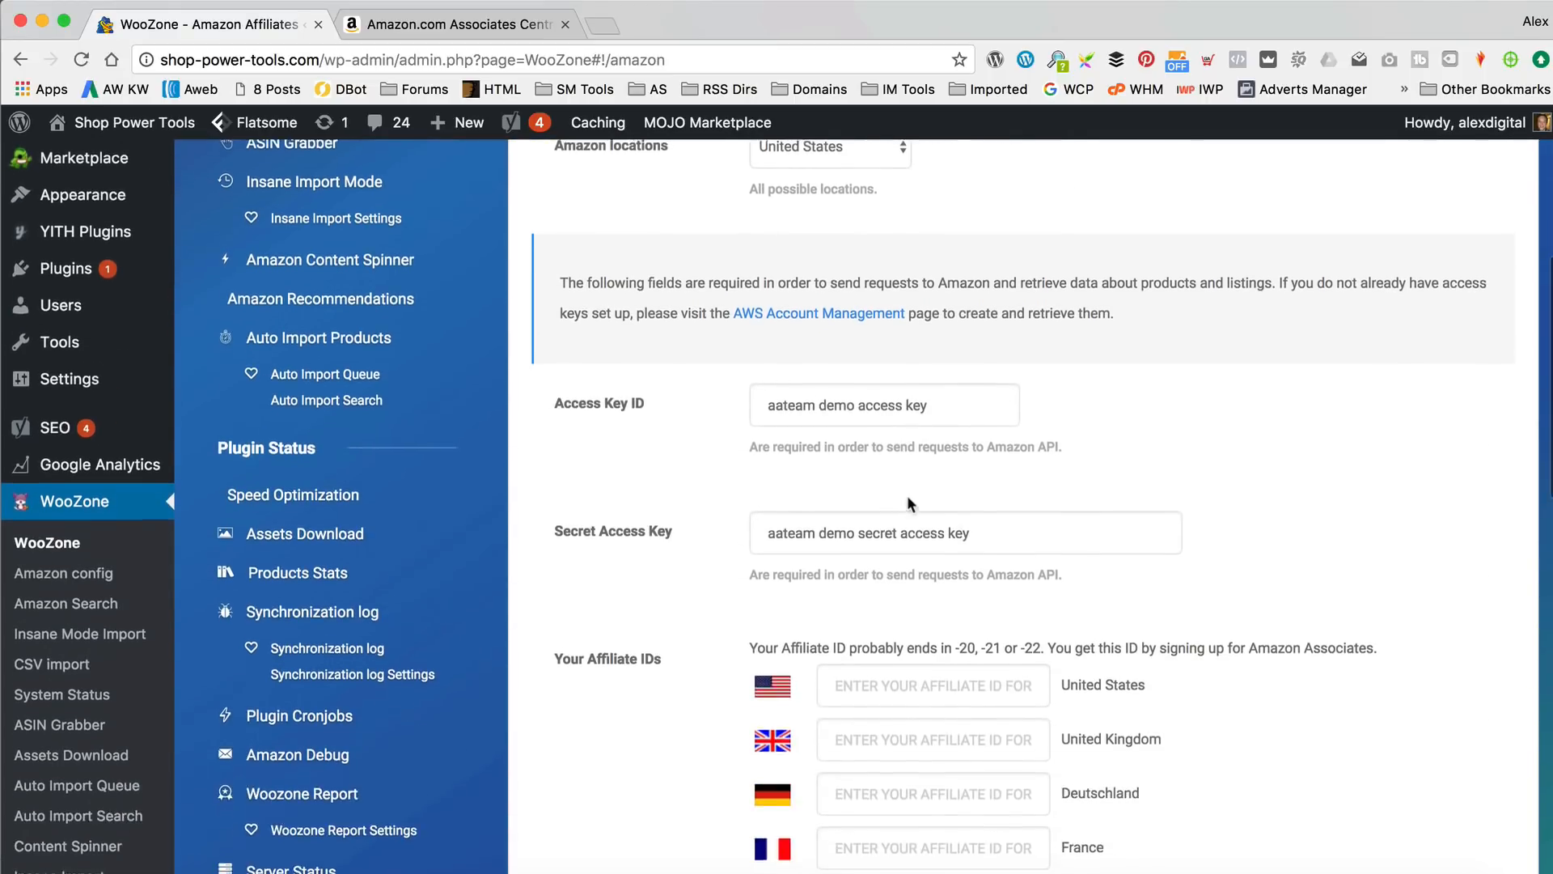
scroll("up", 3)
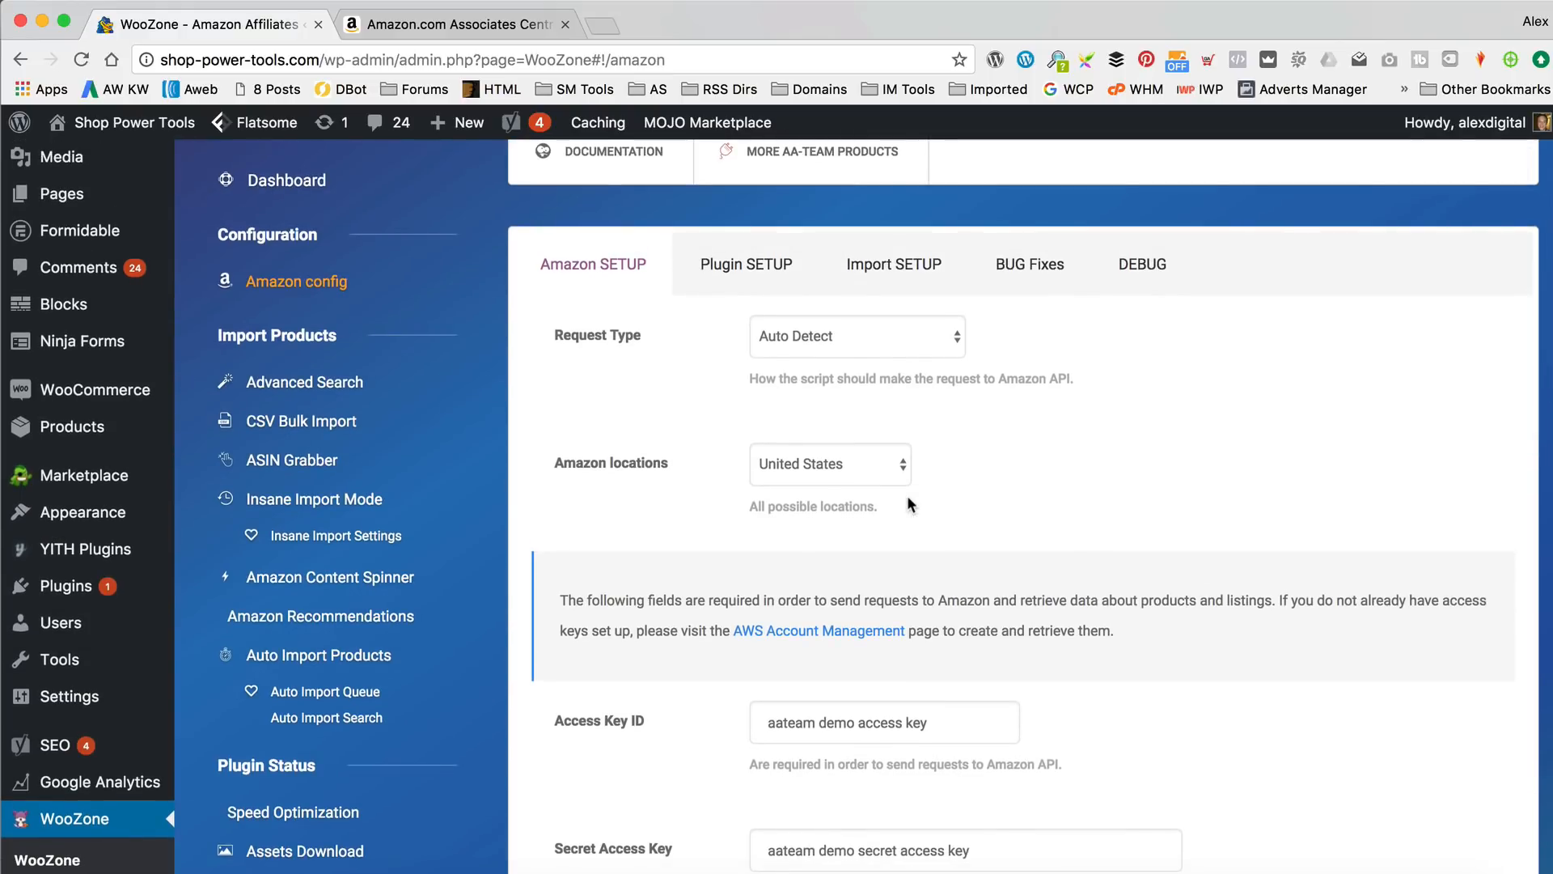
mouse_move(847, 529)
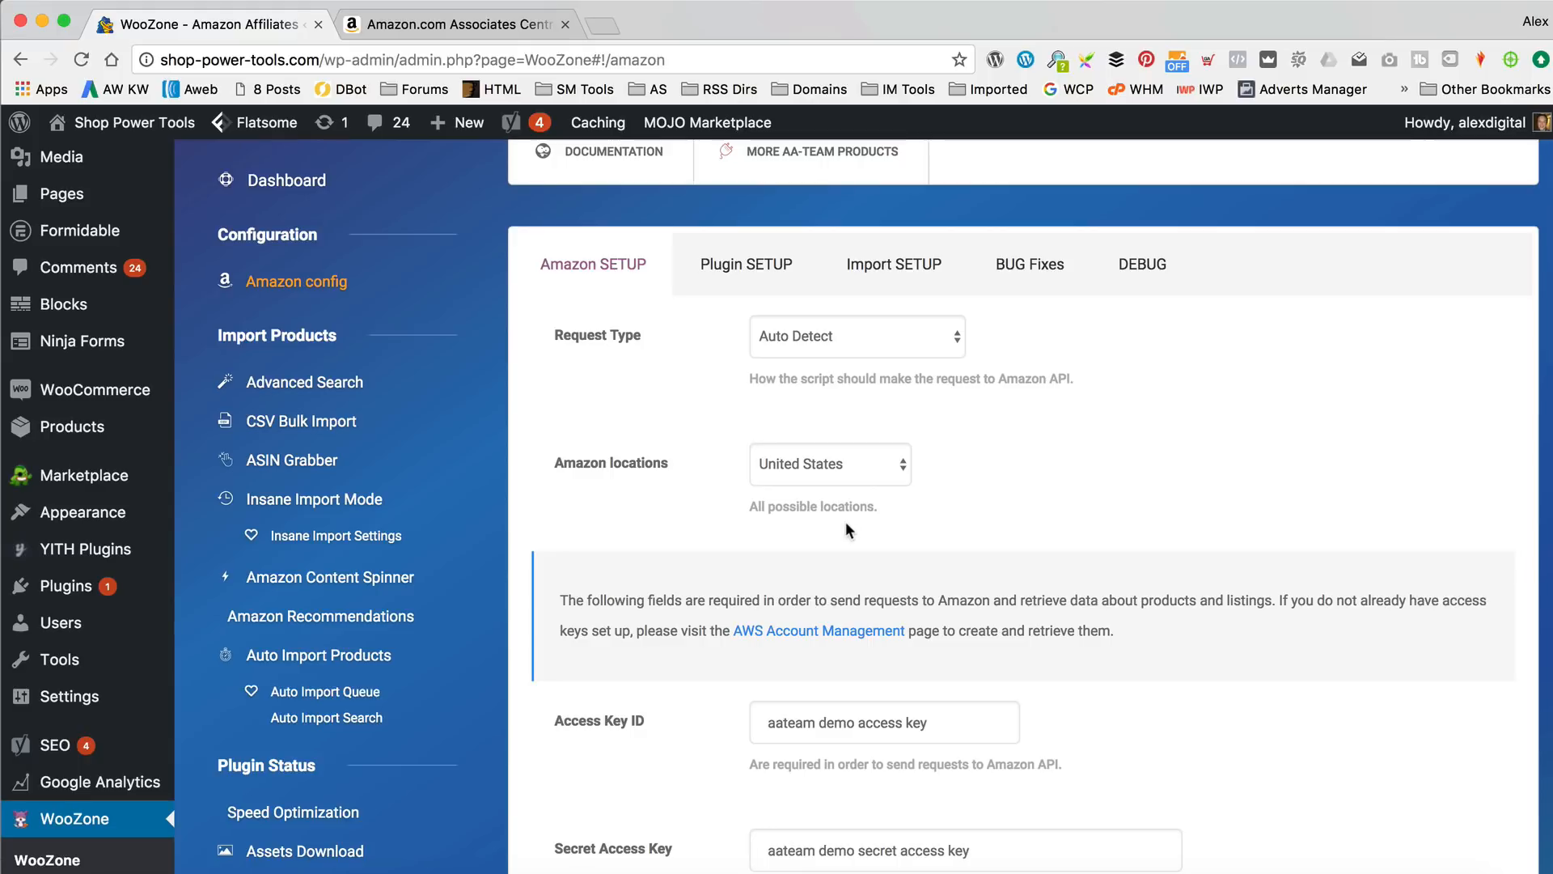
mouse_move(811, 535)
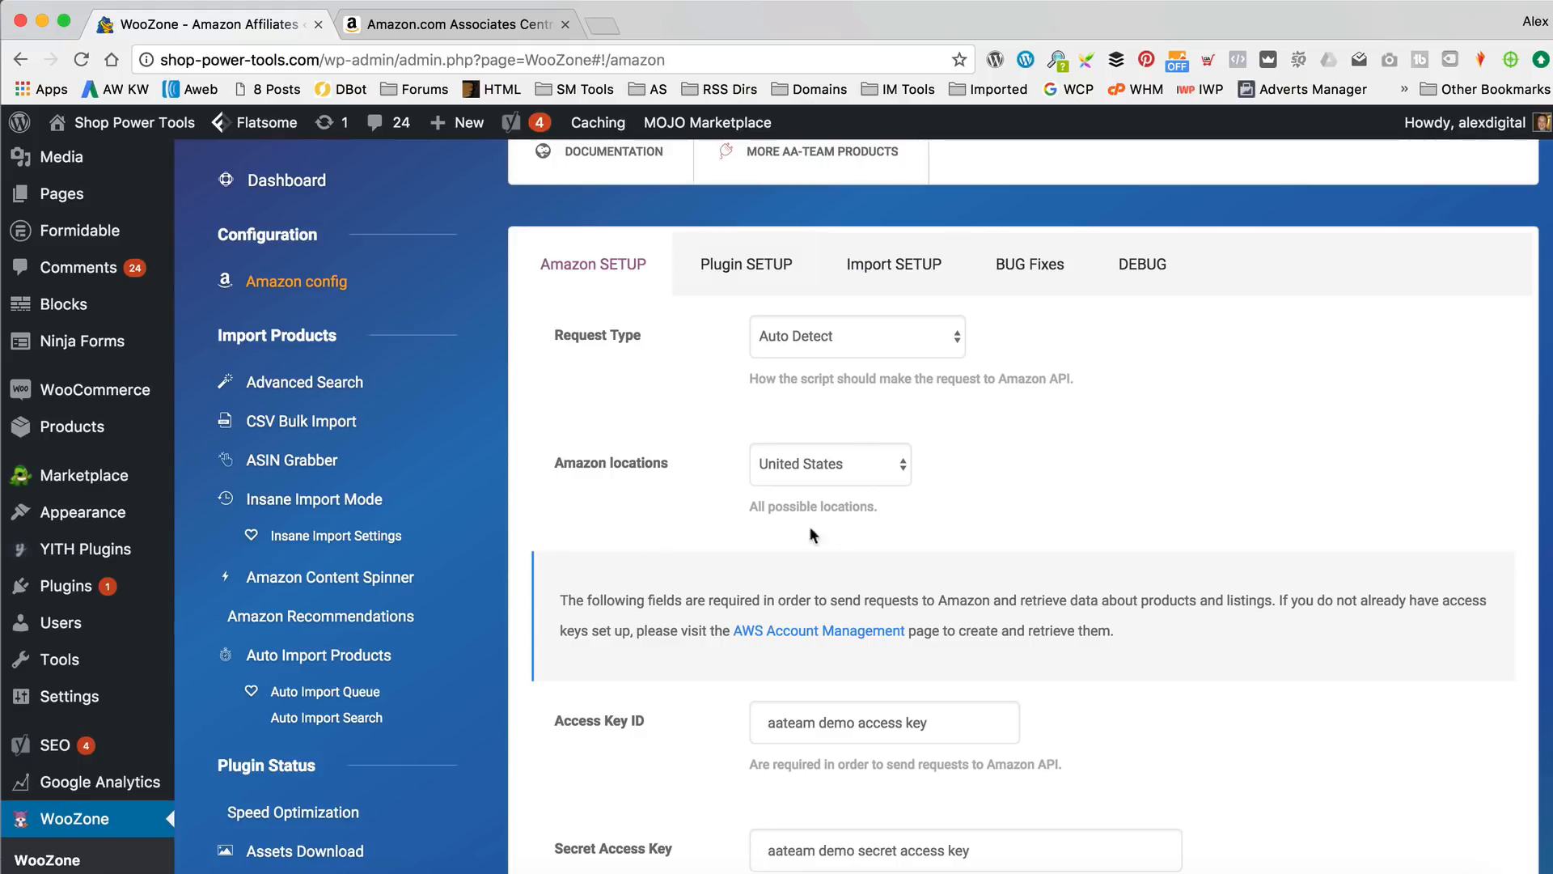
mouse_move(882, 500)
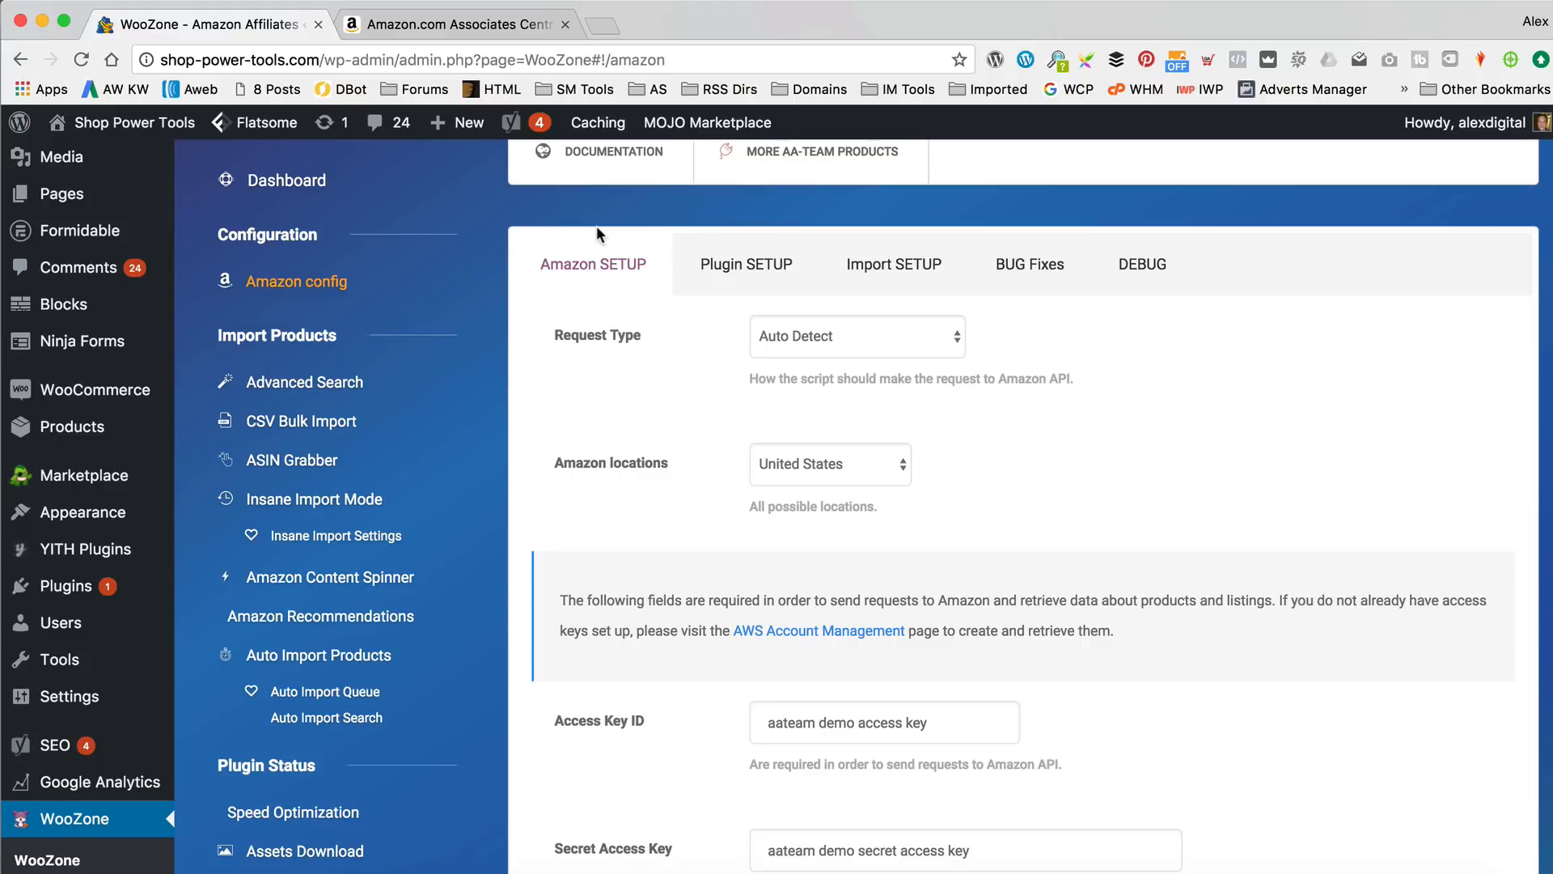
- View the OneLink international traffic page in Associates Central, then return Home
left_click(456, 24)
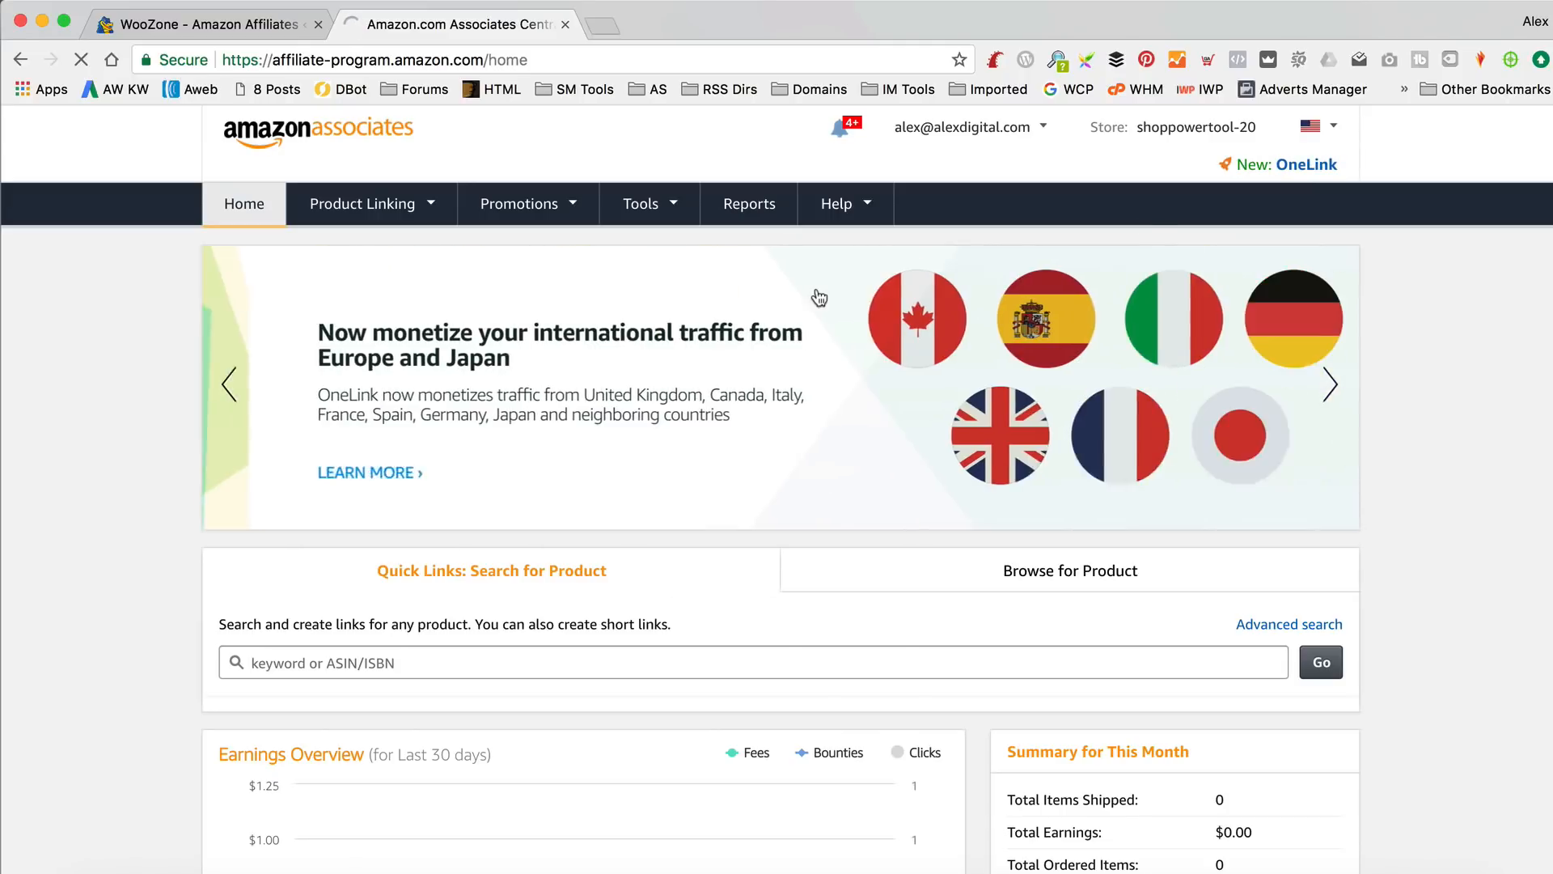
left_click(1285, 165)
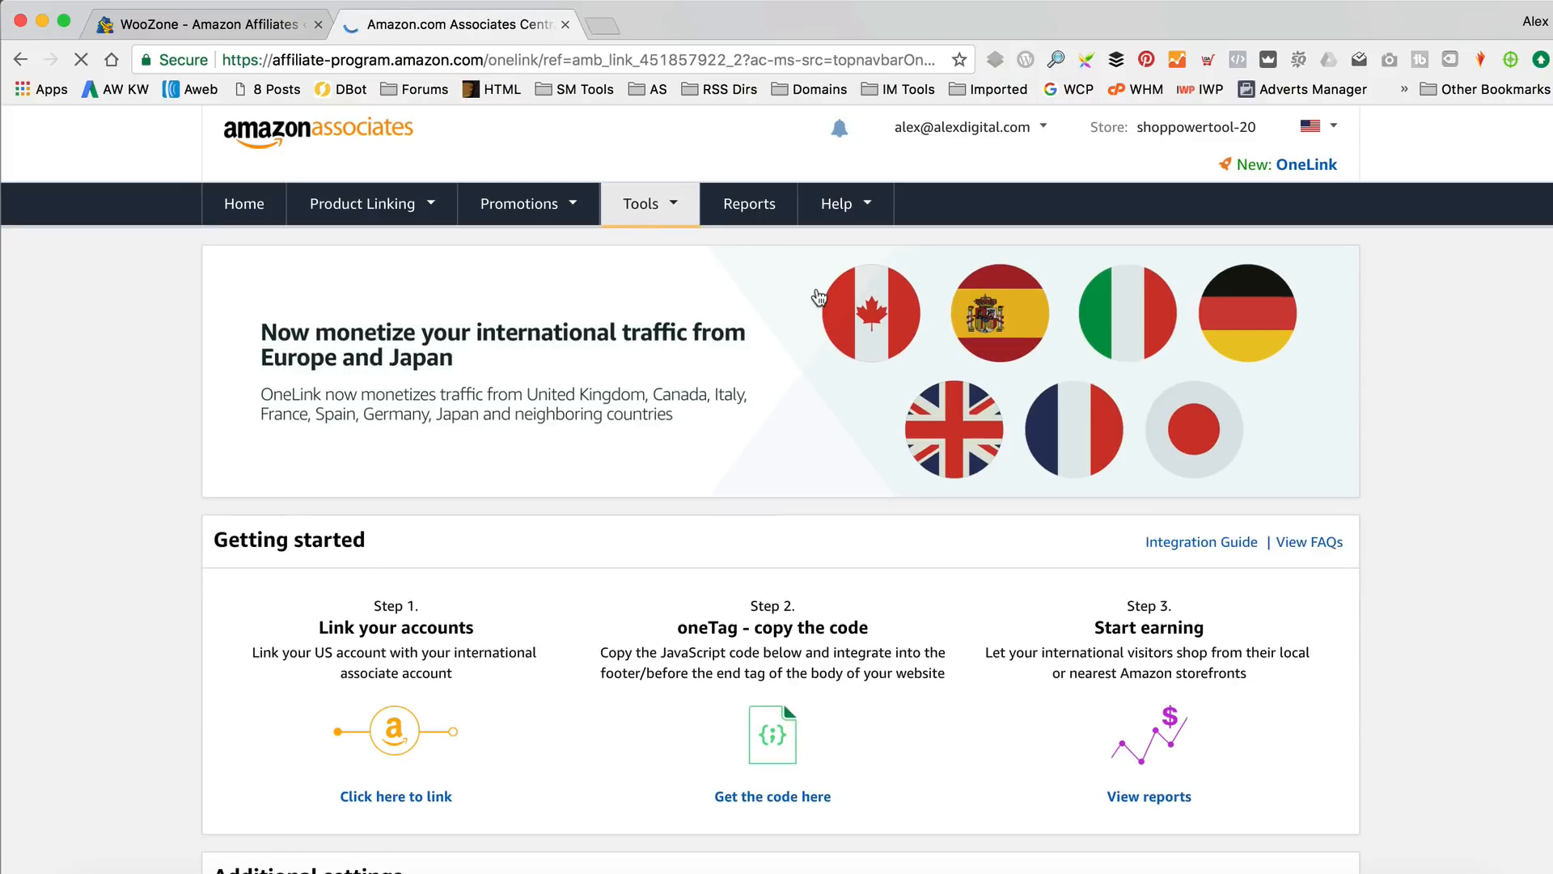
scroll("down", 3)
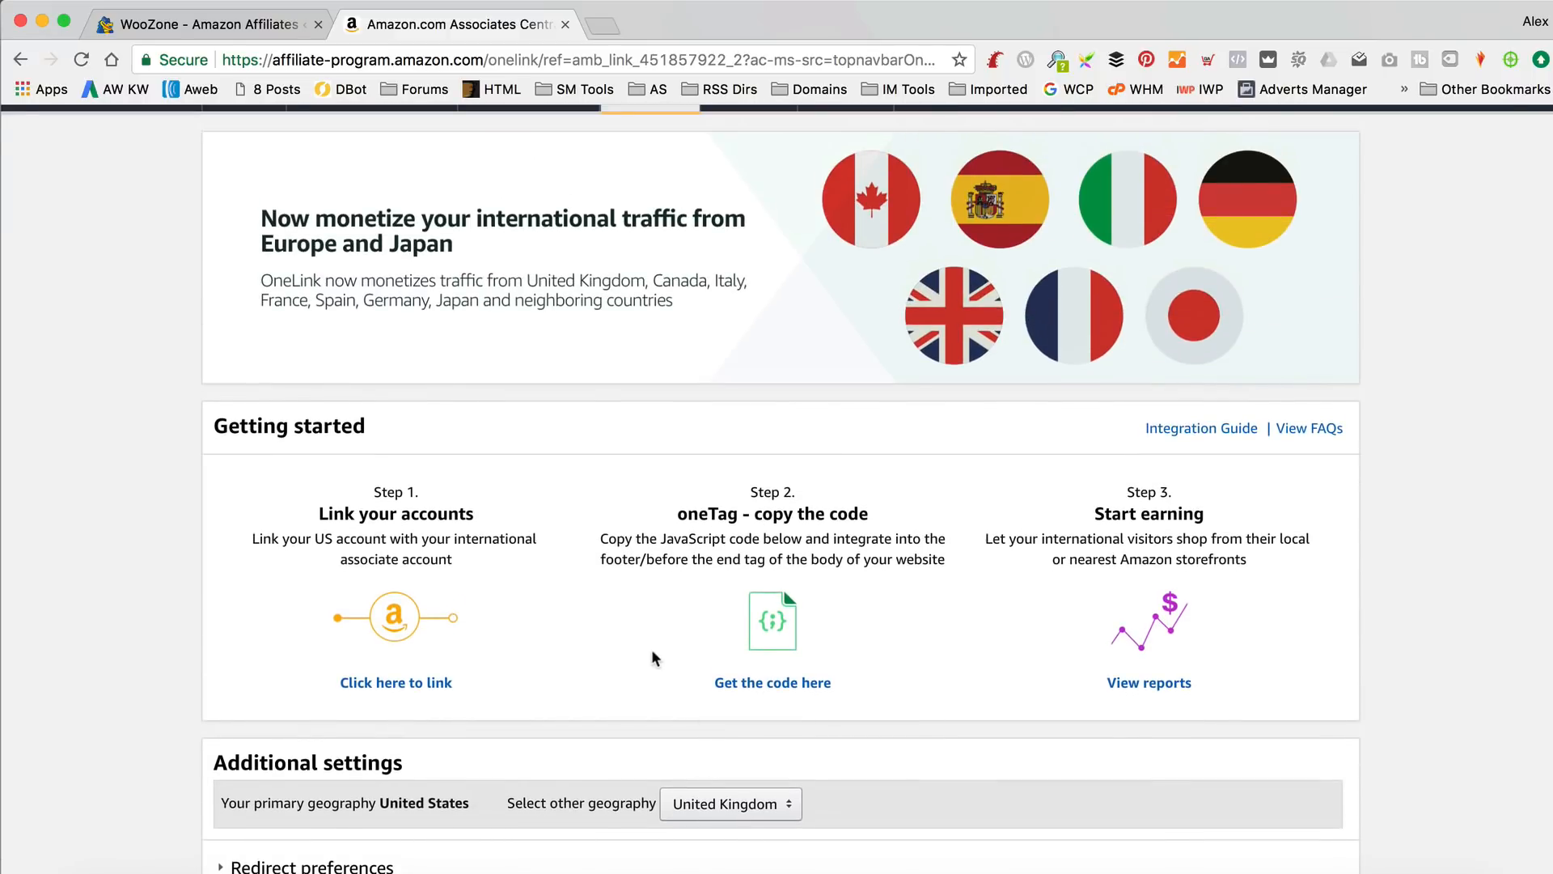
scroll("up", 3)
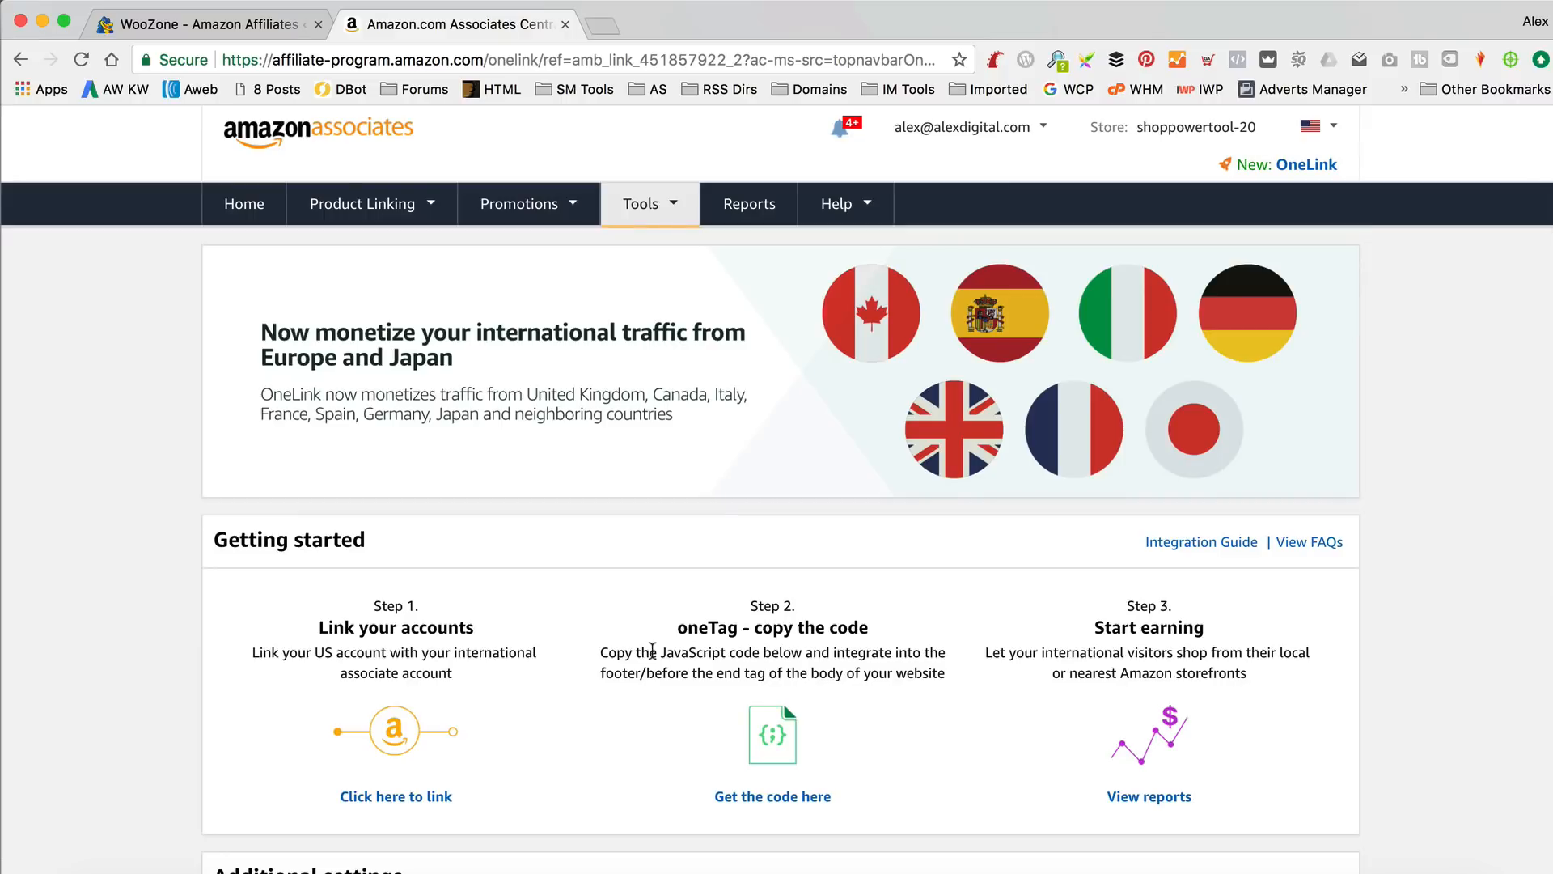
mouse_move(458, 446)
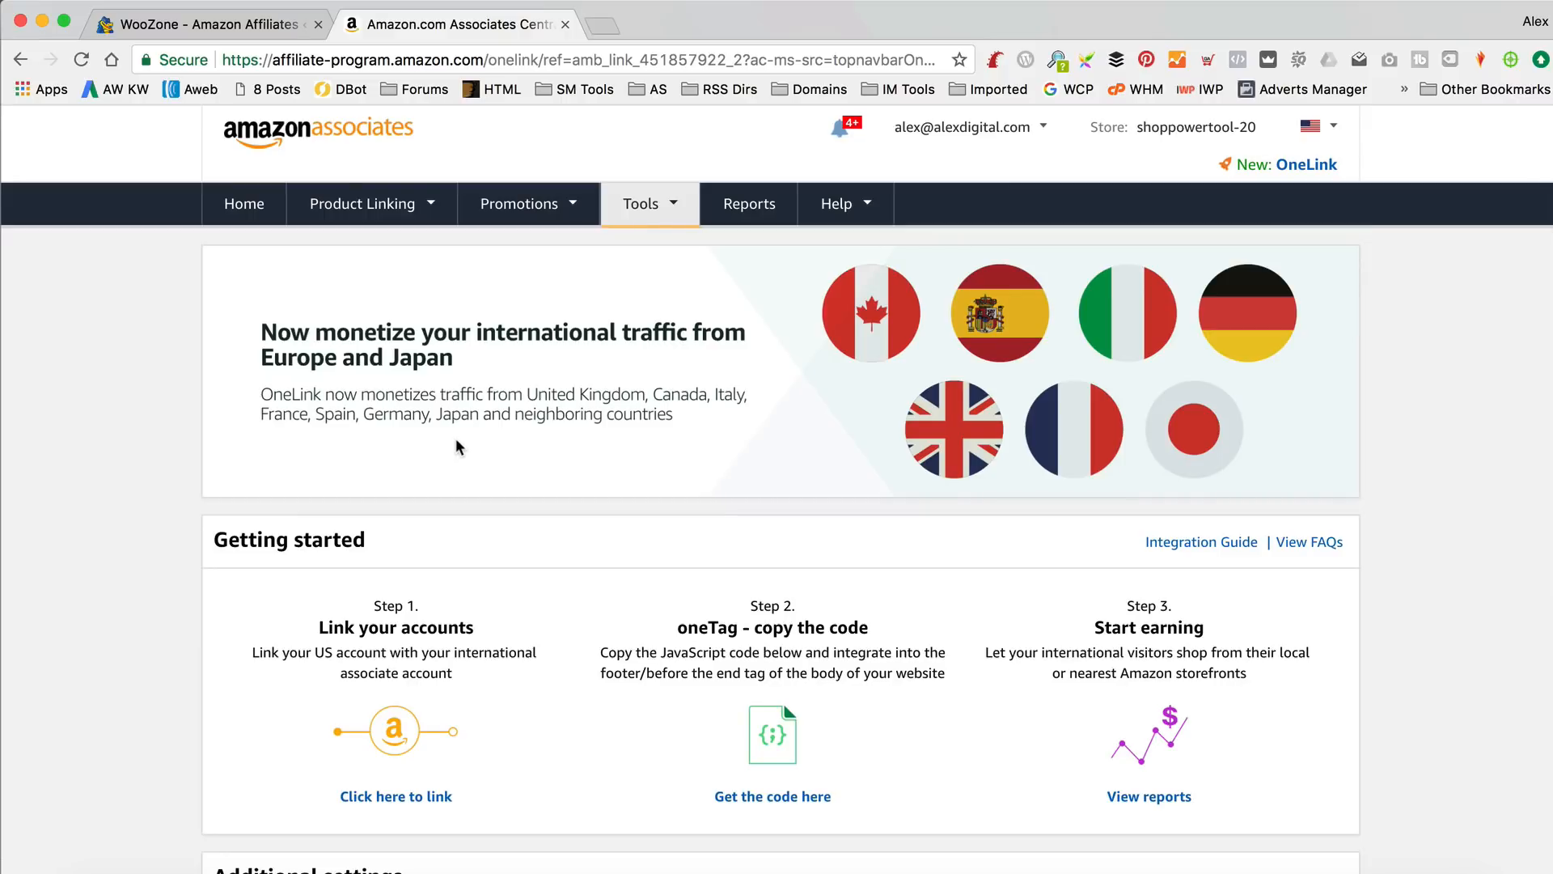
mouse_move(244, 204)
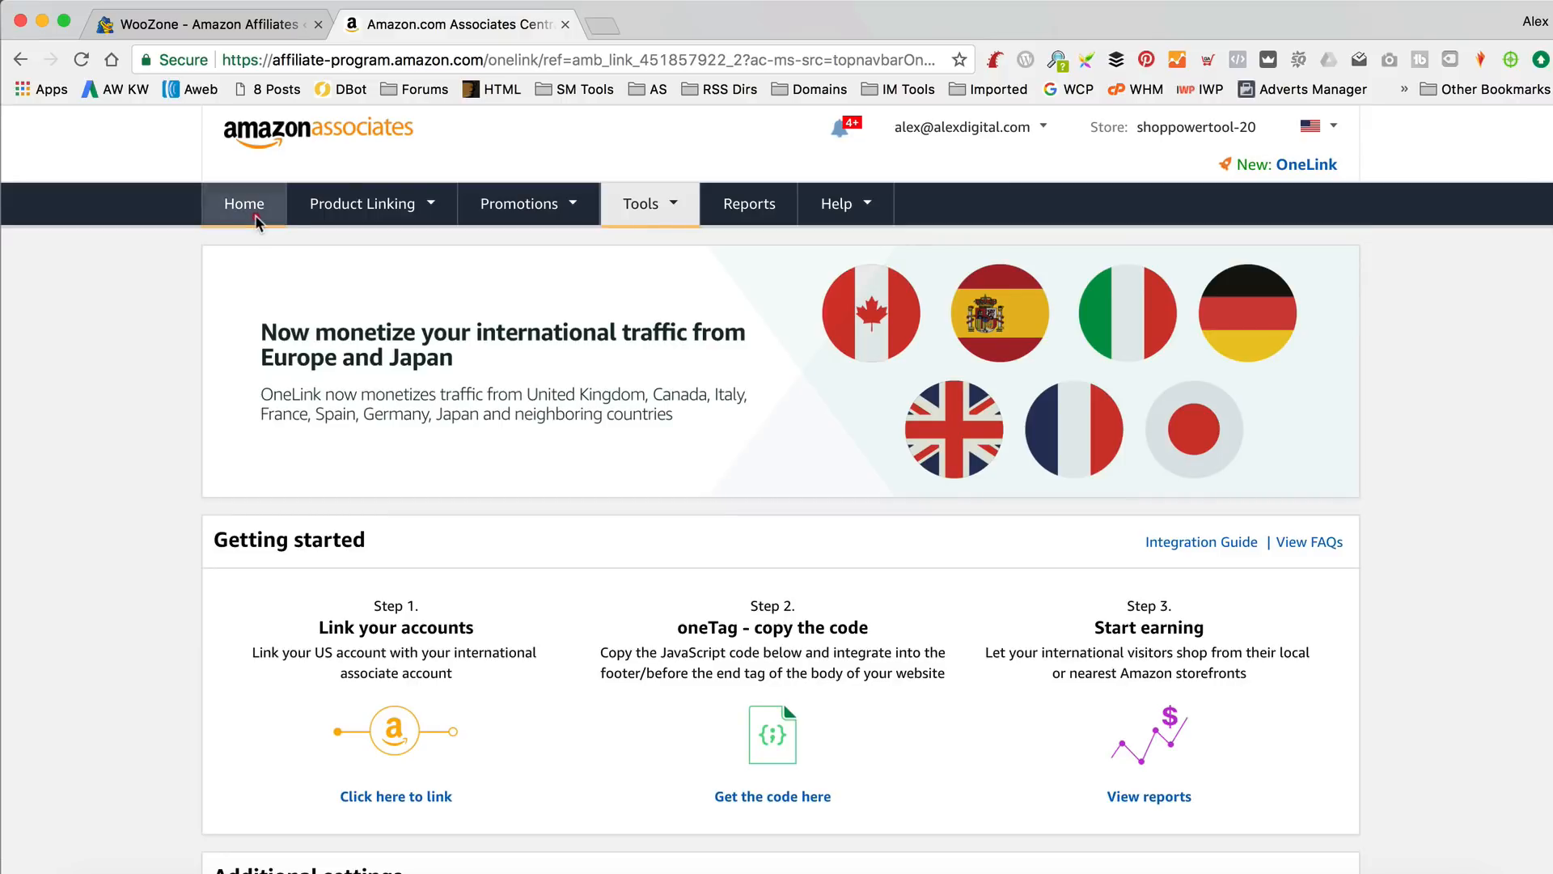
left_click(243, 203)
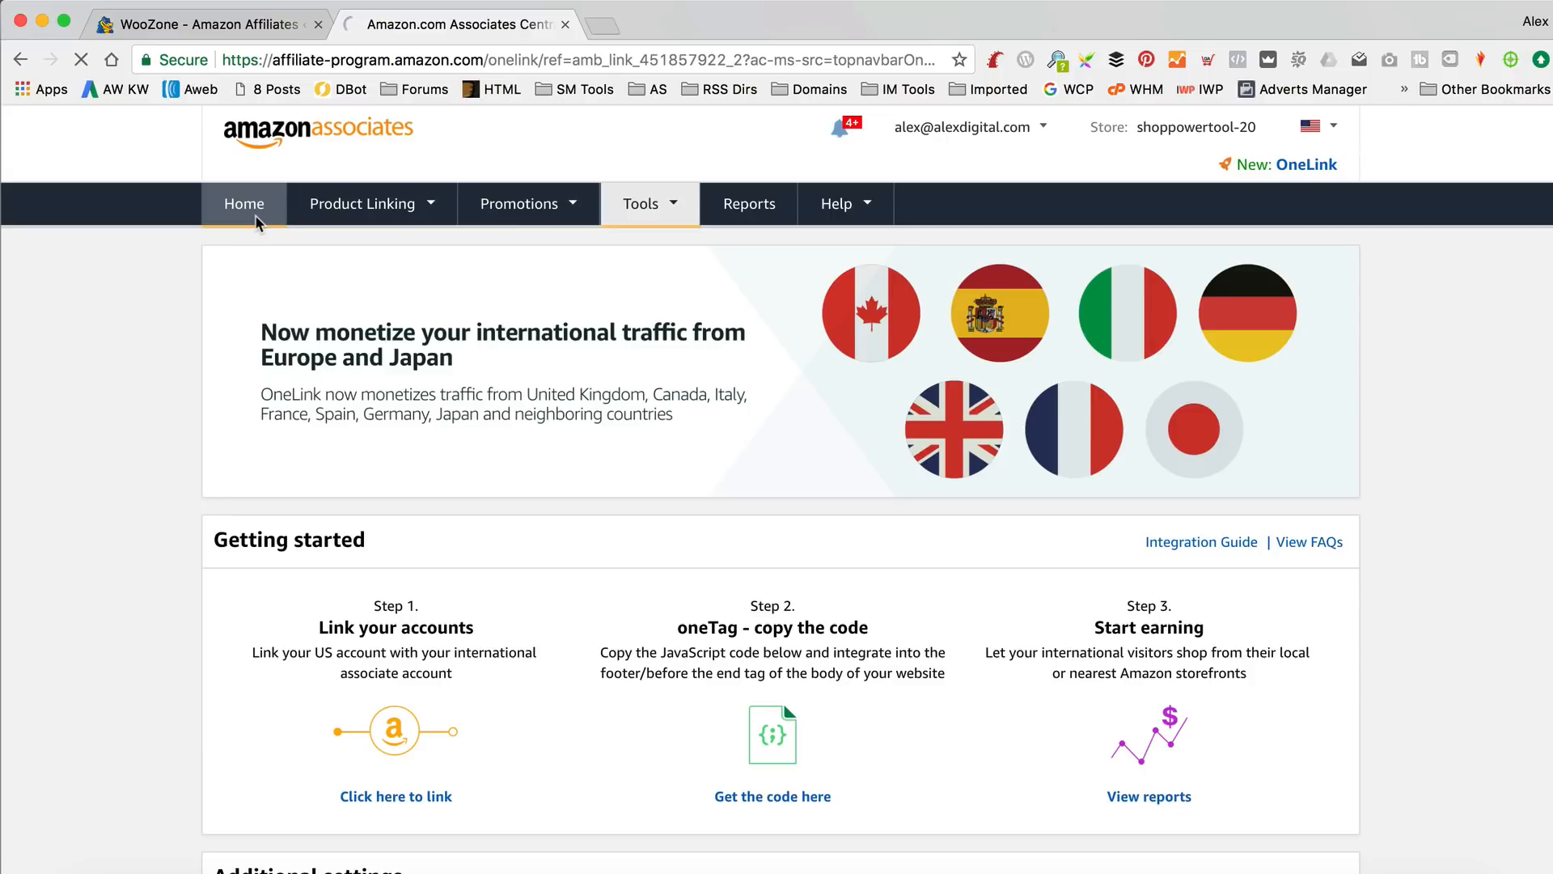
left_click(243, 203)
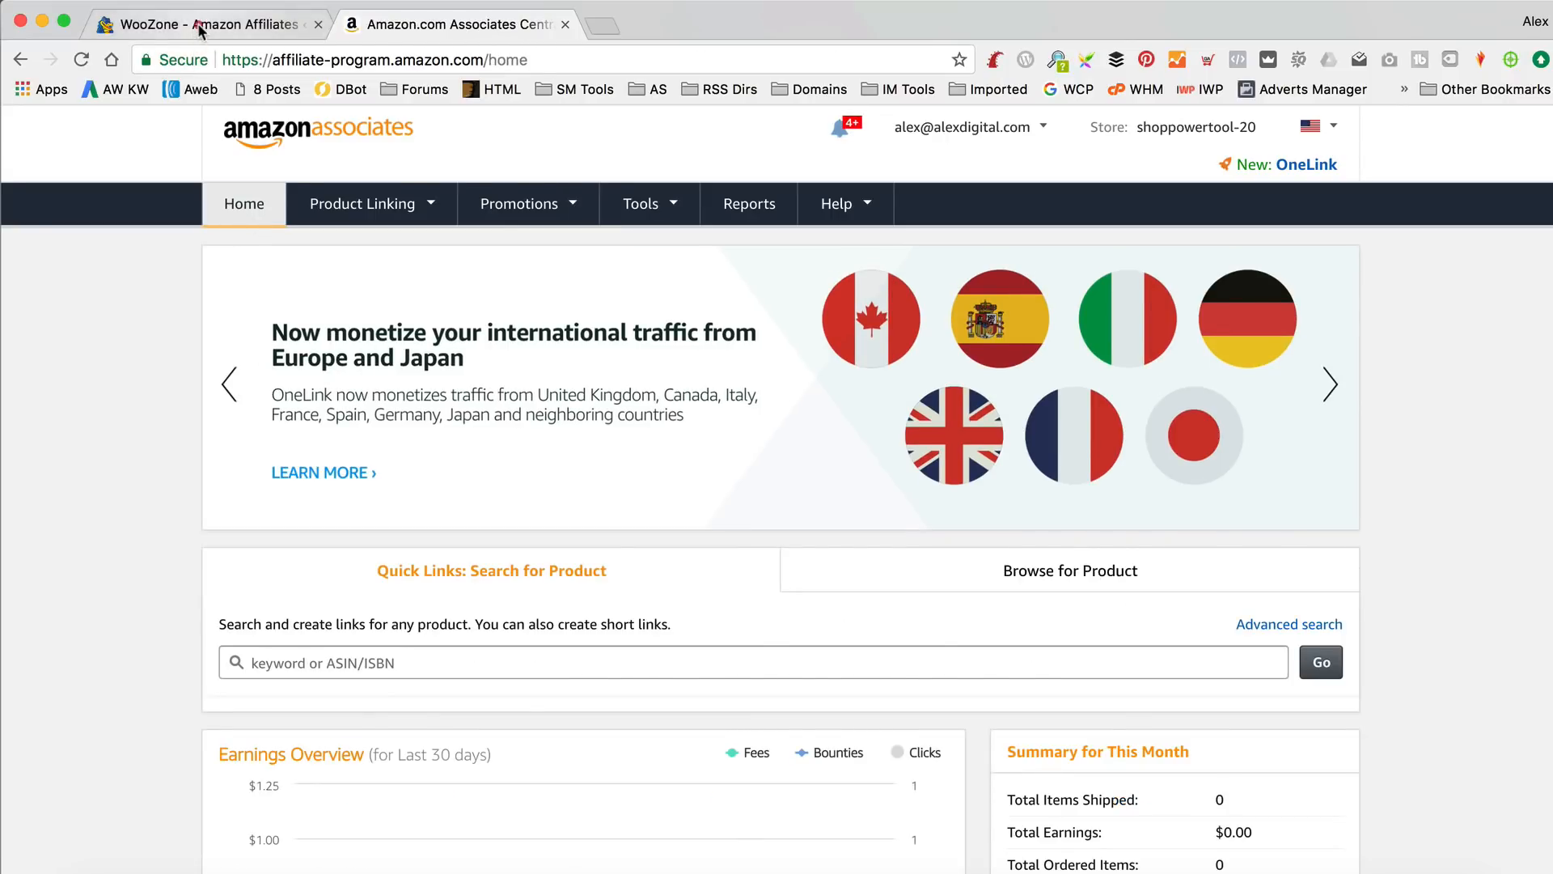
- Revisit WooZone's Amazon config with its demo keys, then return to Associates Central home
left_click(198, 24)
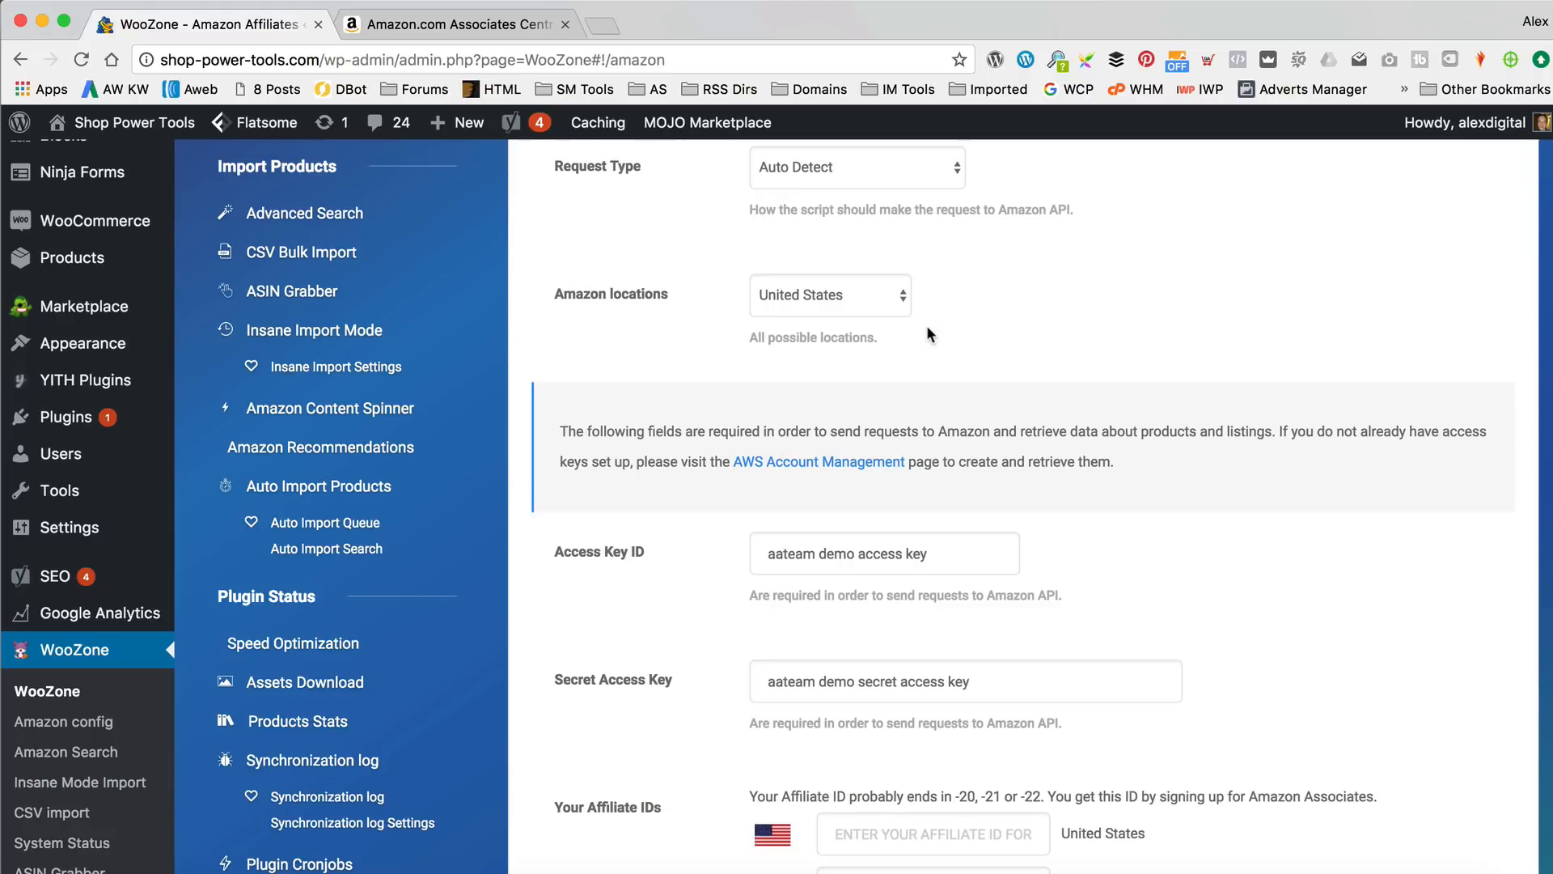
mouse_move(818, 354)
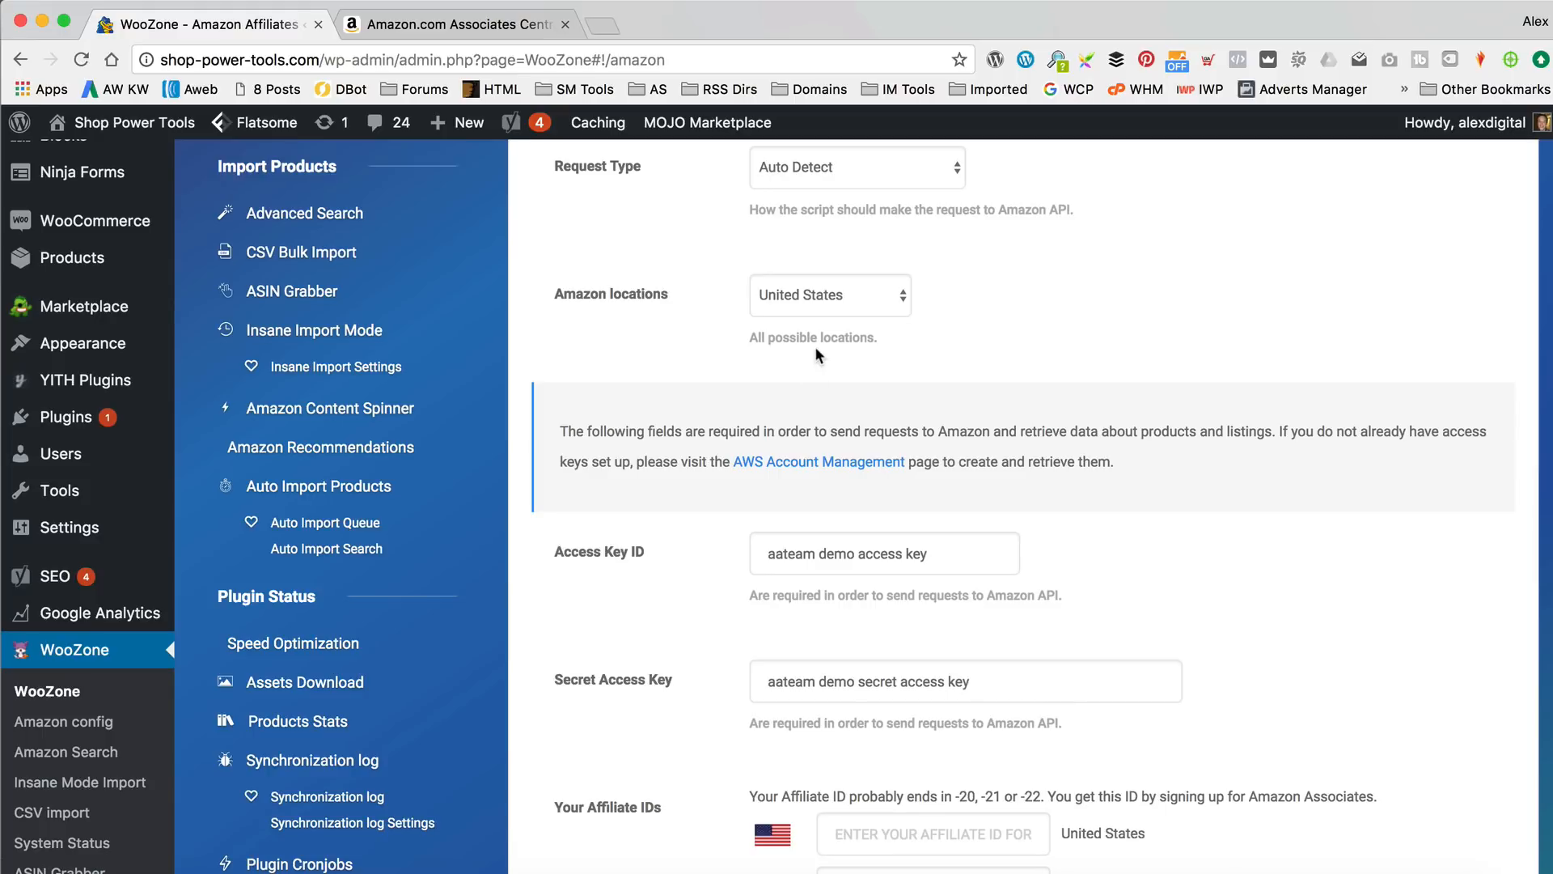
scroll("down", 3)
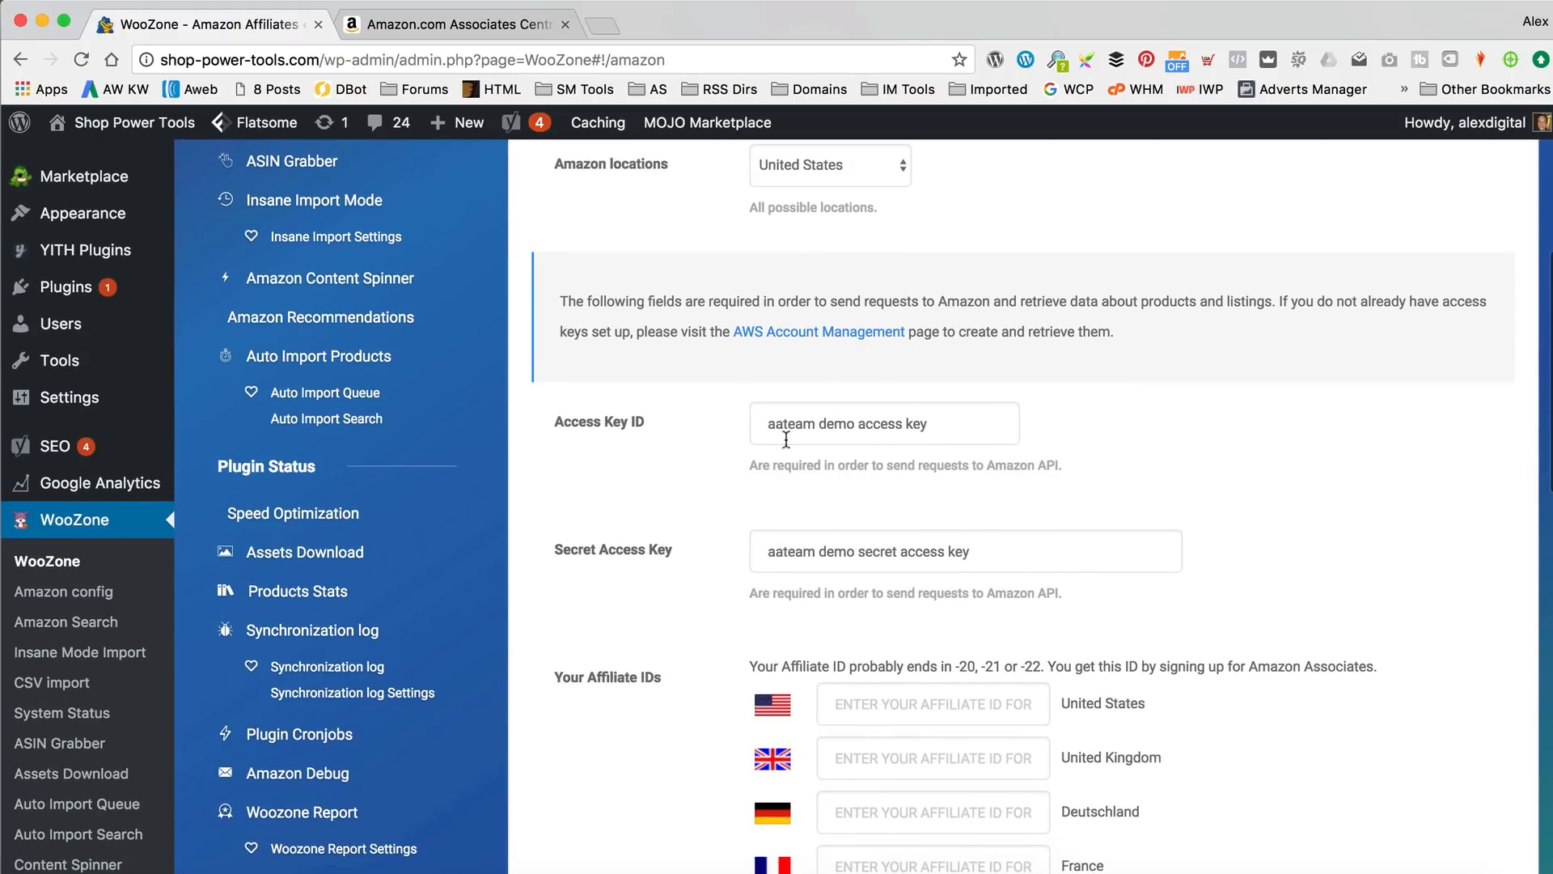
mouse_move(753, 460)
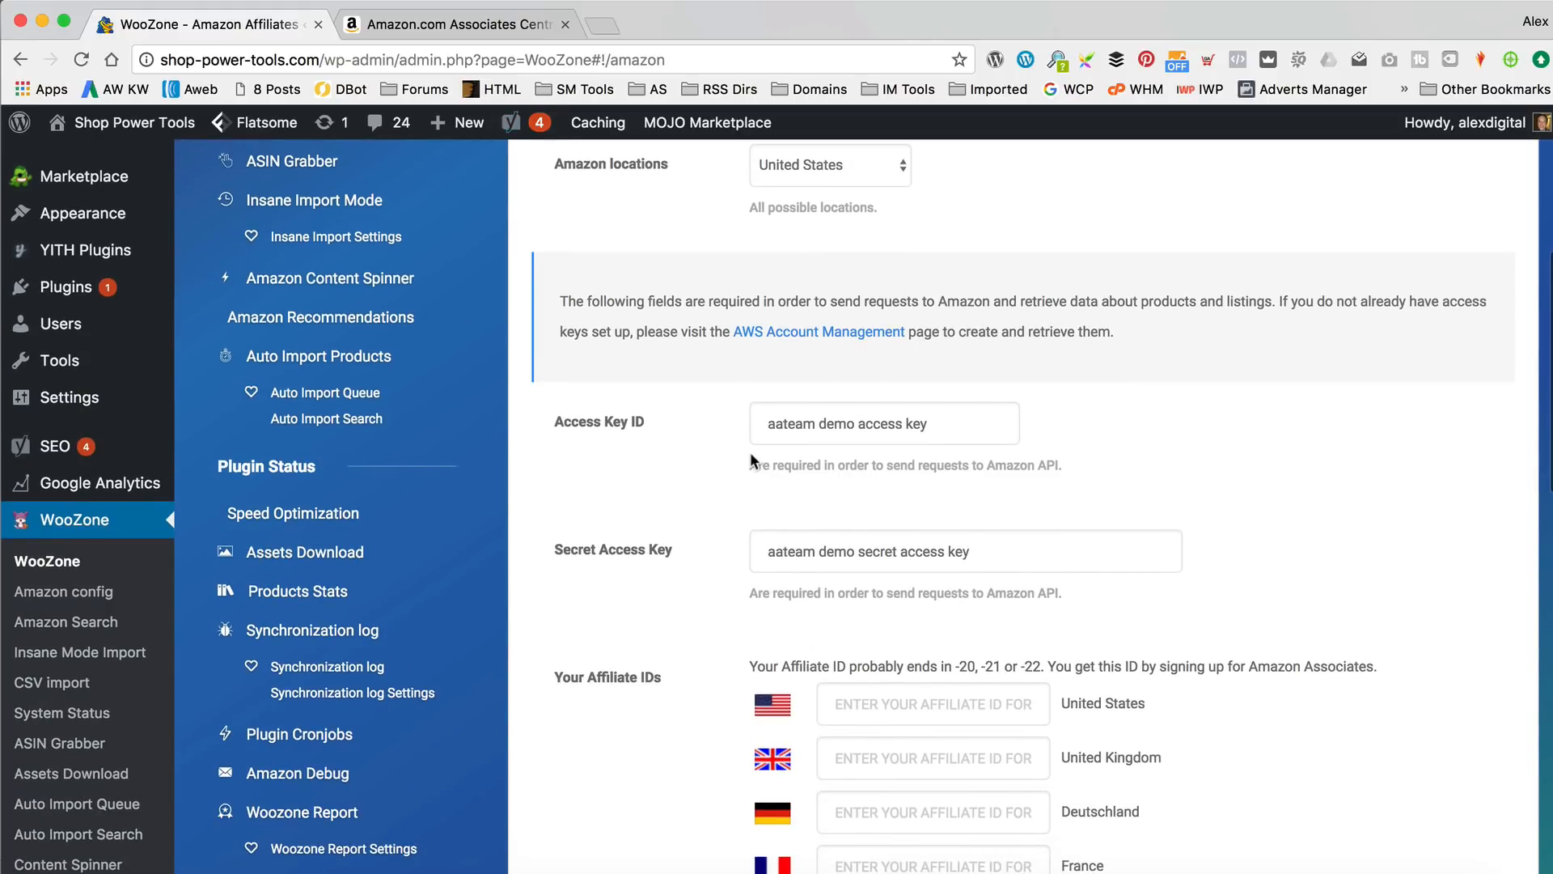
left_click(455, 24)
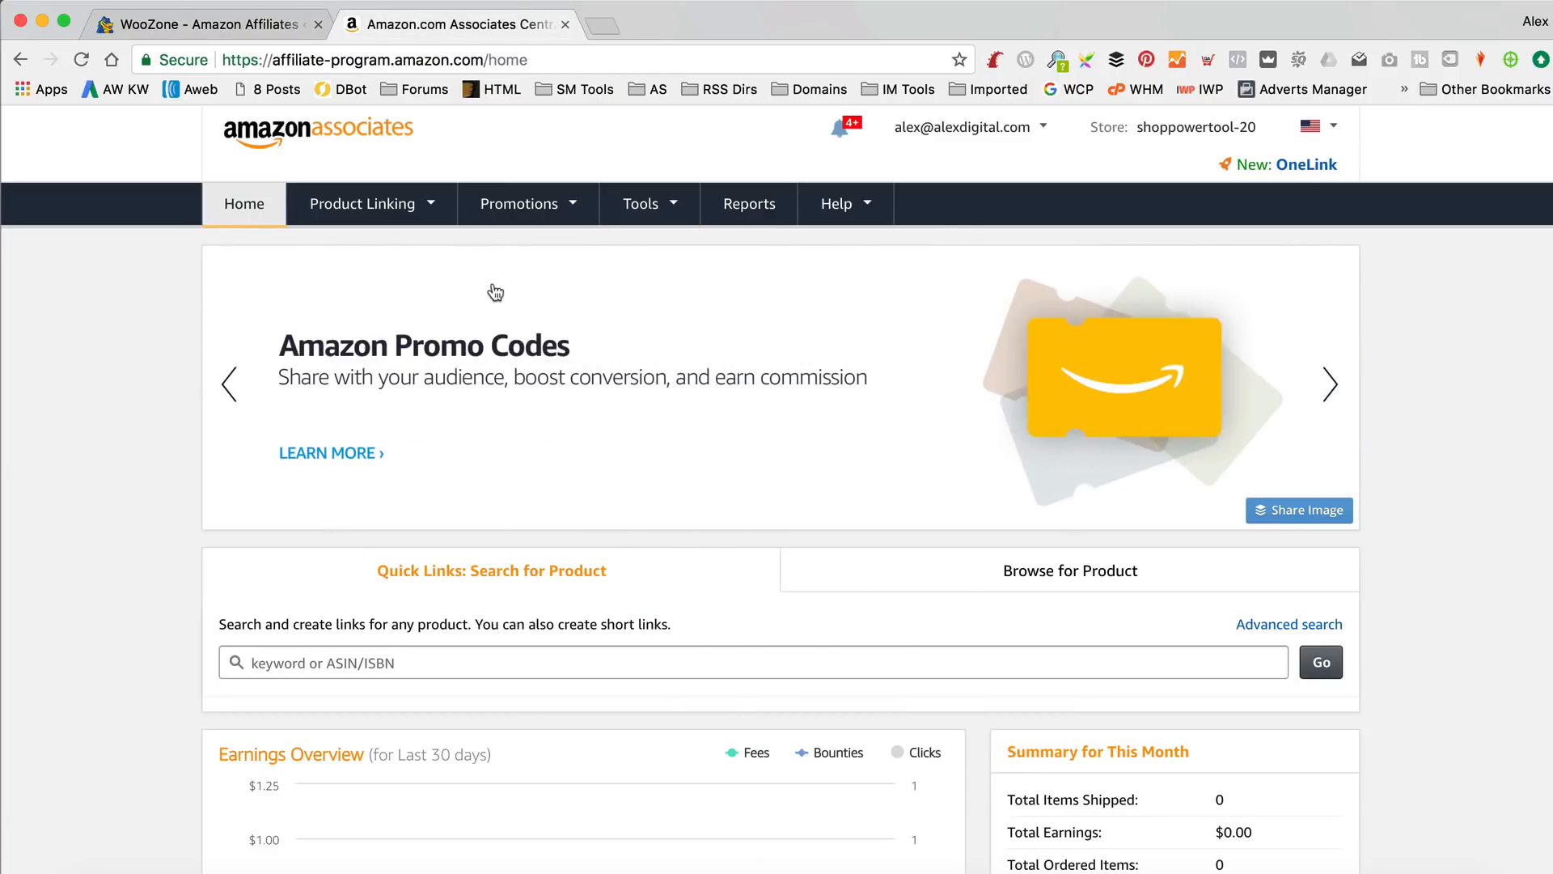
- Go from Tools > Product Advertising API to the AWS security credentials page
left_click(641, 203)
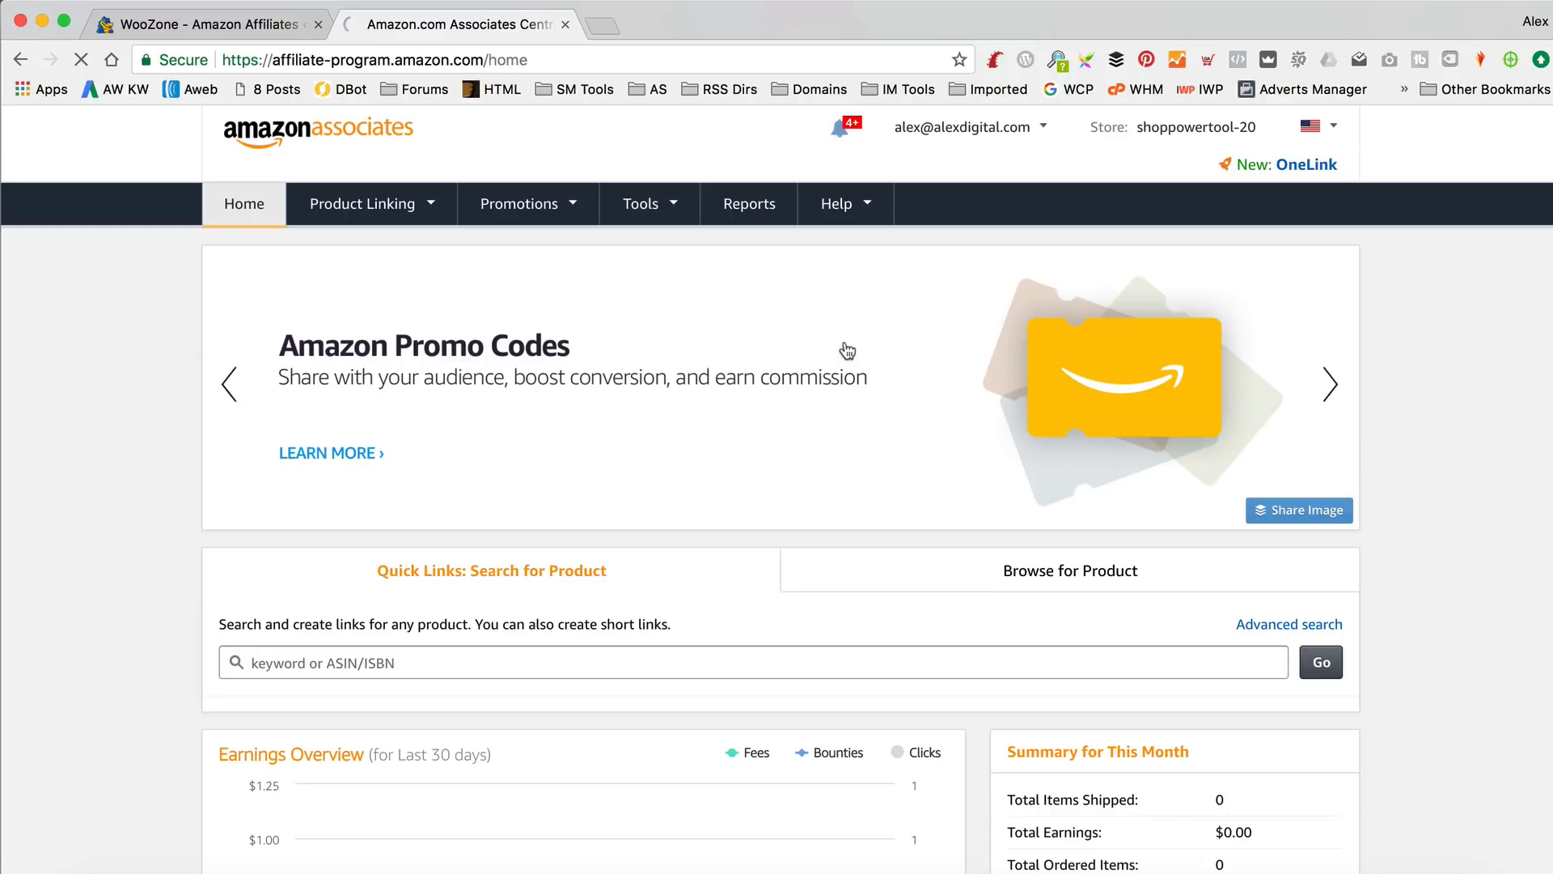
left_click(640, 203)
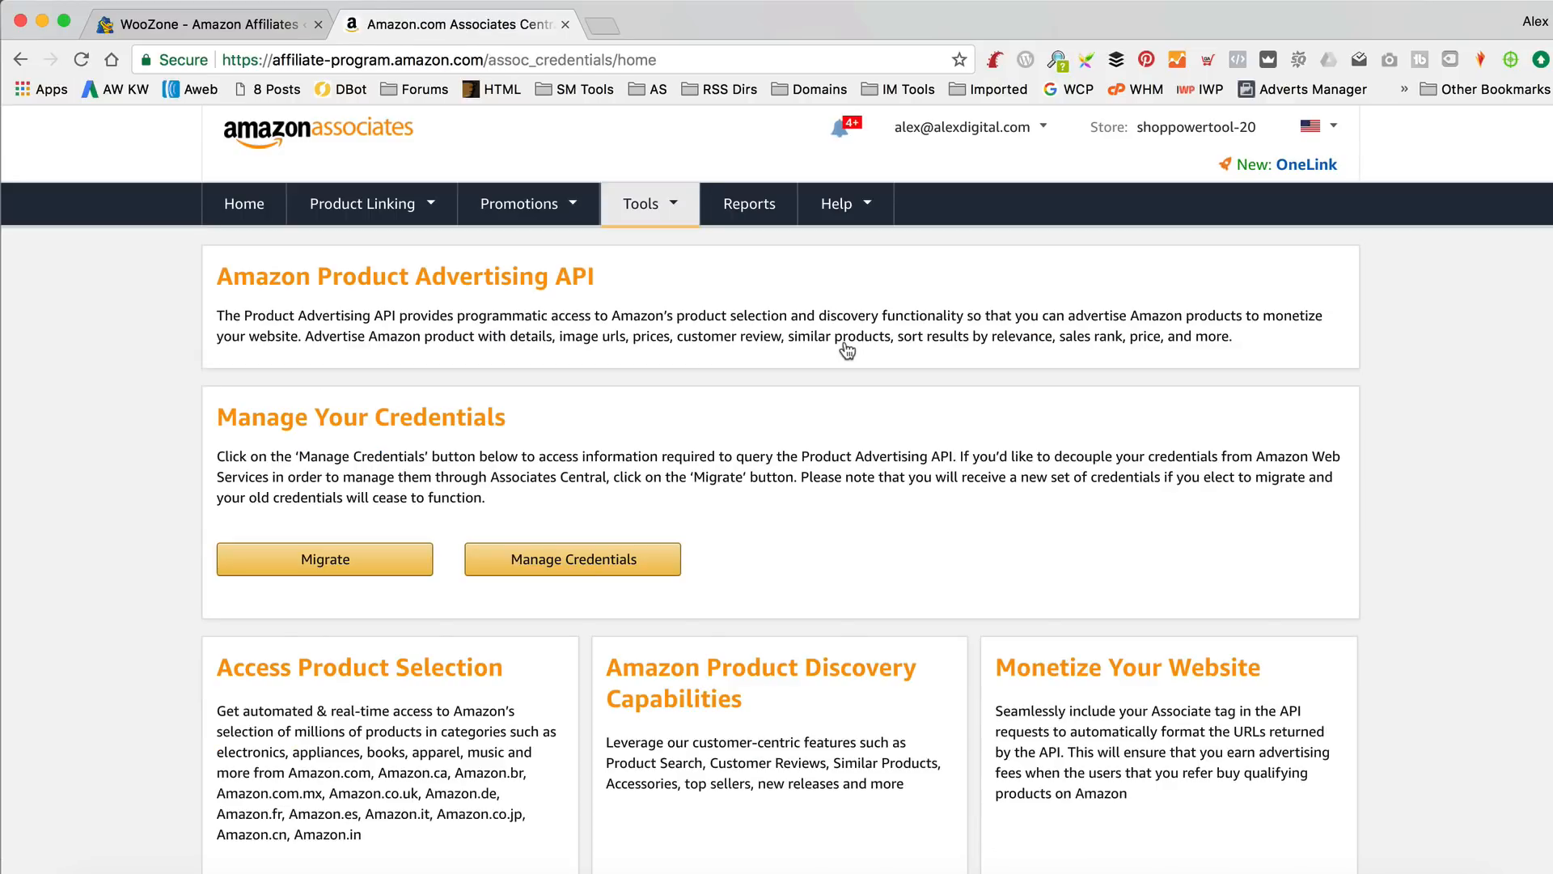
mouse_move(513, 342)
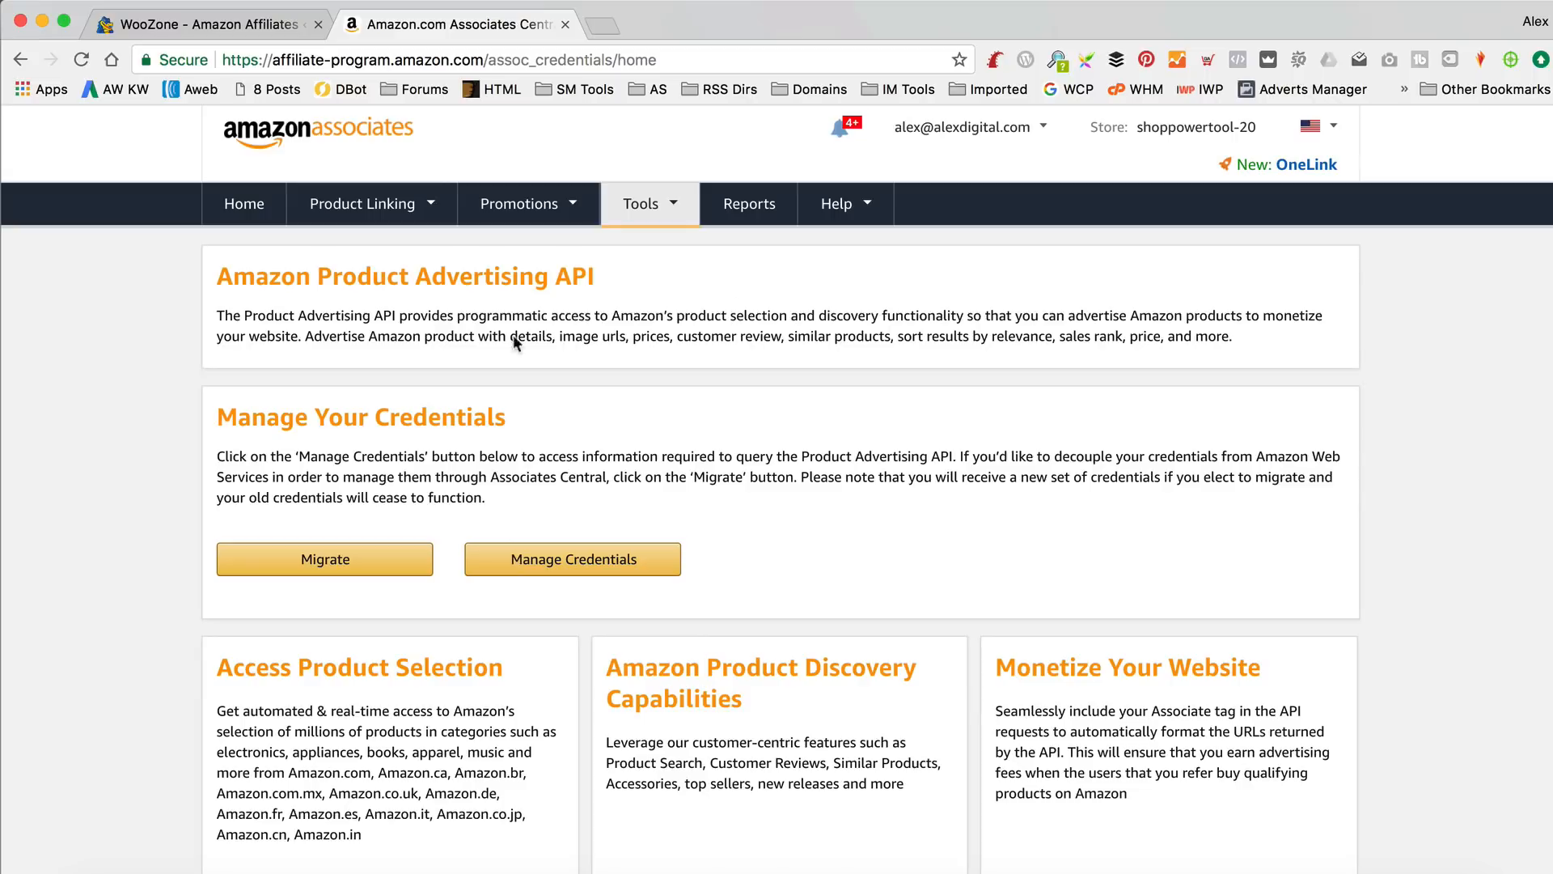
mouse_move(614, 572)
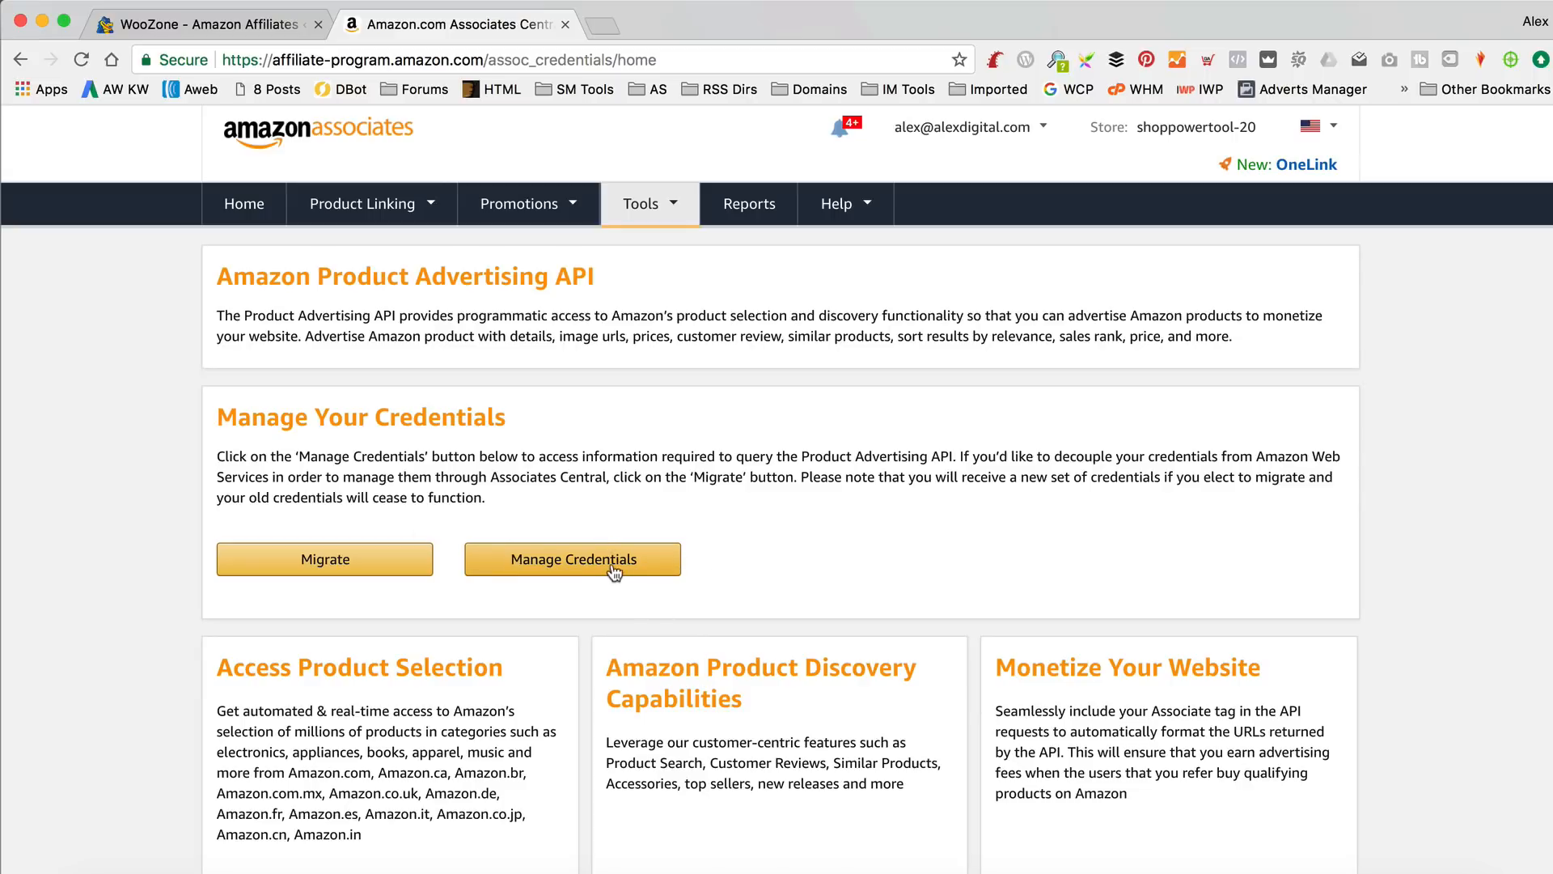
left_click(572, 559)
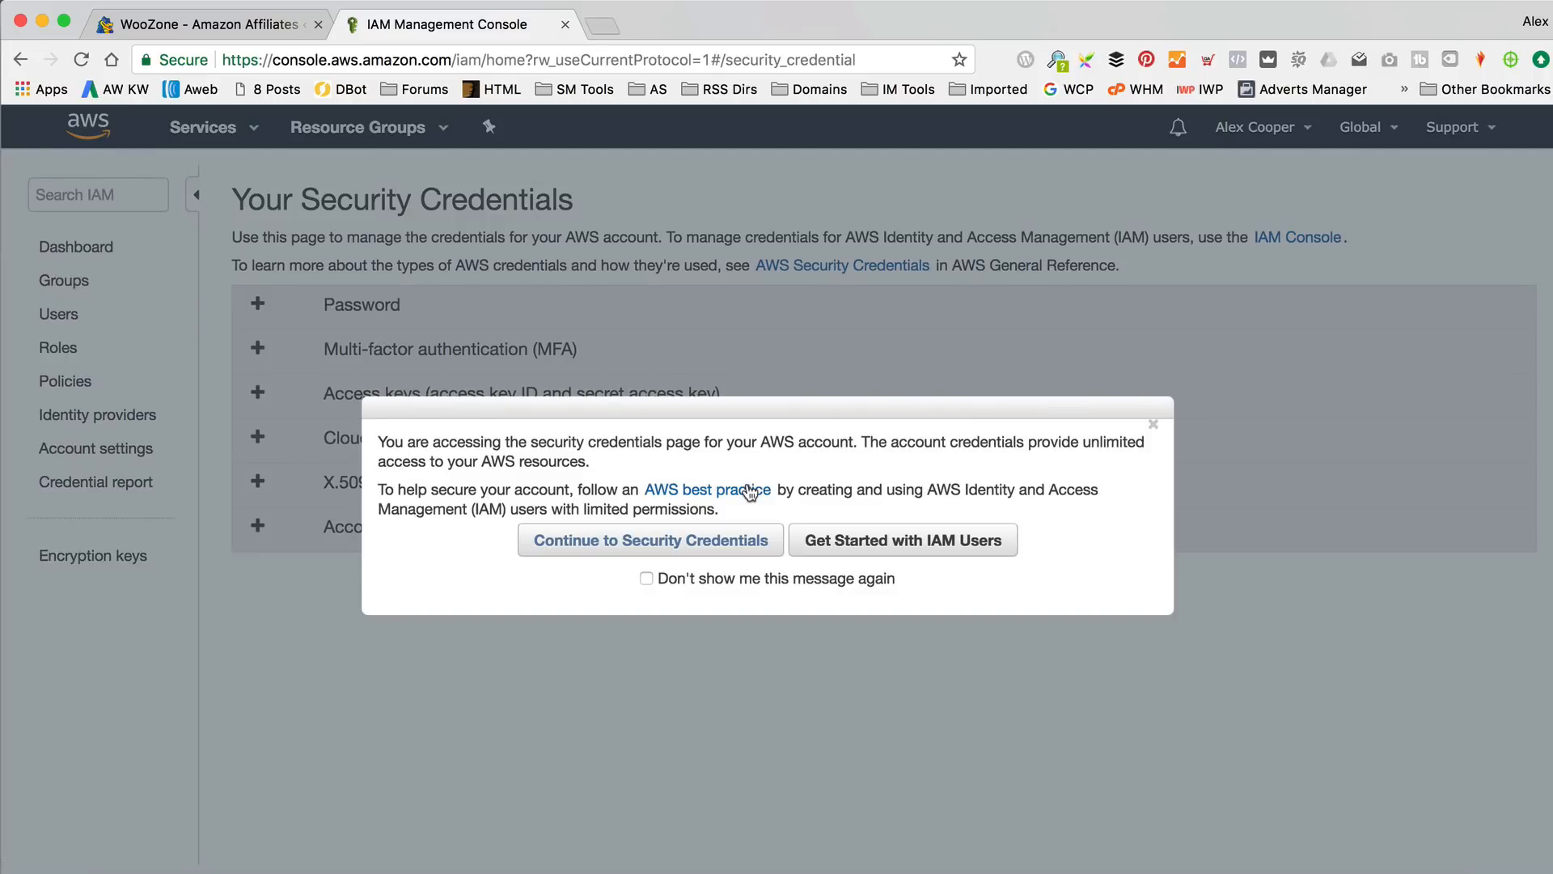
mouse_move(778, 469)
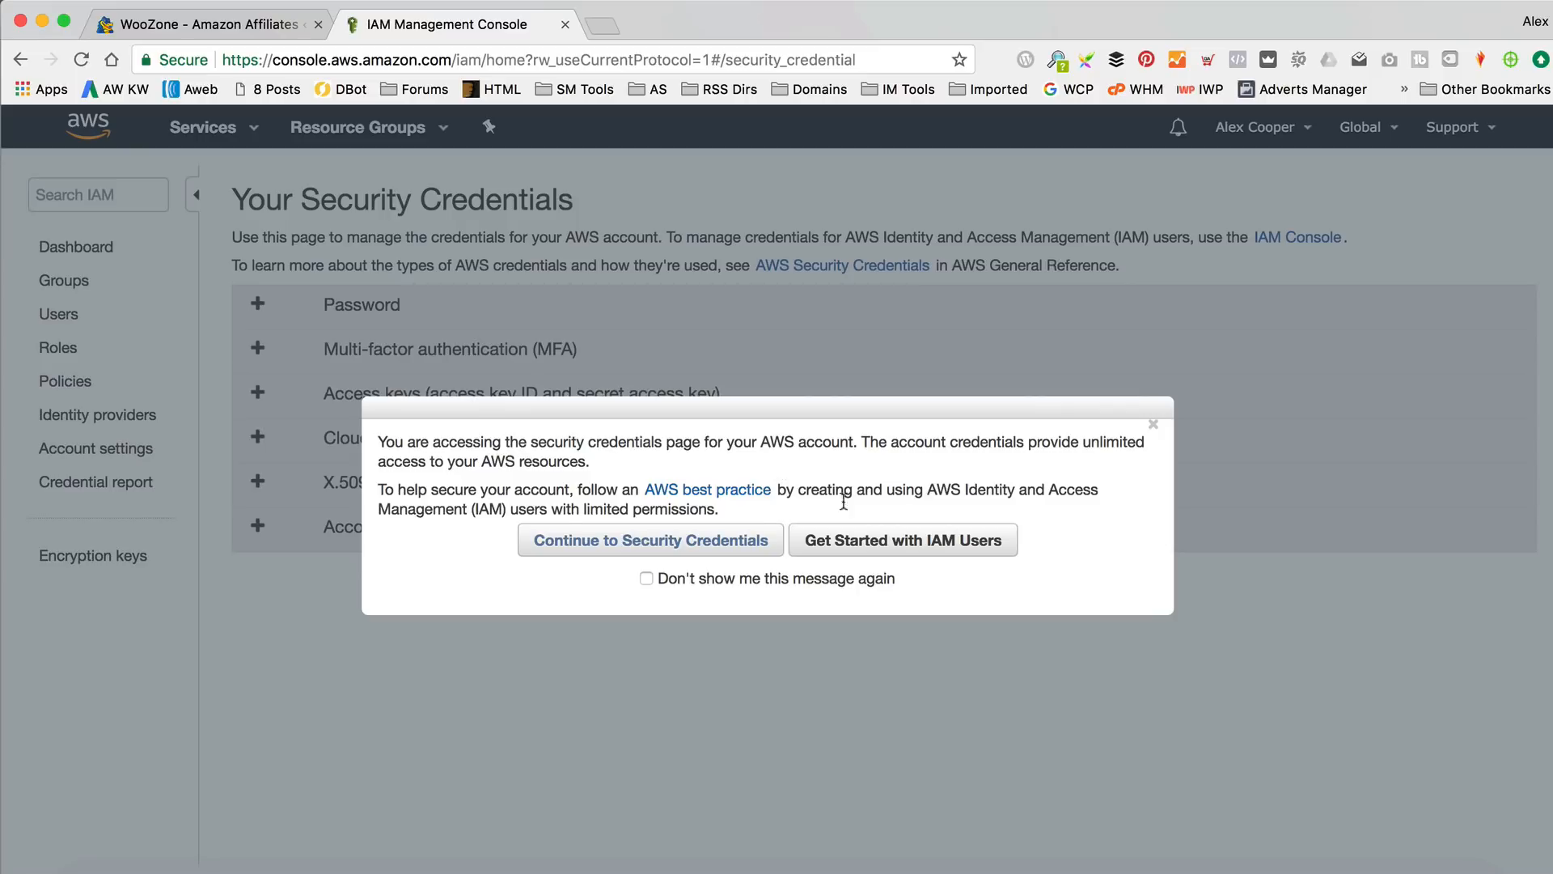
- Bypass the credentials warning with Get Started with IAM Users to list the users
left_click(902, 539)
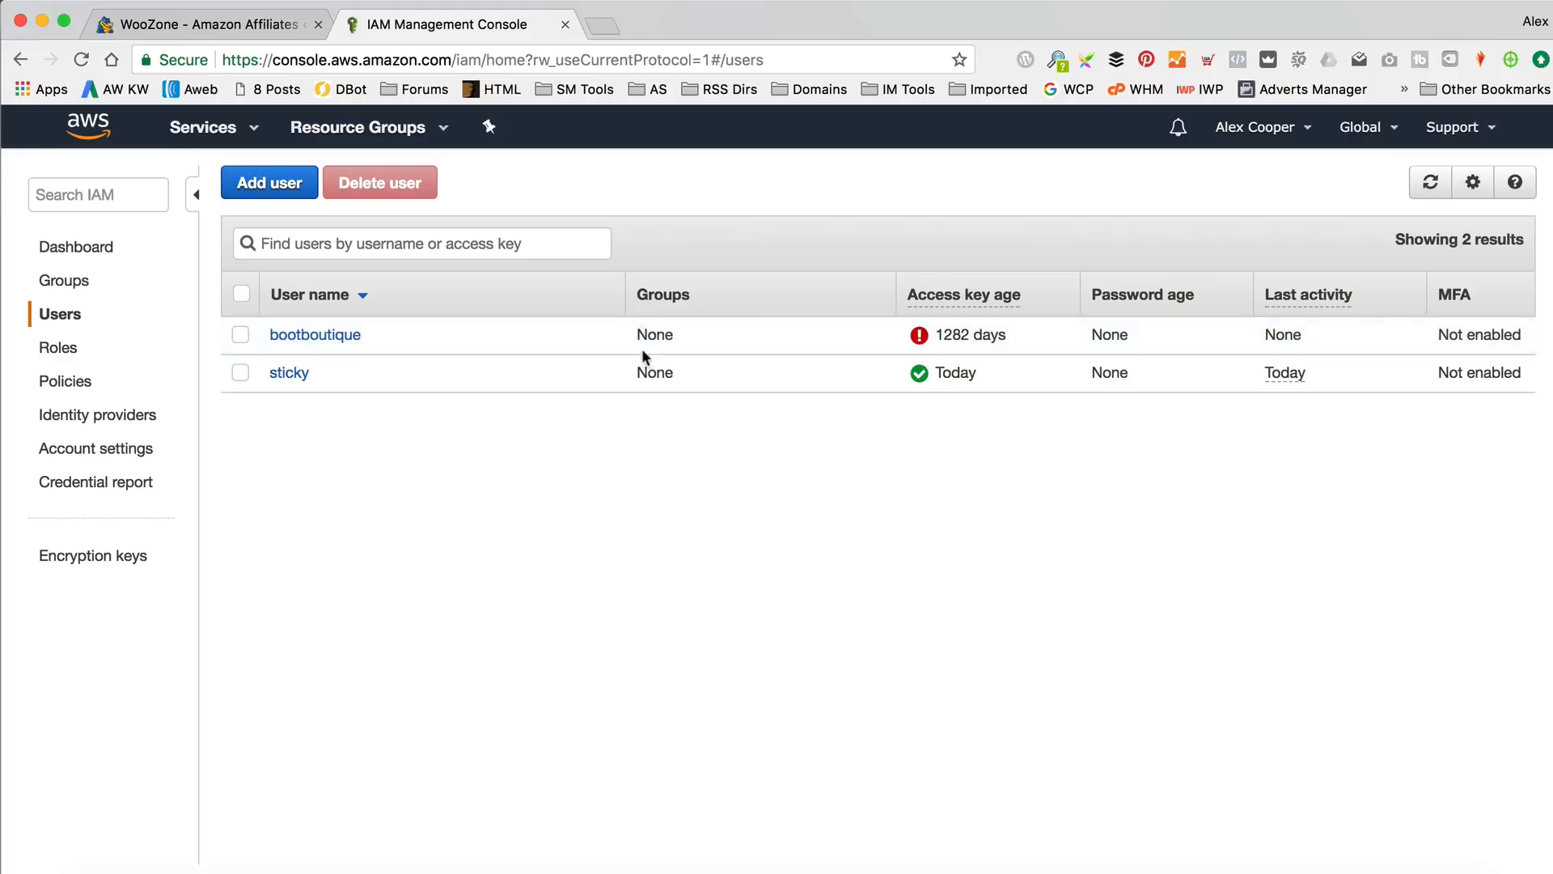
mouse_move(546, 370)
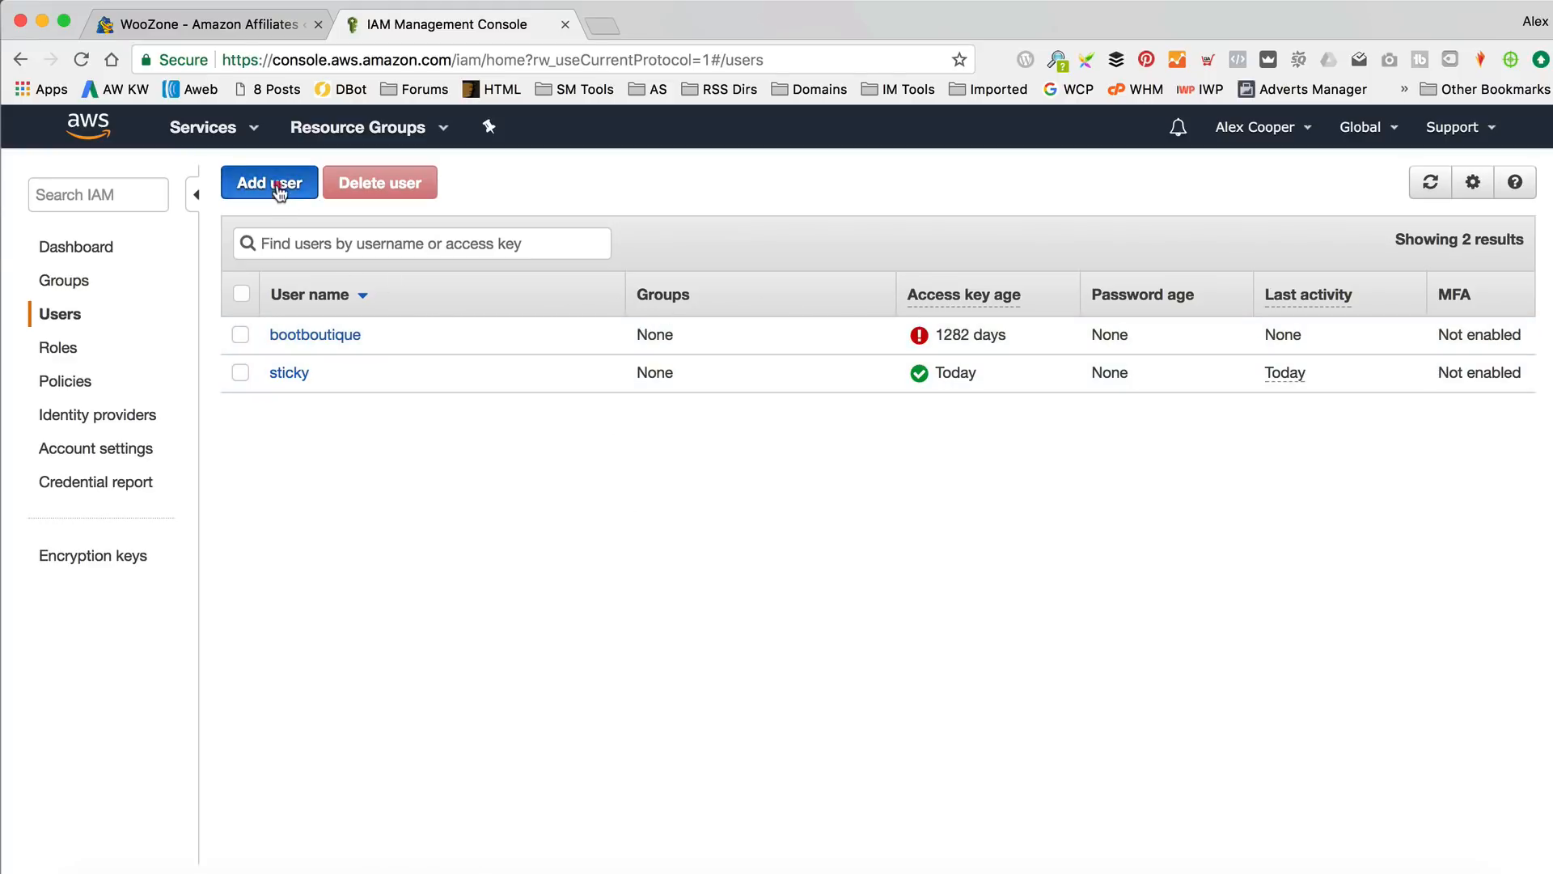
- Add an IAM user named shoppowertools with Programmatic access ticked
left_click(268, 182)
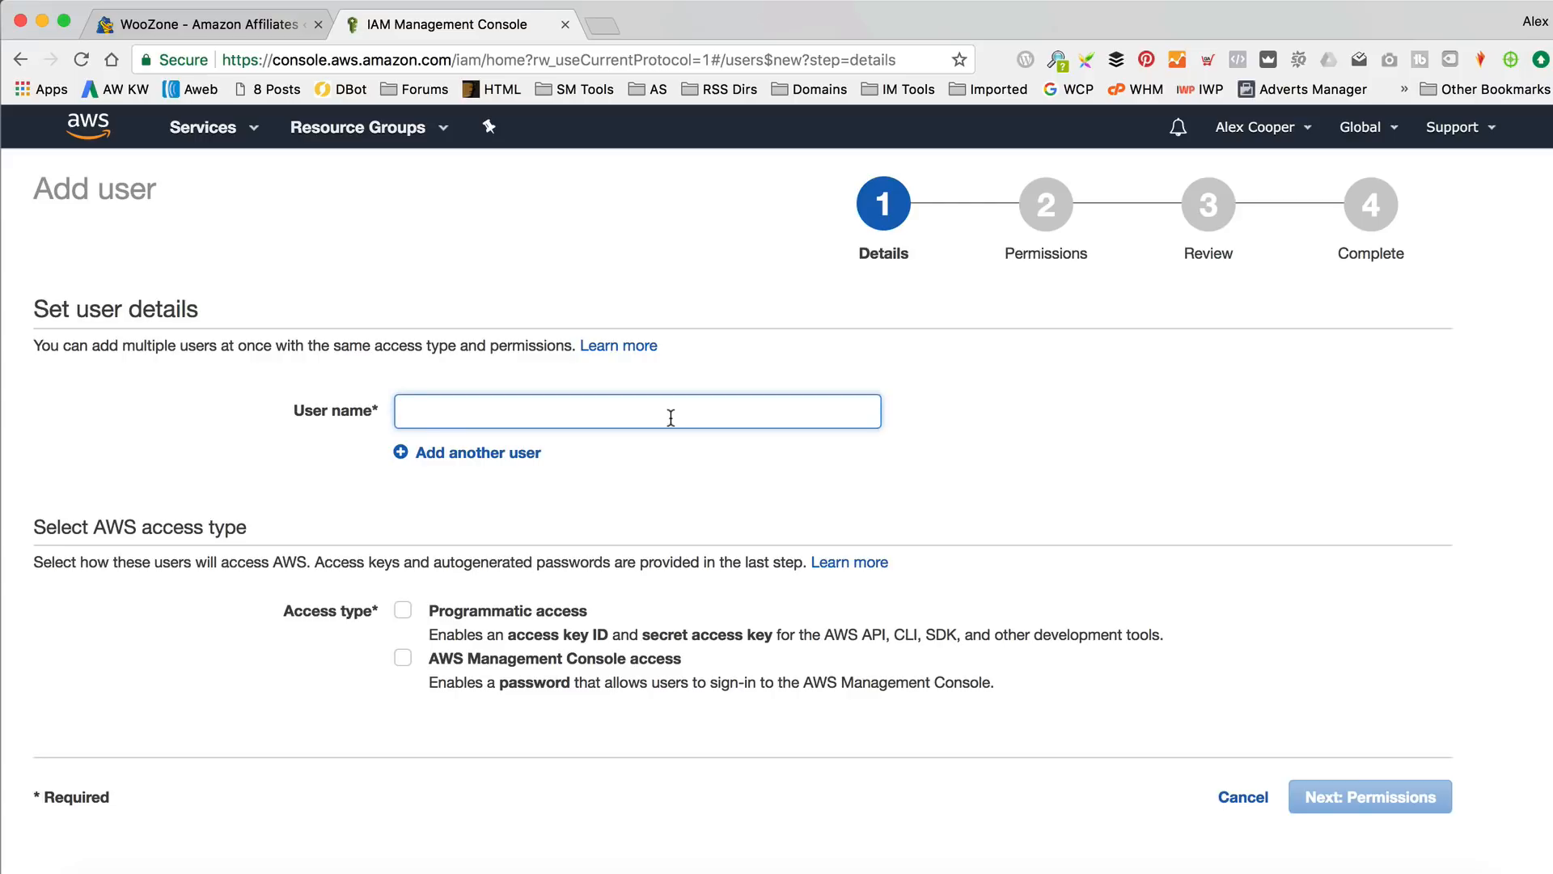
type("stoppowerti")
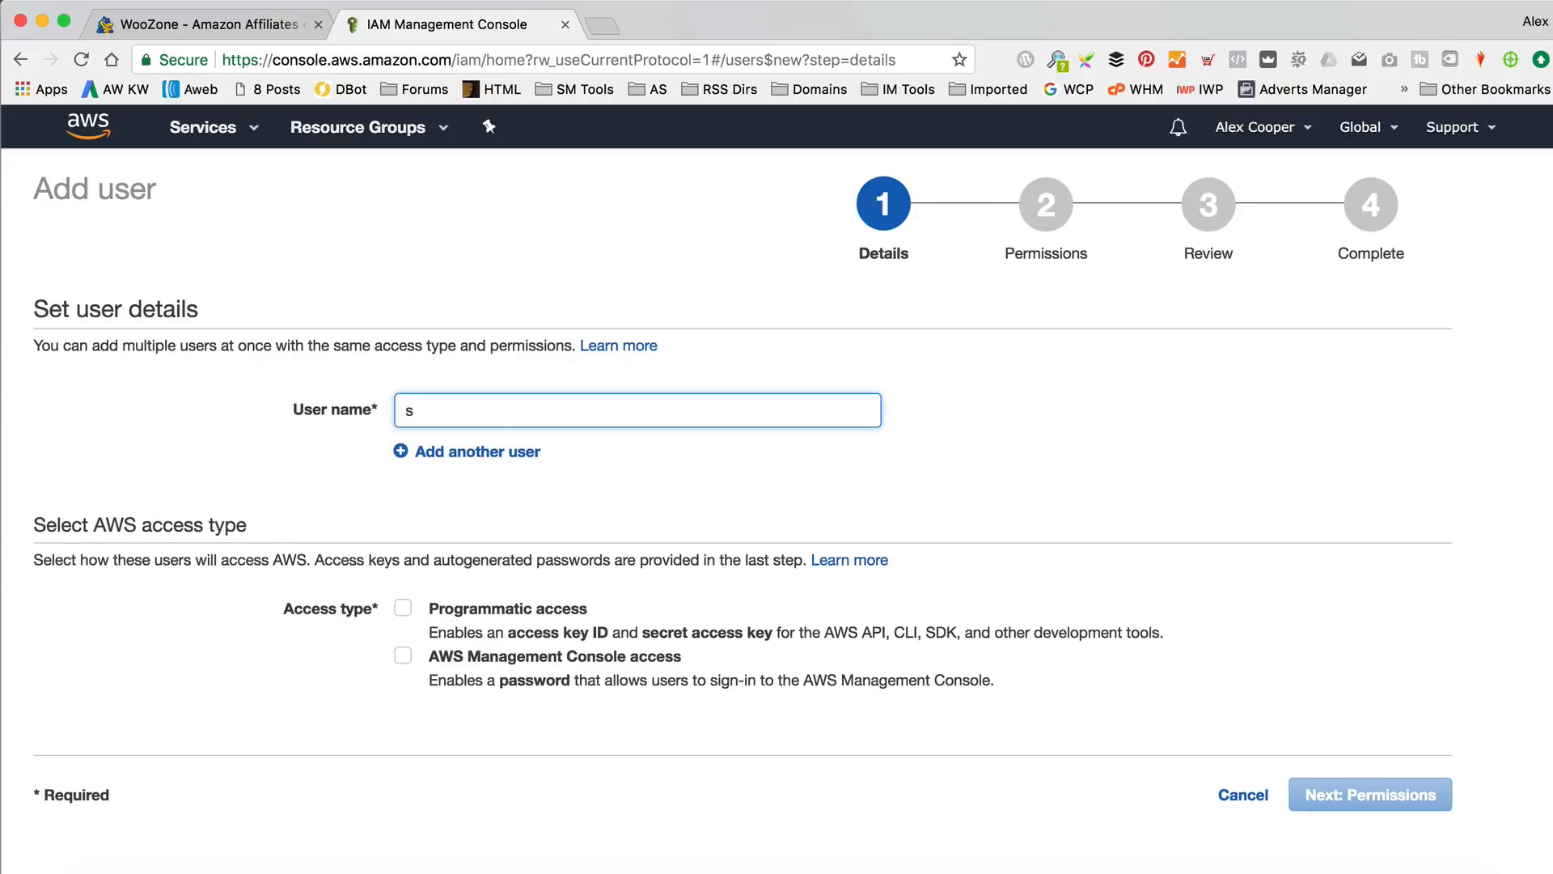
type("hoppowers")
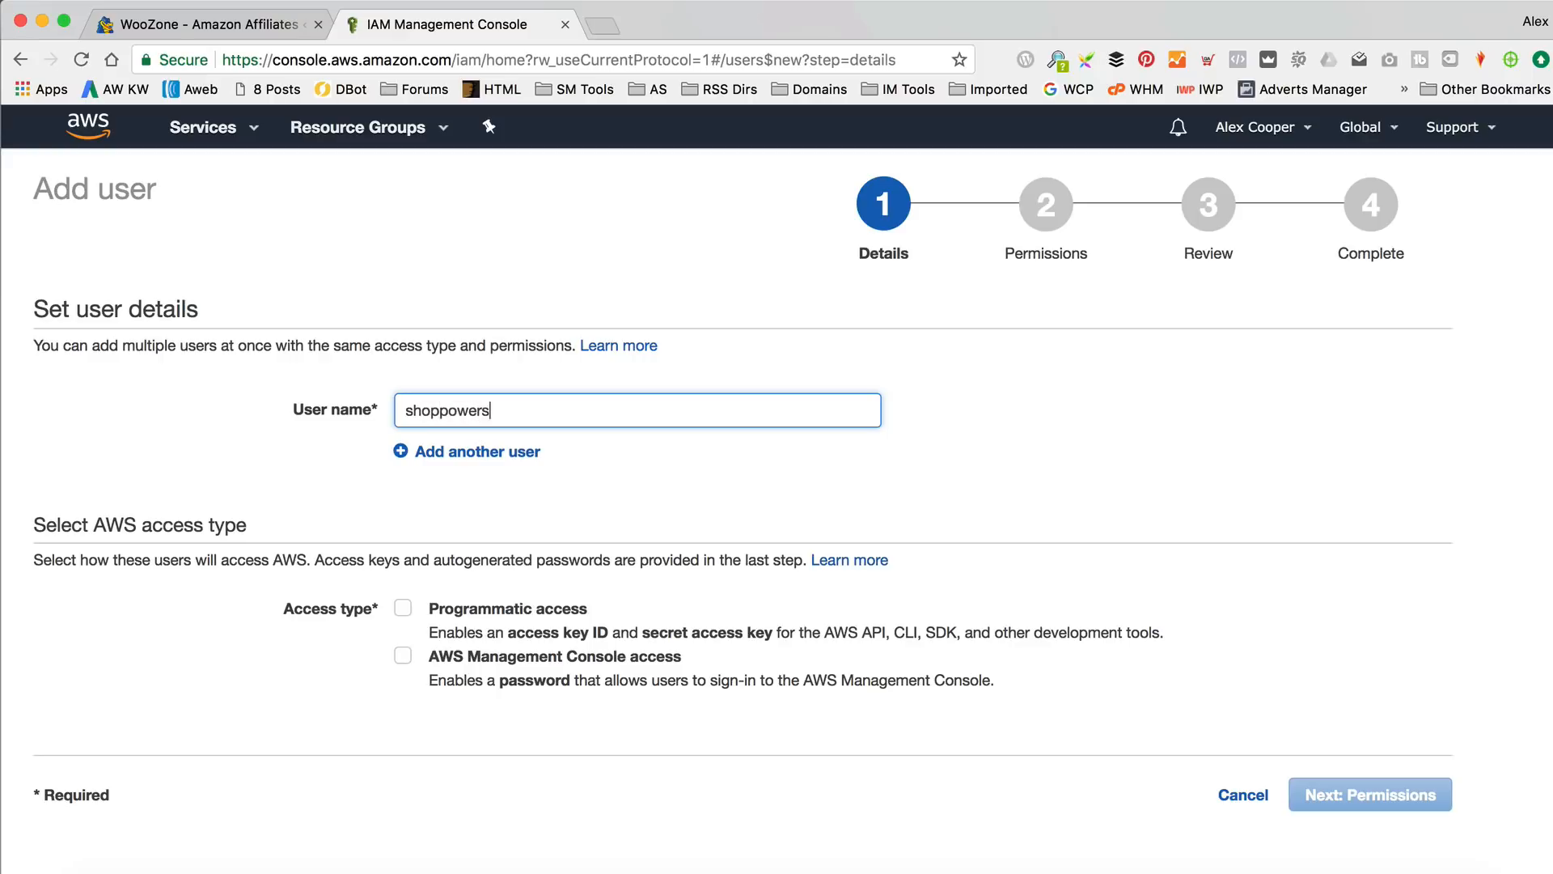
type("tools")
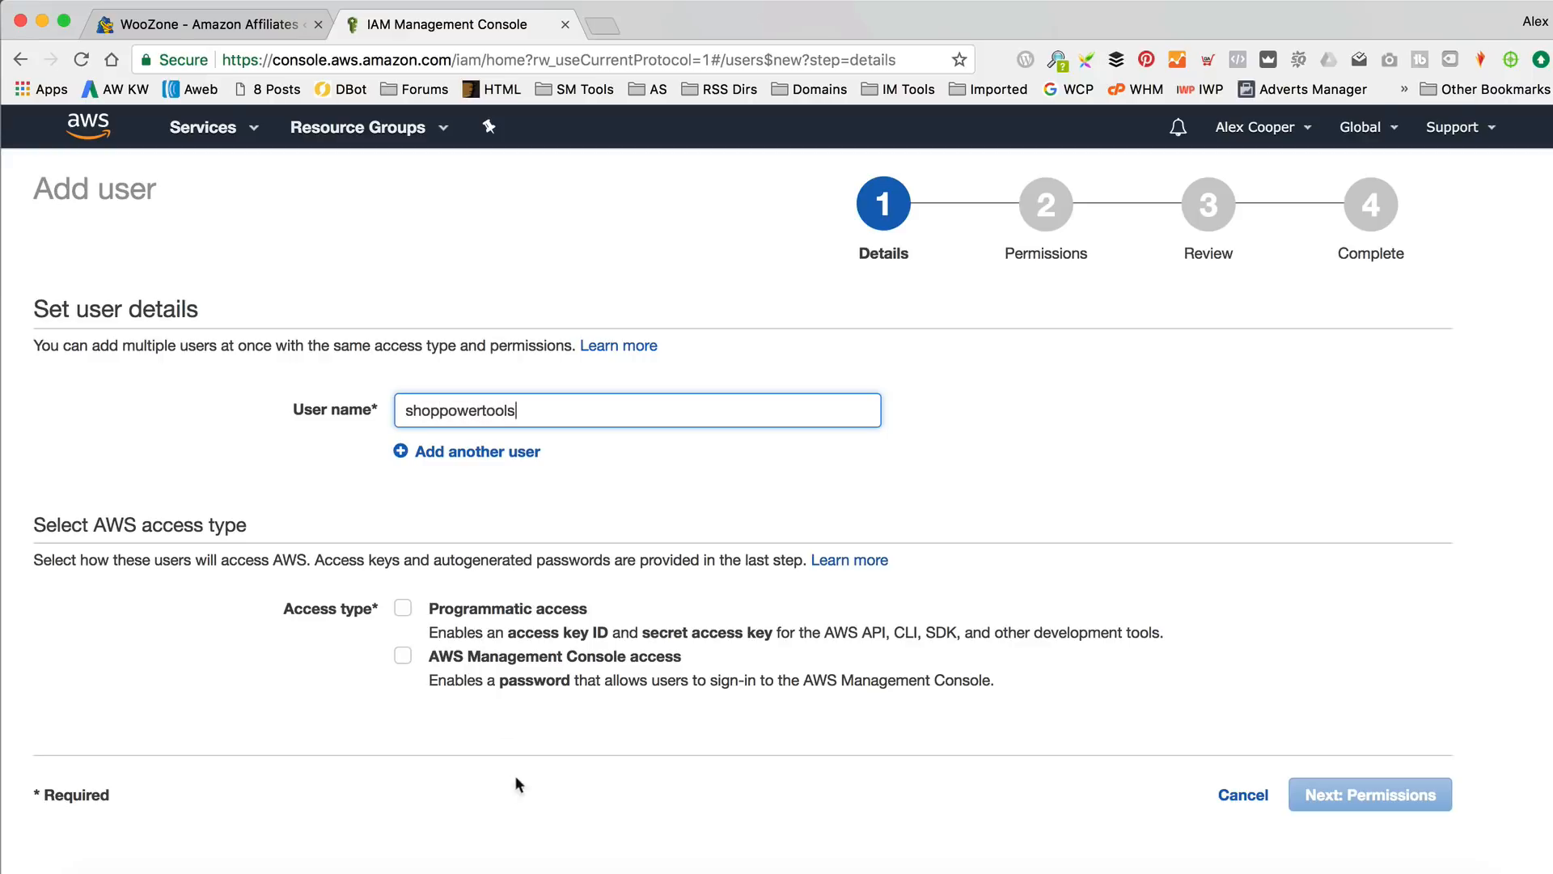
left_click(402, 607)
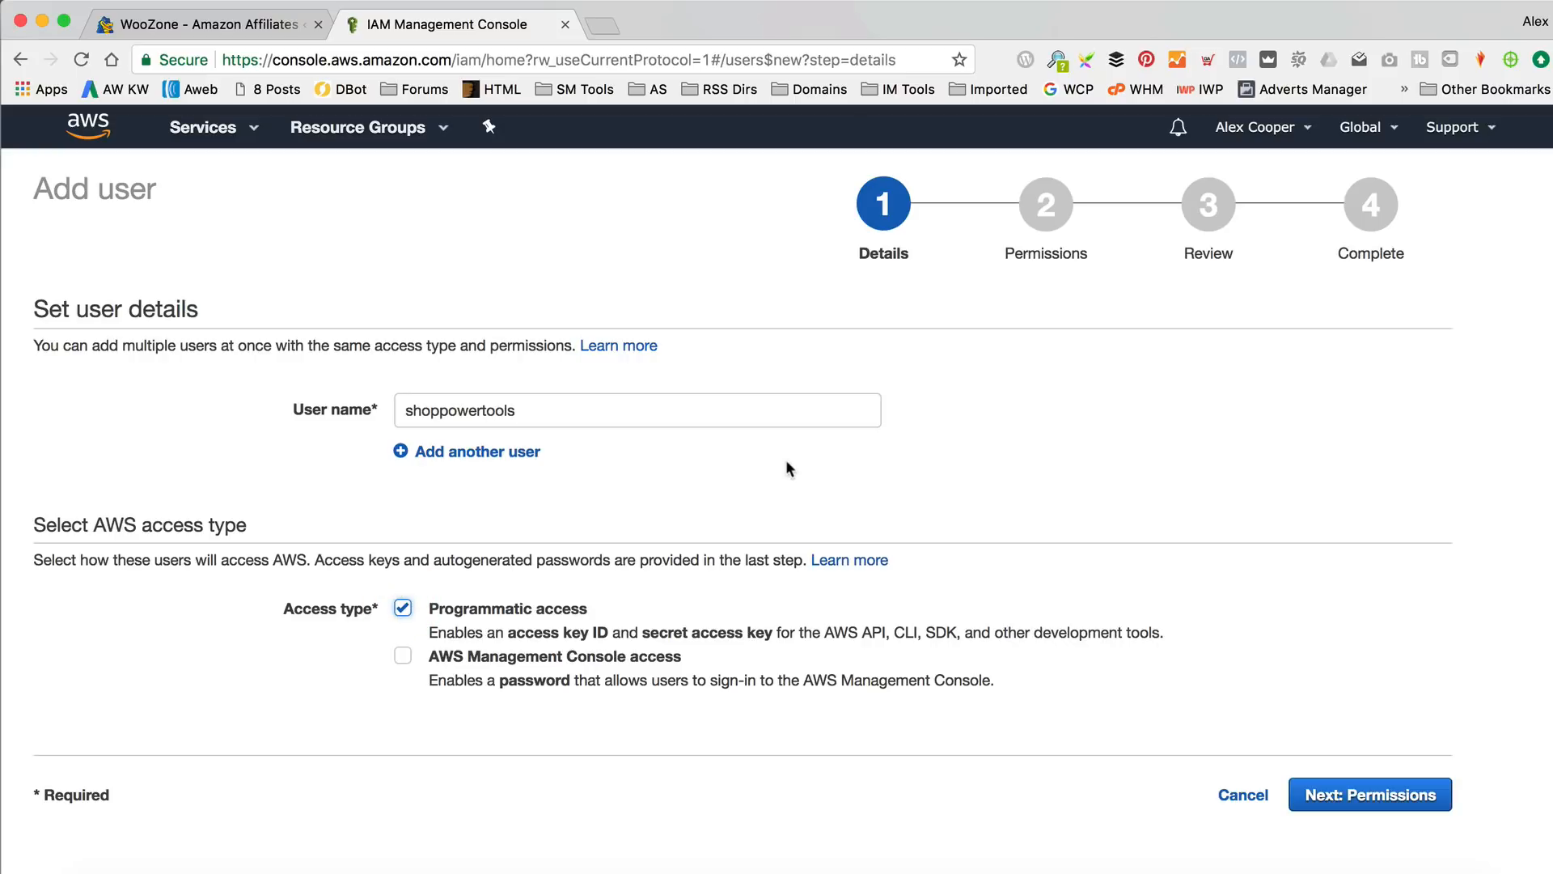
mouse_move(1291, 486)
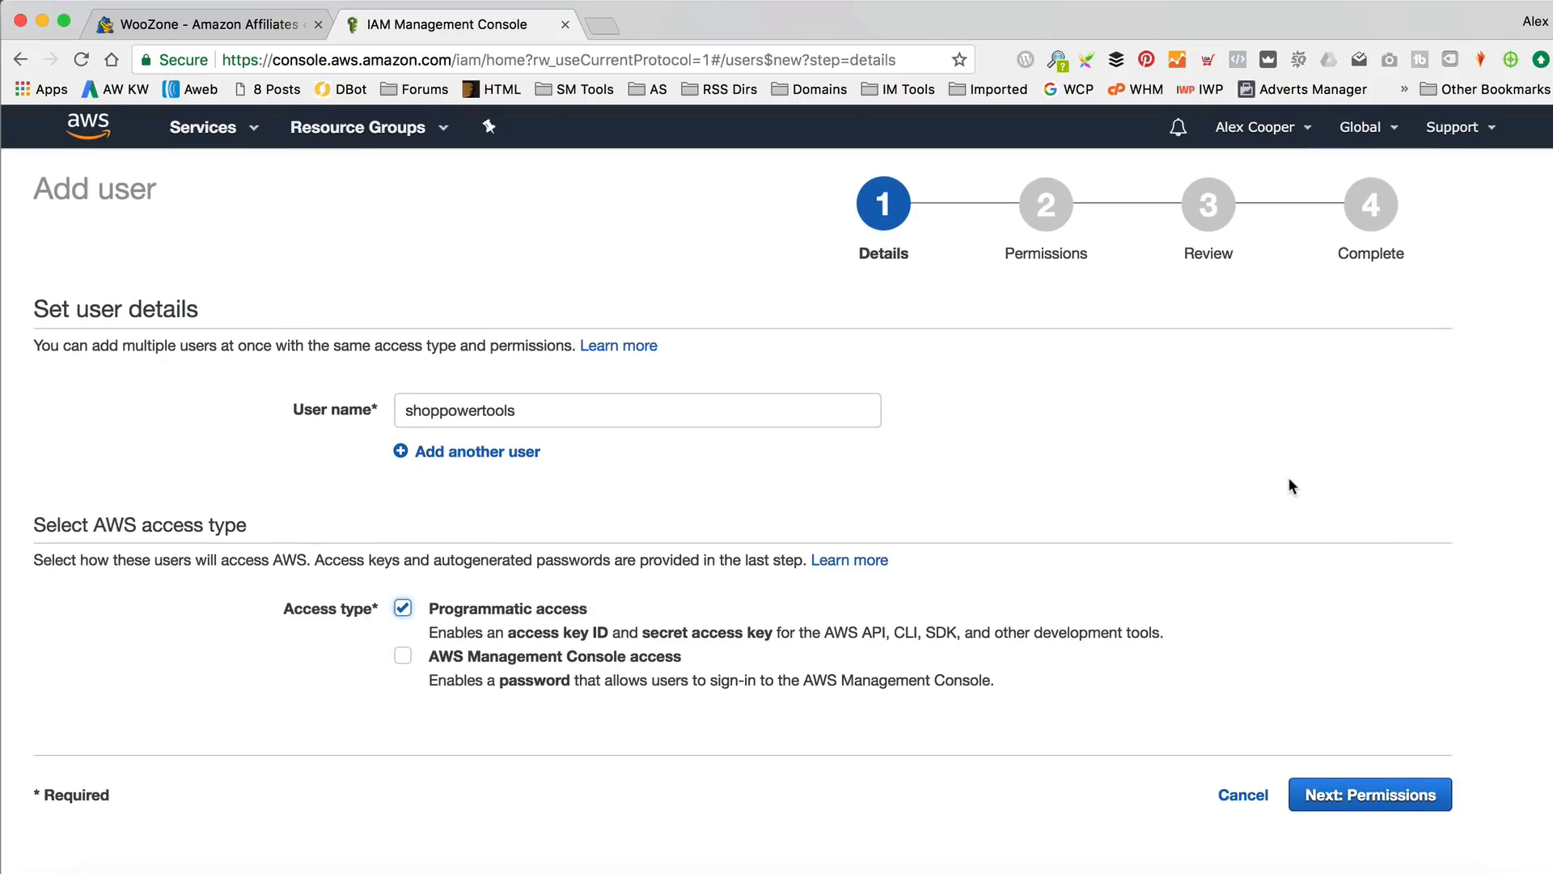
mouse_move(746, 556)
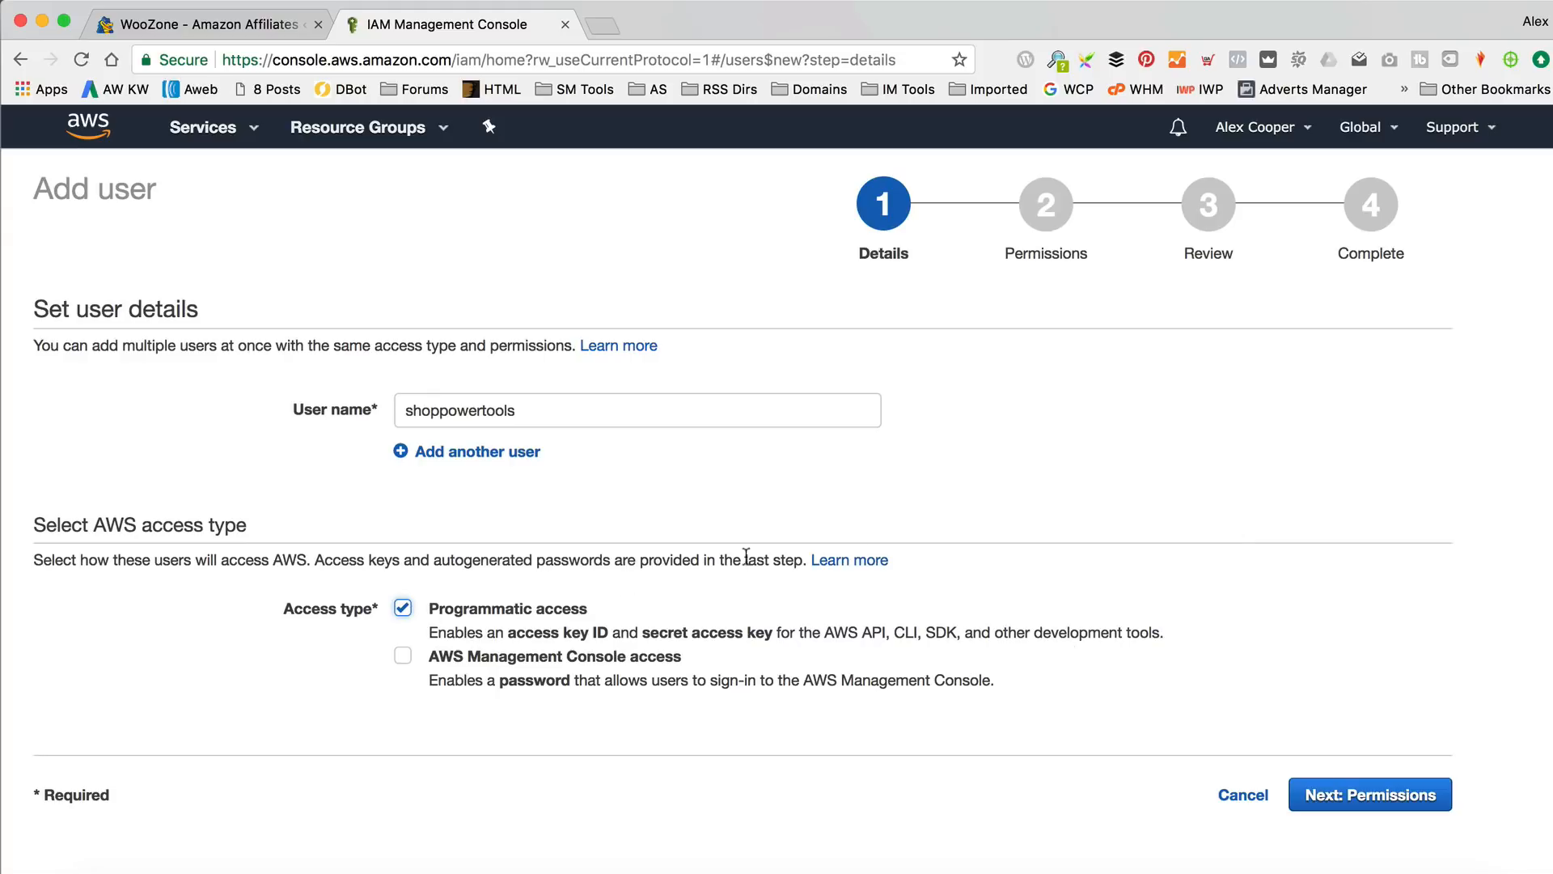
- On the Permissions step, choose Attach existing policies directly and browse the policy list
left_click(1369, 794)
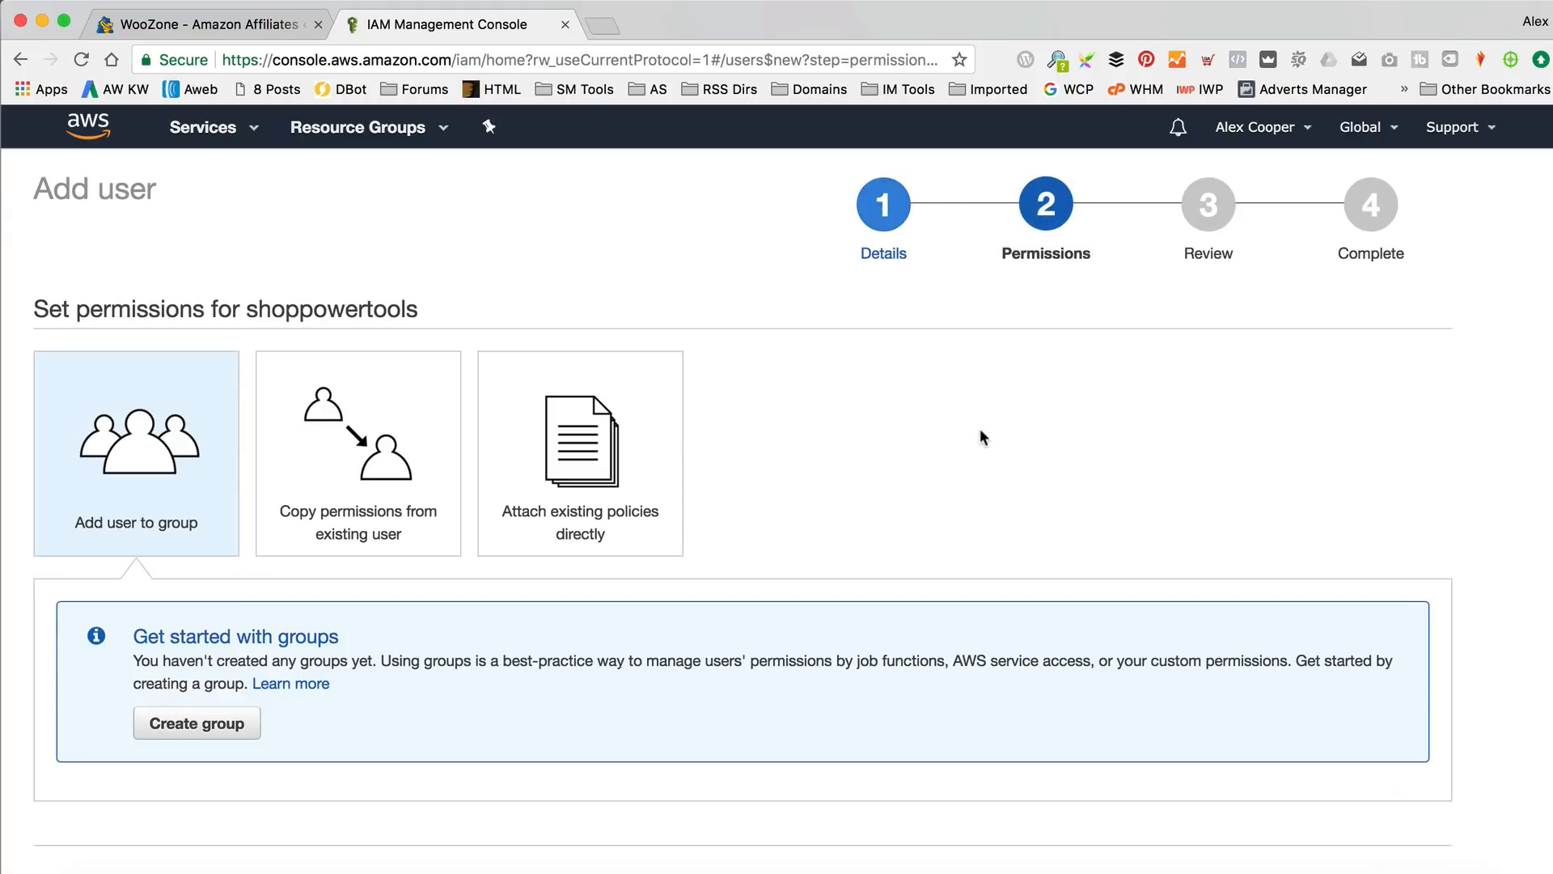
mouse_move(1227, 534)
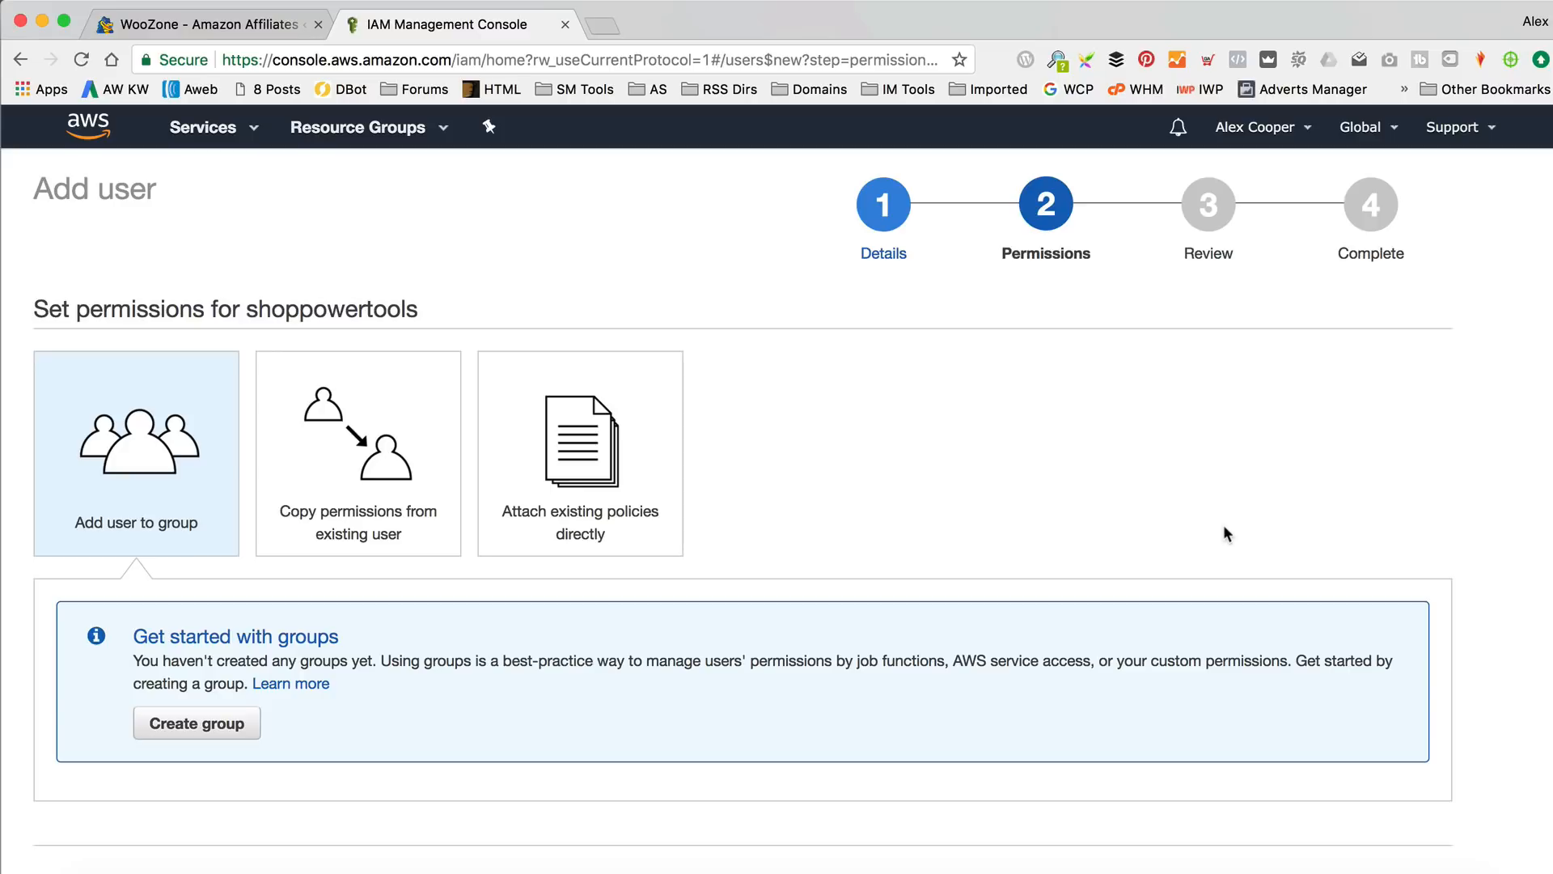
mouse_move(857, 387)
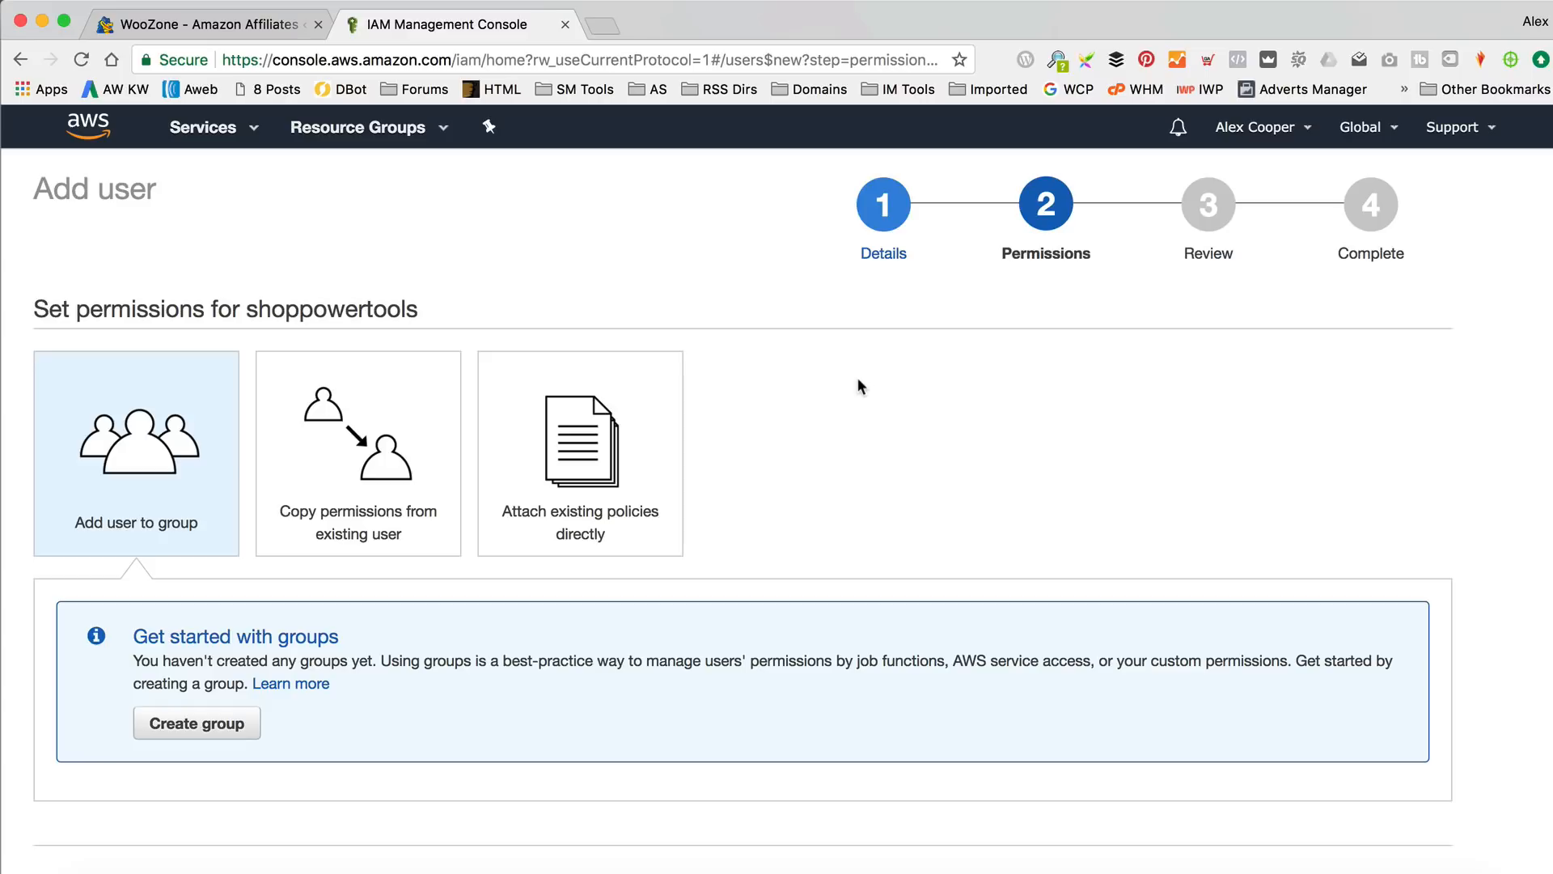
mouse_move(499, 388)
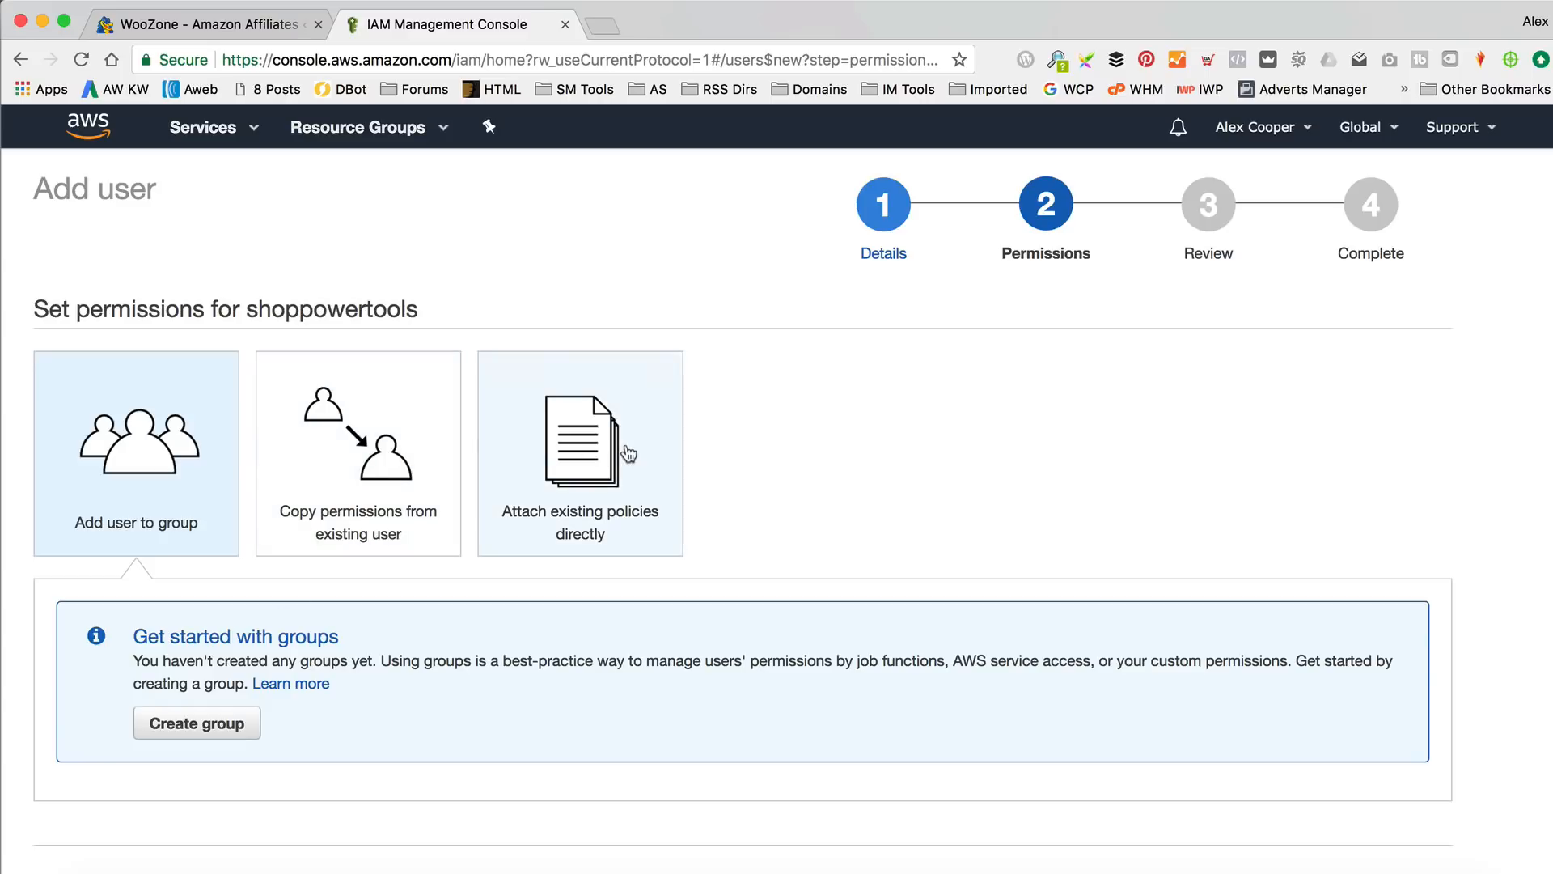
left_click(579, 453)
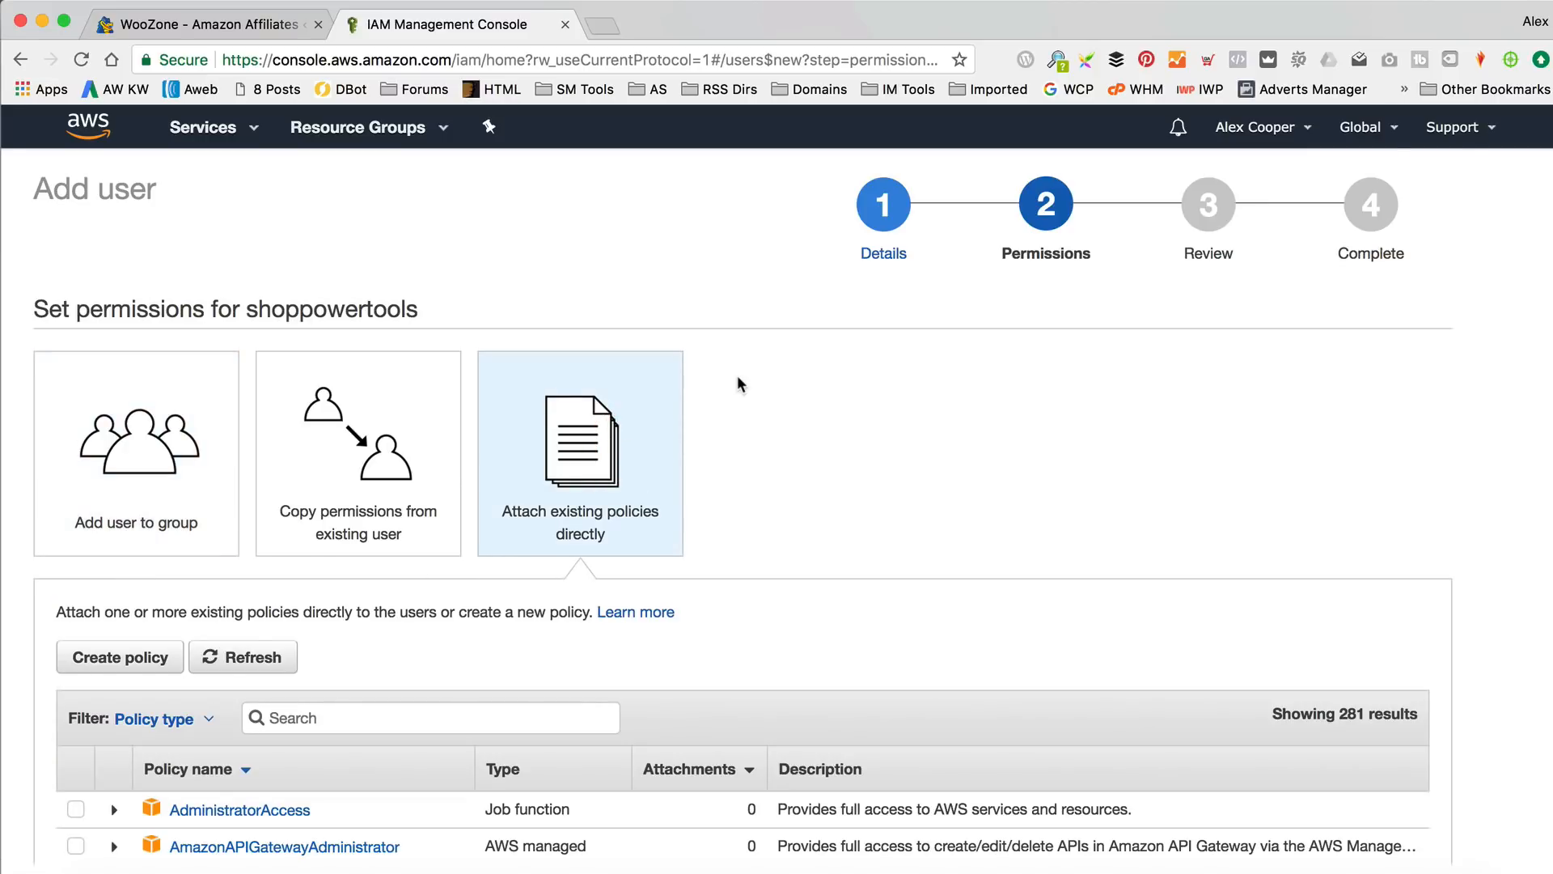
scroll("down", 3)
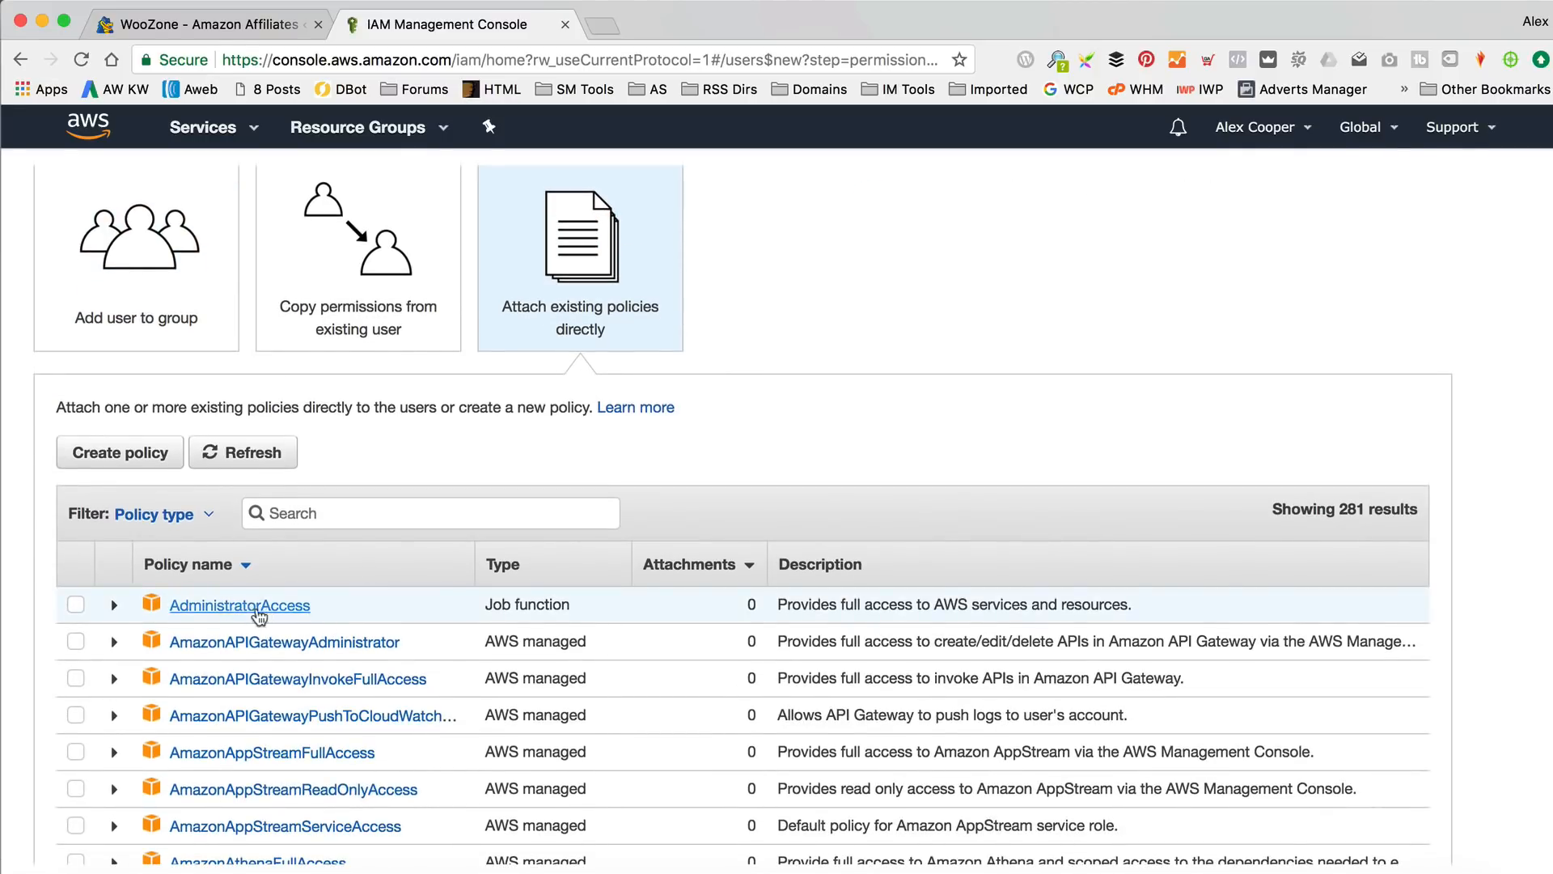
mouse_move(76, 614)
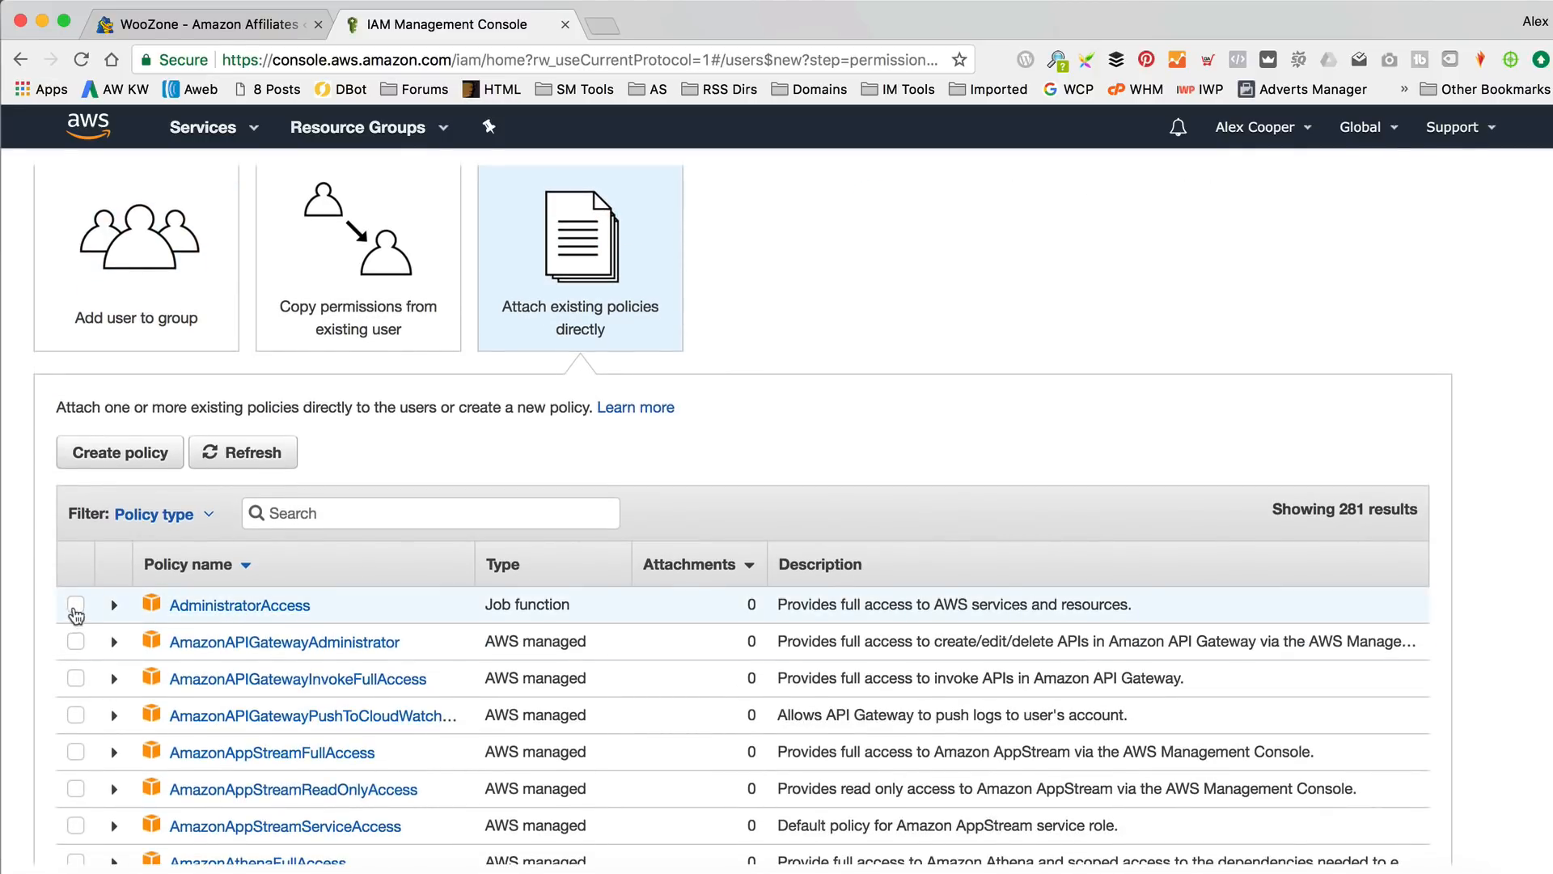
scroll("down", 3)
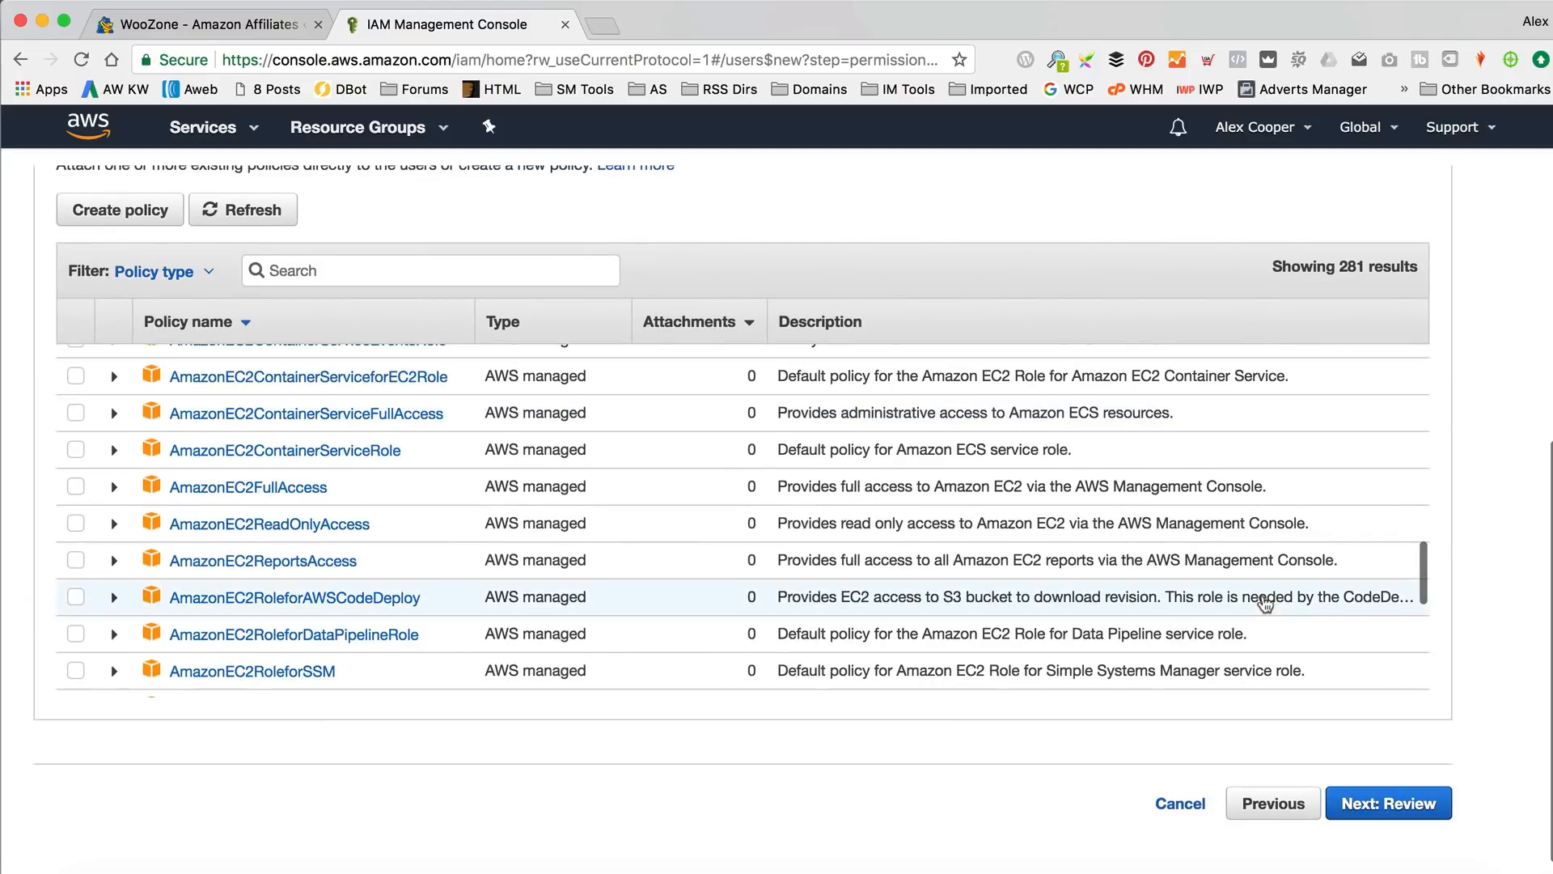
scroll("up", 3)
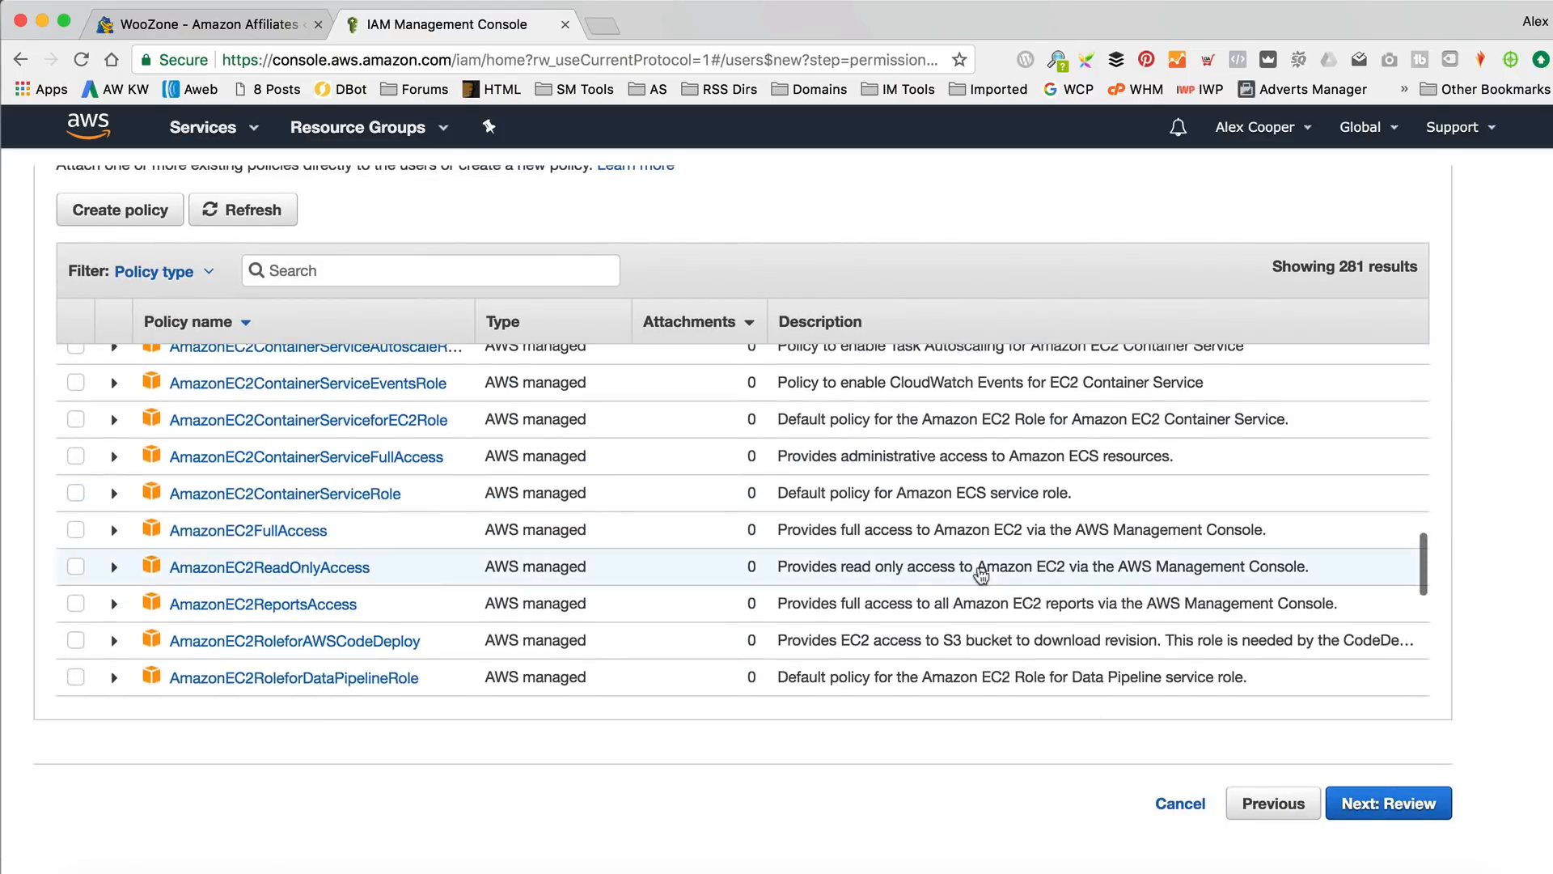
- Review and create user shoppowertools, then select its access key ID on the Success page
left_click(1387, 802)
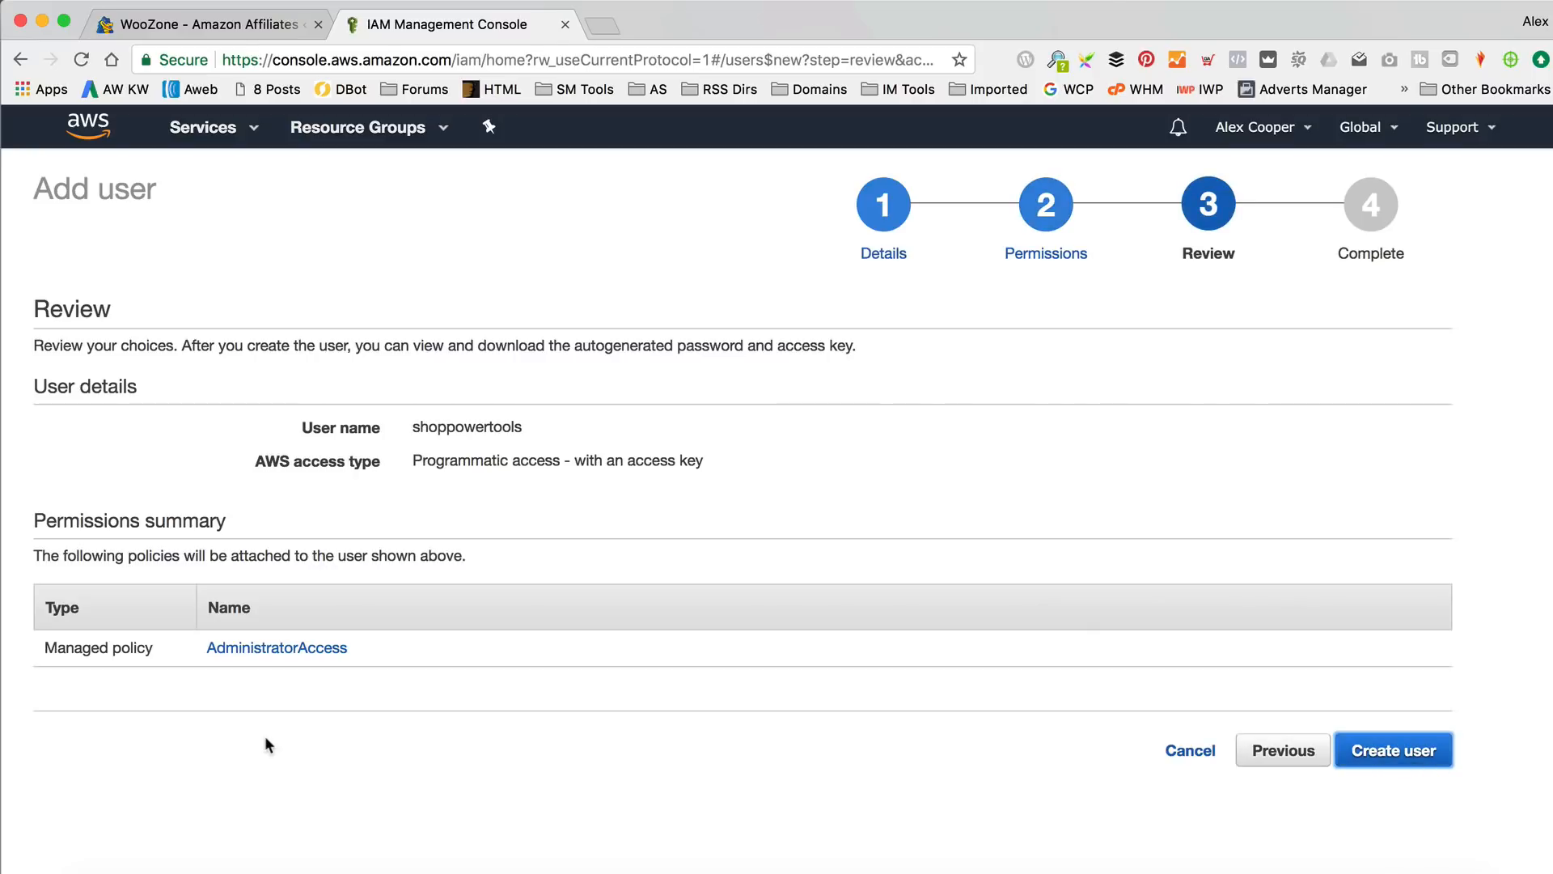
left_click(1391, 749)
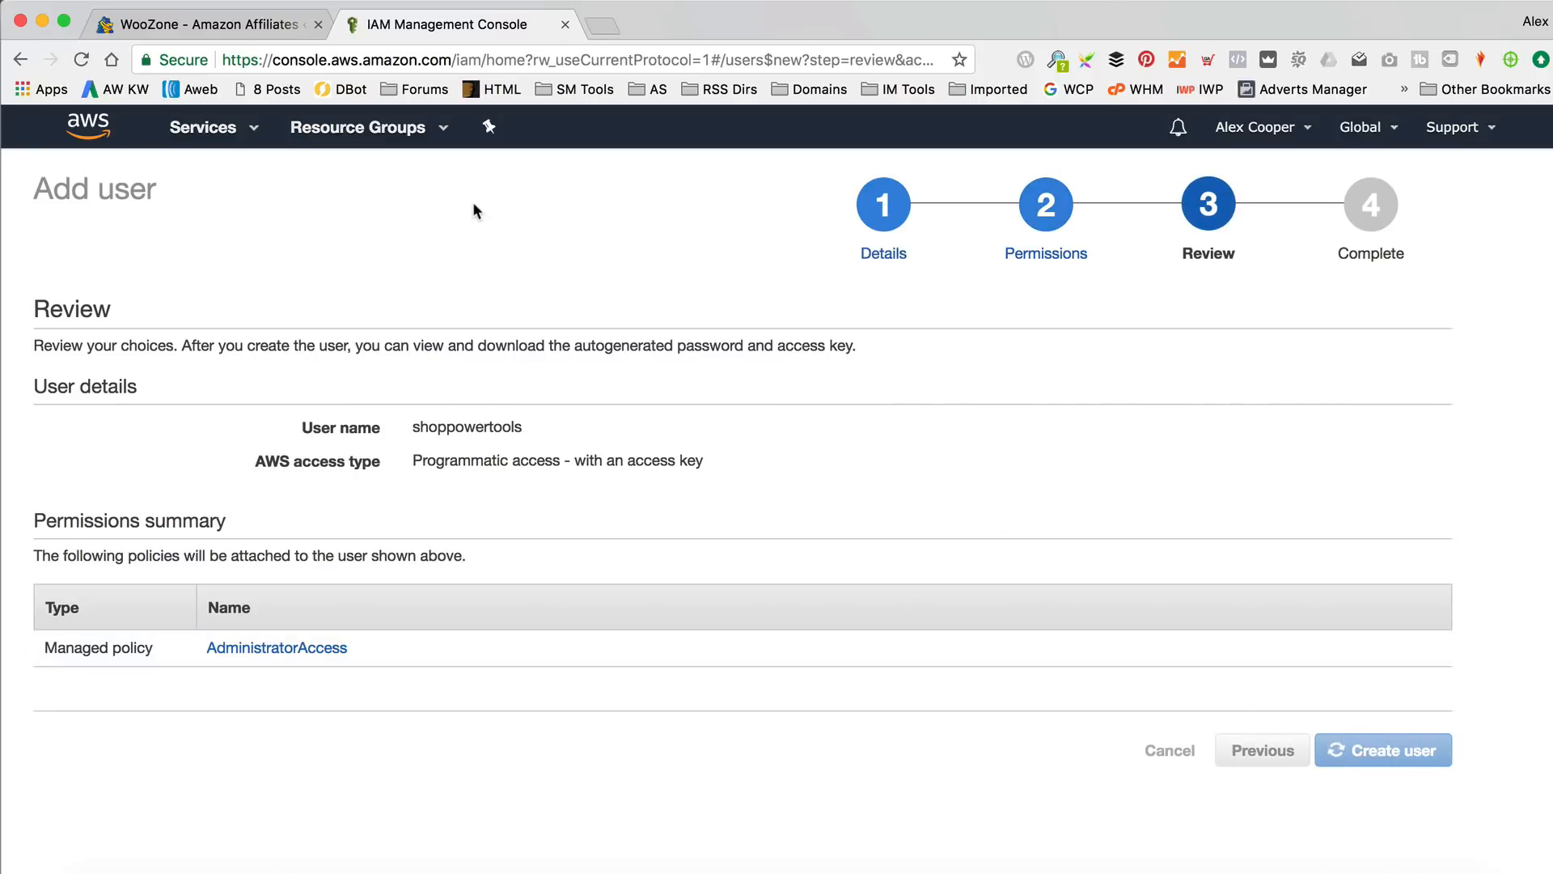
left_click(1383, 750)
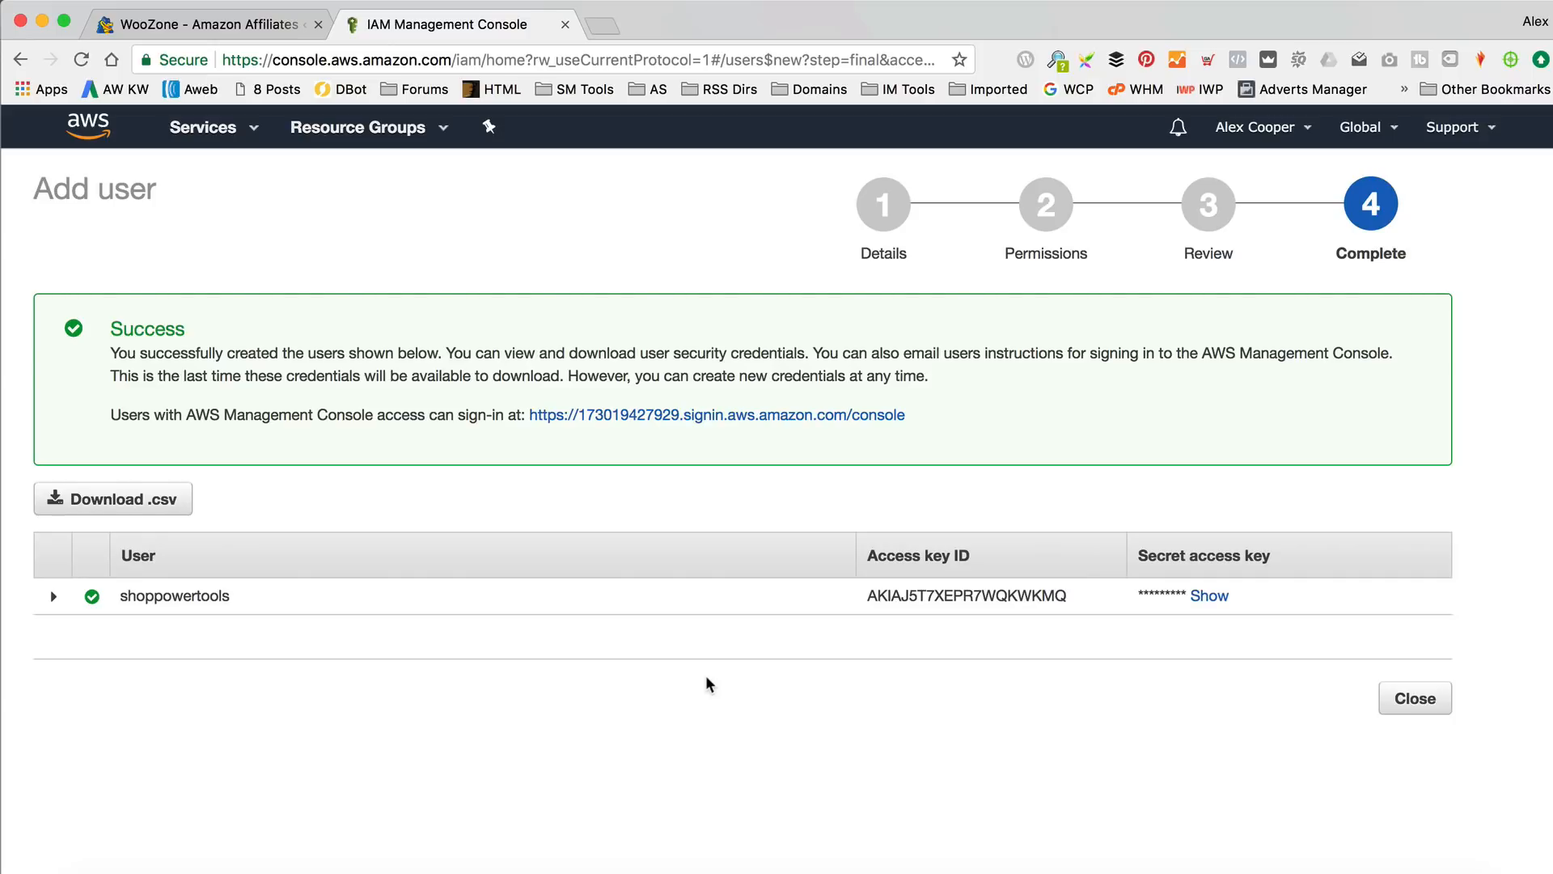
mouse_move(1104, 601)
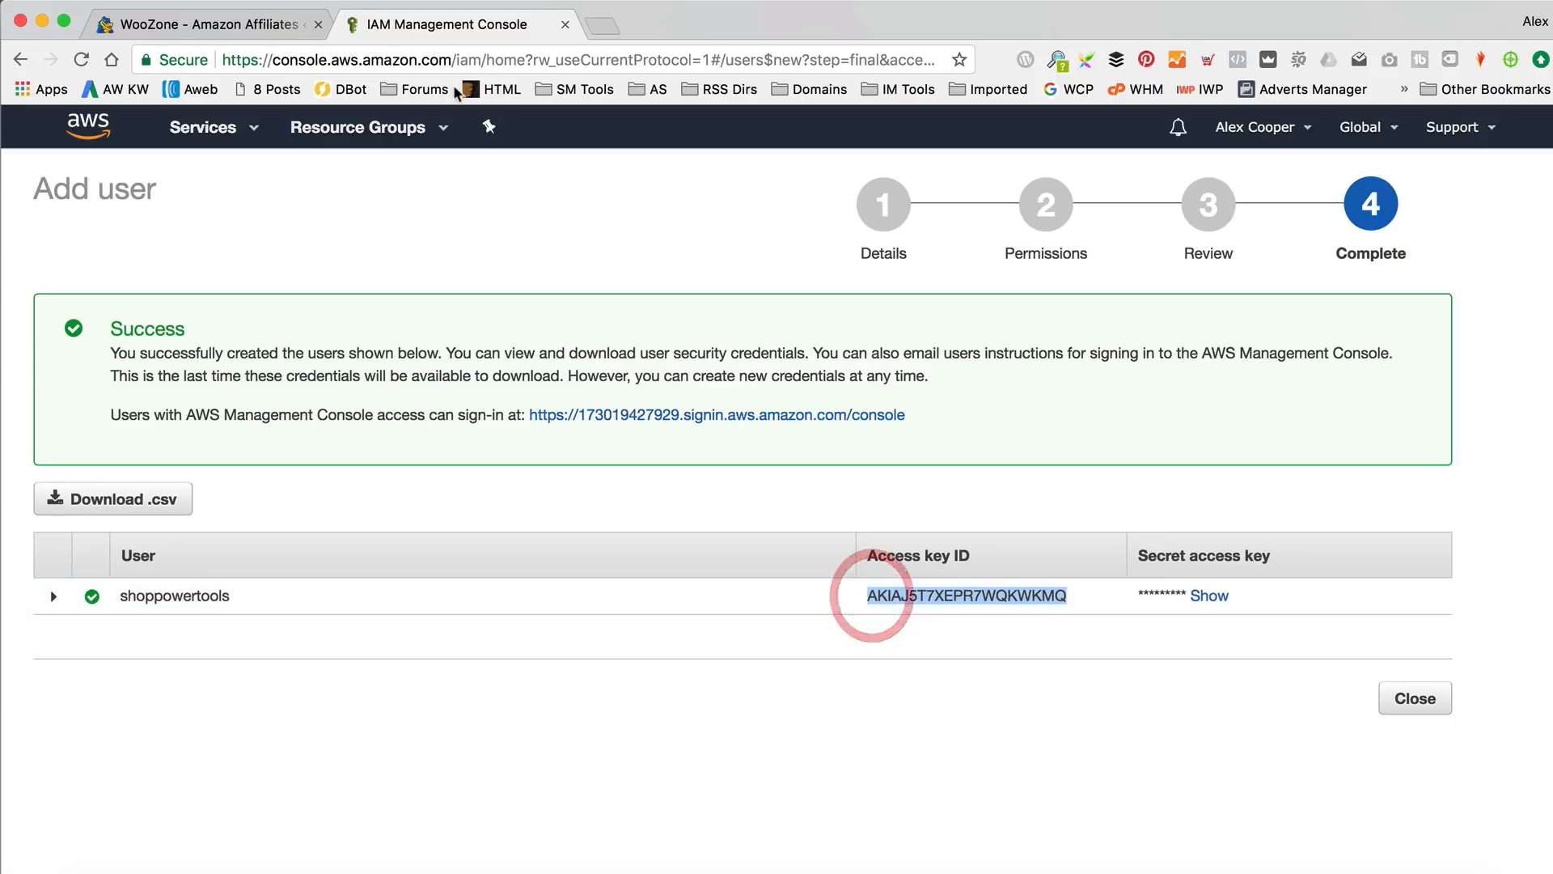
left_click(205, 23)
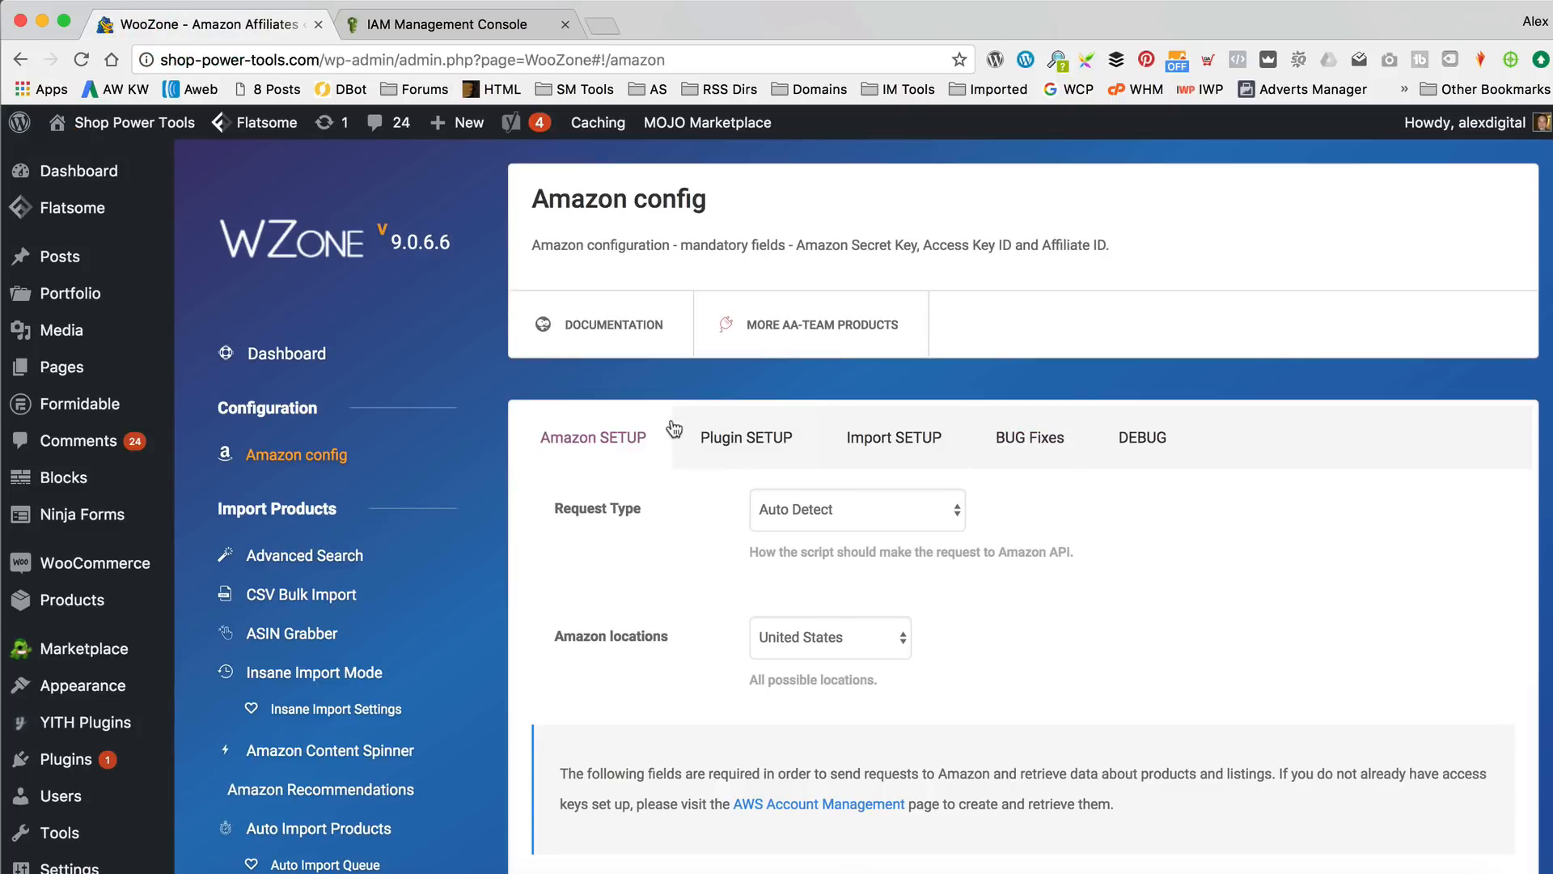
mouse_move(542, 354)
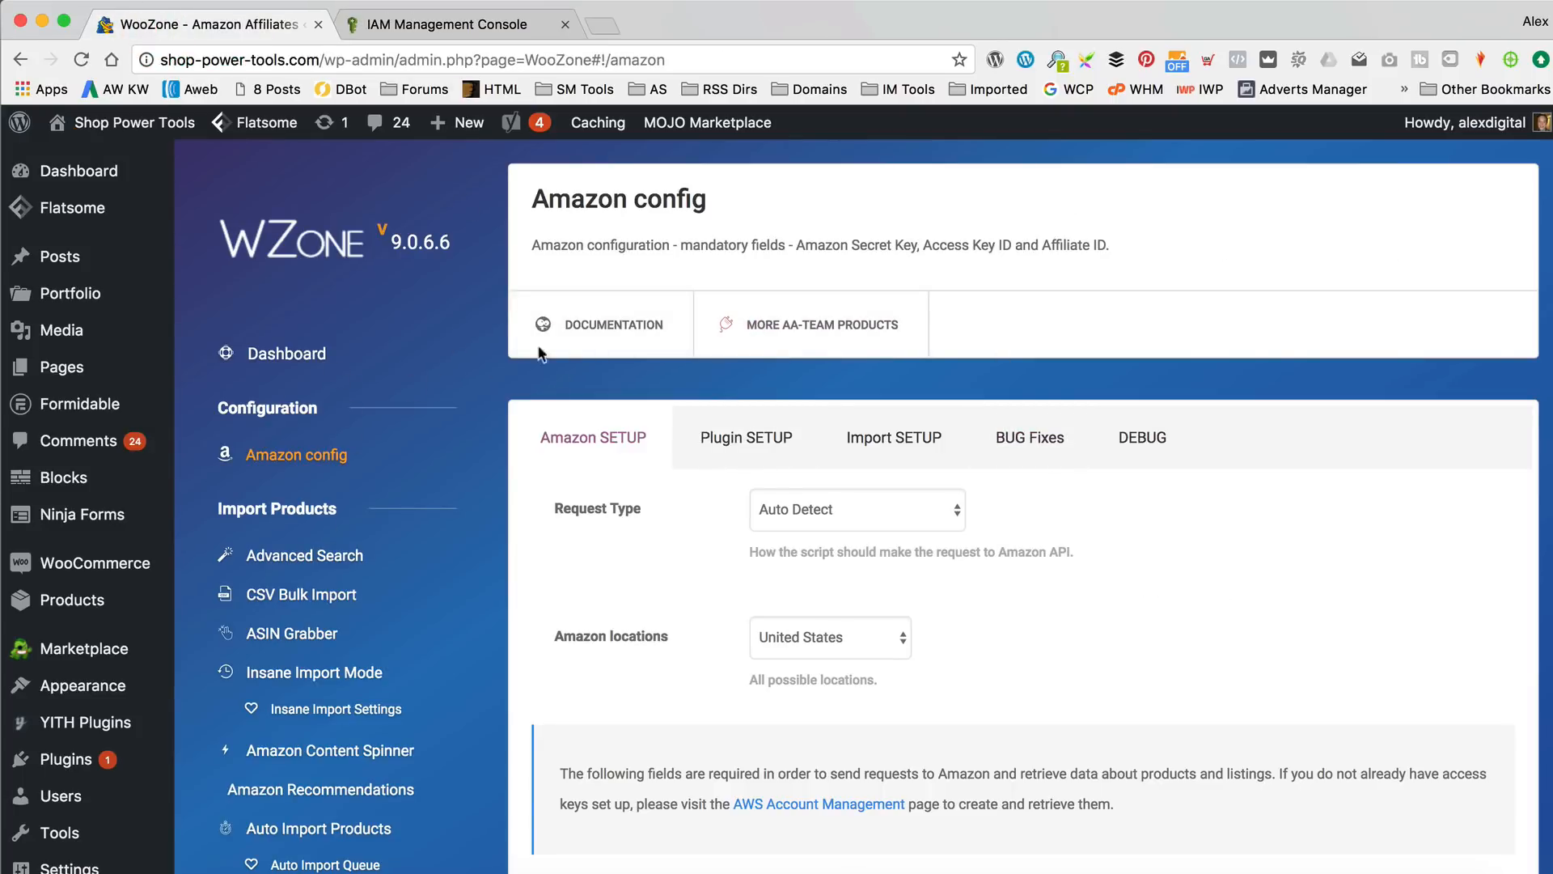
scroll("down", 3)
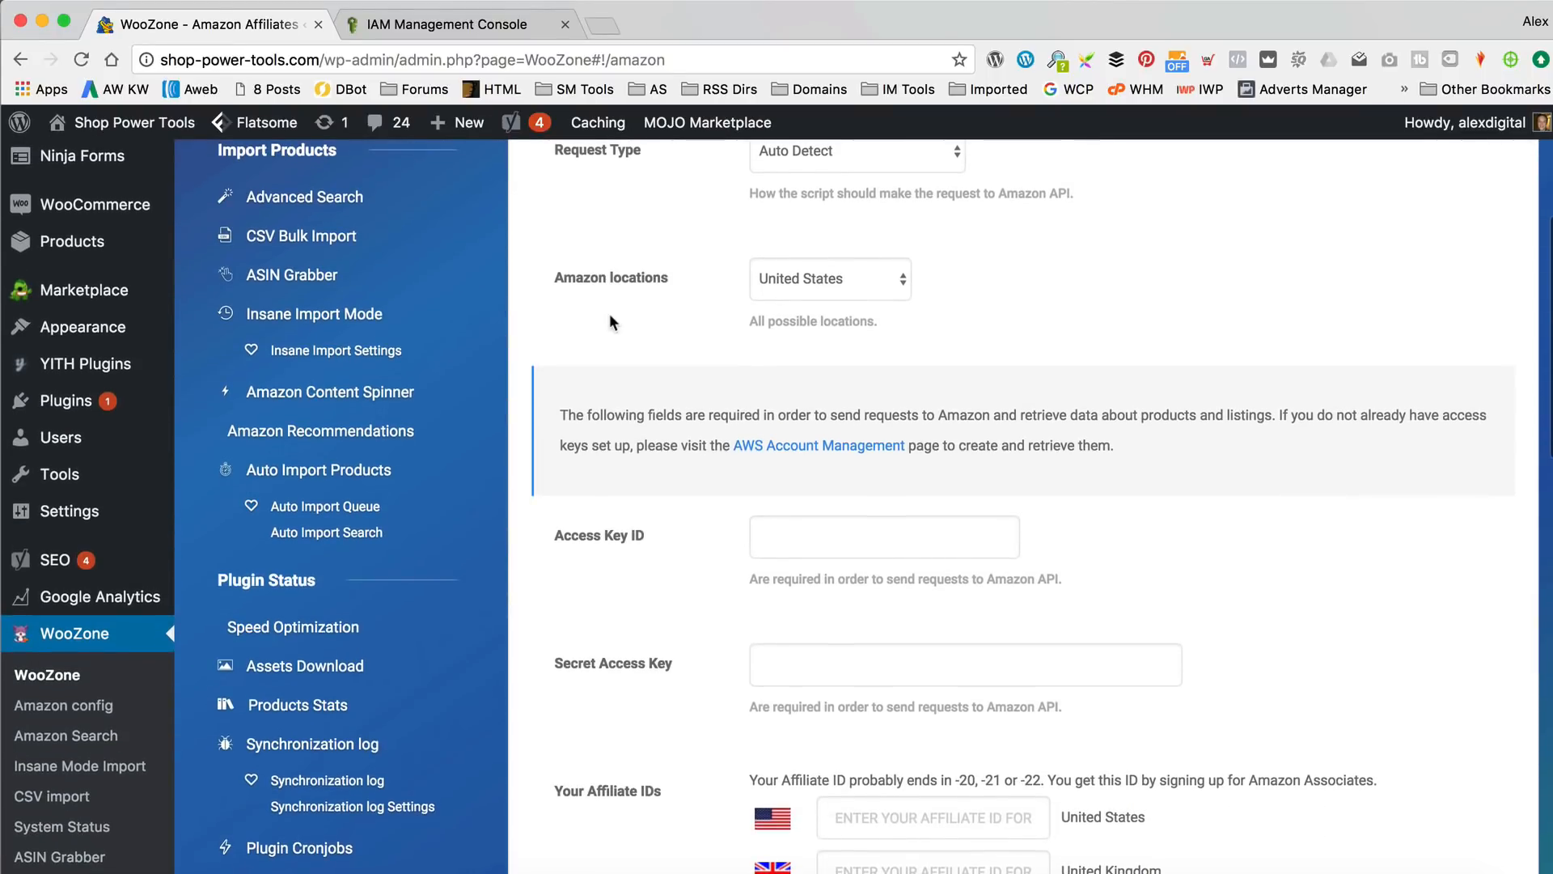
scroll("up", 3)
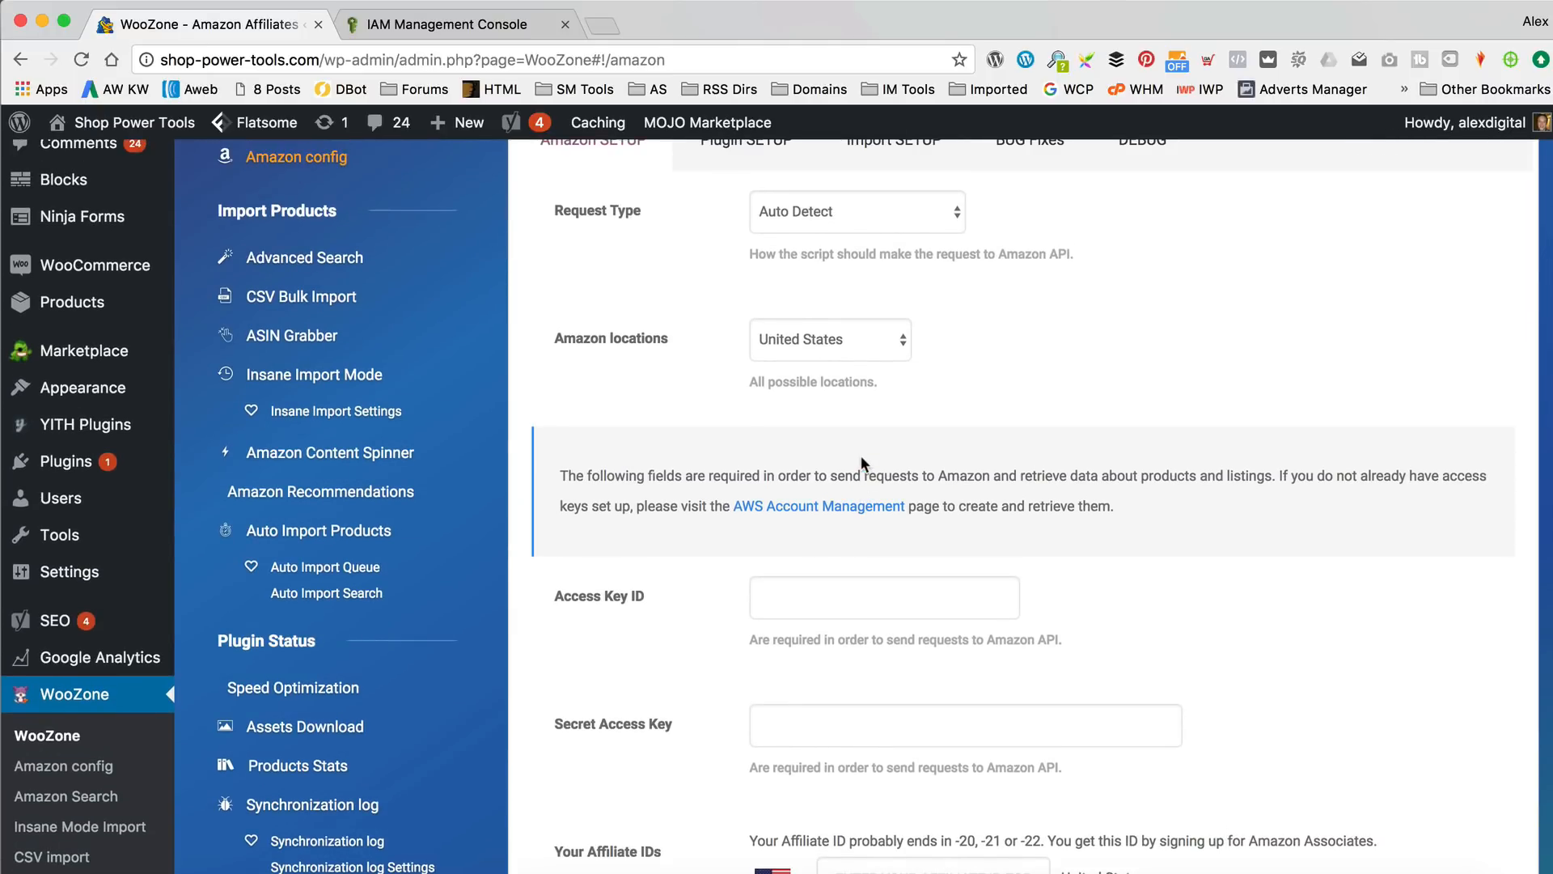
scroll("up", 3)
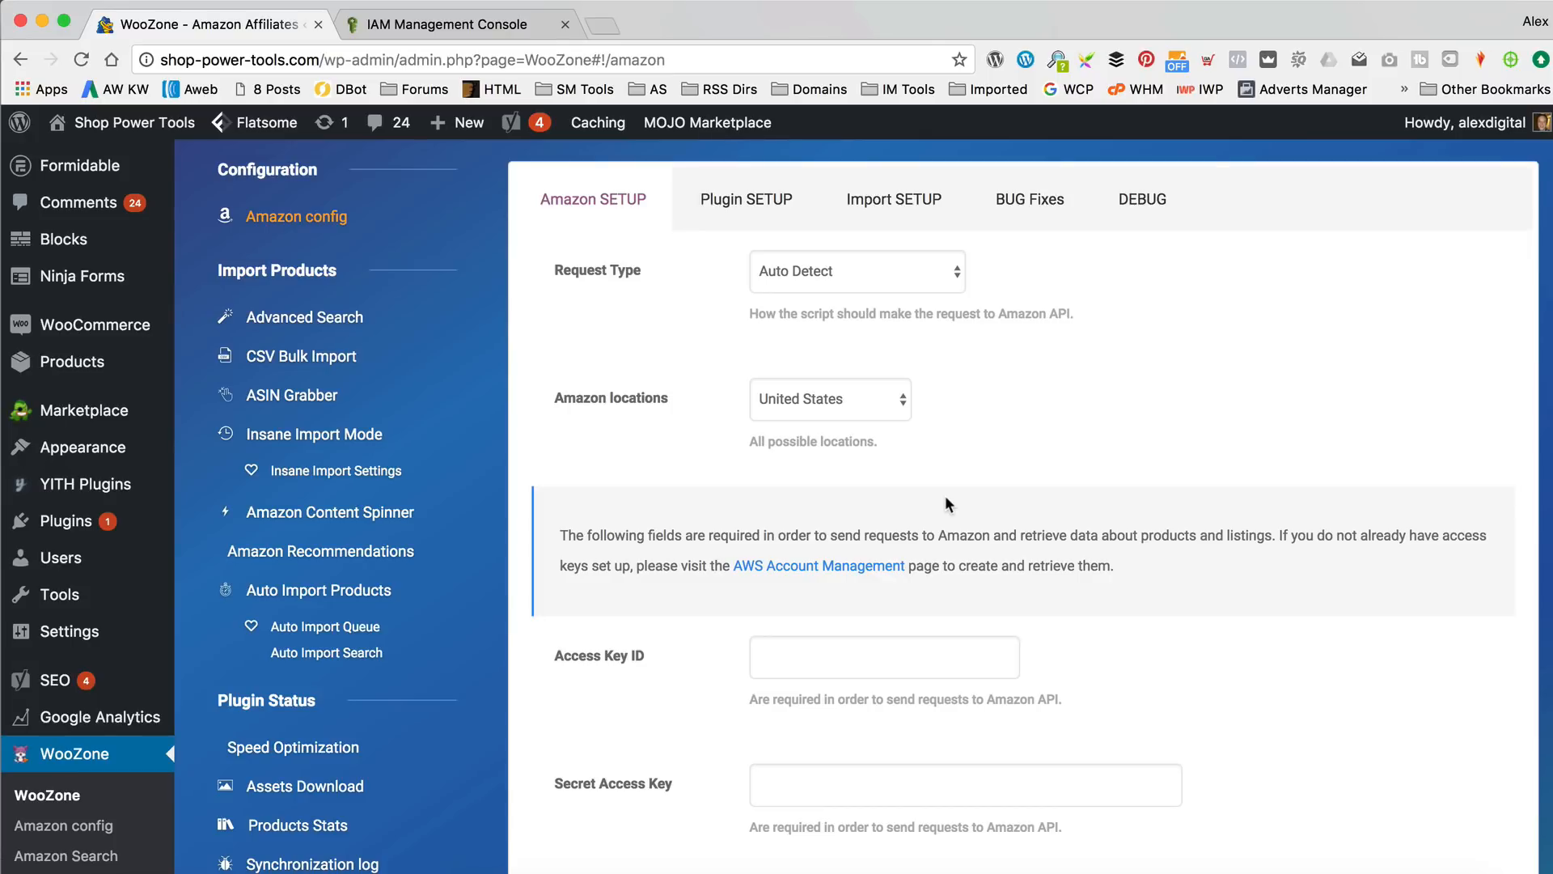
left_click(829, 398)
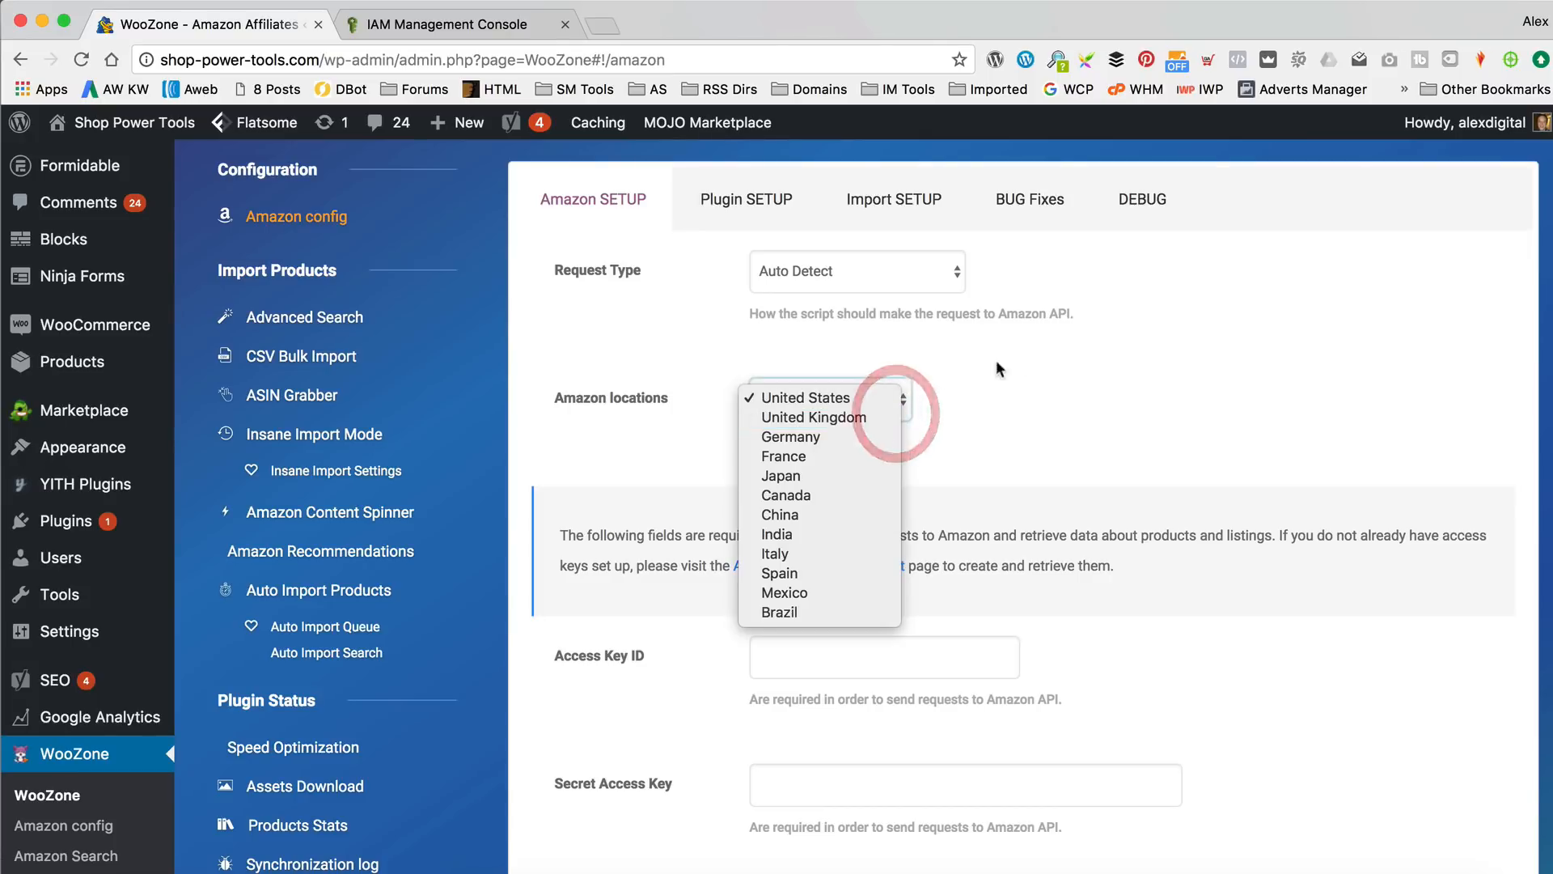
left_click(807, 398)
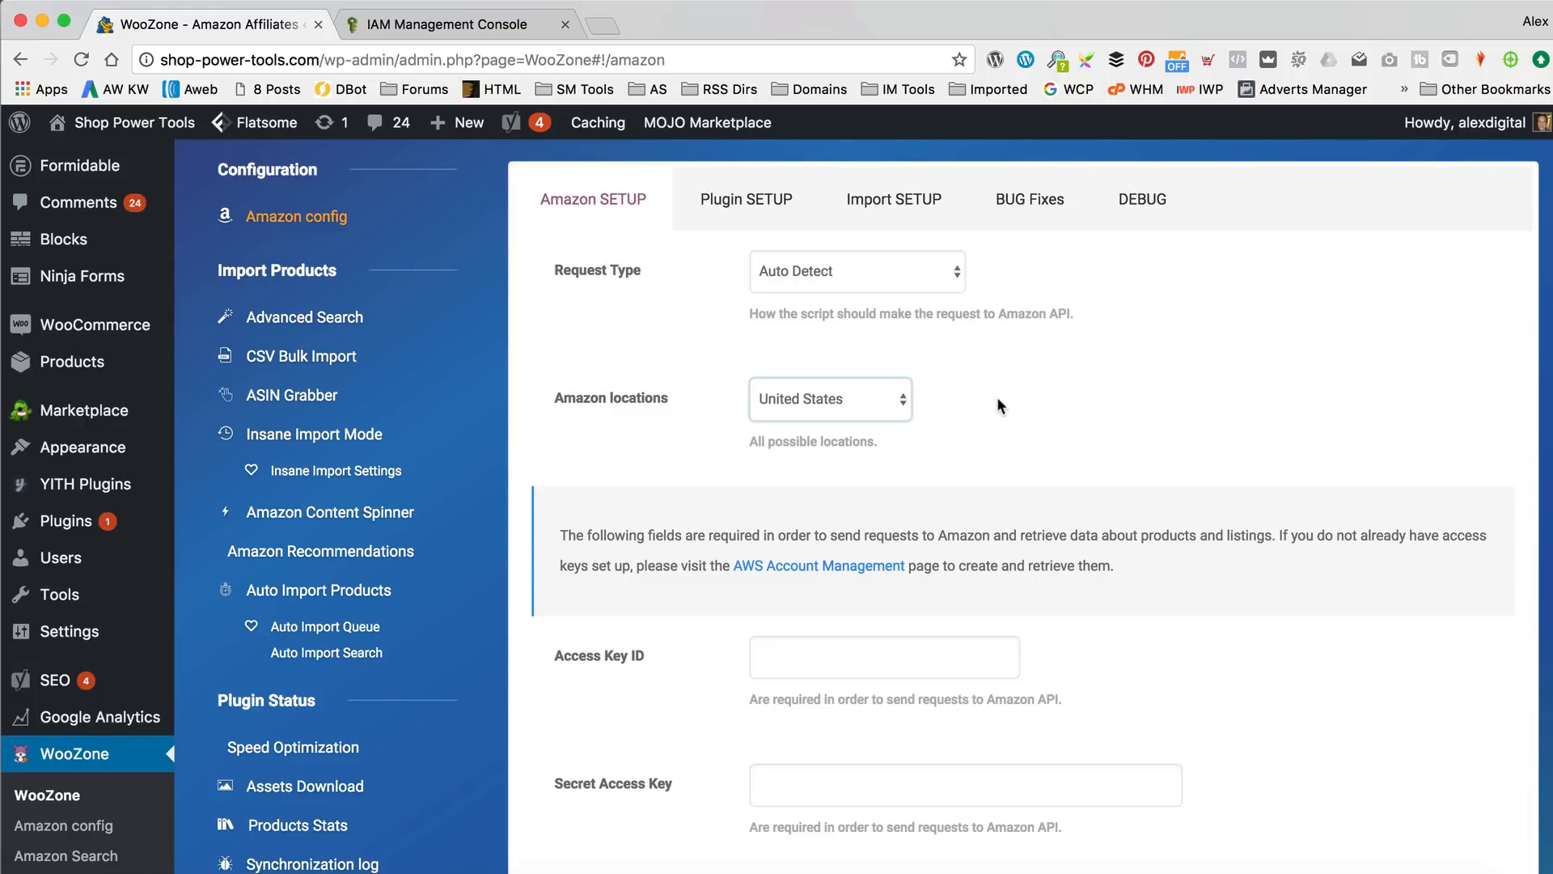
scroll("down", 3)
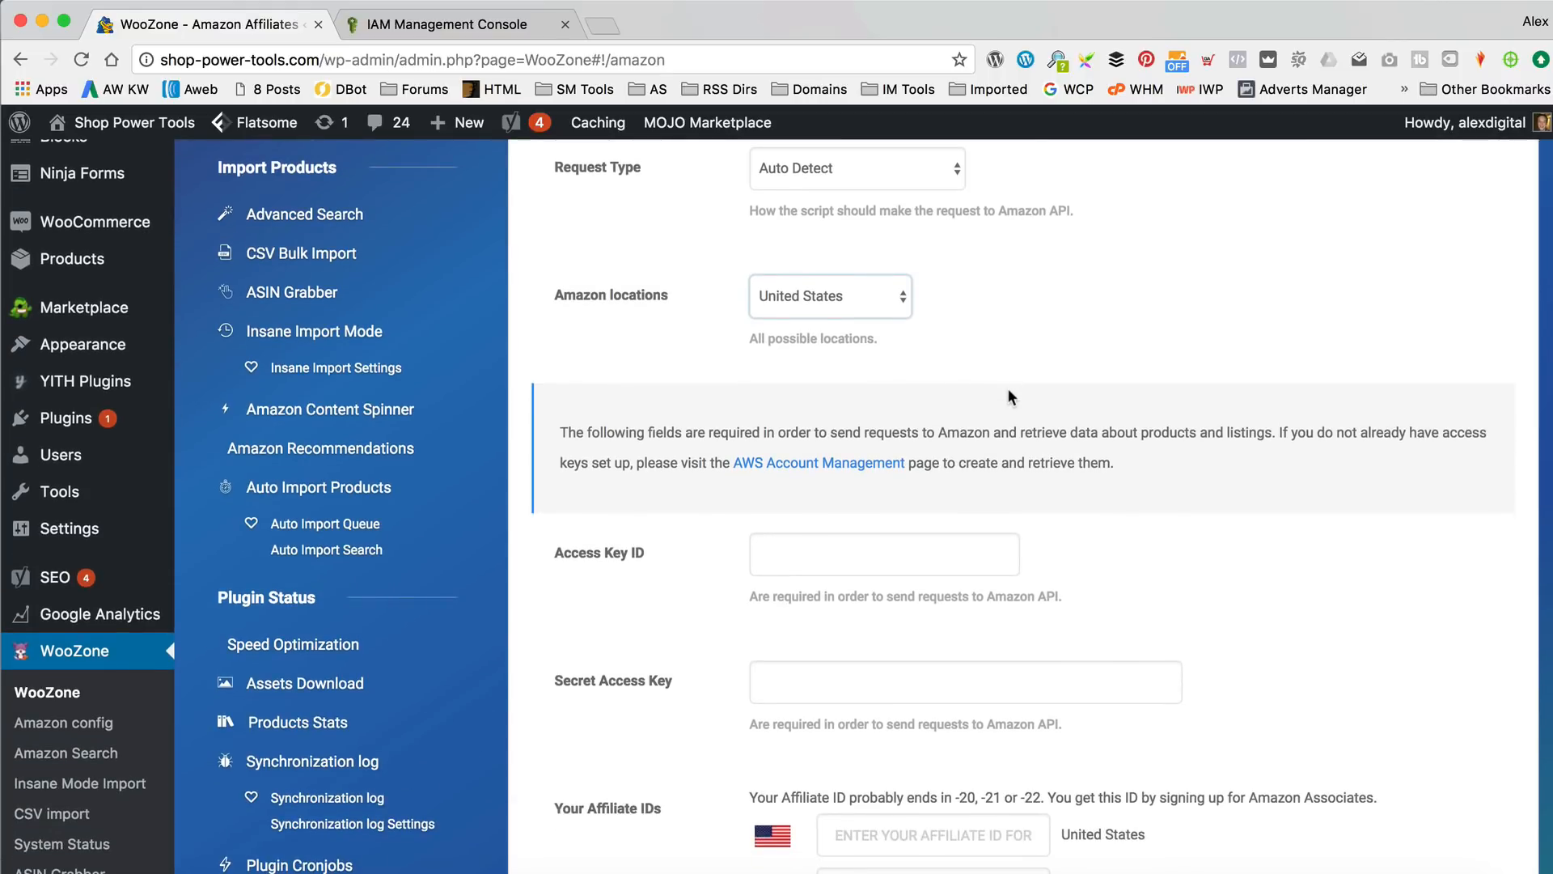
scroll("down", 3)
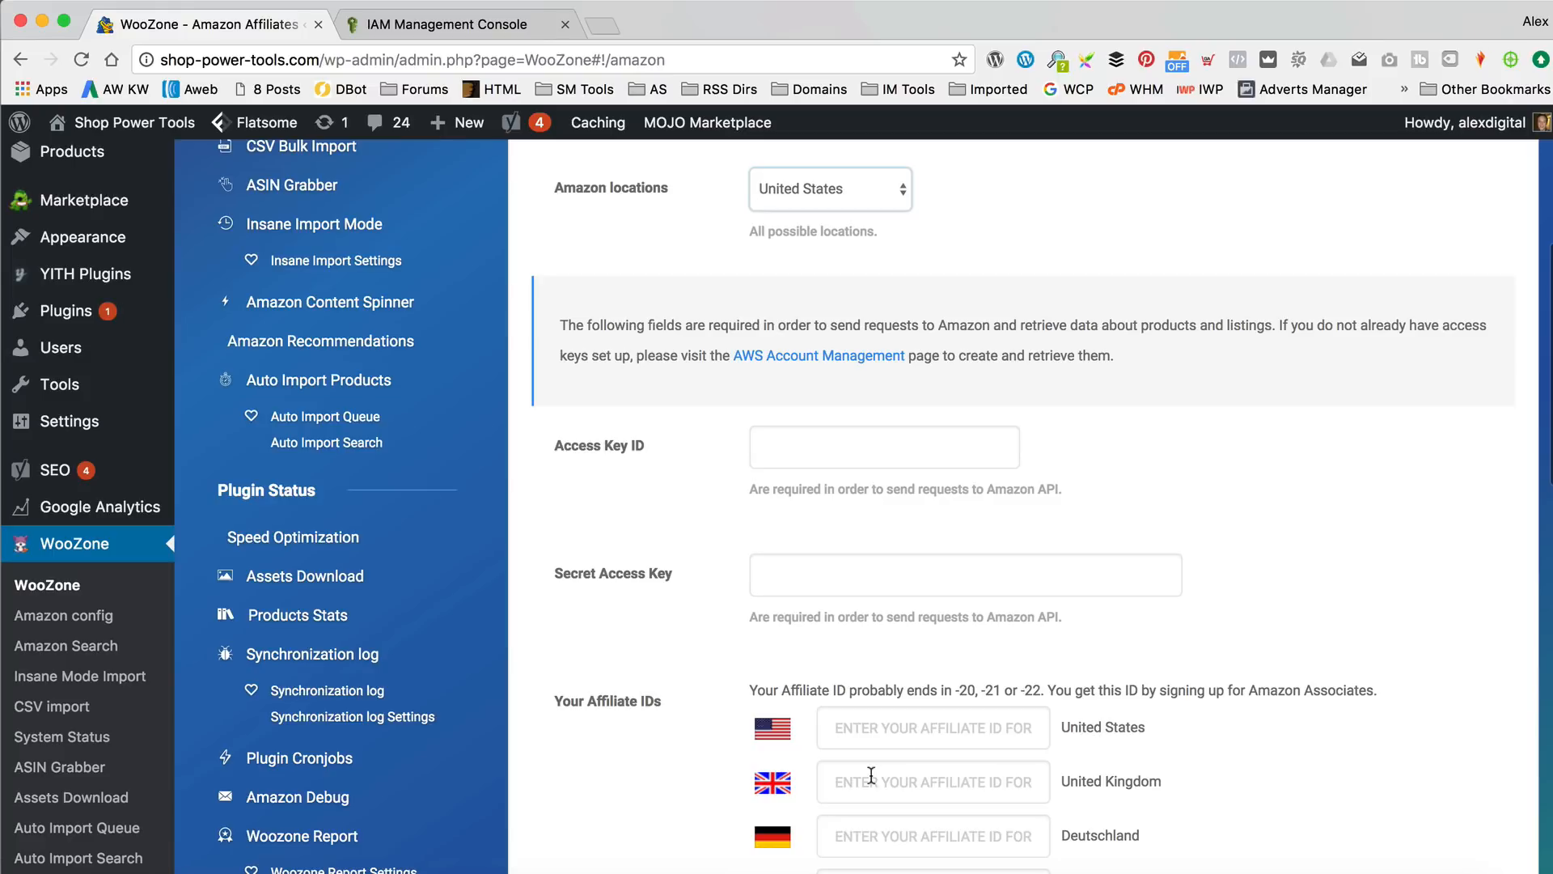
scroll("up", 3)
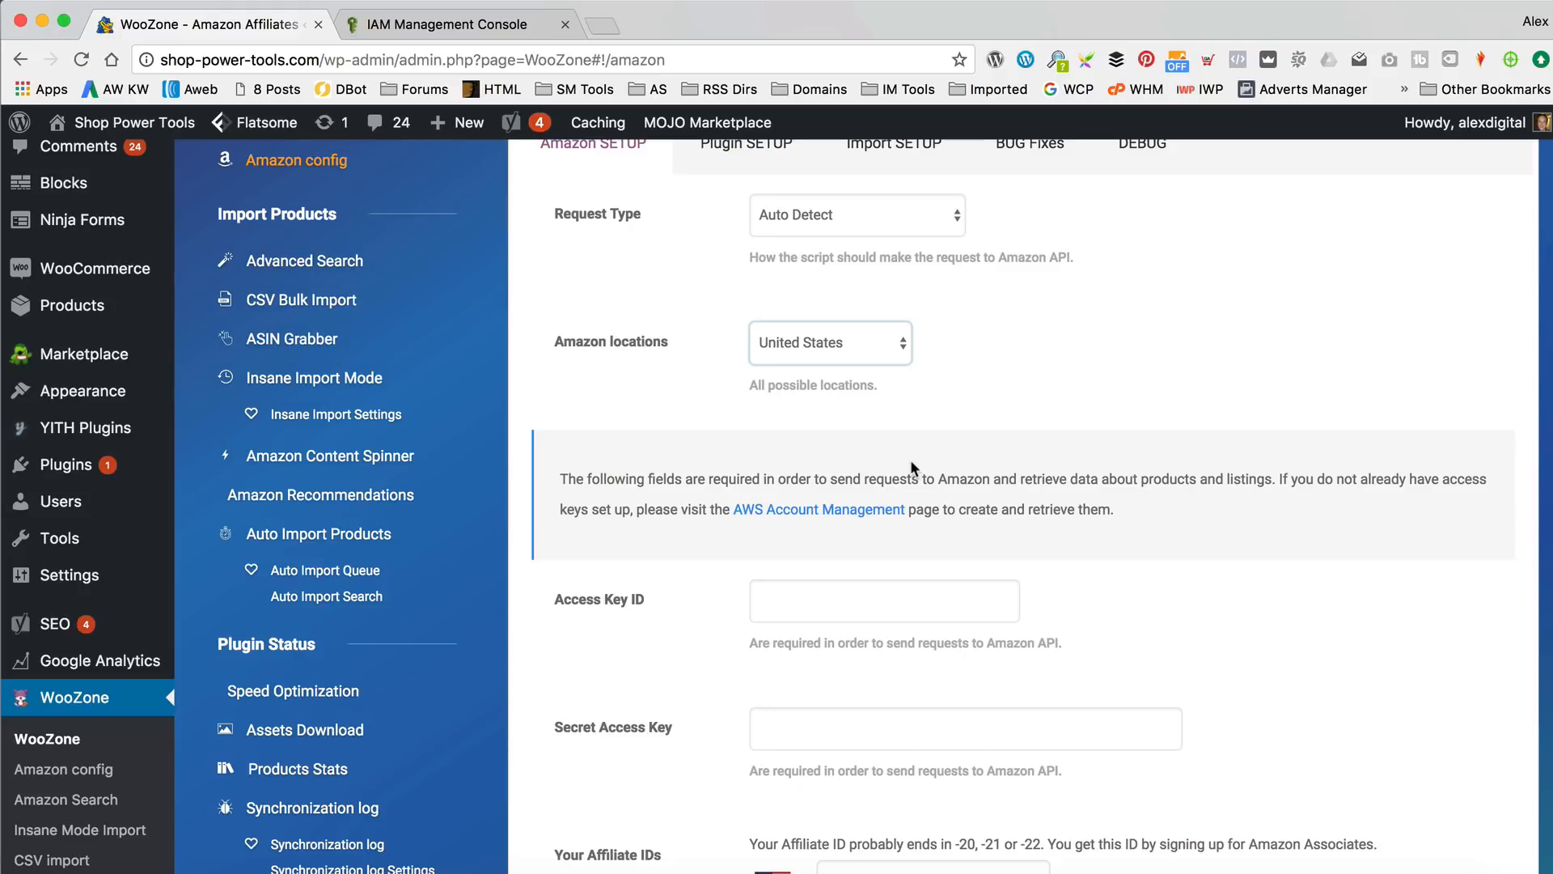
scroll("down", 3)
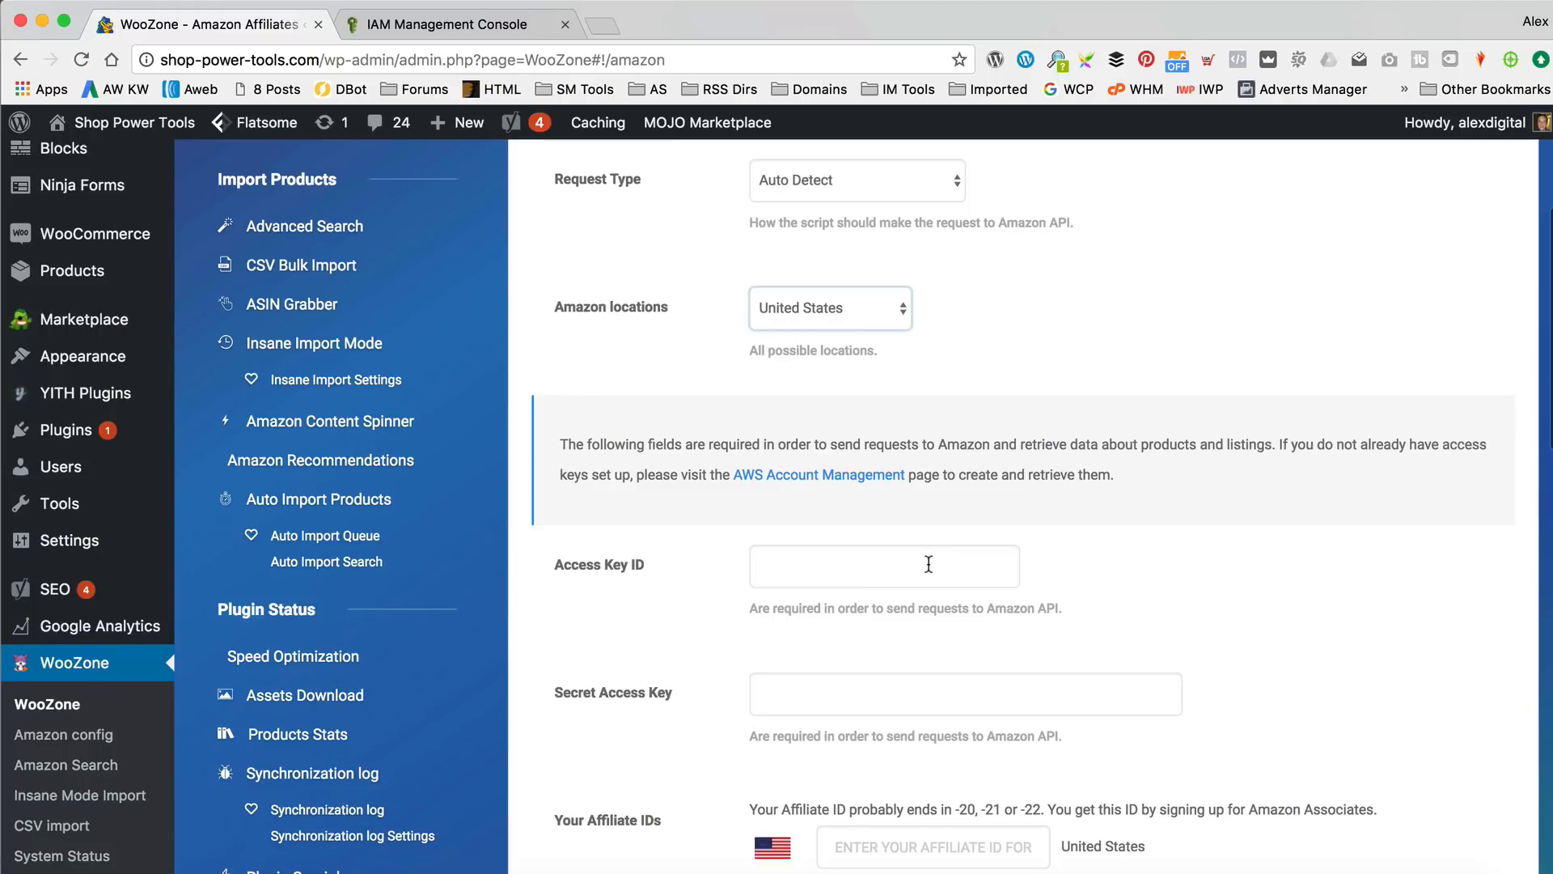
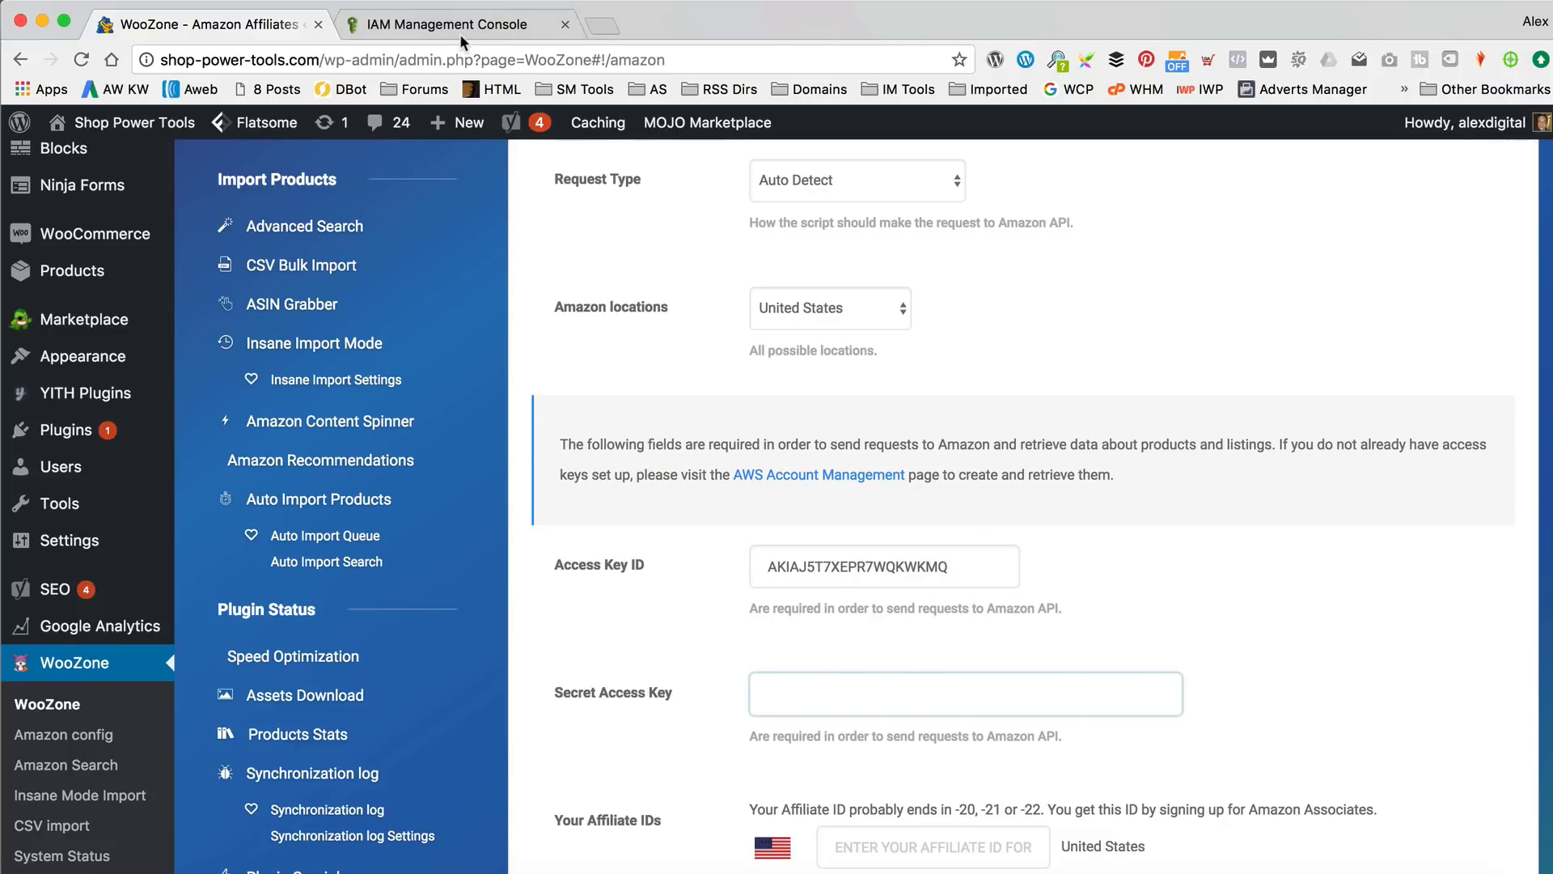
left_click(446, 24)
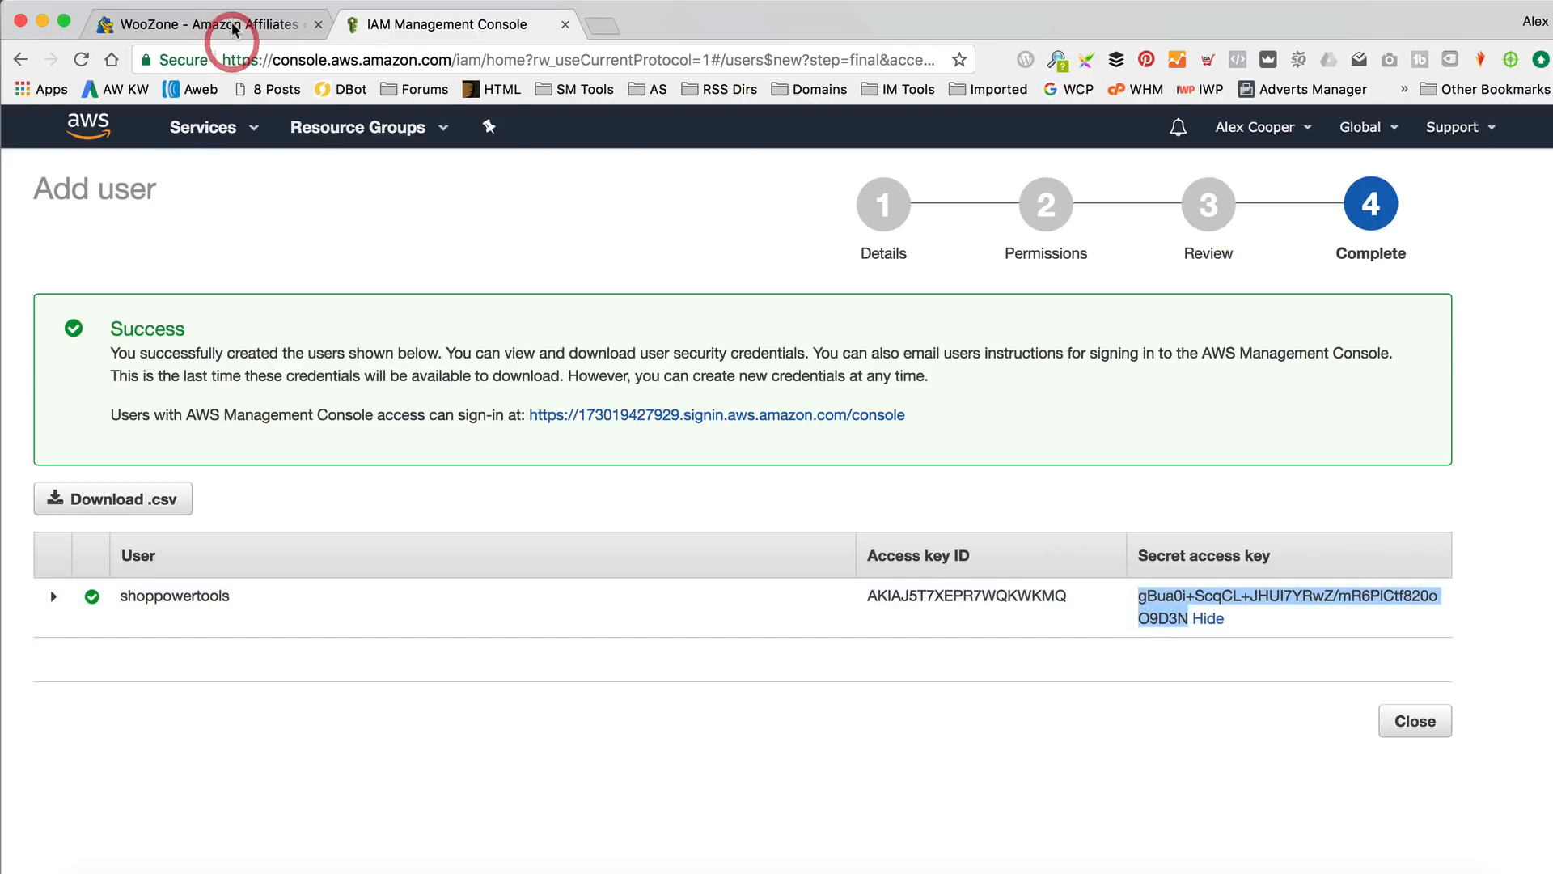
left_click(205, 24)
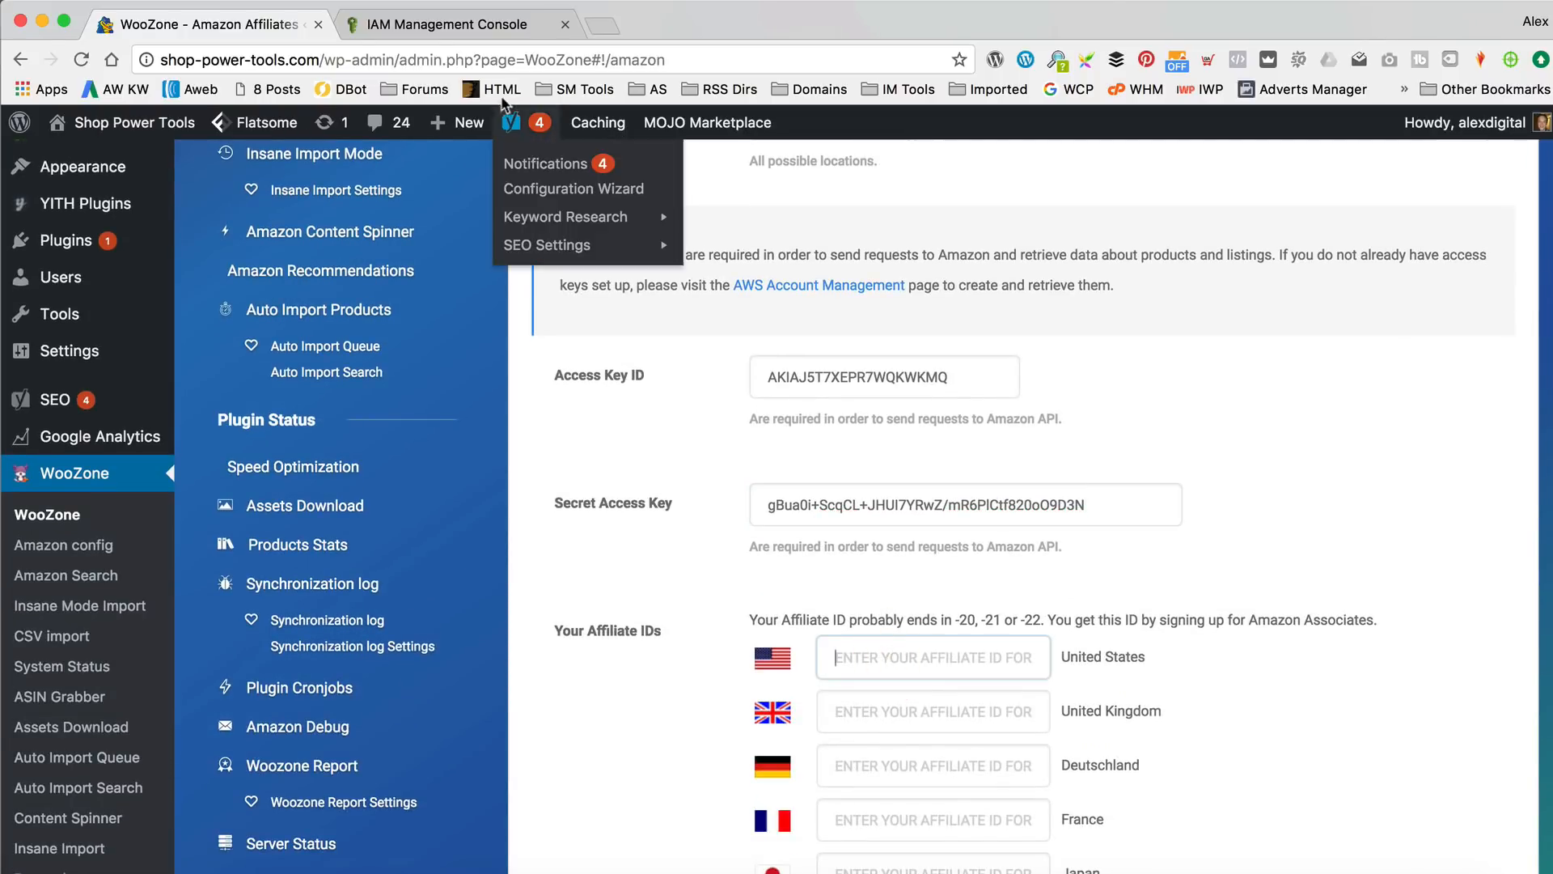
left_click(445, 23)
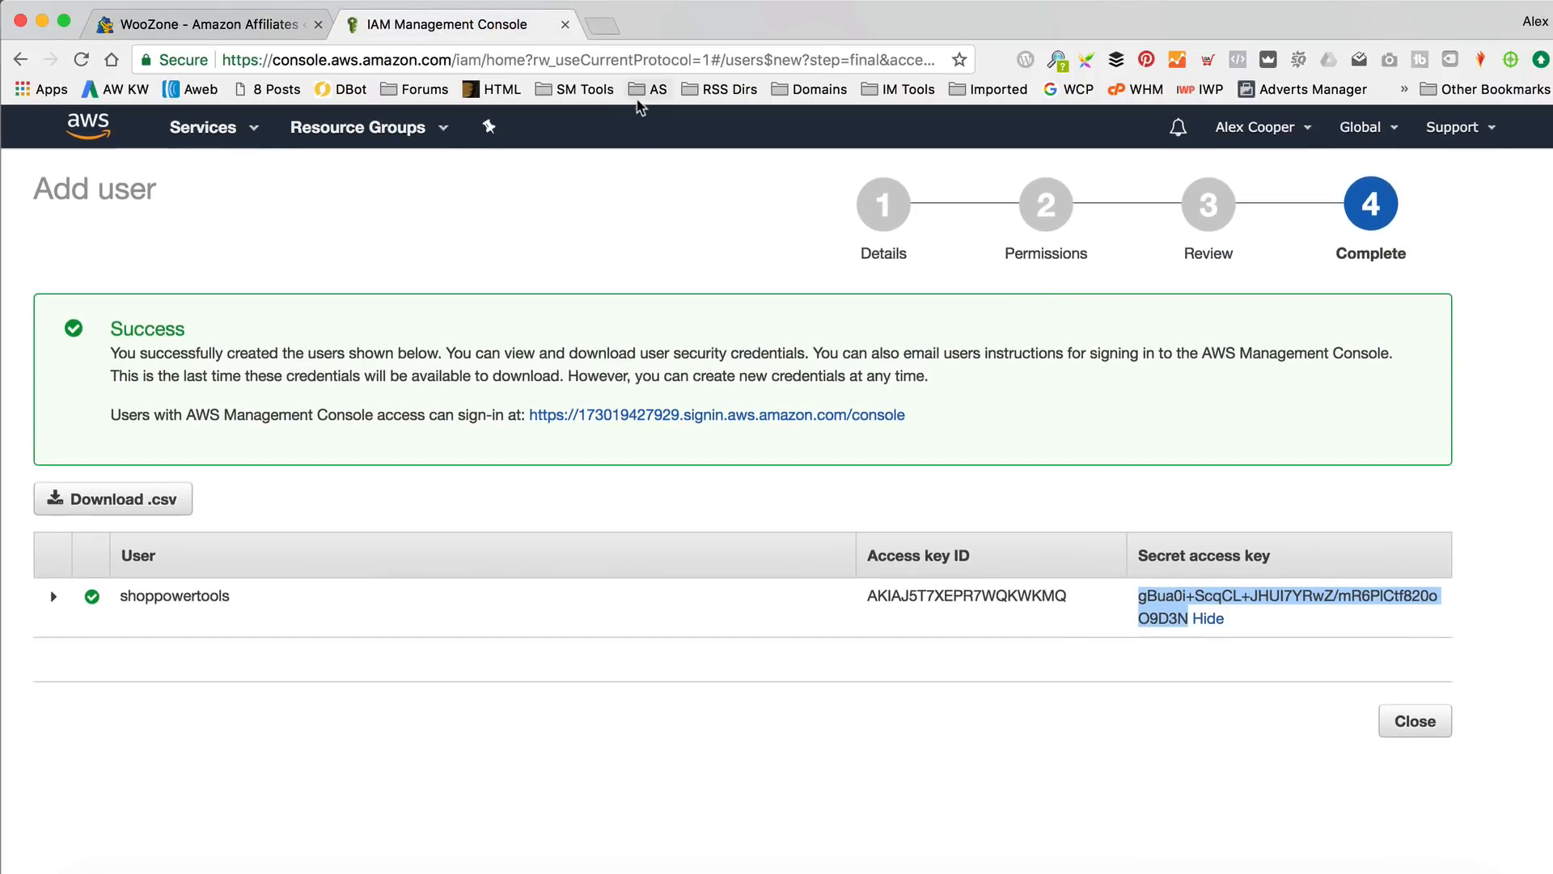
- Open amazon.com Earnings reports and copy store ID shoppowertool-20, returning to WooZone
type("amazon.co.uk")
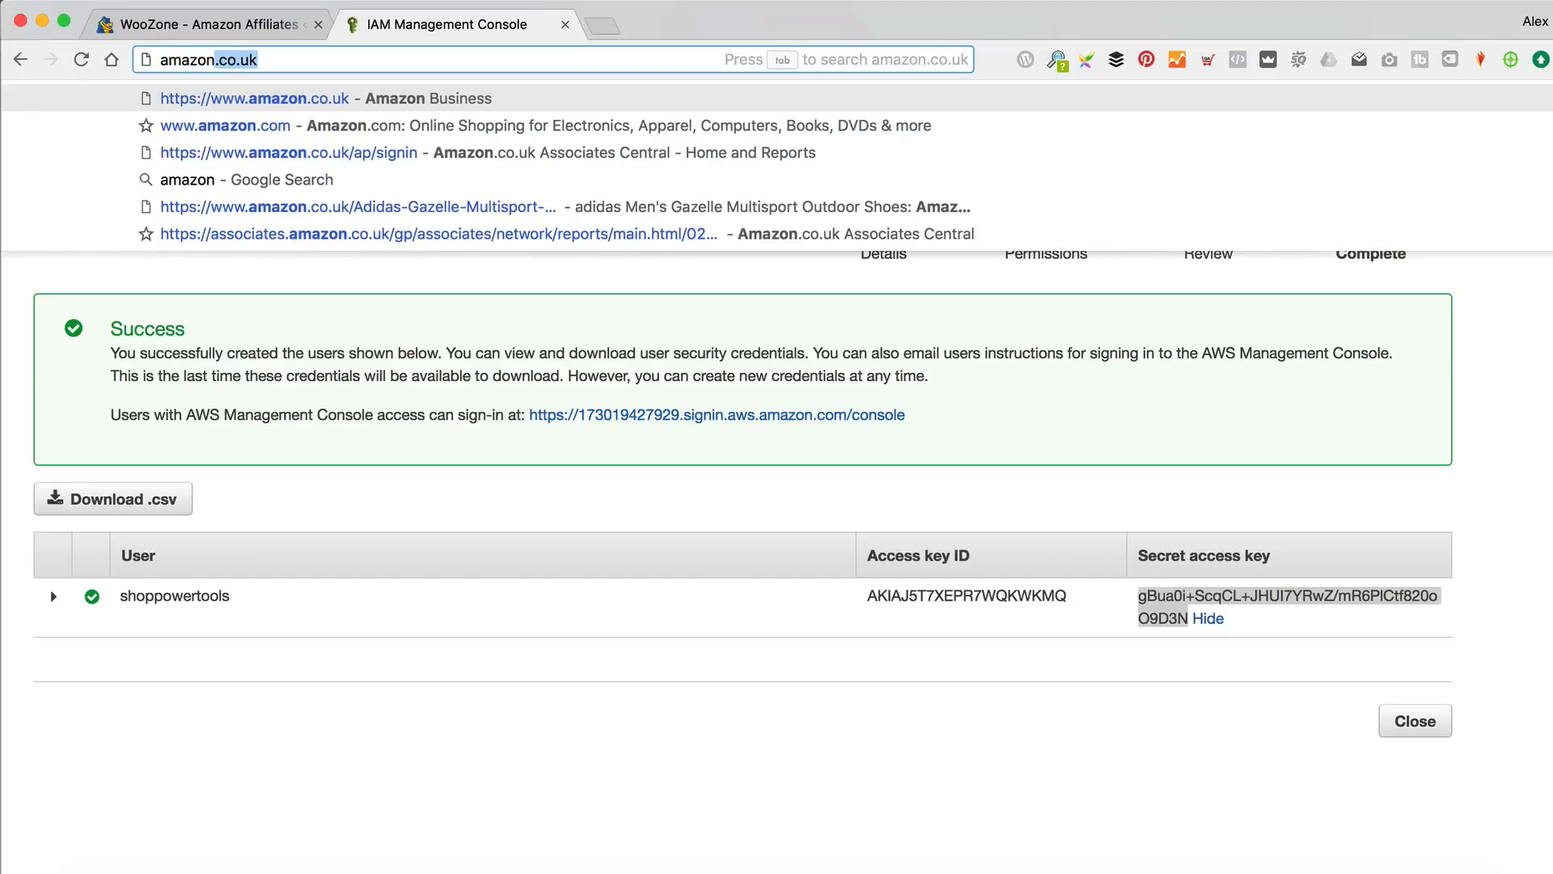
type("amazon.com")
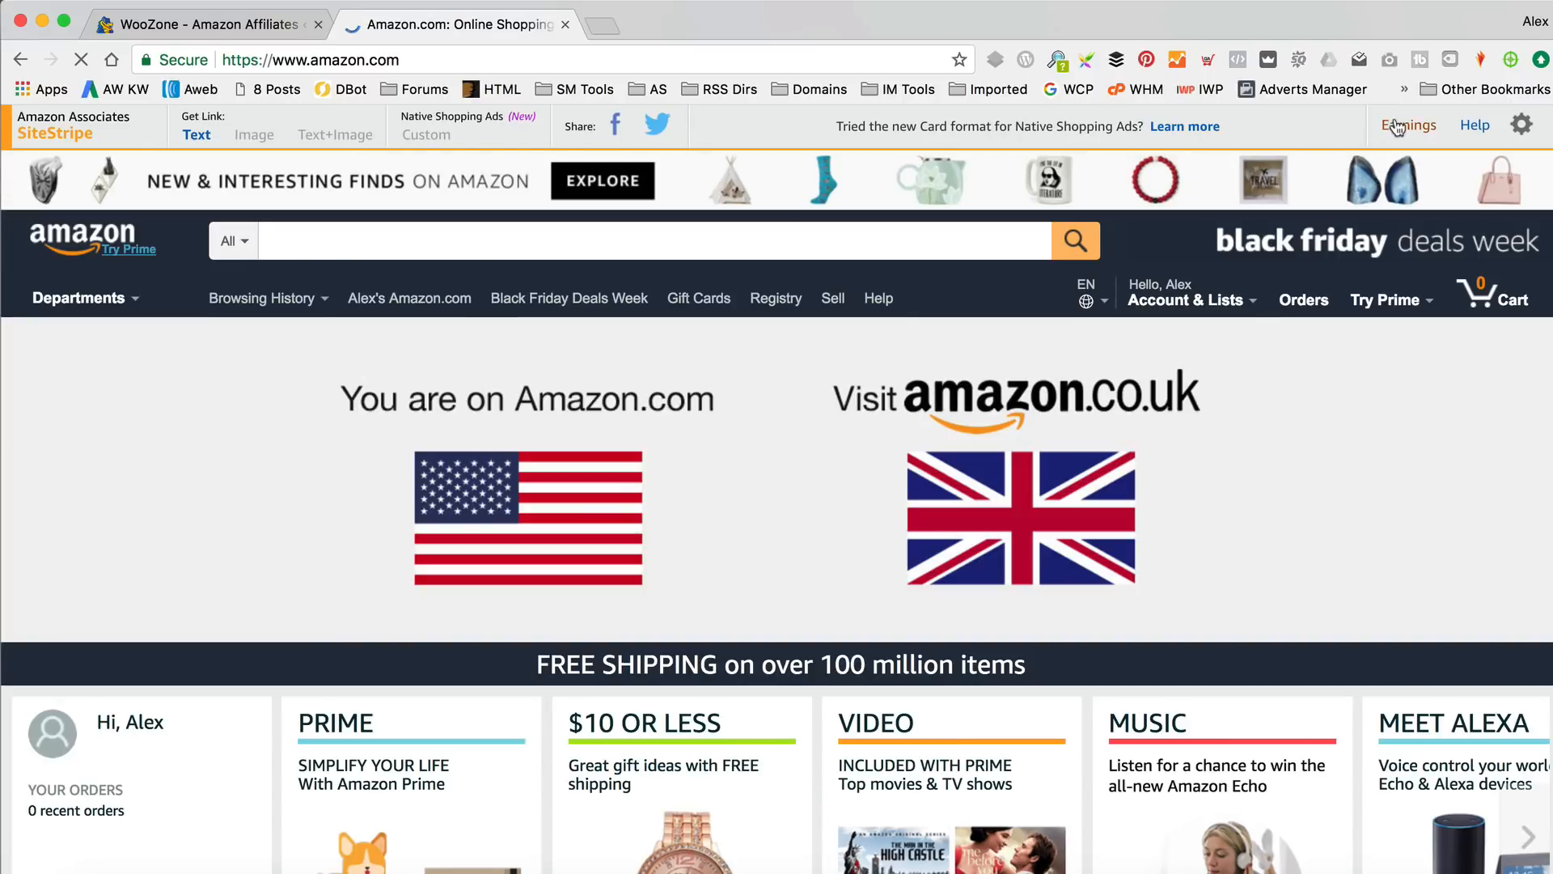
left_click(1406, 125)
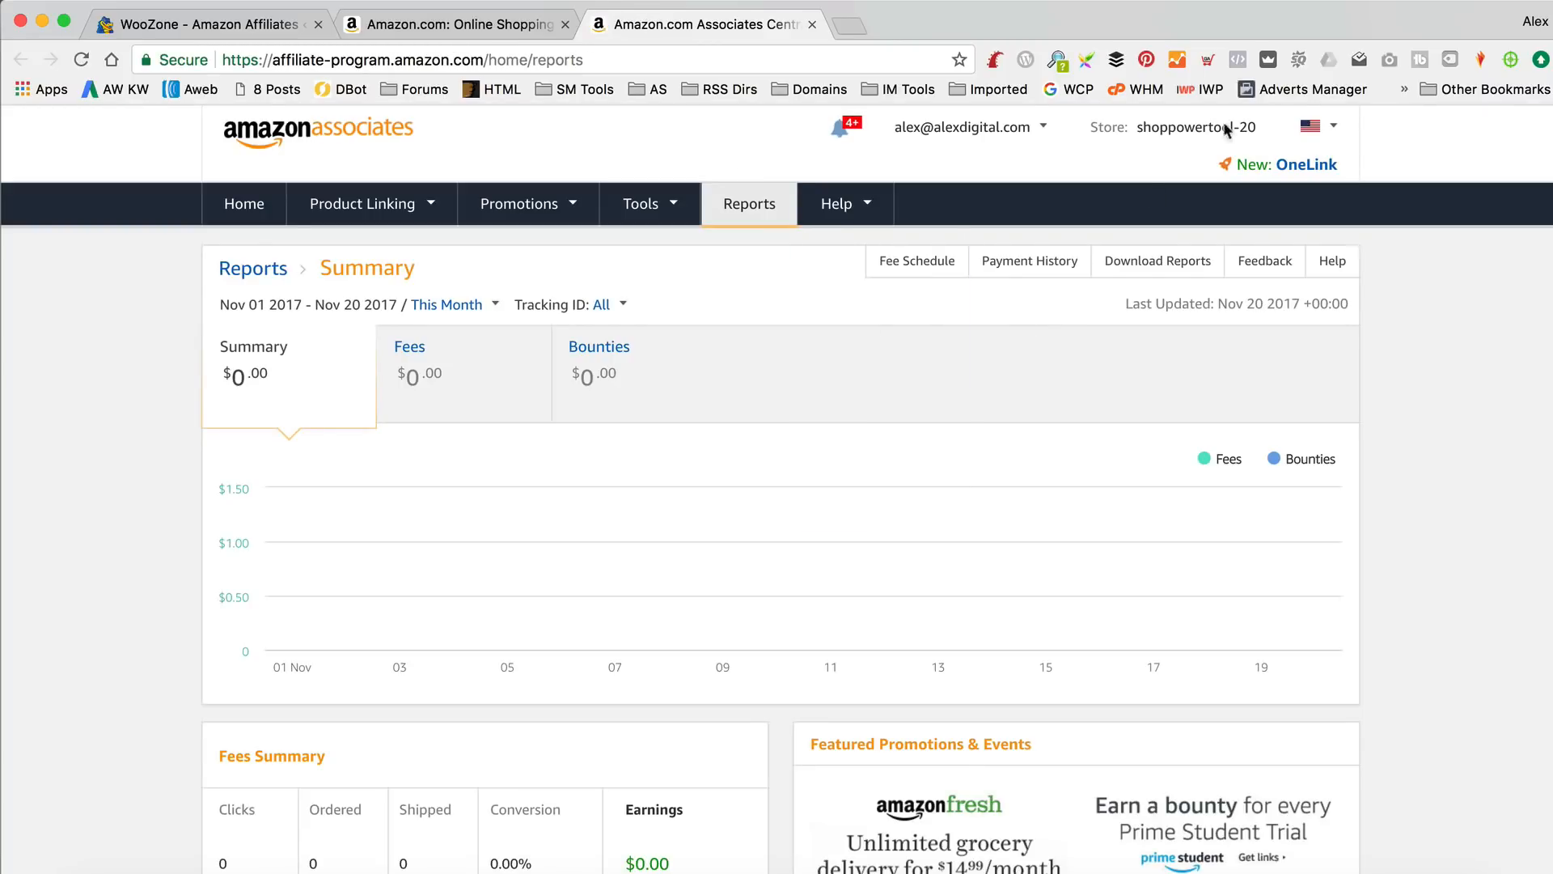
mouse_move(1258, 133)
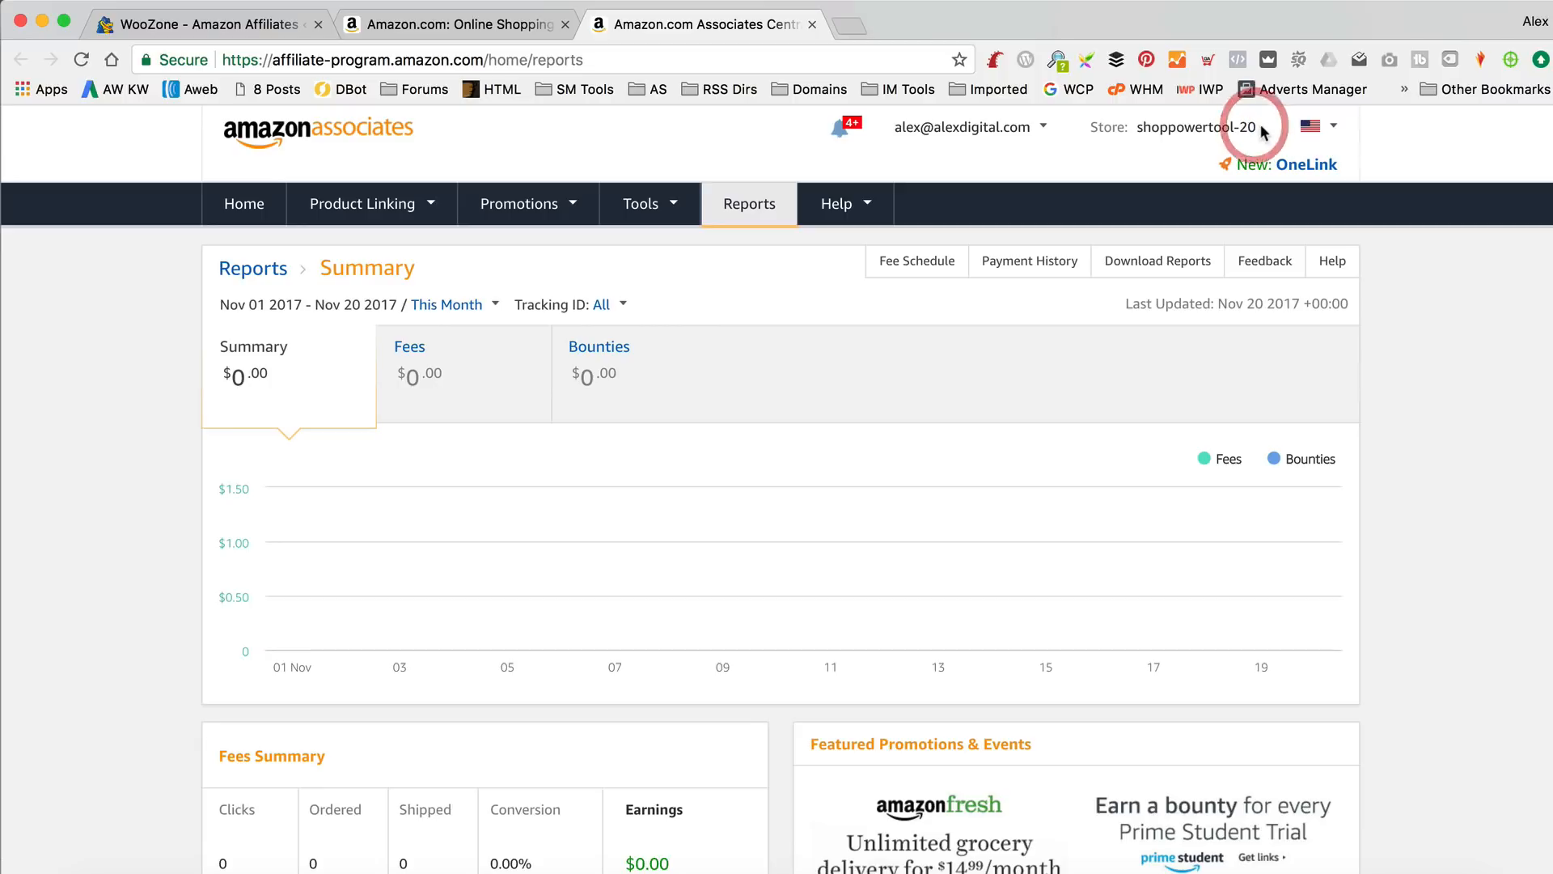
double_click(1196, 127)
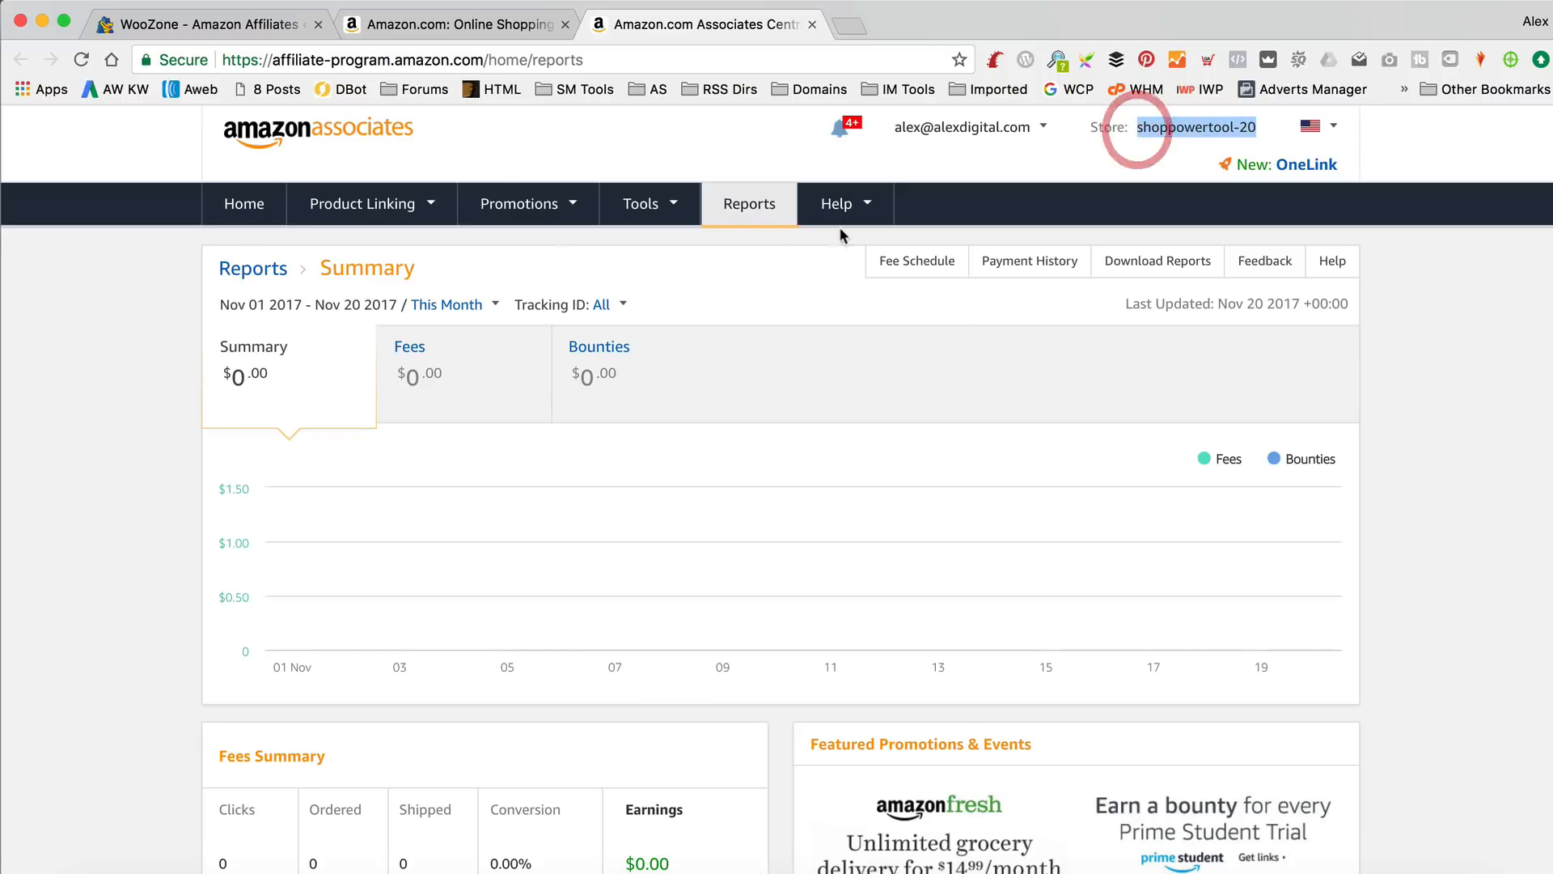
left_click(198, 24)
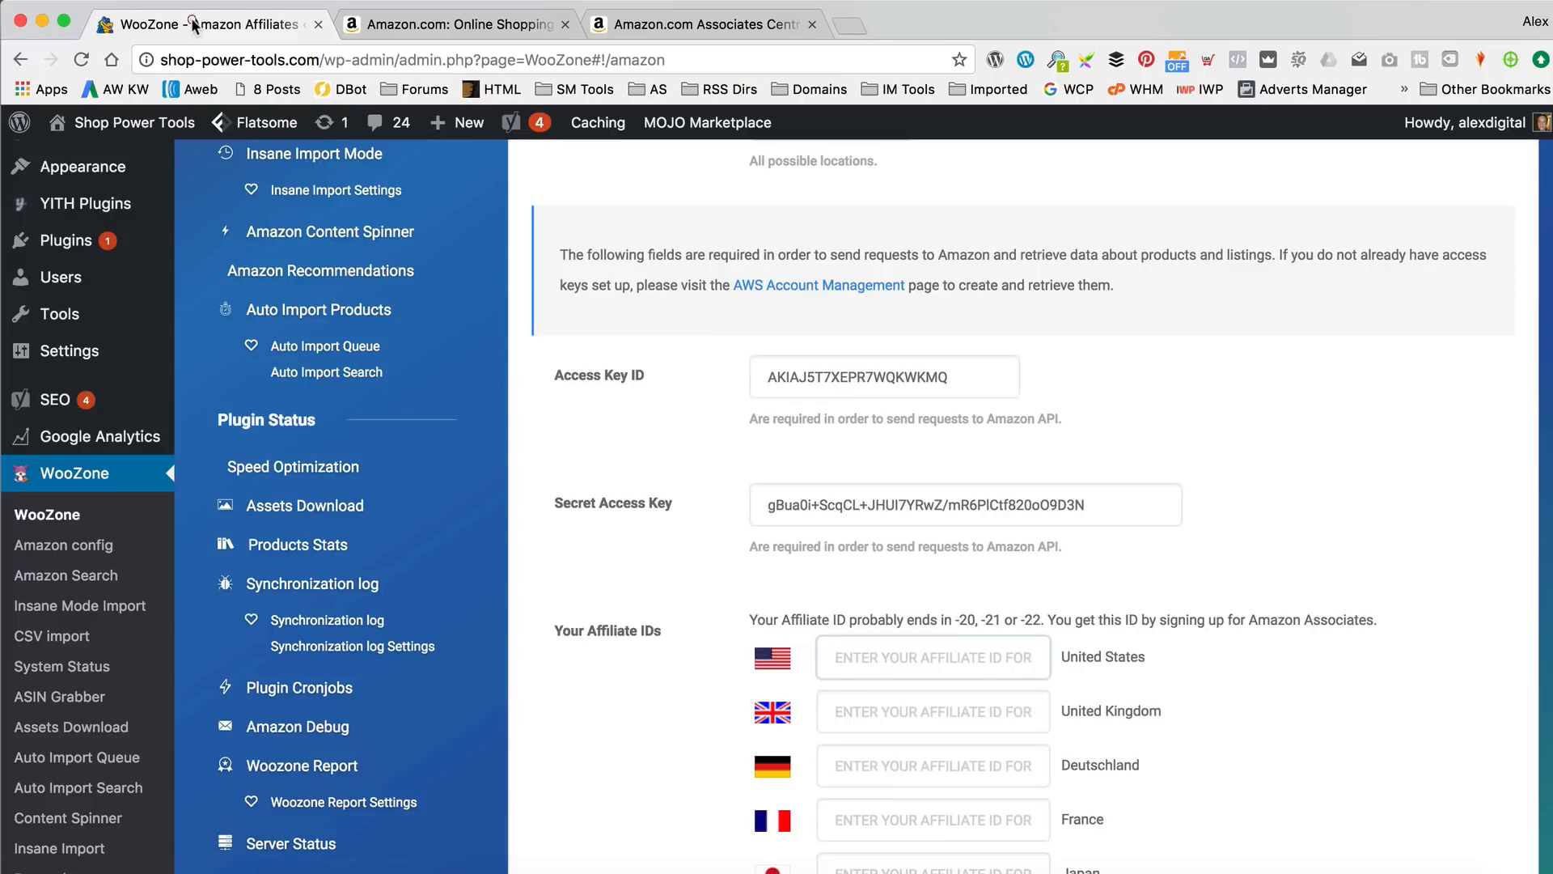
- Scroll down and run Check Amazon AWS Keys with affiliate ID shoppowertool-20
scroll("down", 3)
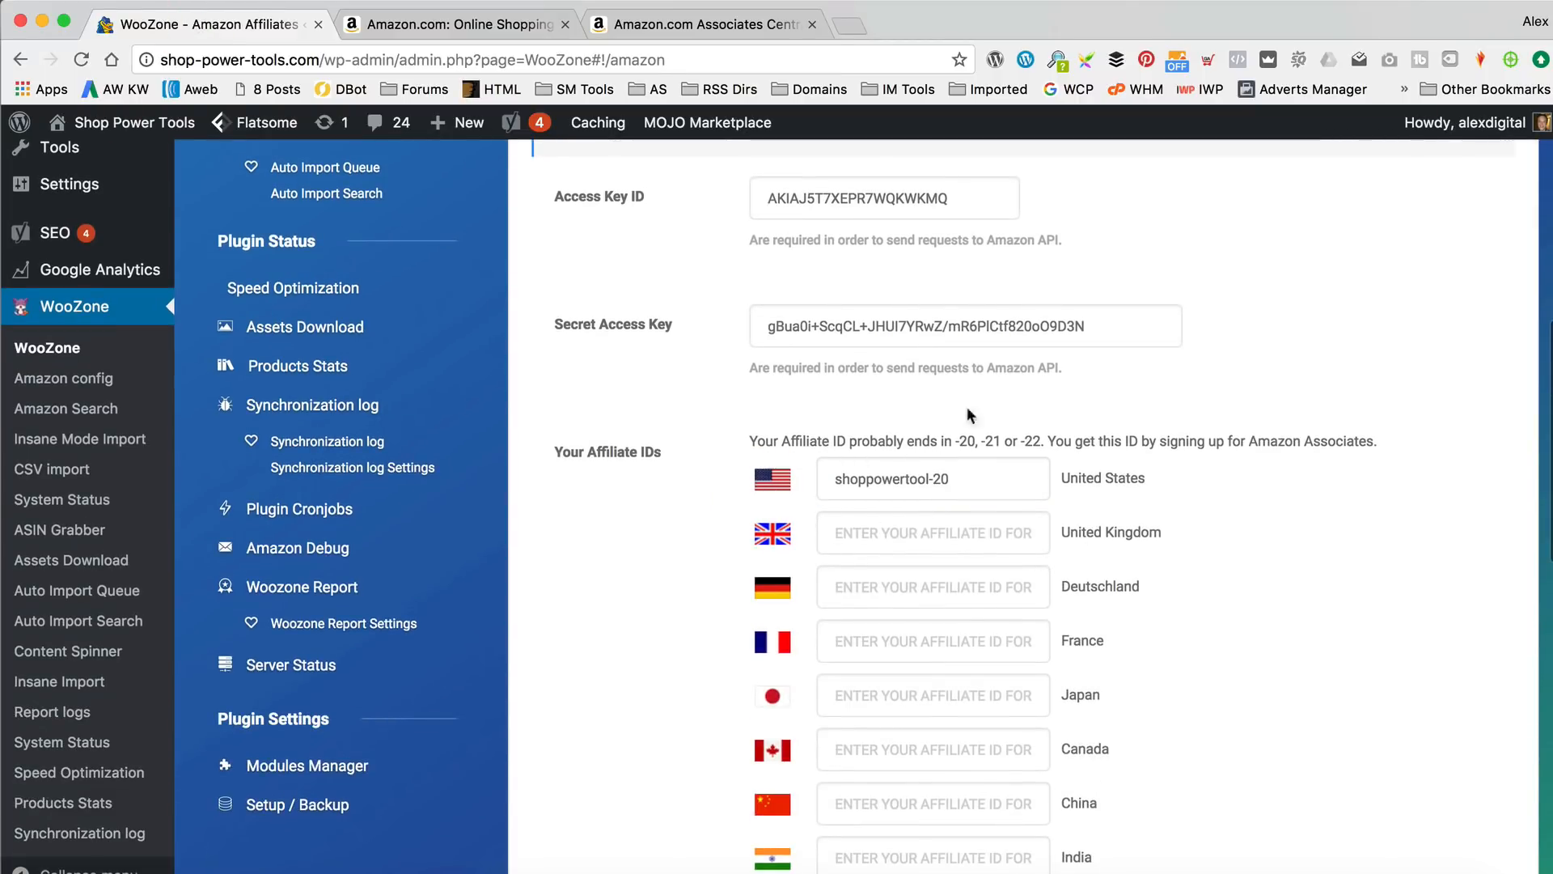
scroll("down", 3)
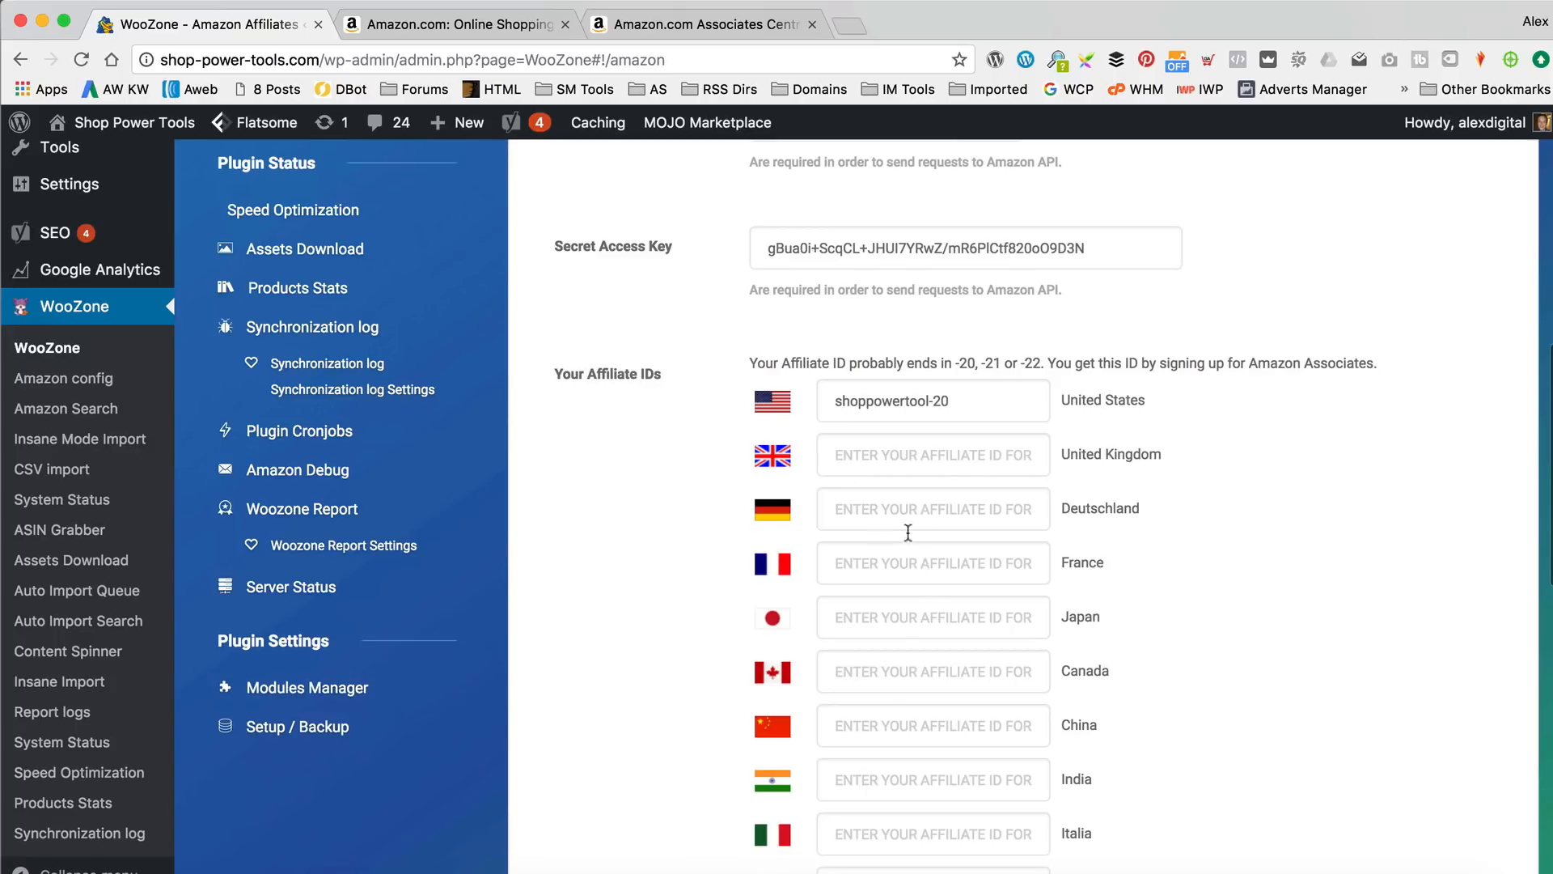
scroll("down", 3)
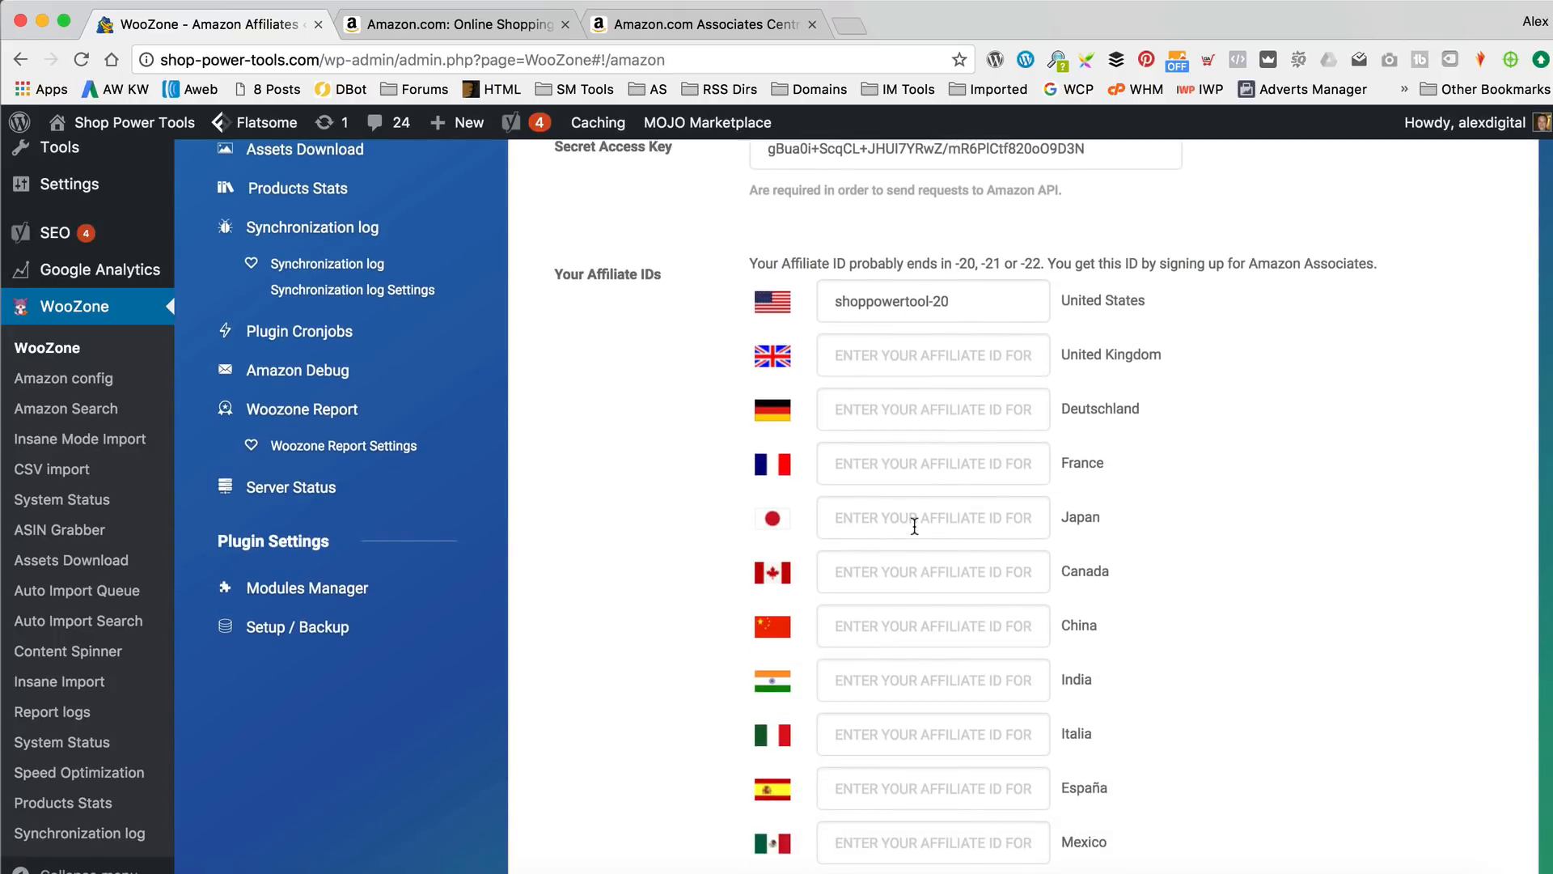
scroll("down", 3)
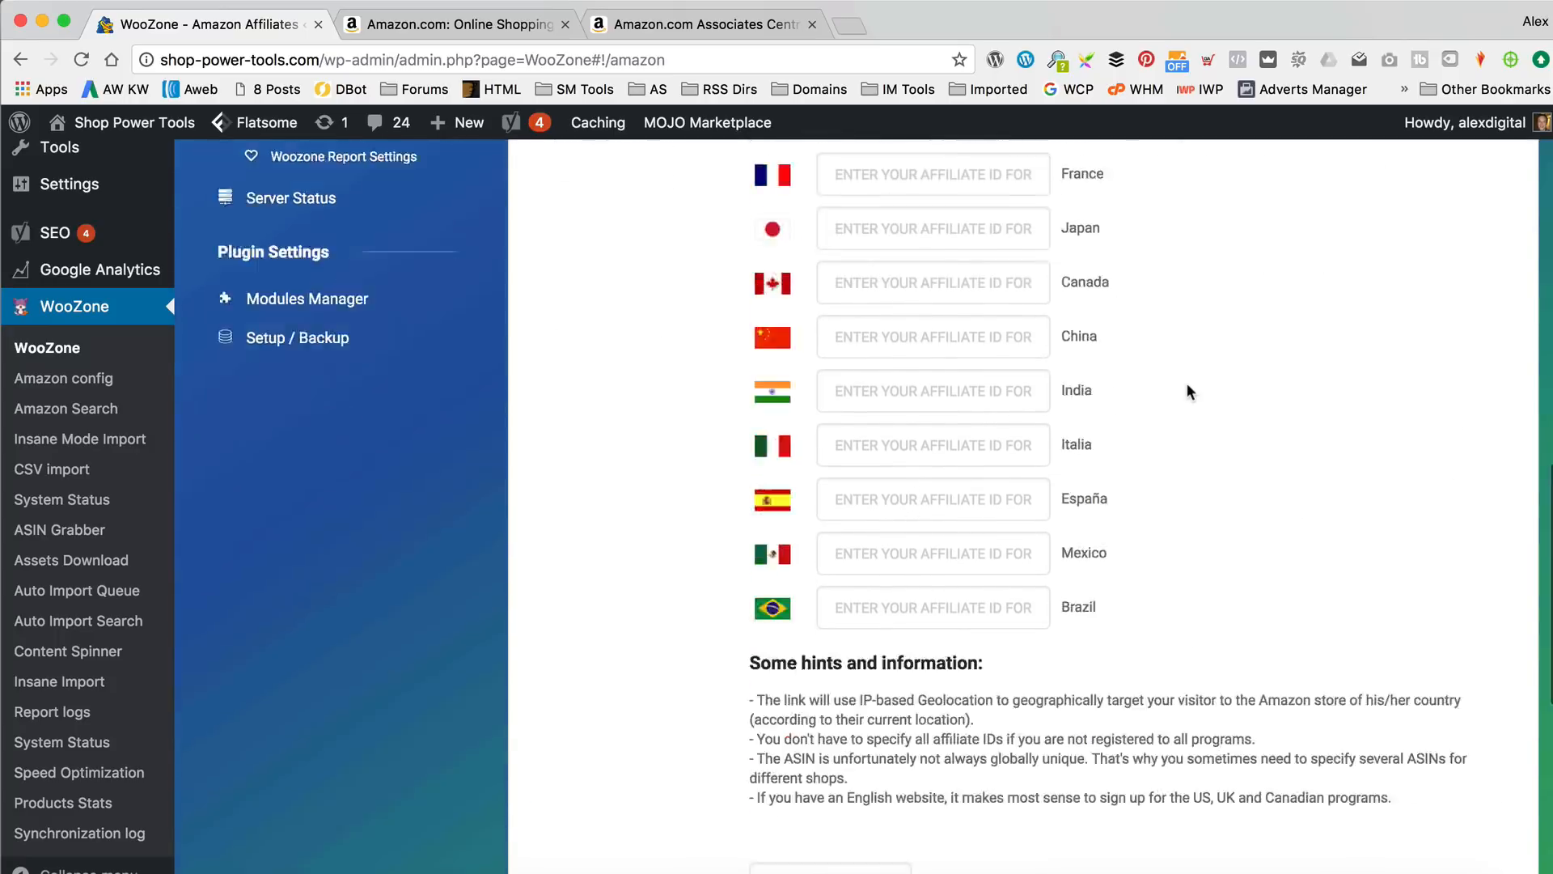
scroll("down", 3)
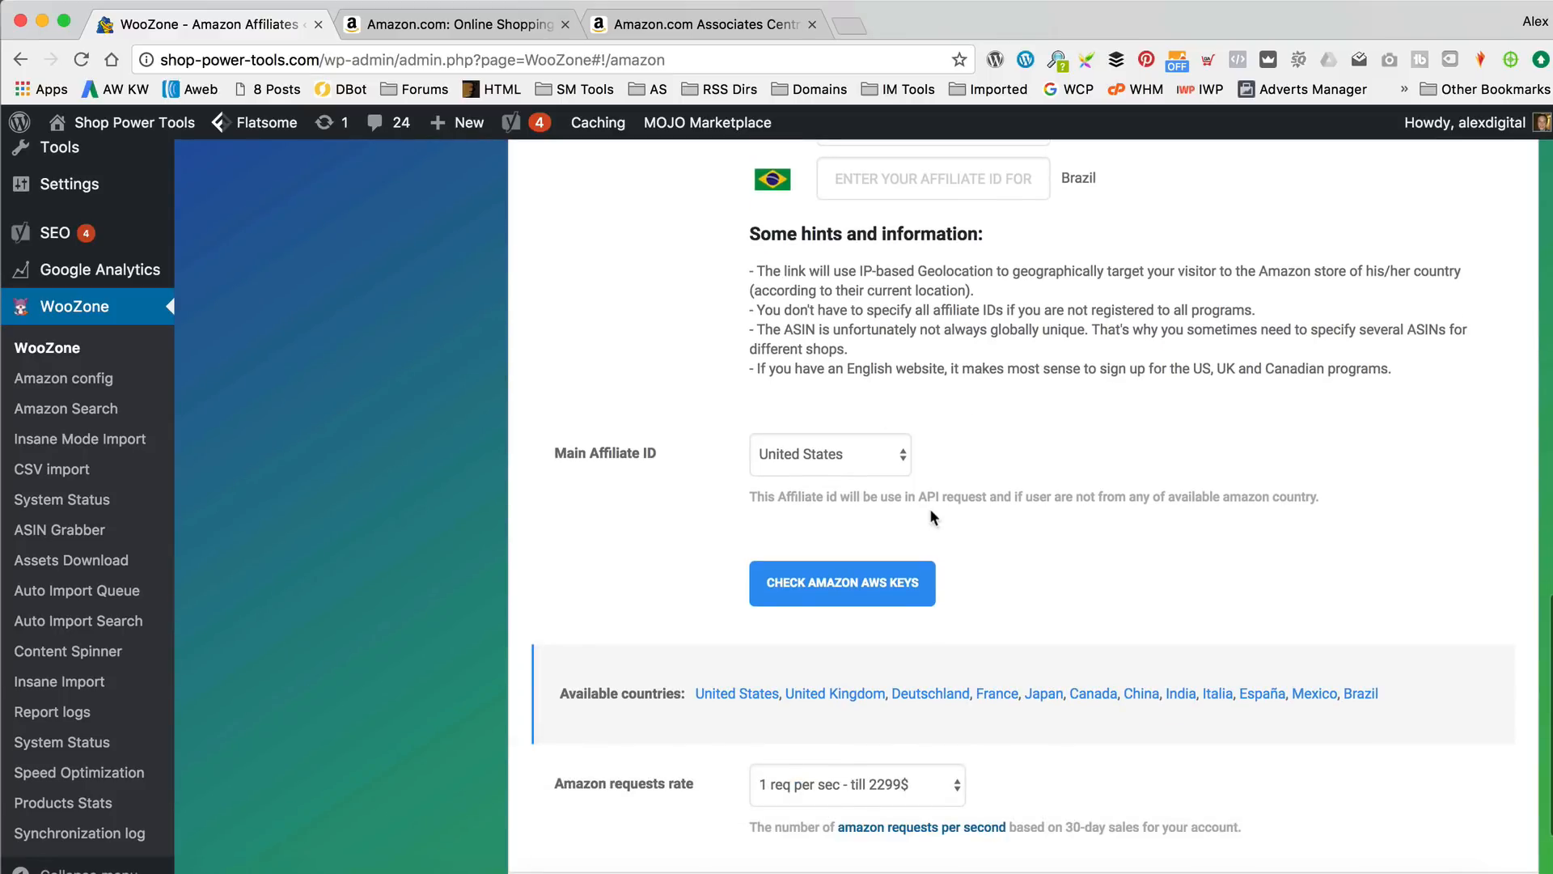
left_click(842, 582)
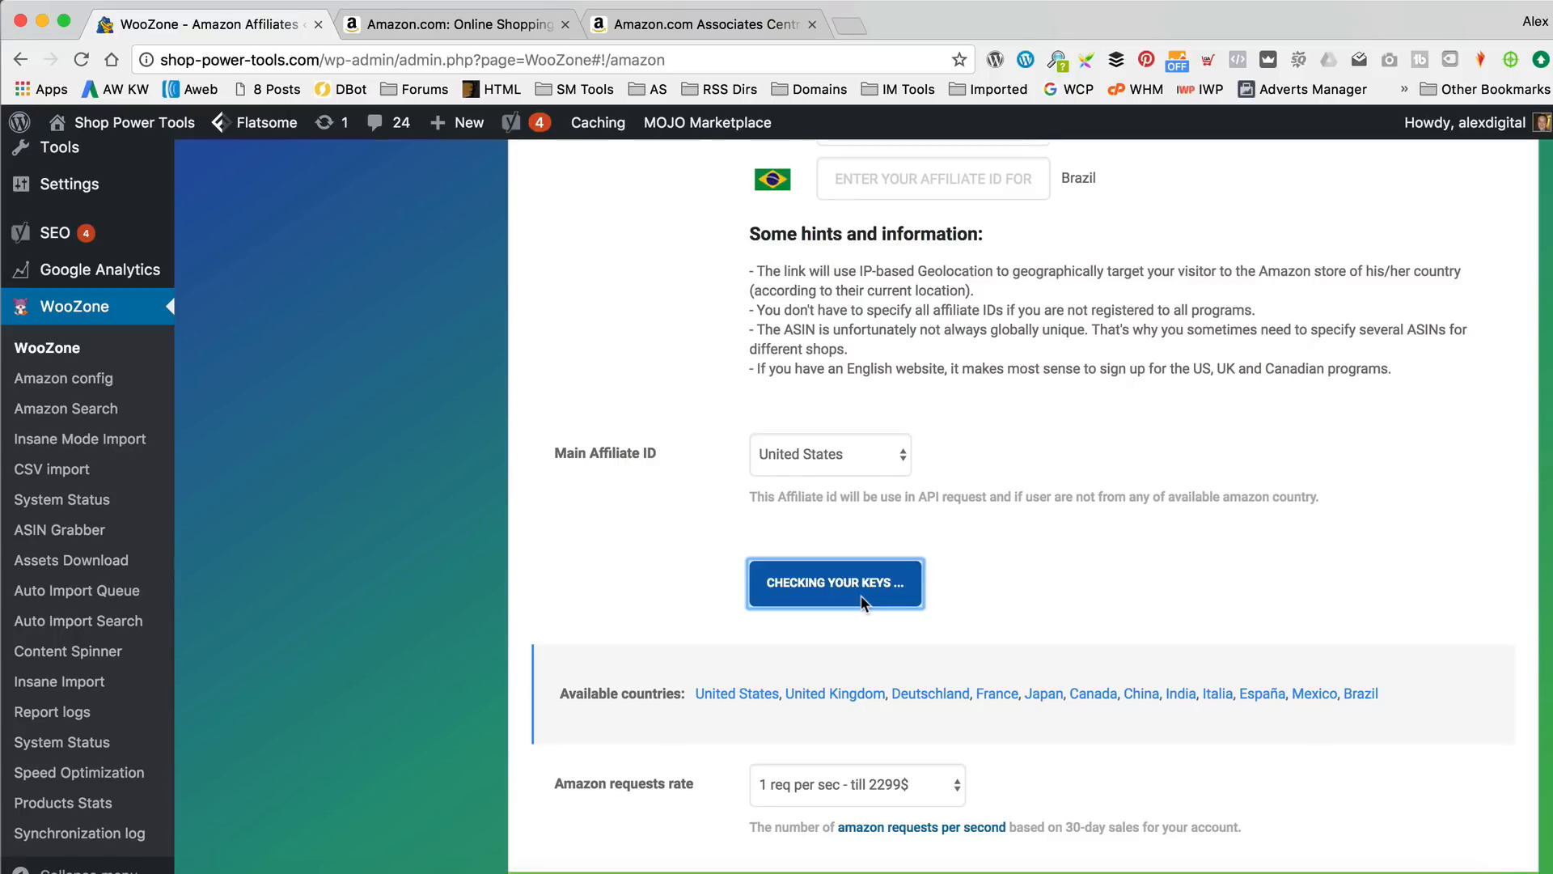
- Dismiss the successful AWS connection message, review the config, and open Insane Import Mode
left_click(834, 583)
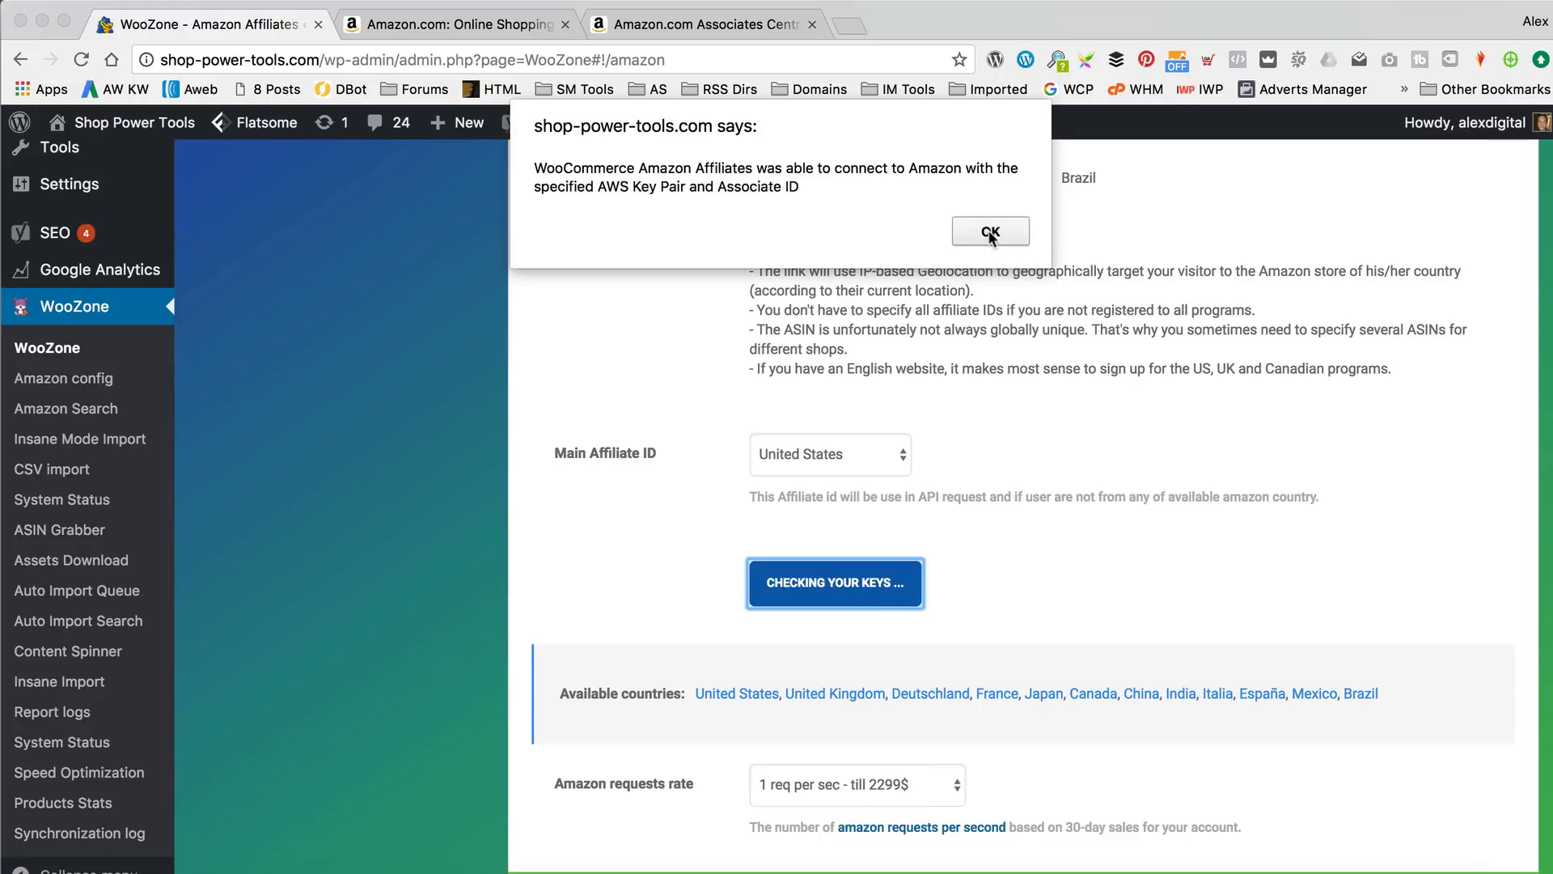
left_click(989, 231)
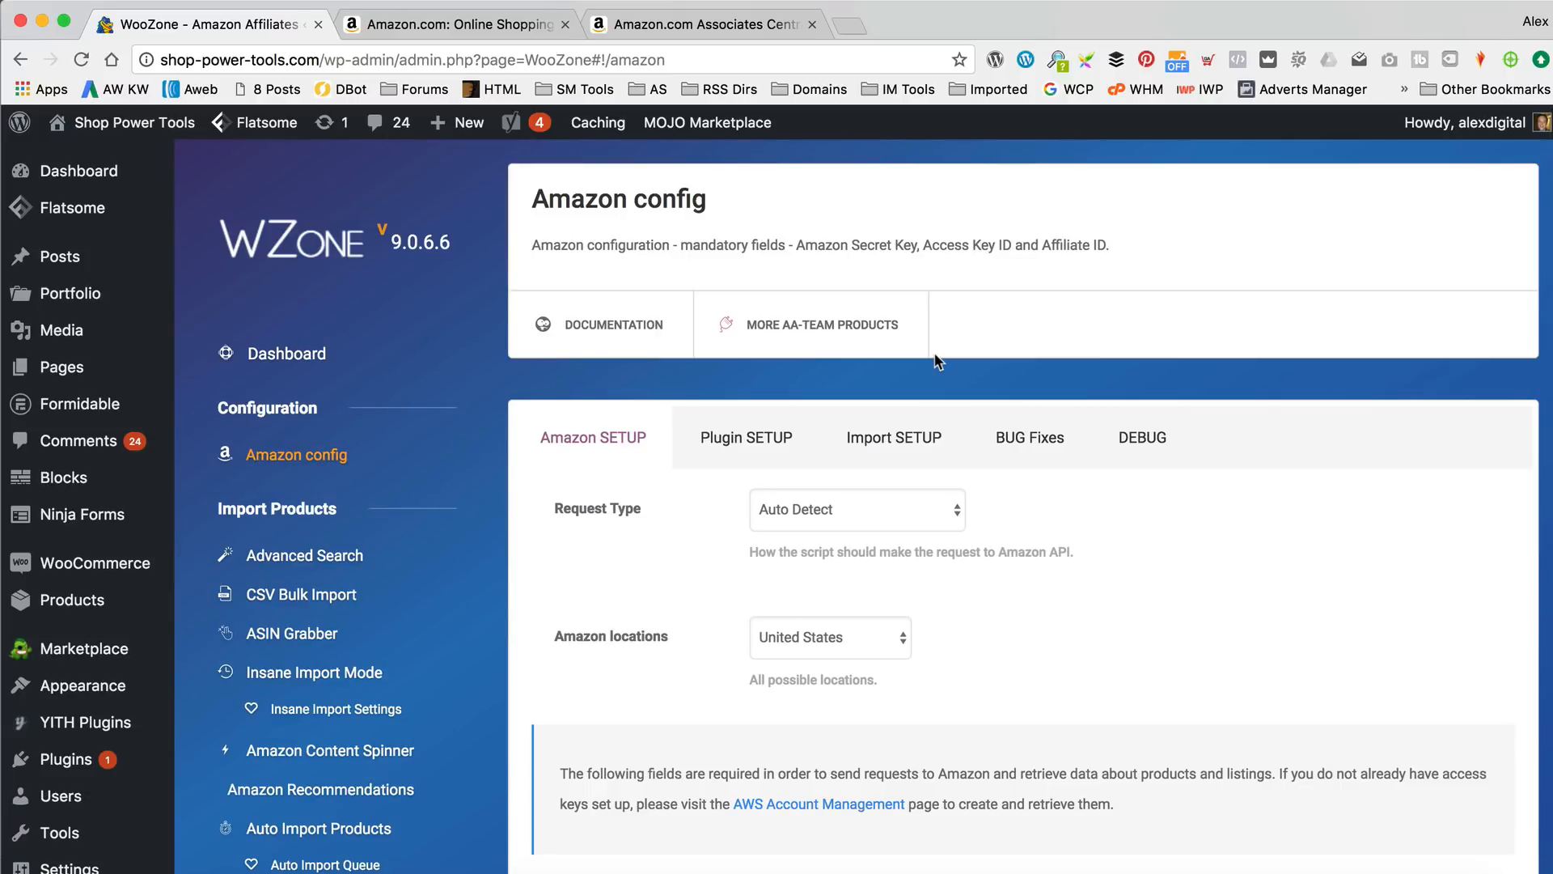
scroll("down", 3)
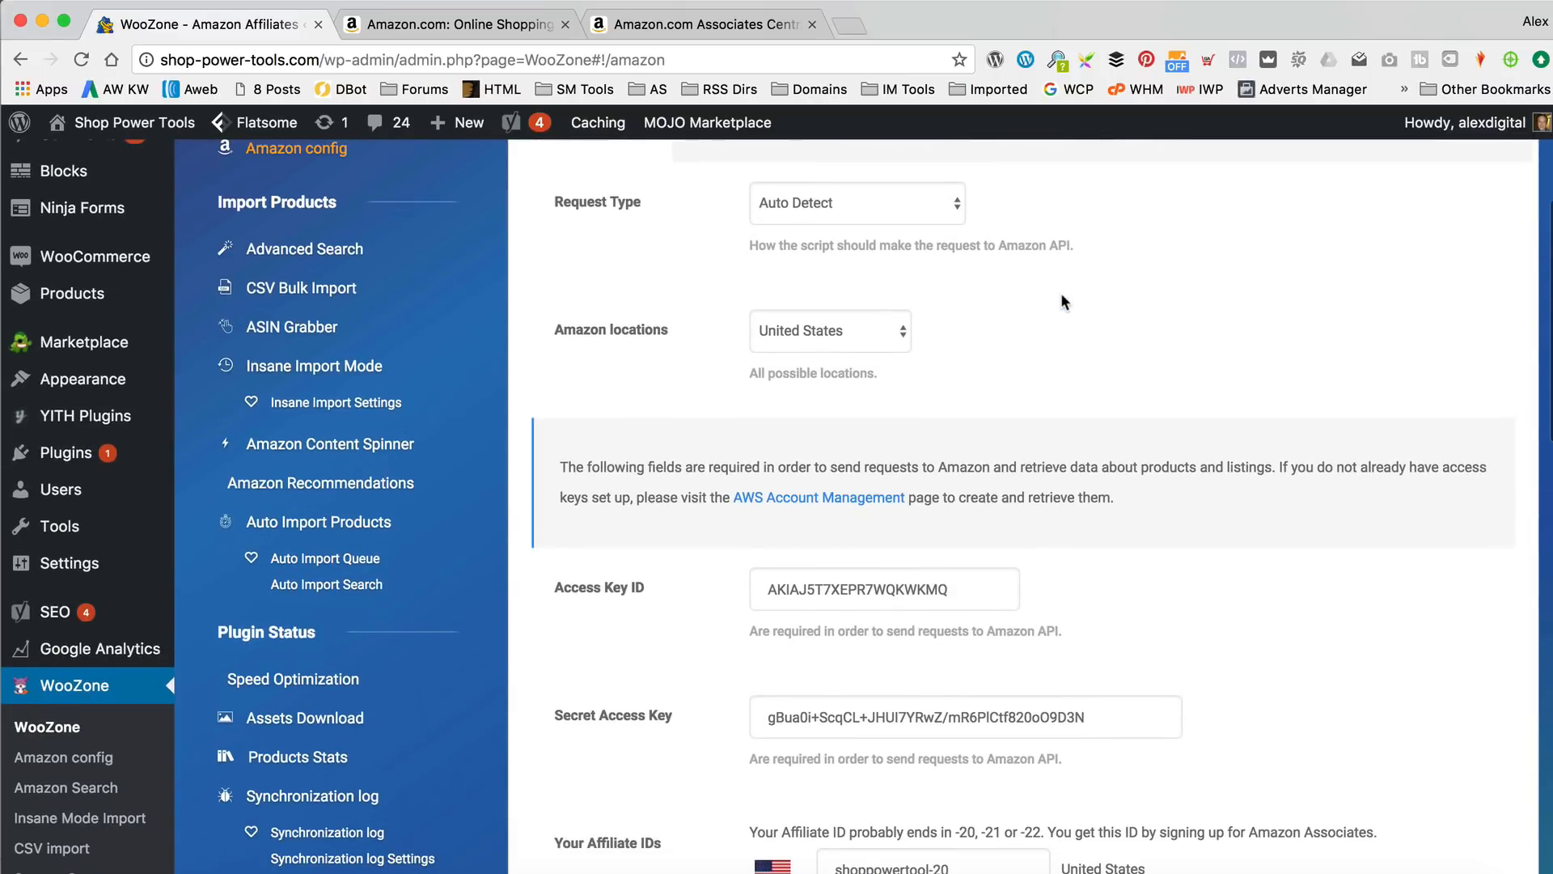
scroll("down", 3)
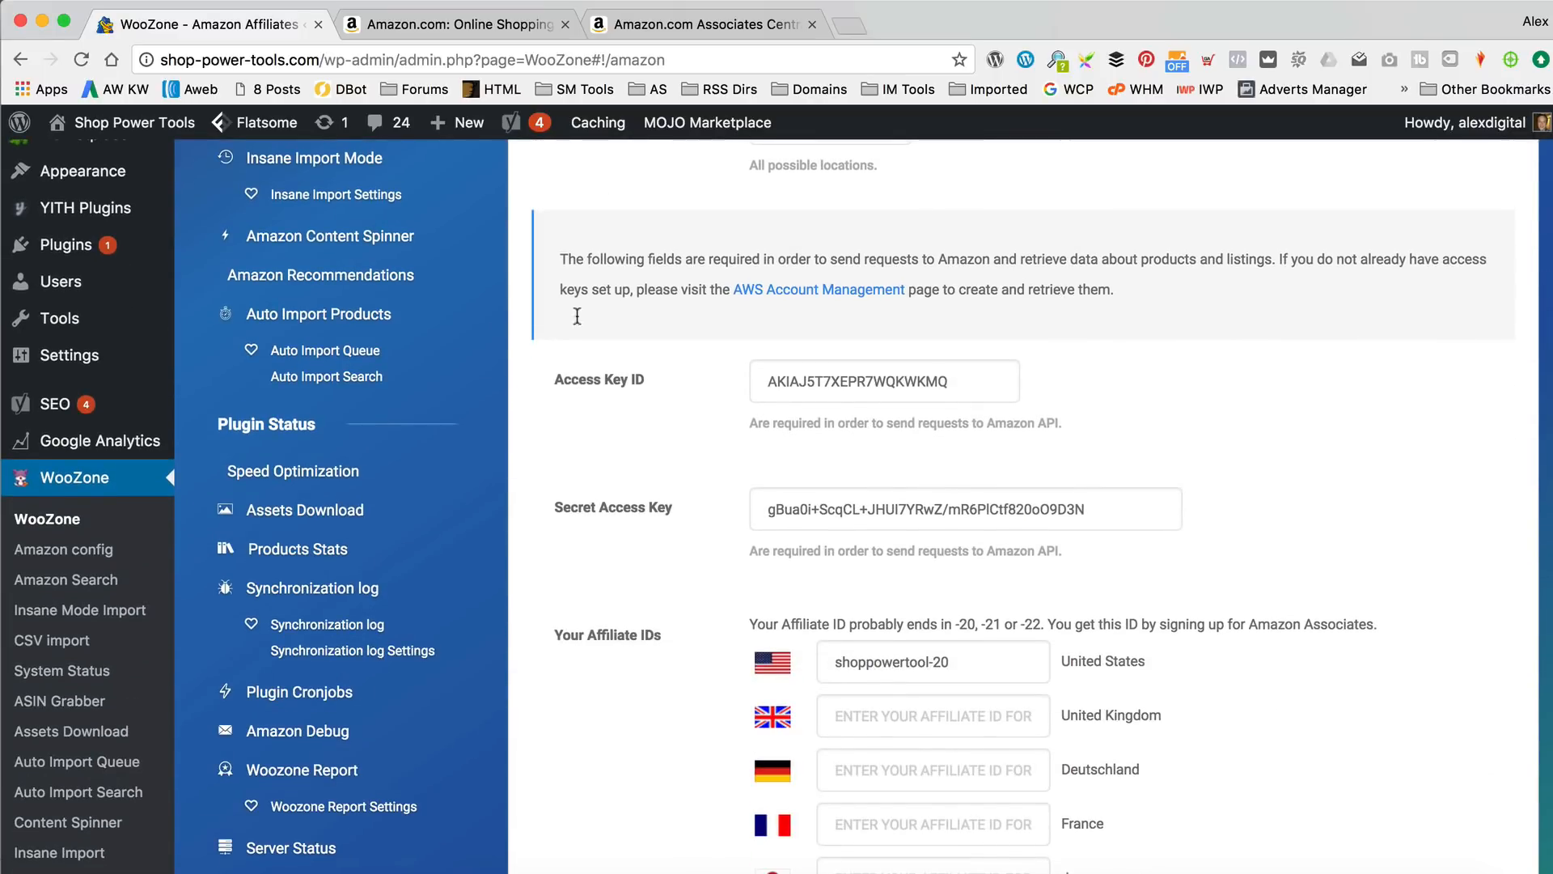
scroll("down", 3)
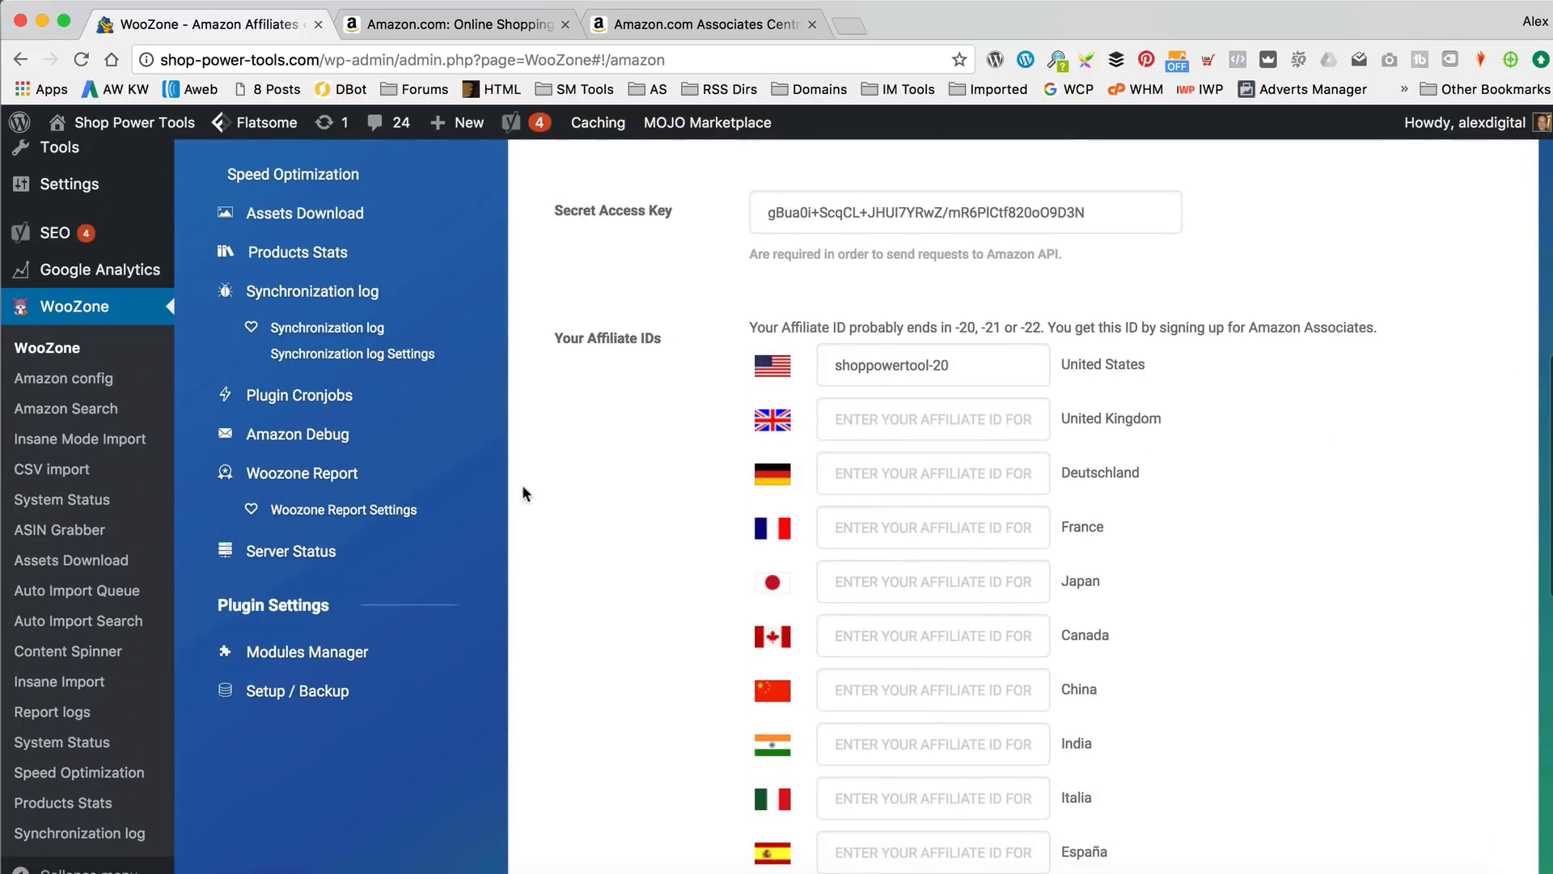
scroll("up", 3)
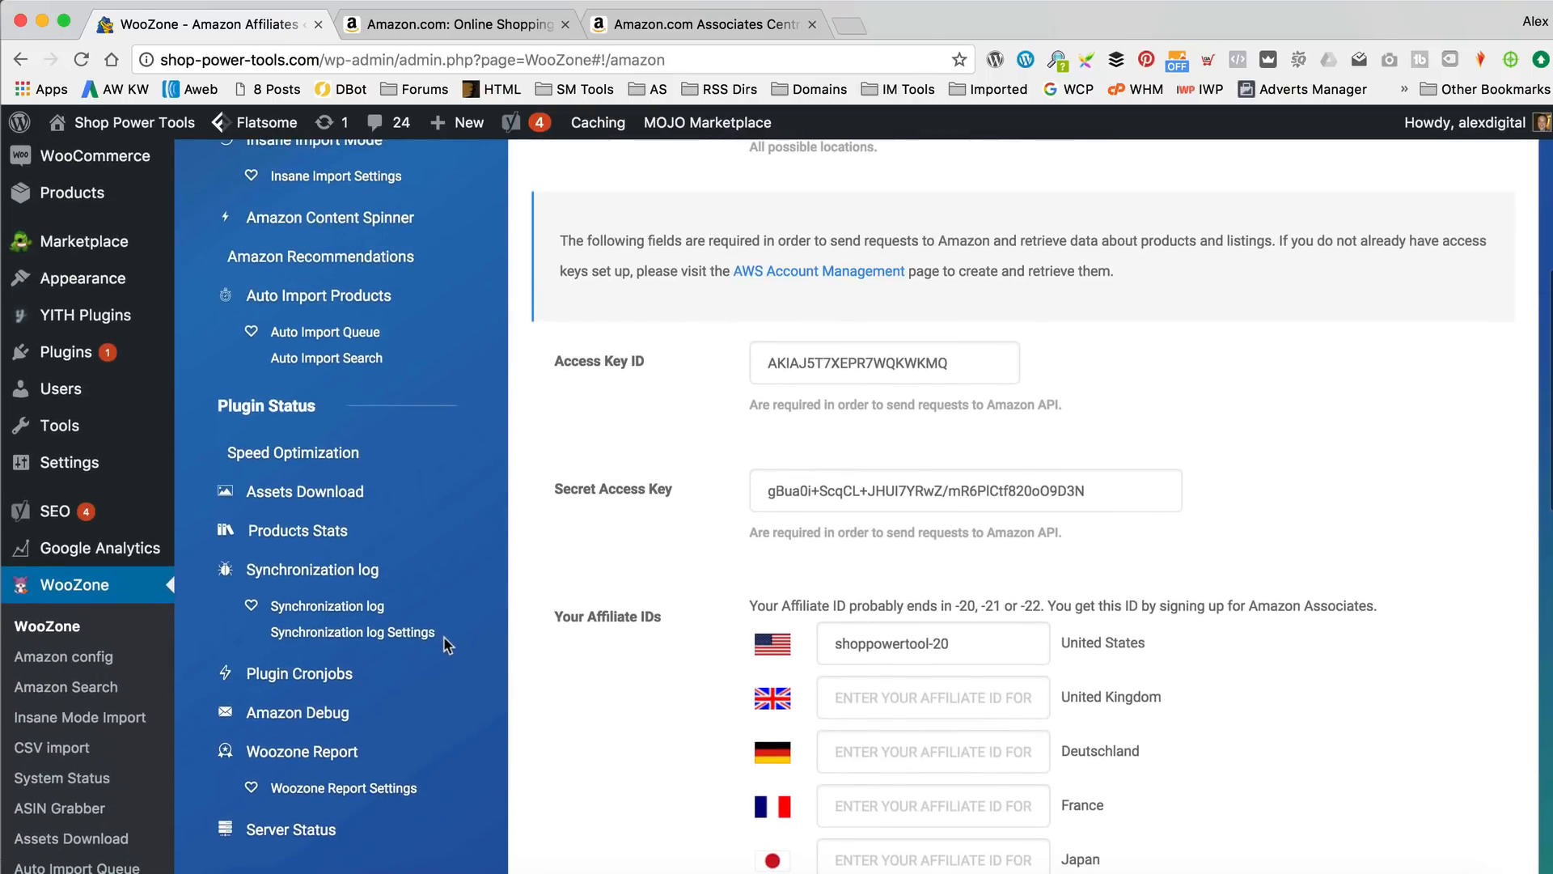
scroll("down", 3)
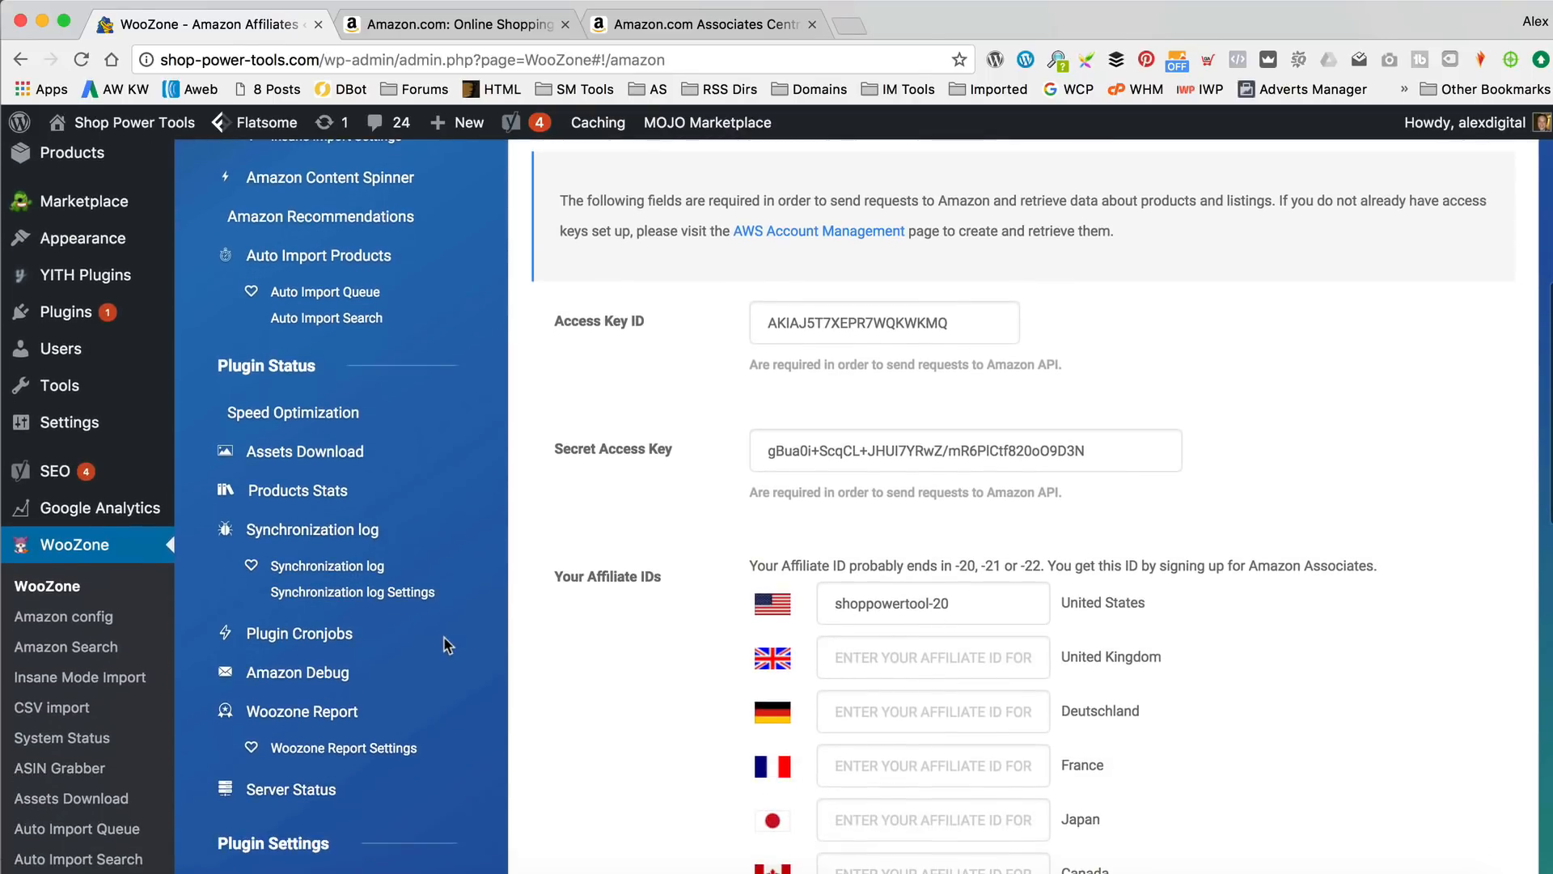
scroll("up", 3)
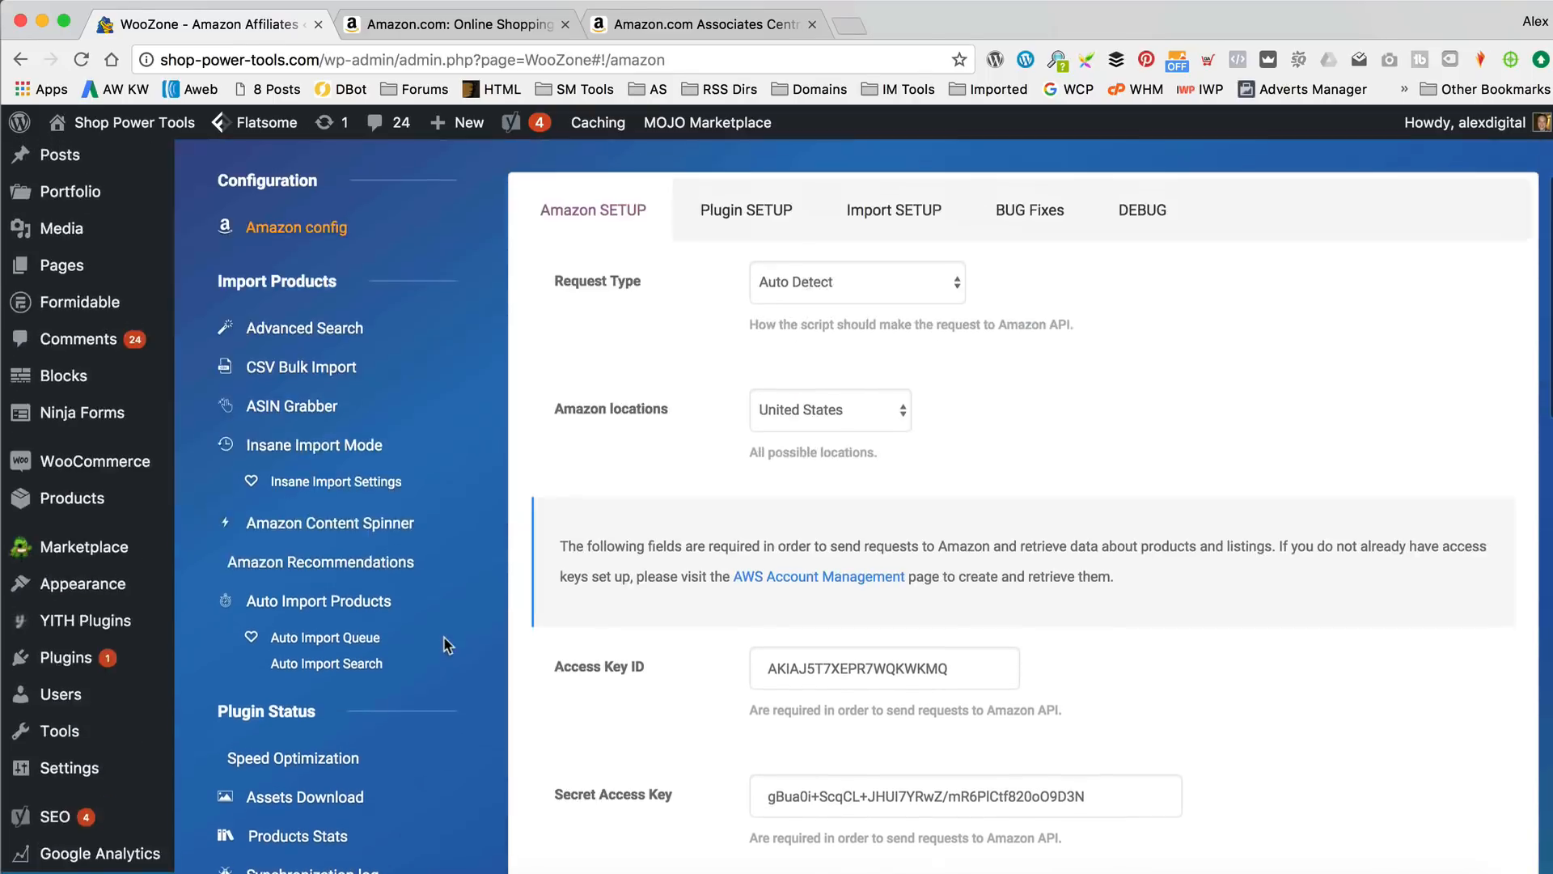
left_click(314, 445)
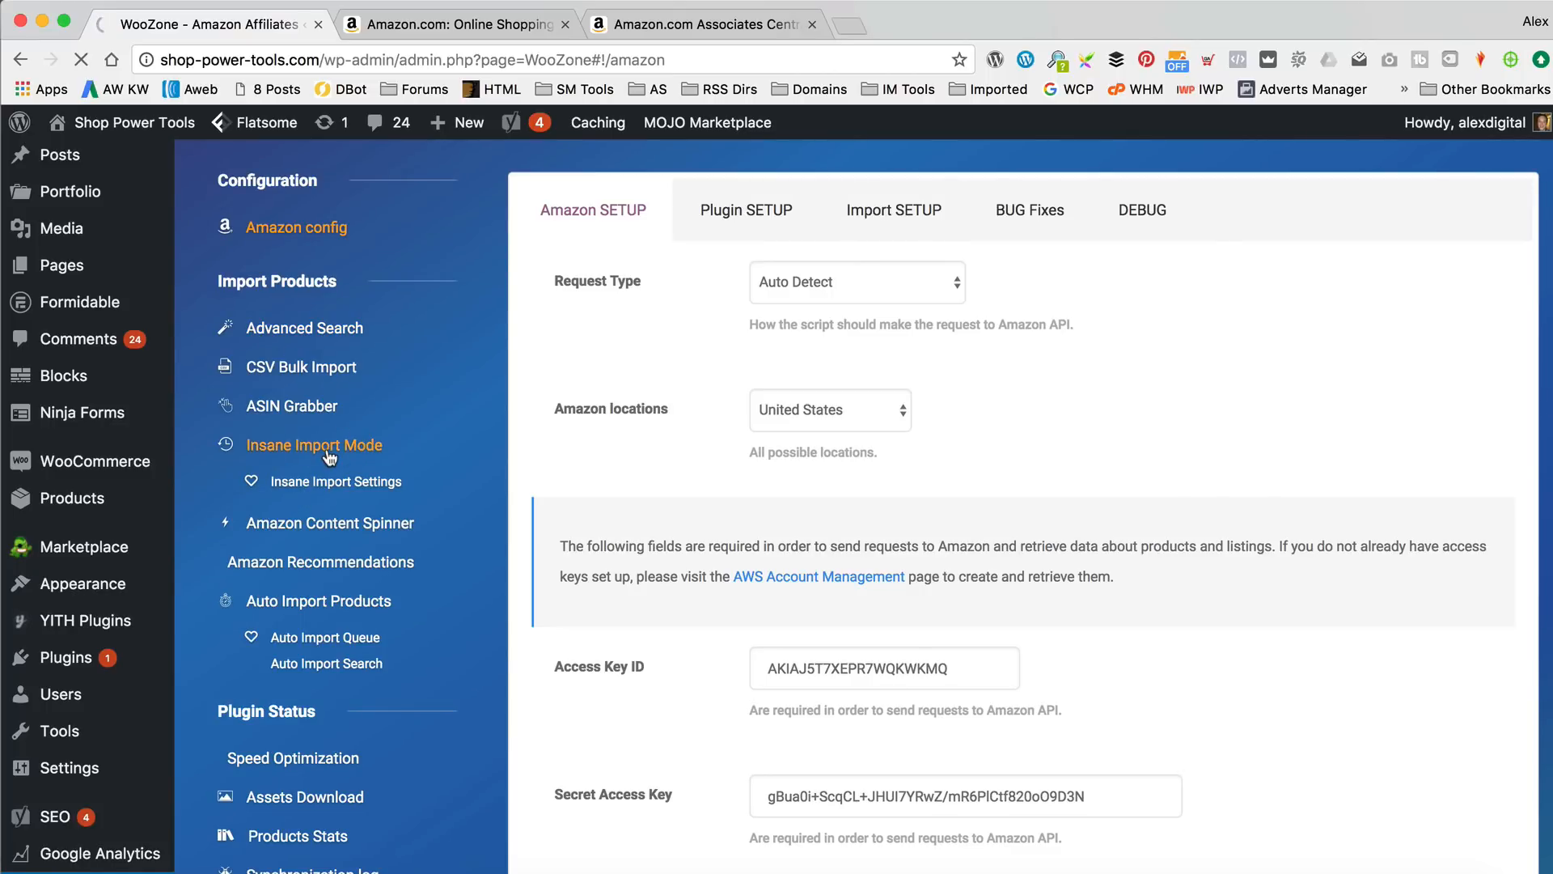
- Target the product search at Tools › Power & Hand Tools › Power Tools › Drills, keeping All Browse Nodes
left_click(314, 445)
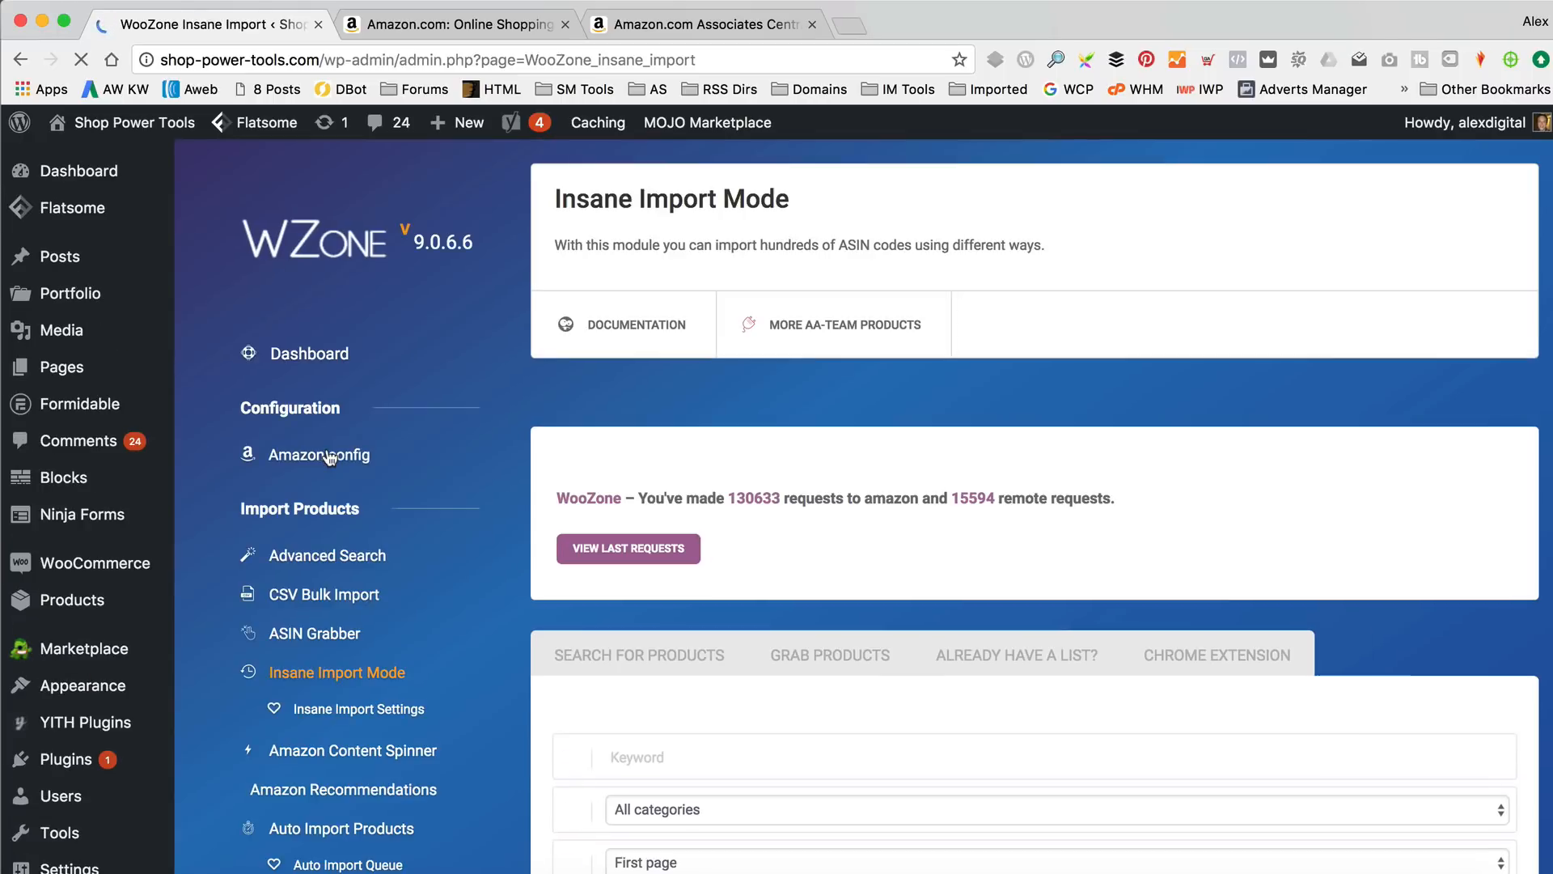
scroll("down", 3)
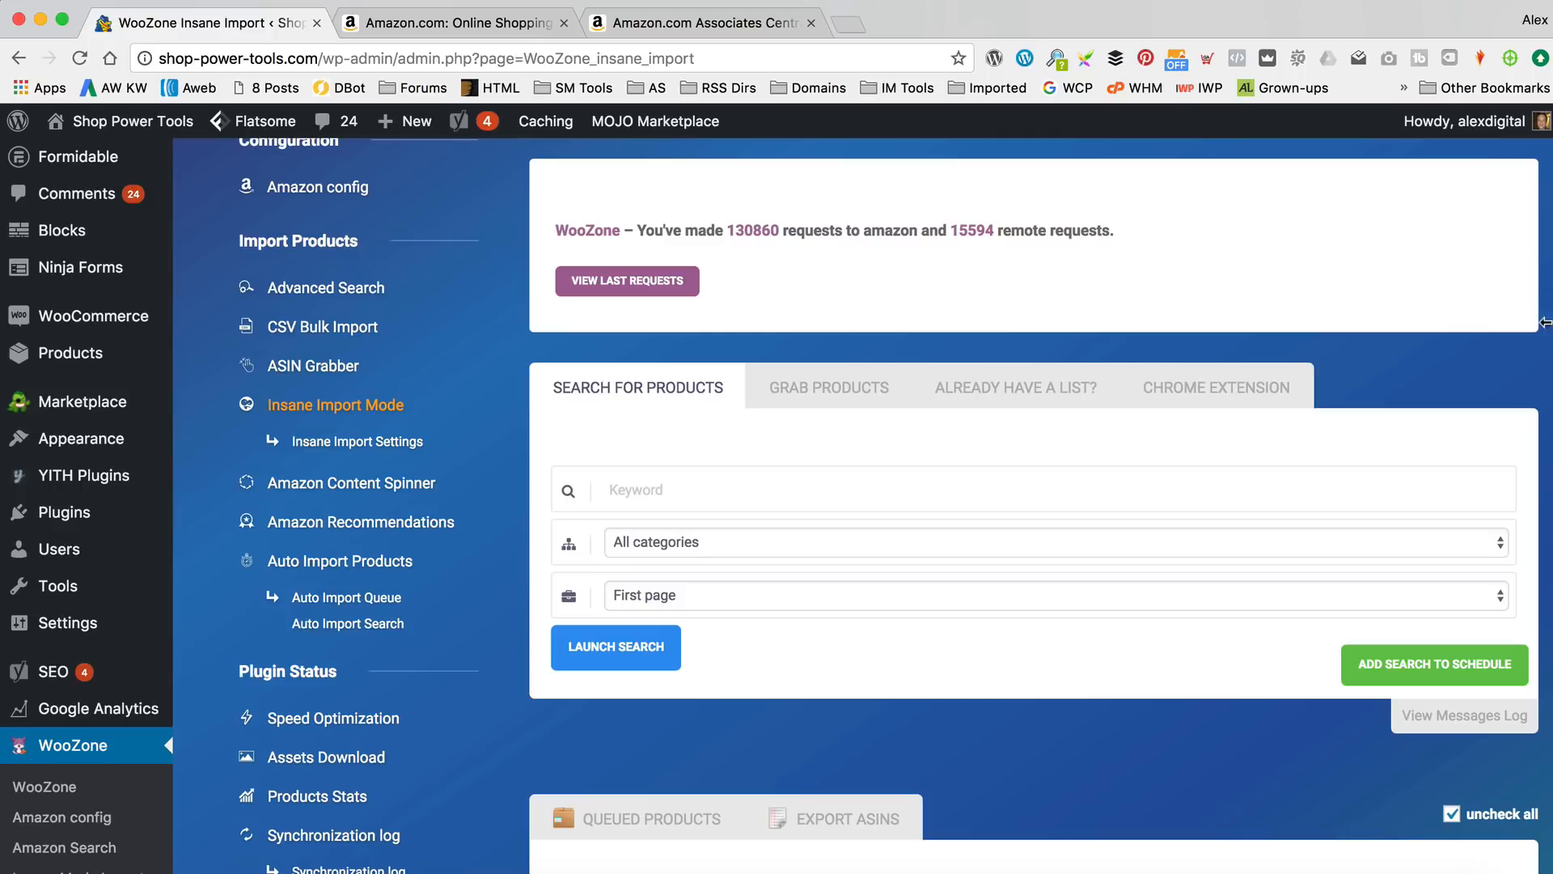
mouse_move(1236, 484)
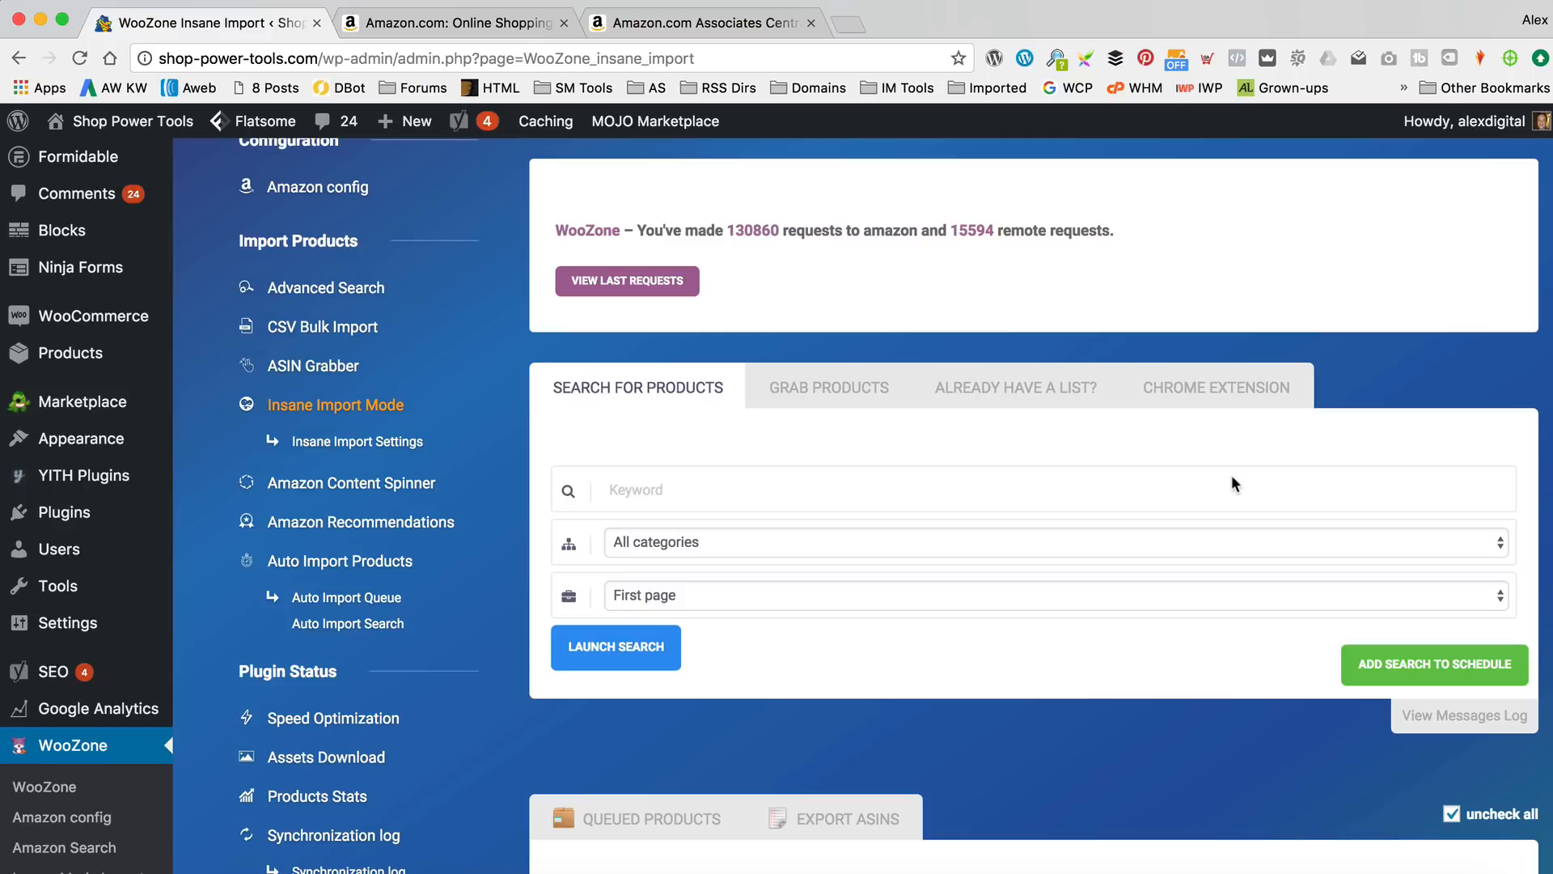
left_click(1081, 489)
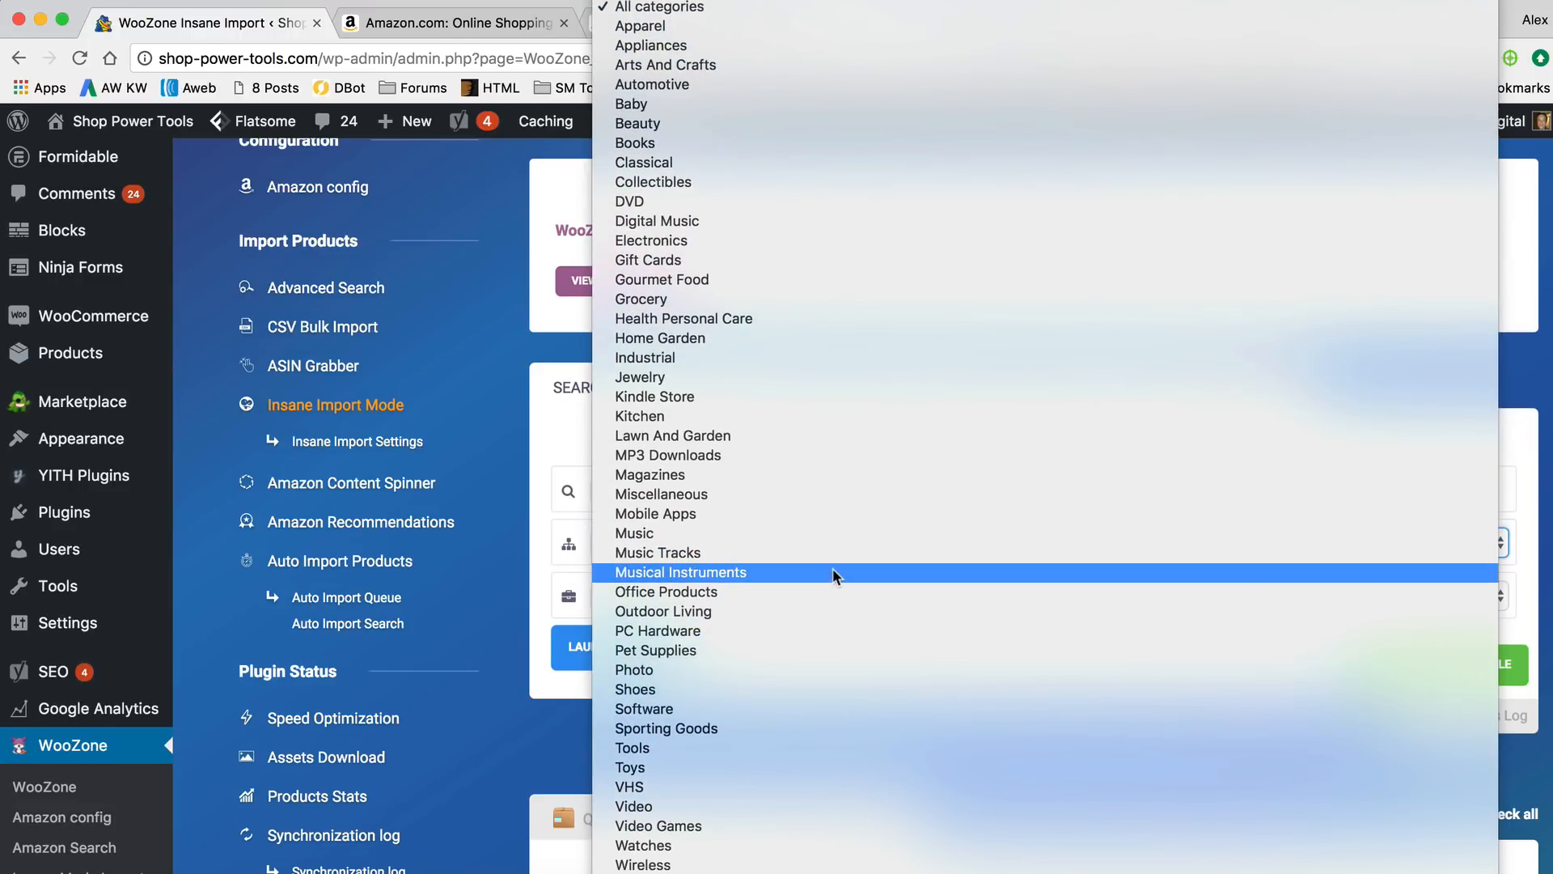
left_click(632, 748)
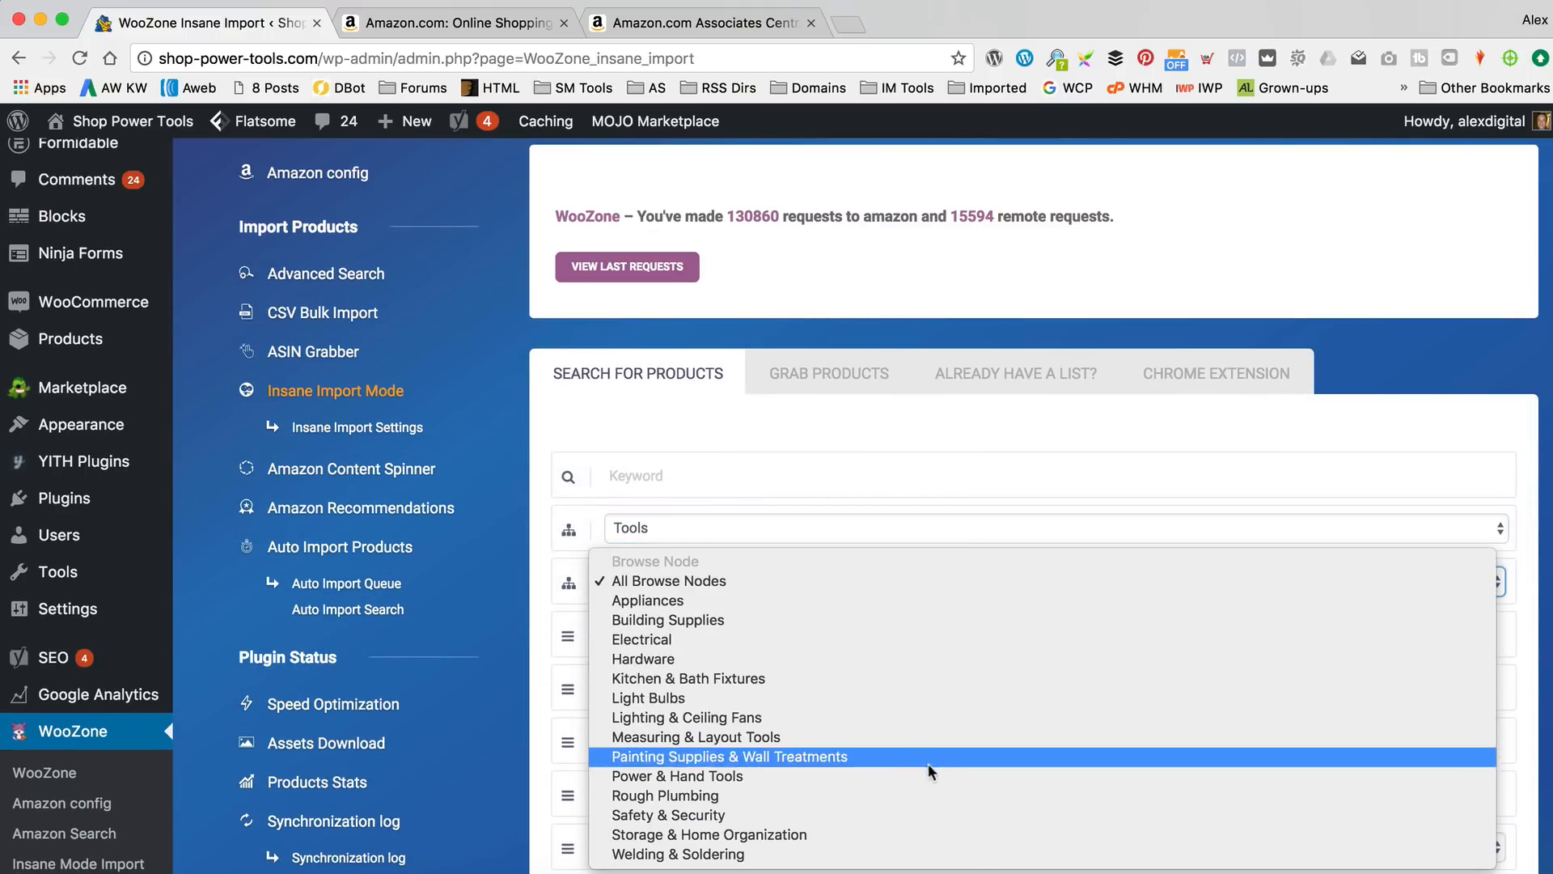
left_click(676, 776)
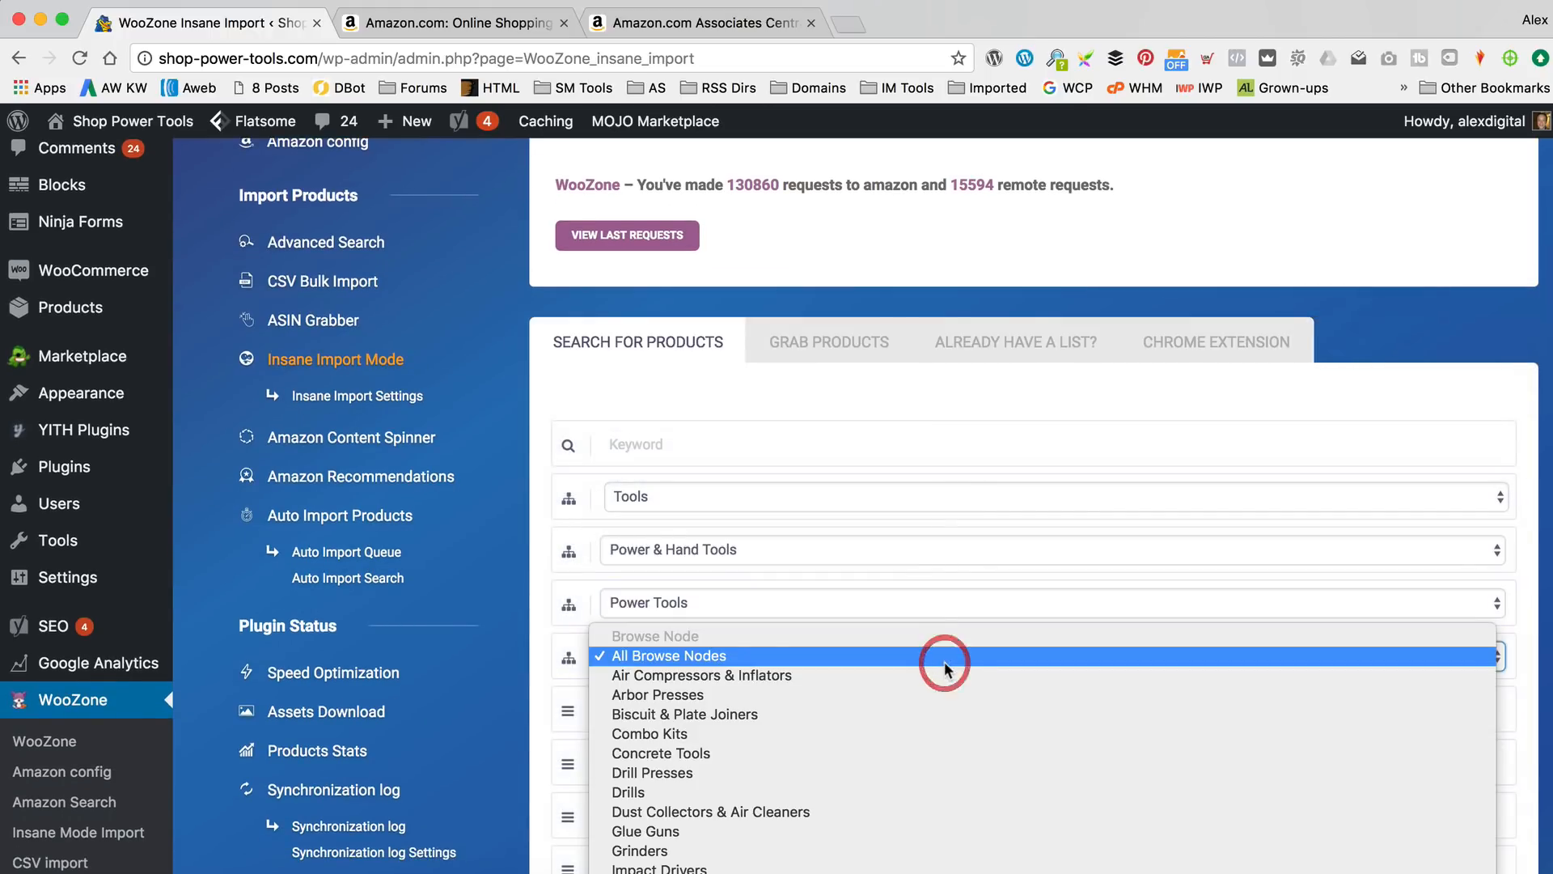
left_click(628, 791)
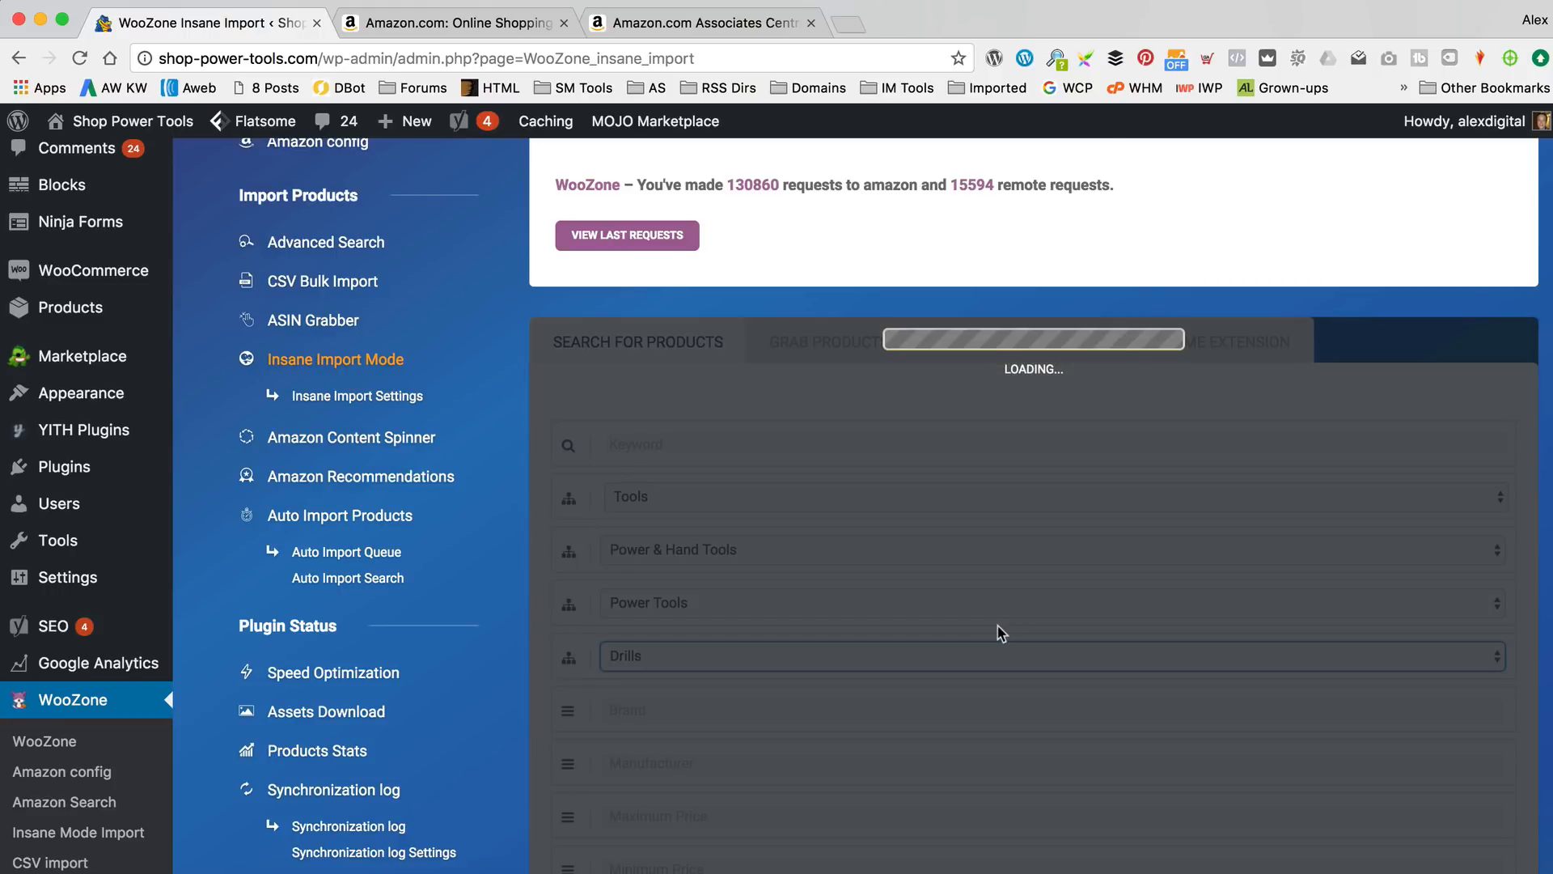
scroll("down", 3)
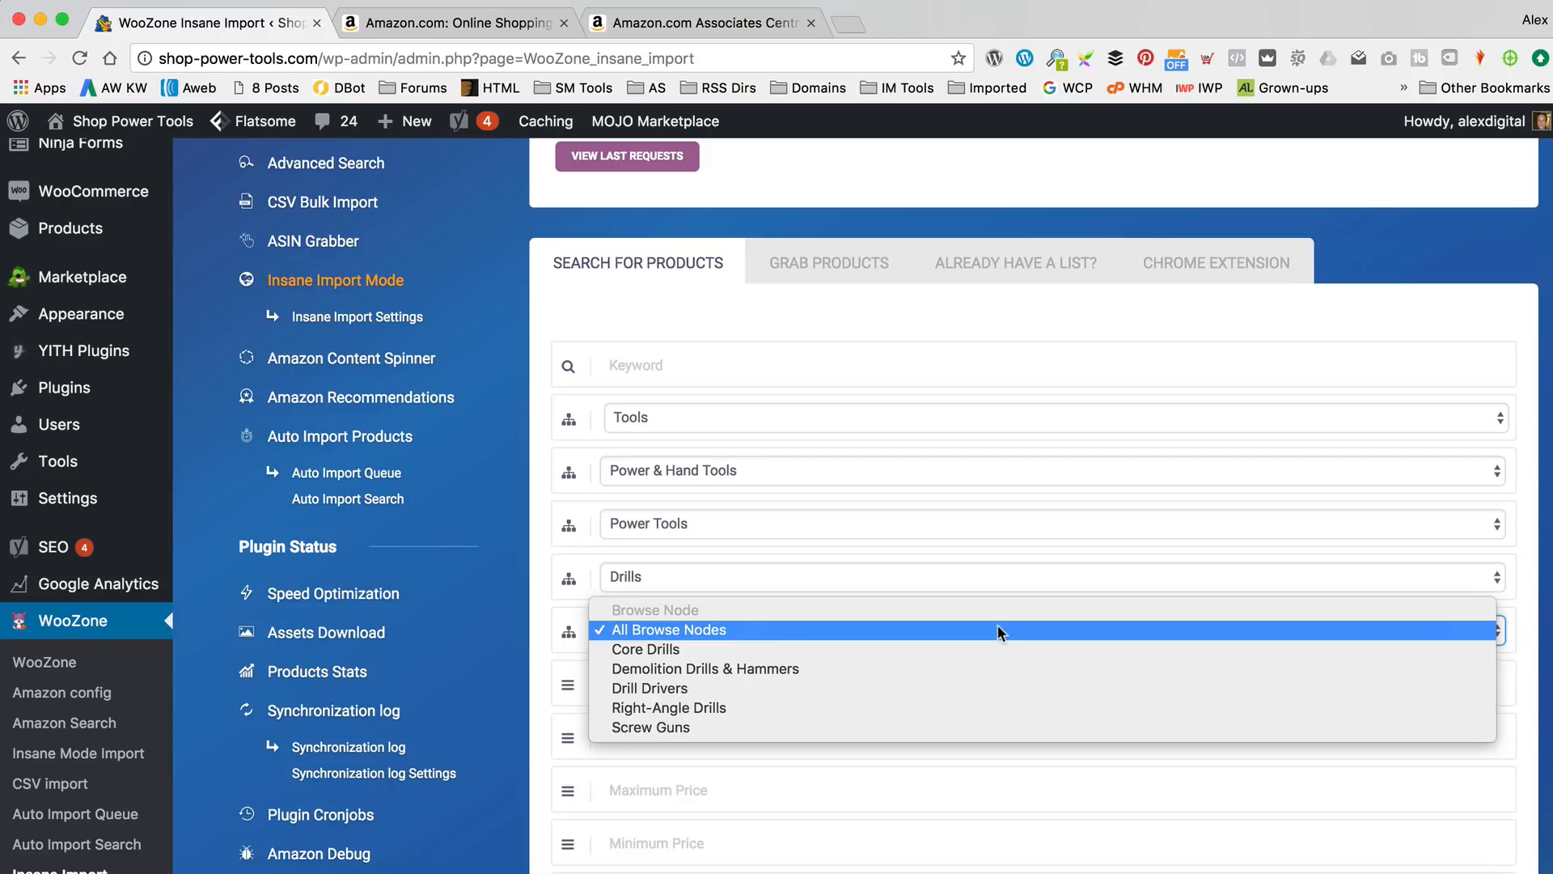
mouse_move(986, 688)
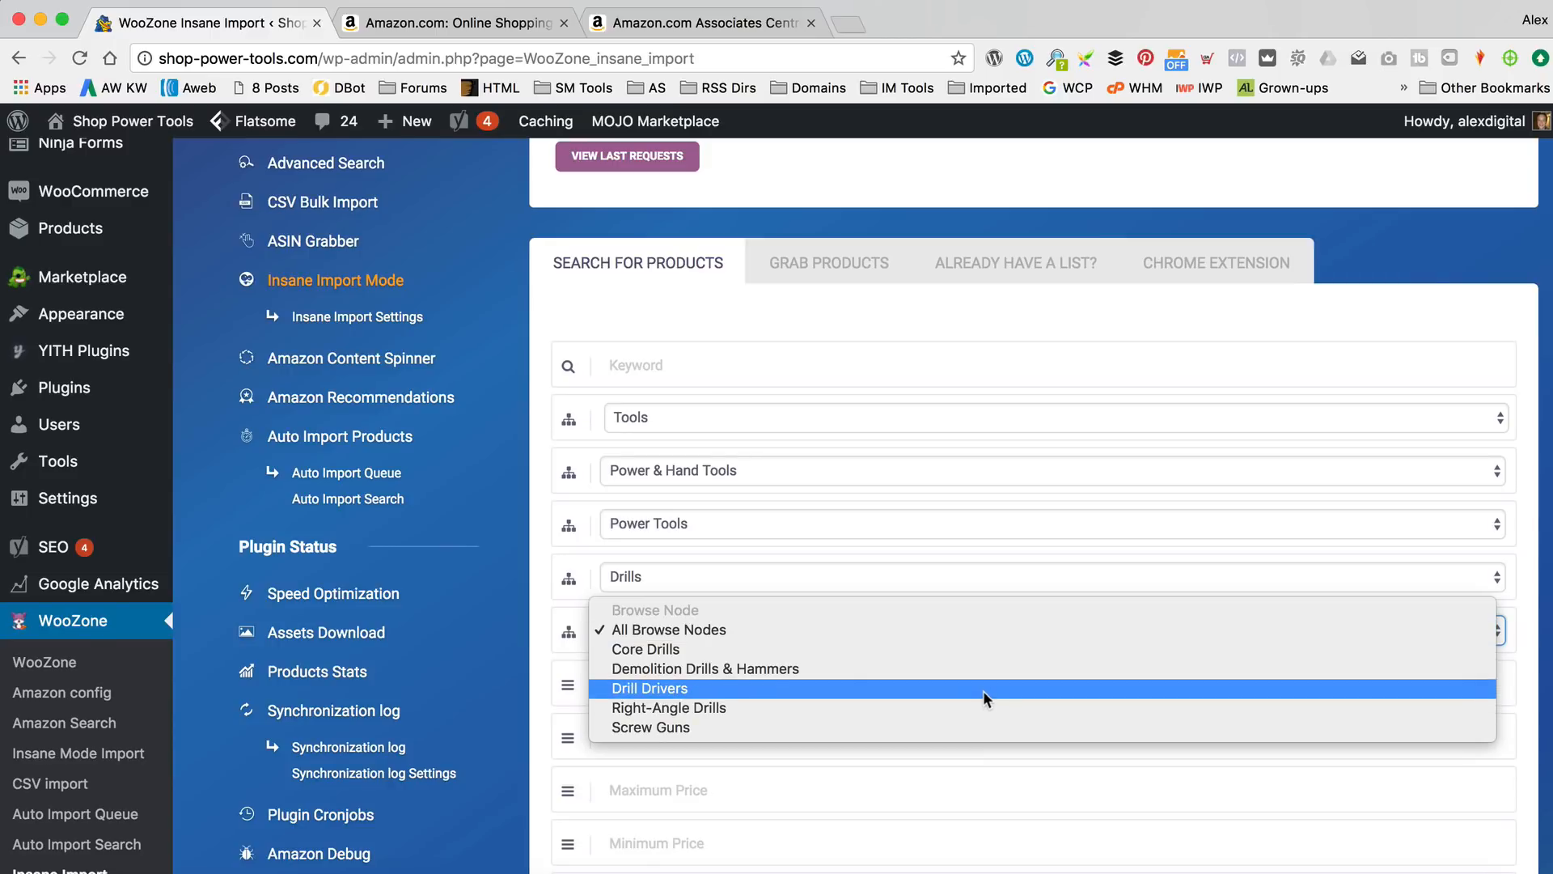
mouse_move(929, 634)
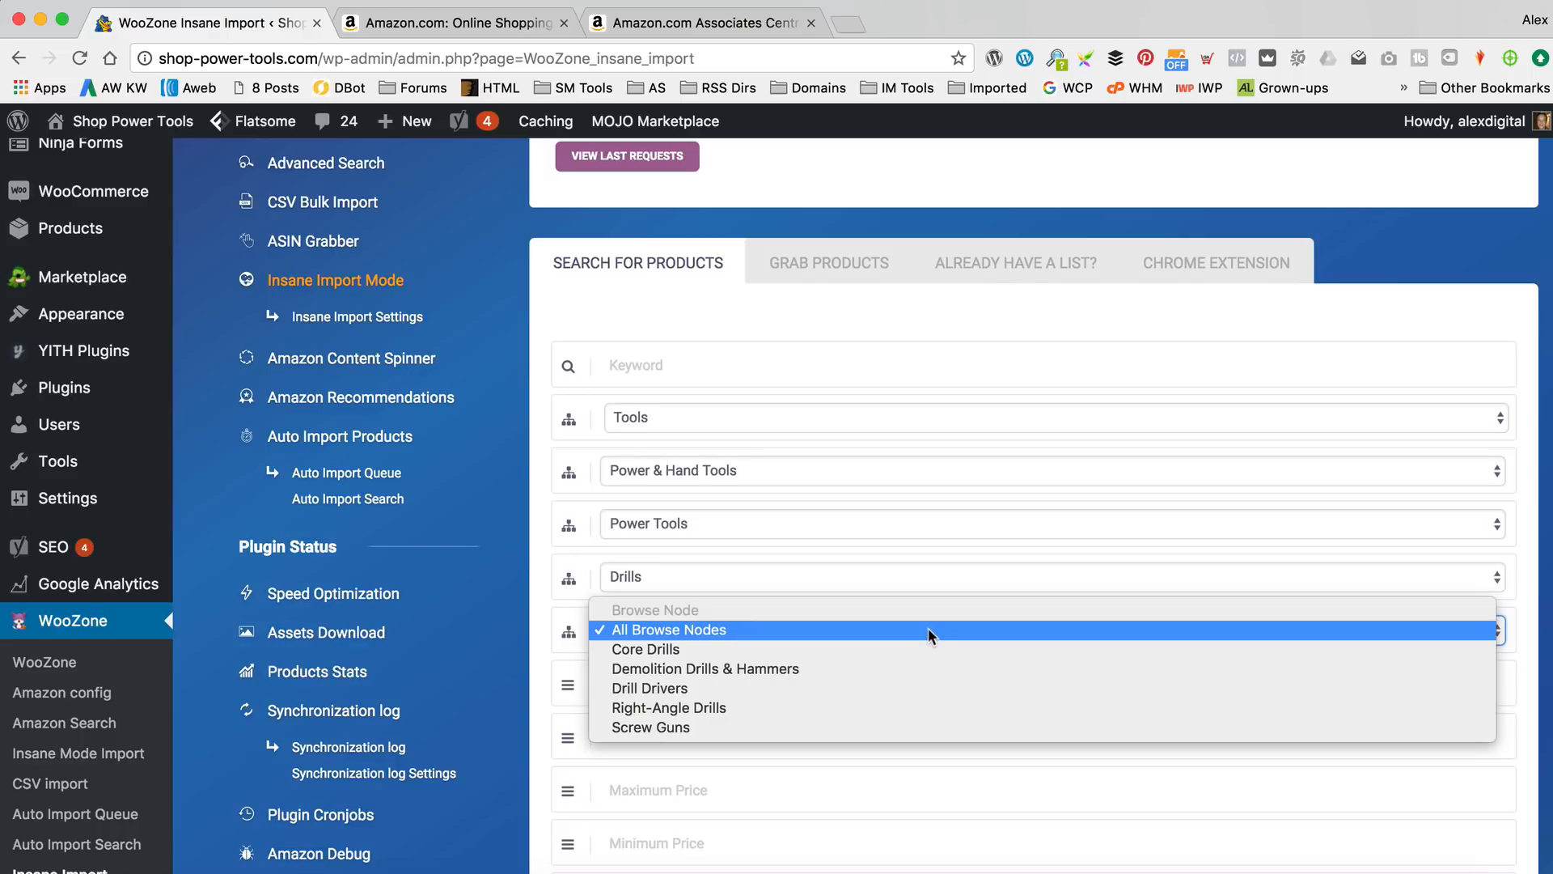
mouse_move(927, 649)
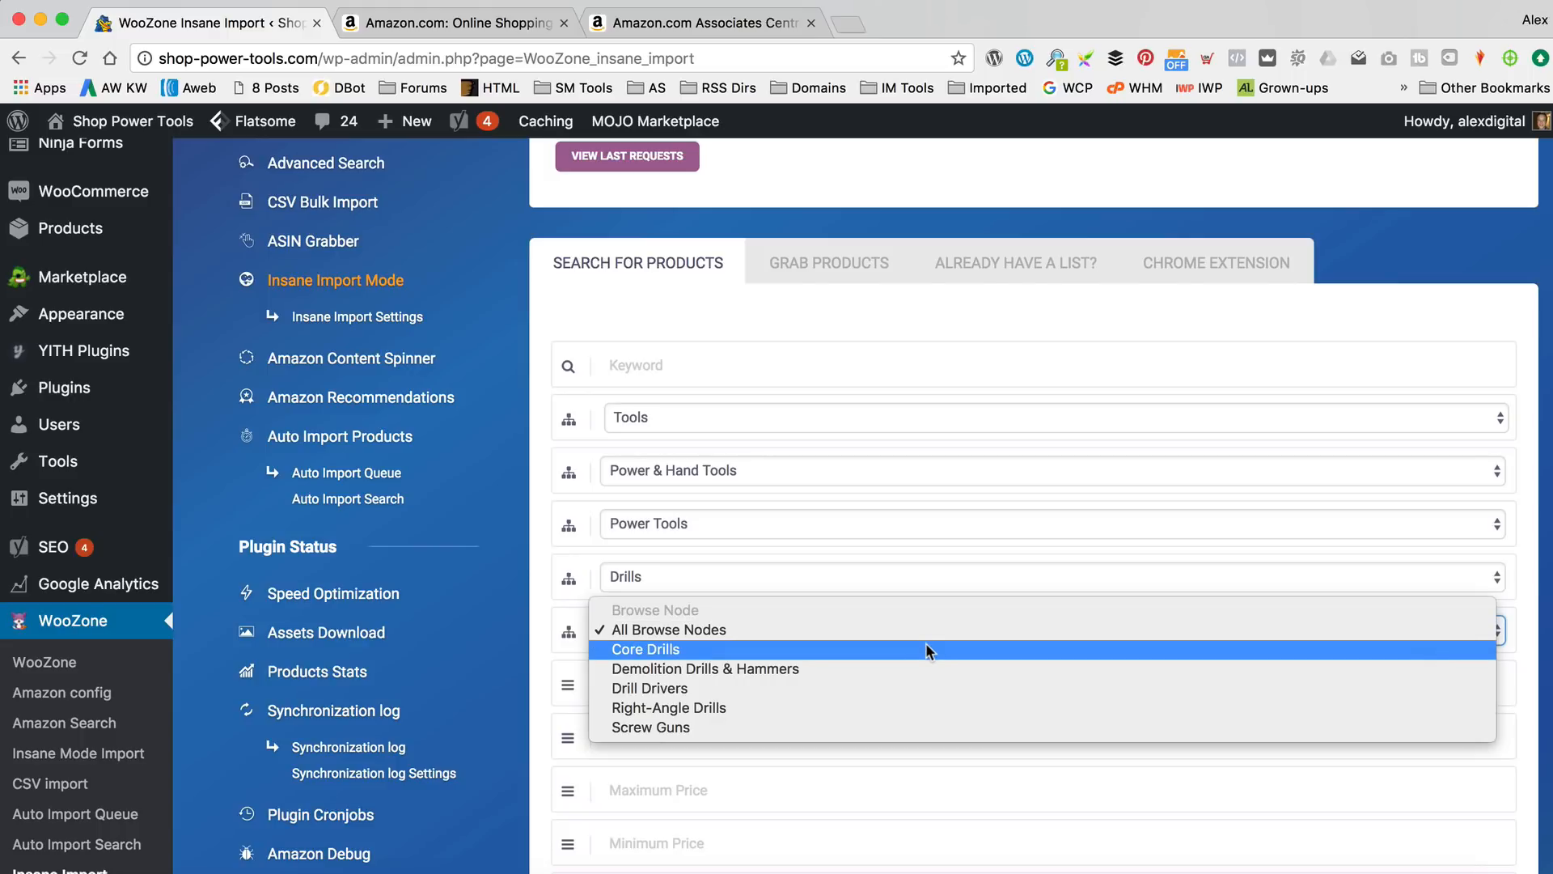
left_click(654, 629)
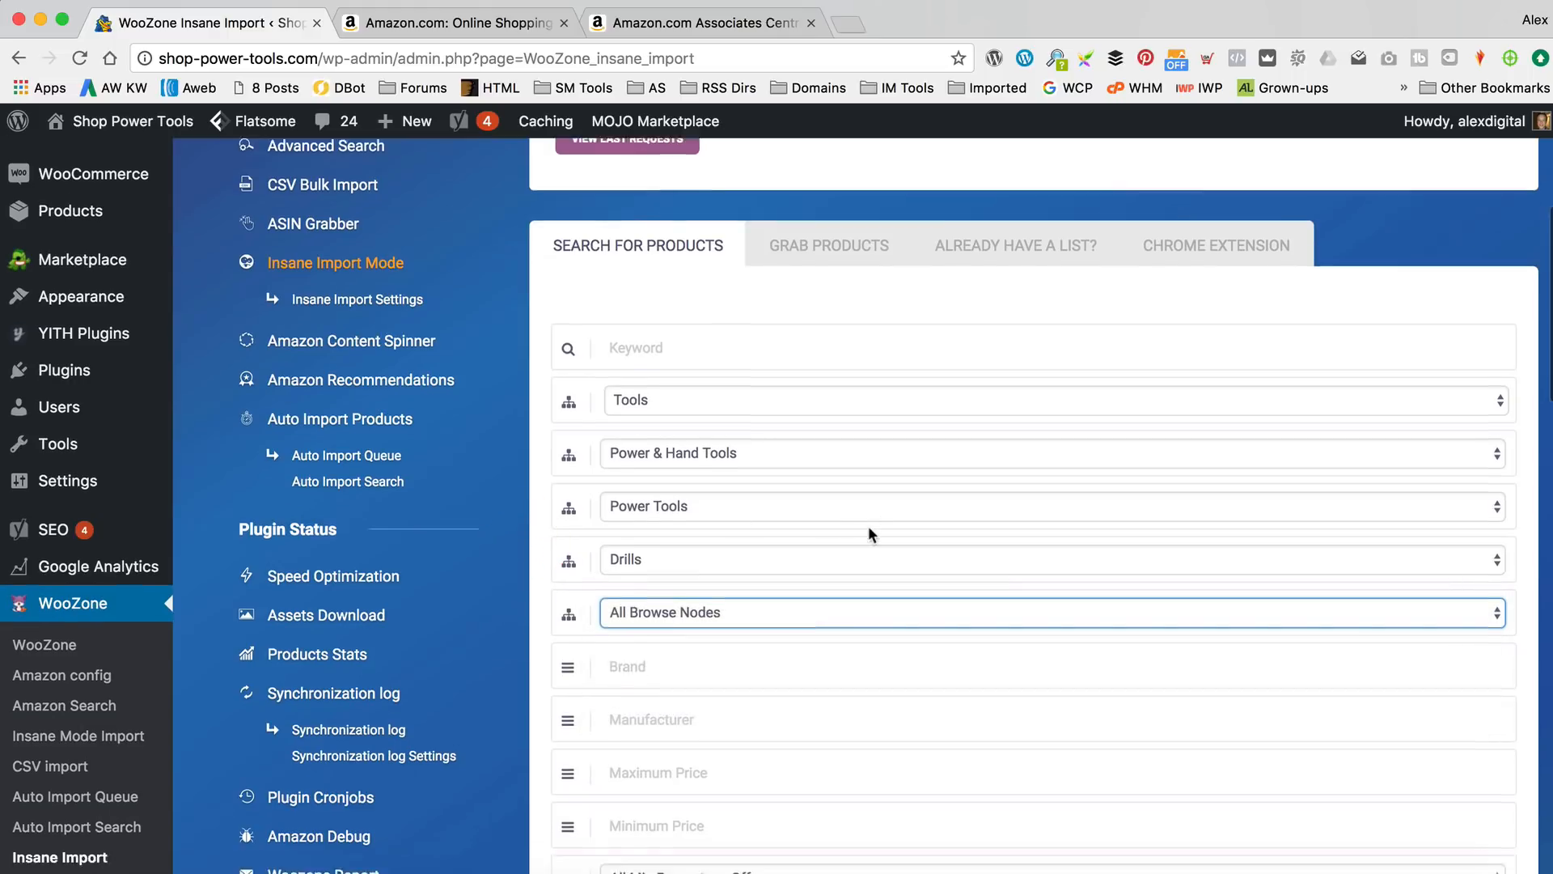
scroll("down", 3)
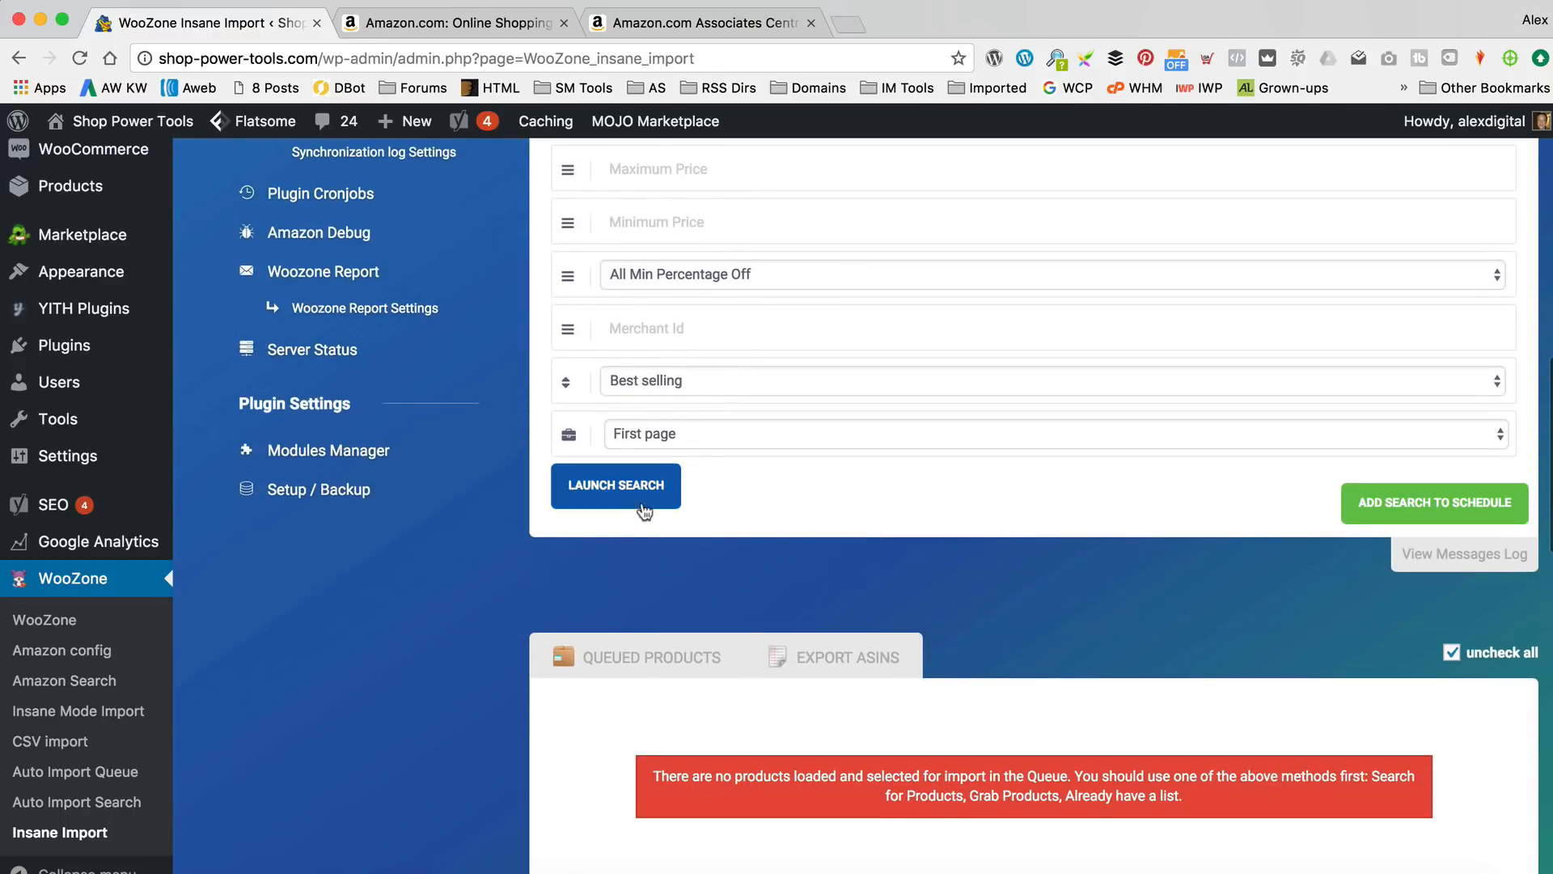
mouse_move(628, 500)
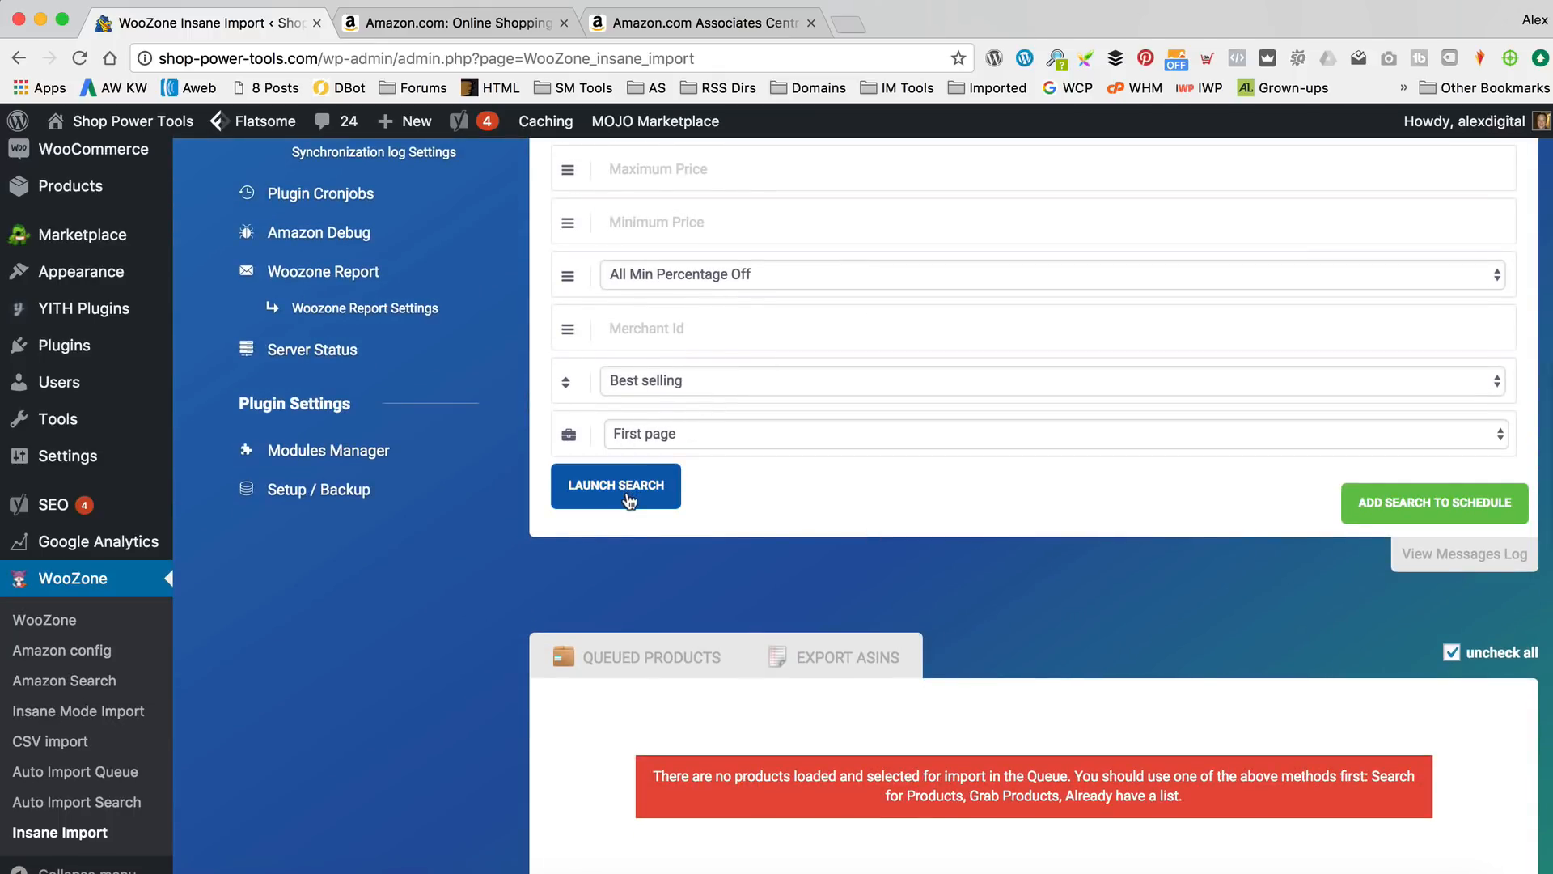
- Launch the drills search, queuing DEWALT, BLACK+DECKER and Makita drill products
left_click(615, 485)
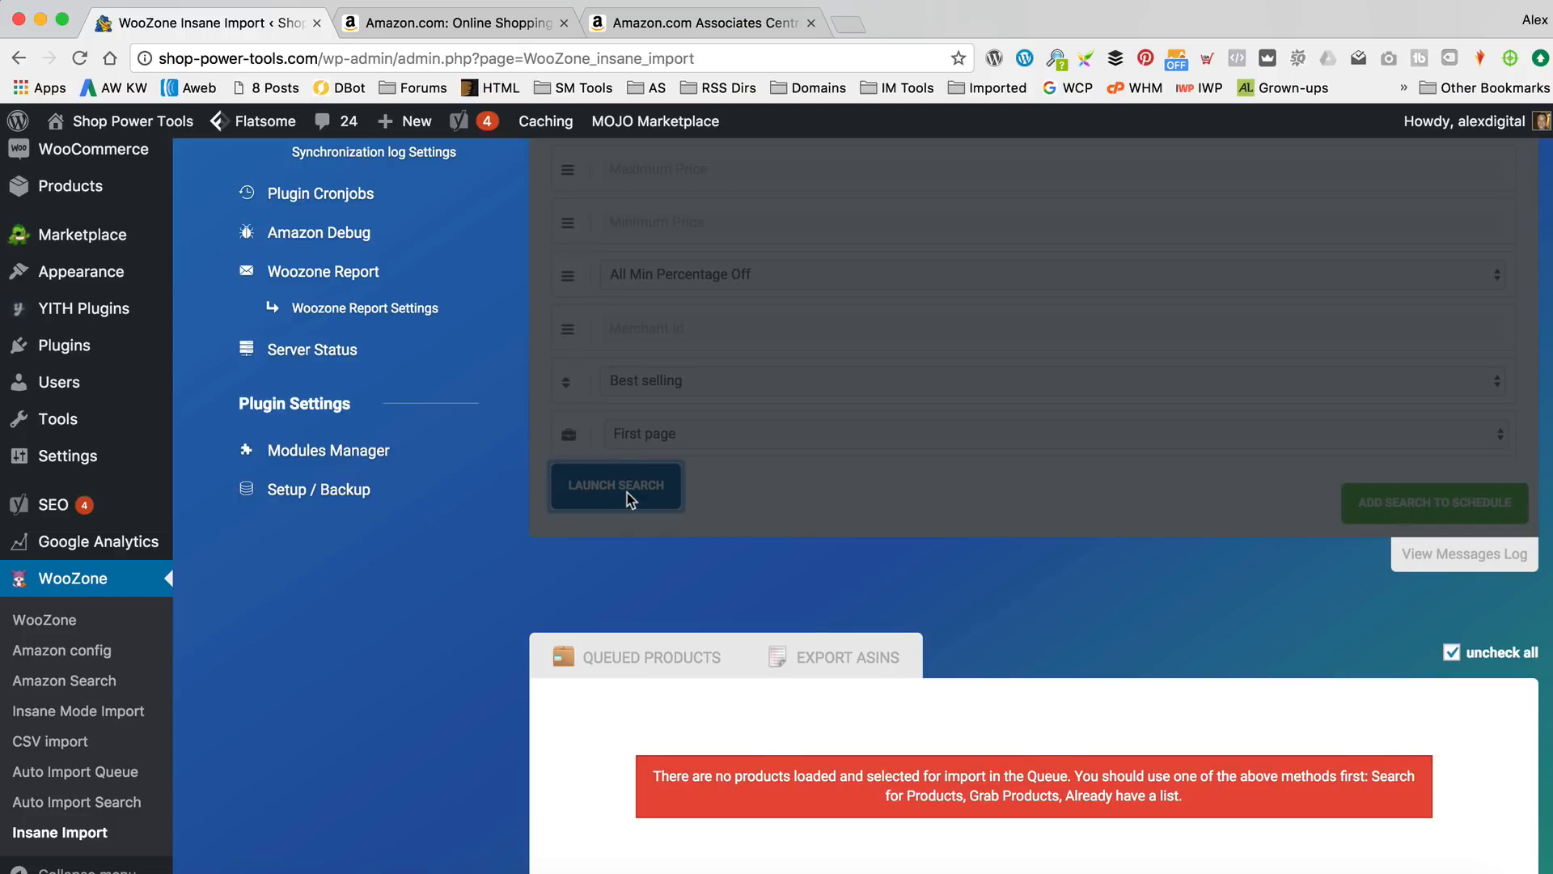
left_click(615, 486)
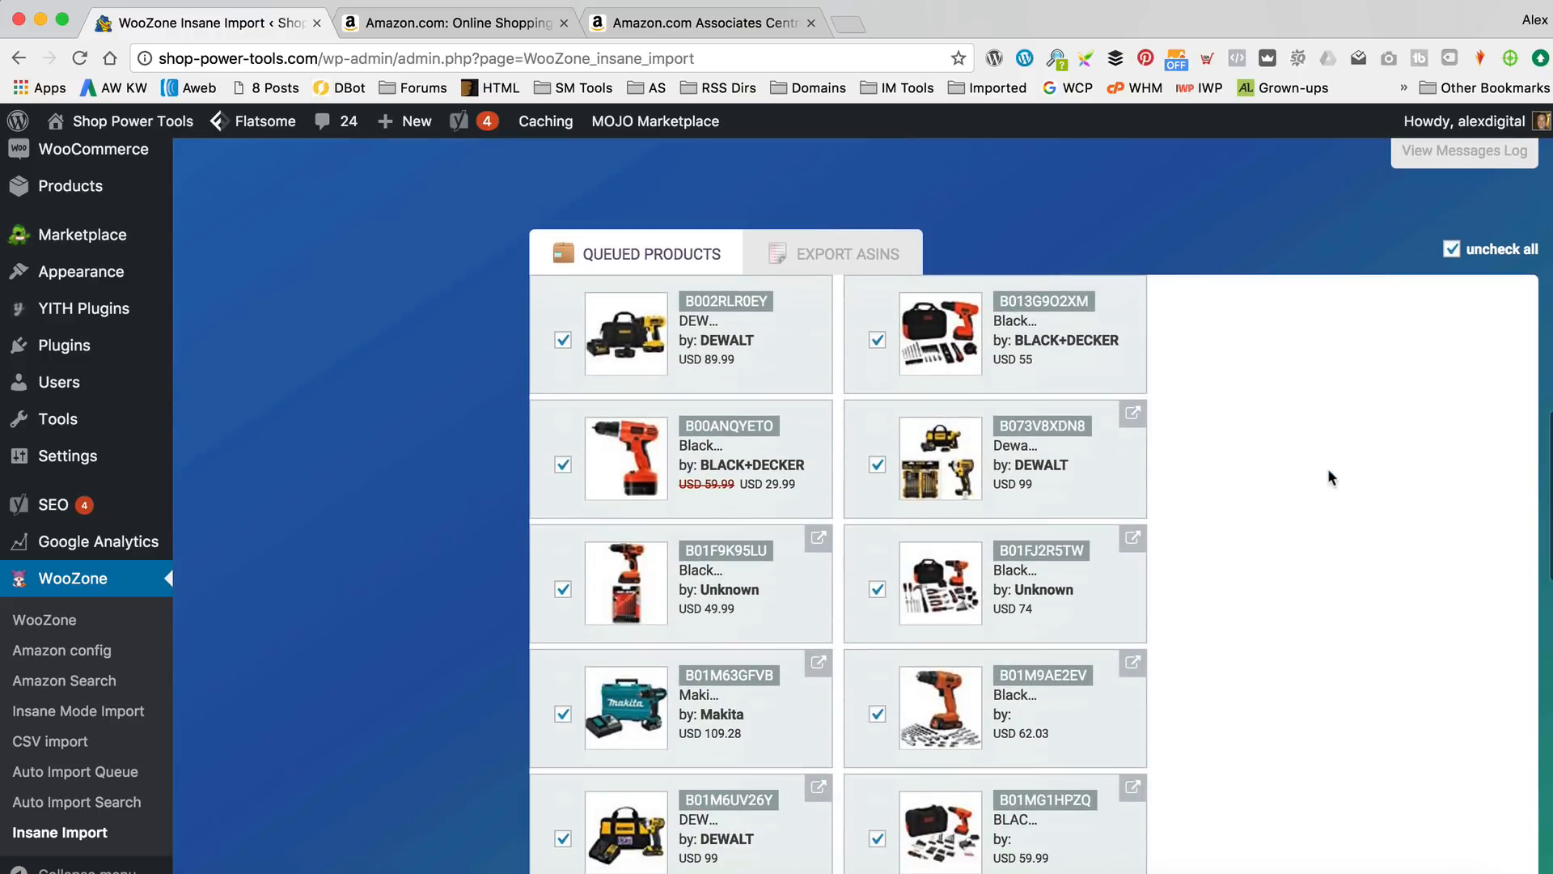
scroll("up", 3)
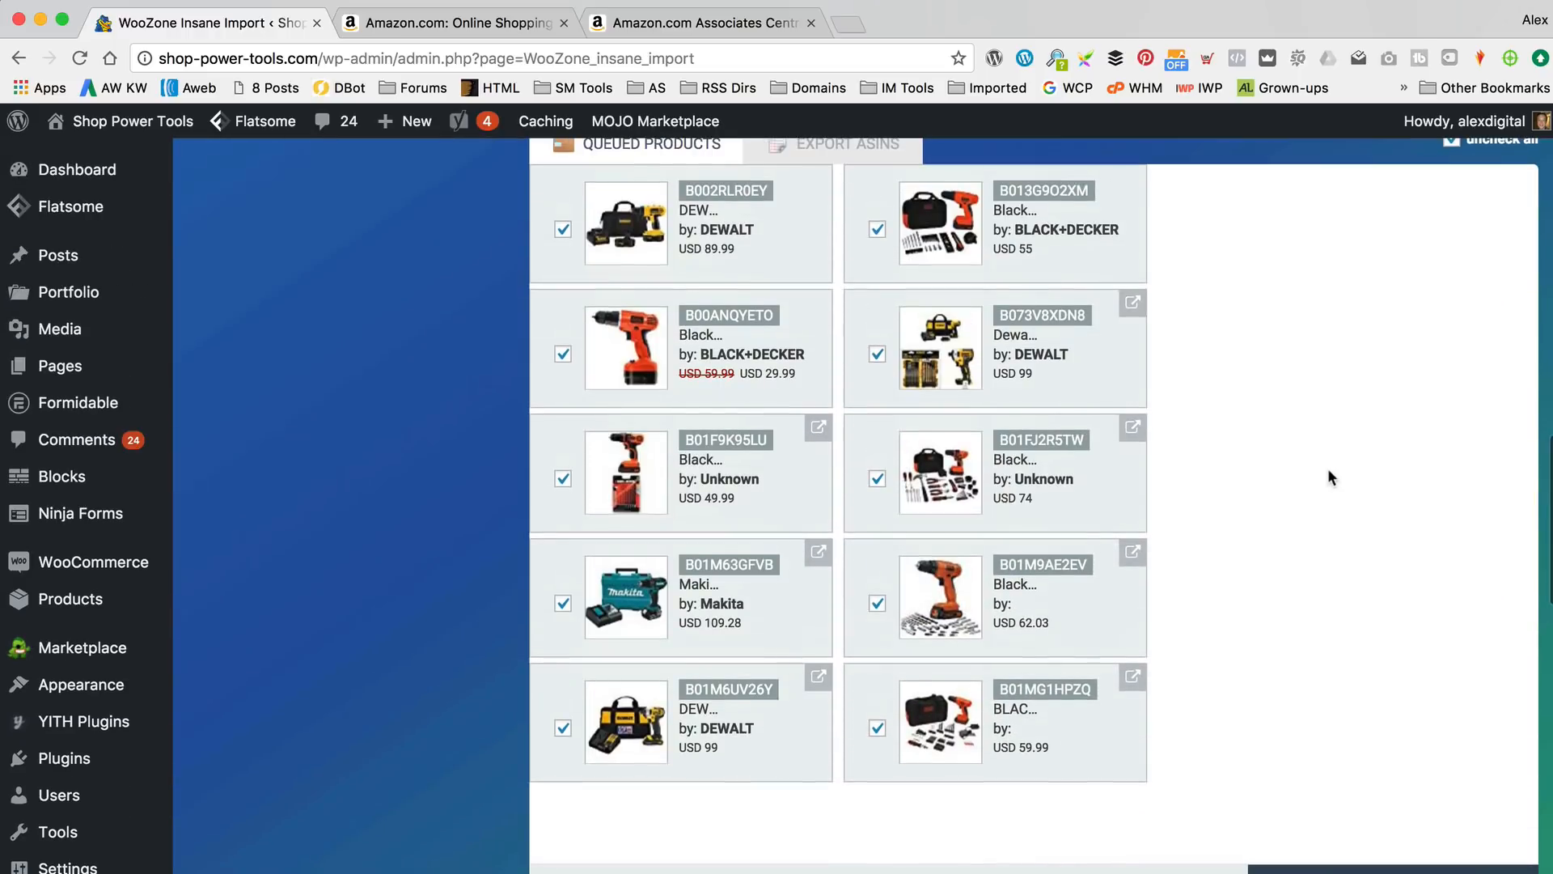
- Keep images downloading at import and enable Spin on Import for product descriptions
scroll("up", 3)
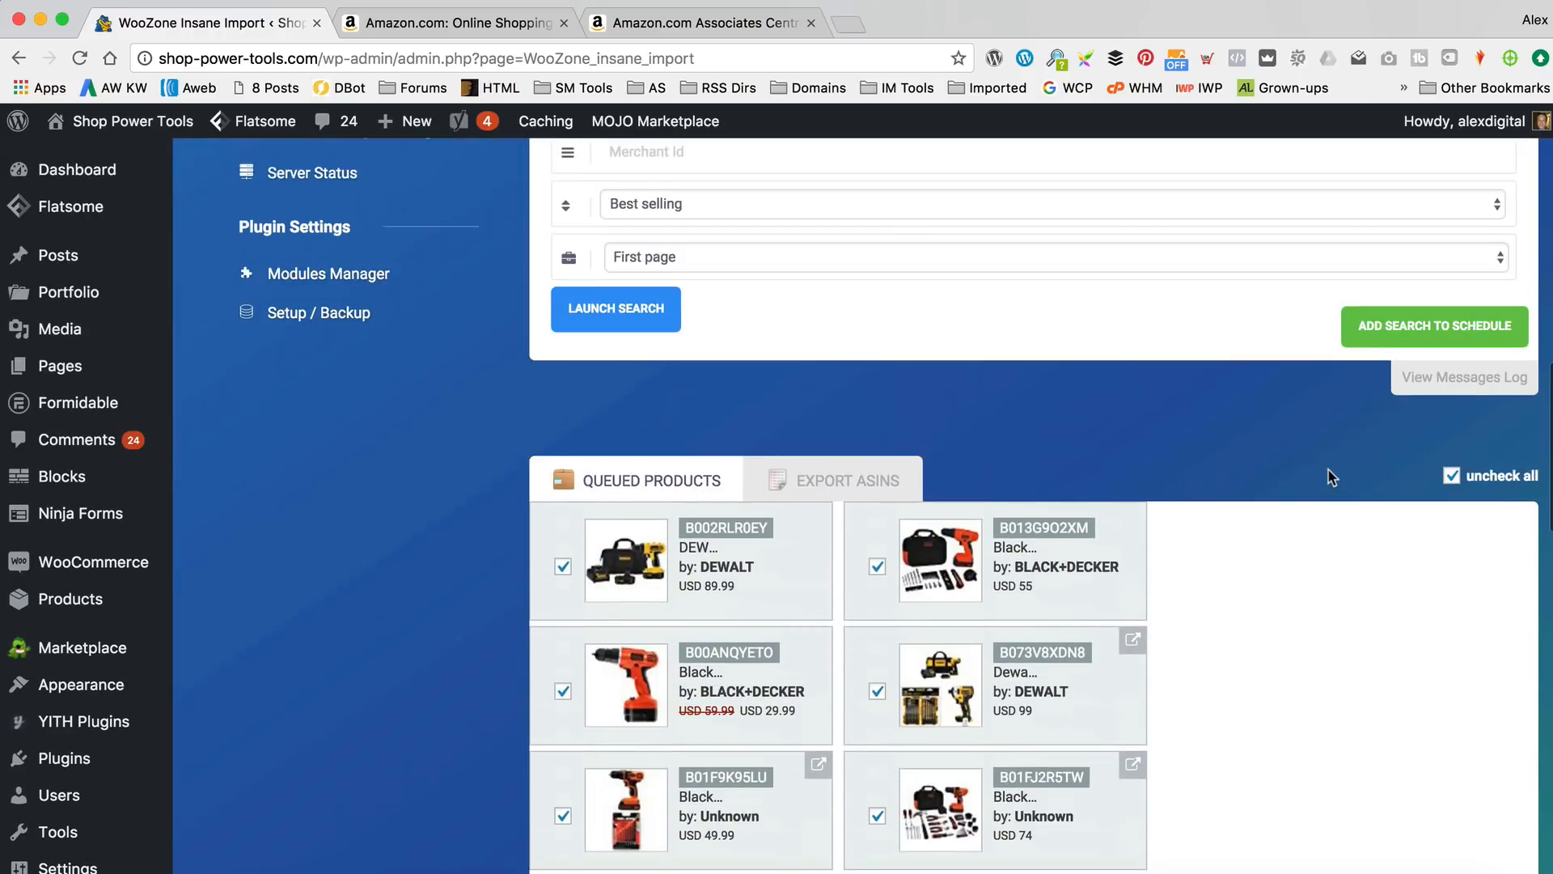
scroll("down", 3)
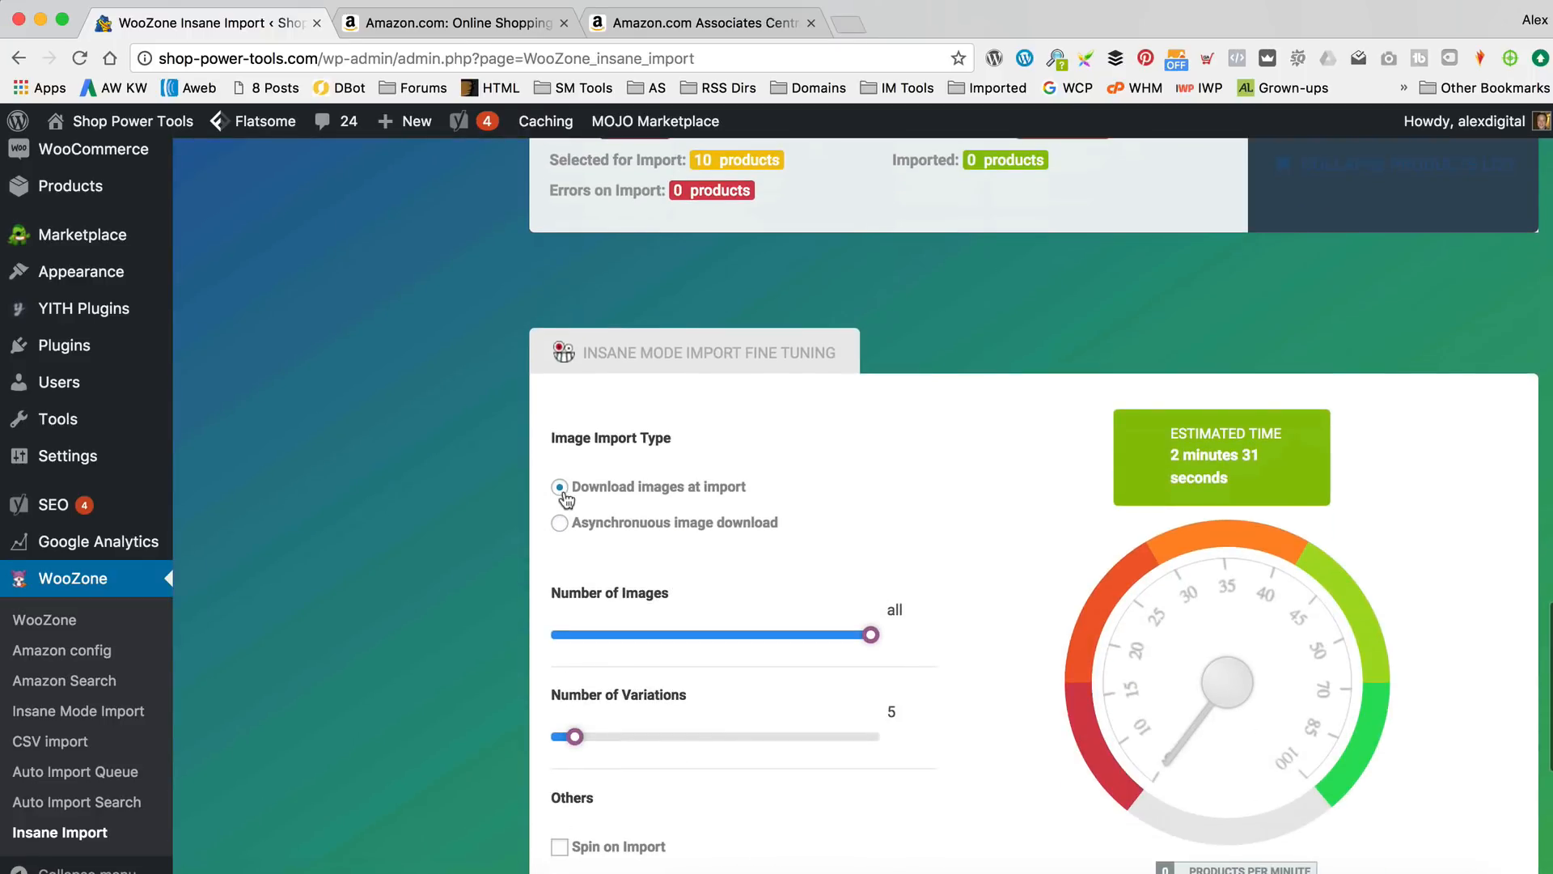
mouse_move(612, 551)
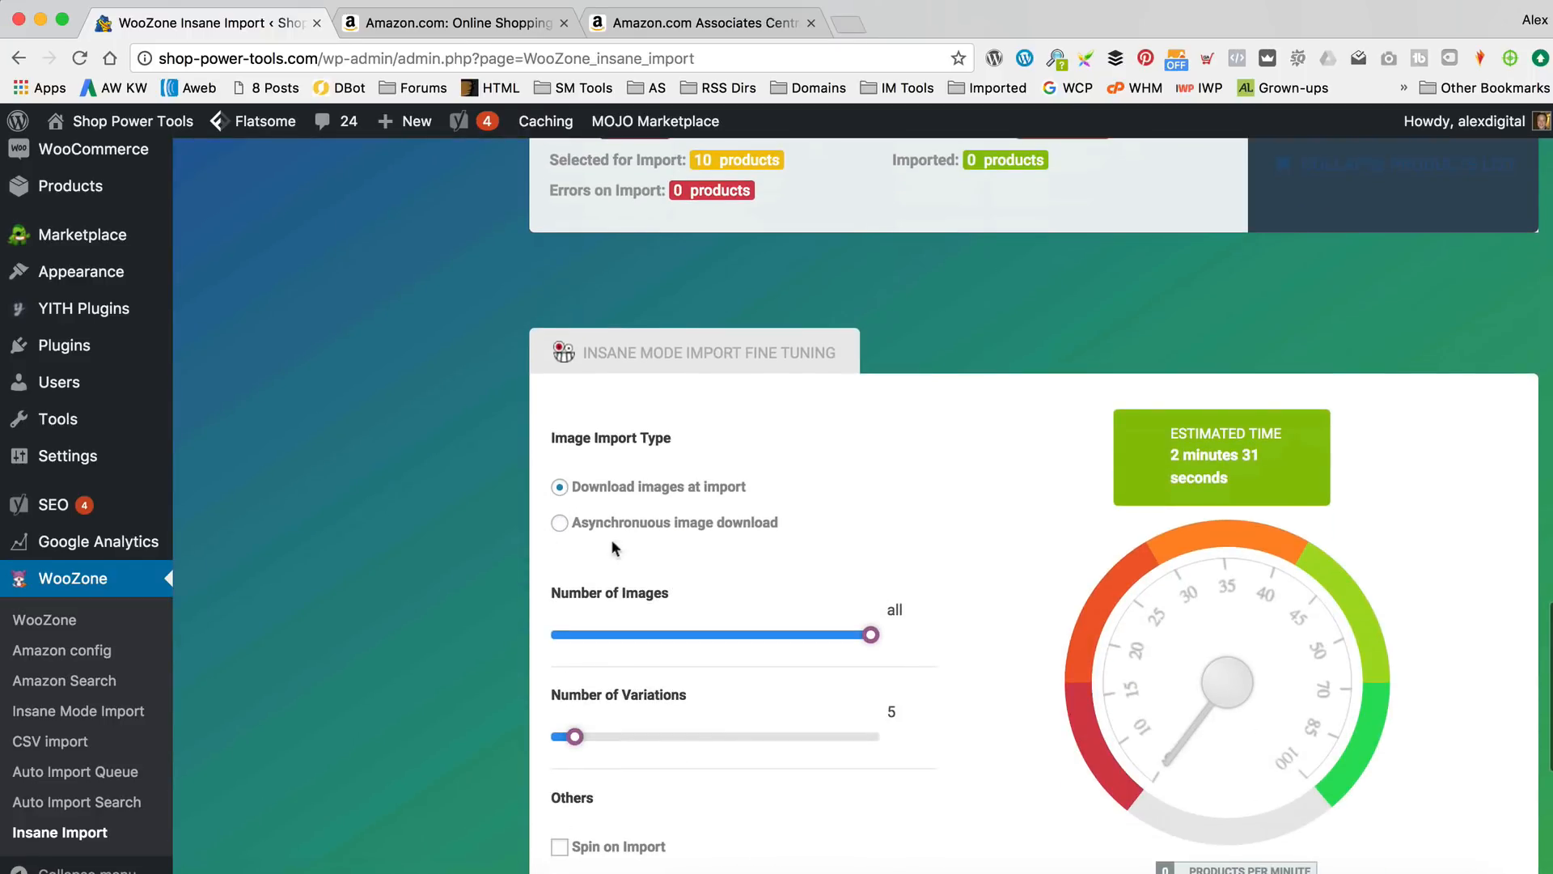
mouse_move(843, 535)
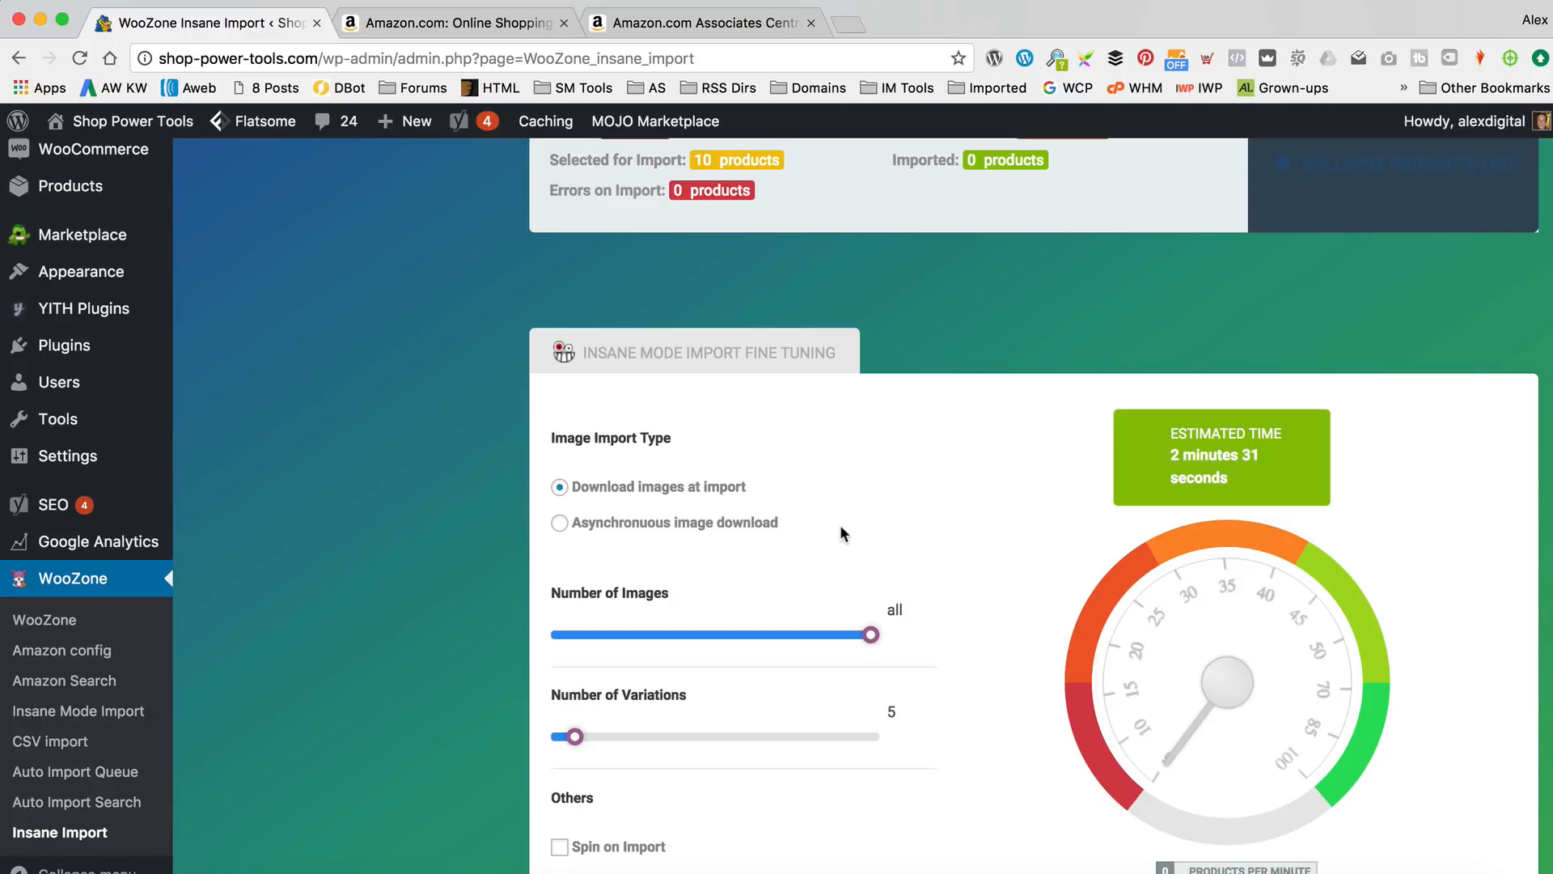
left_click(560, 522)
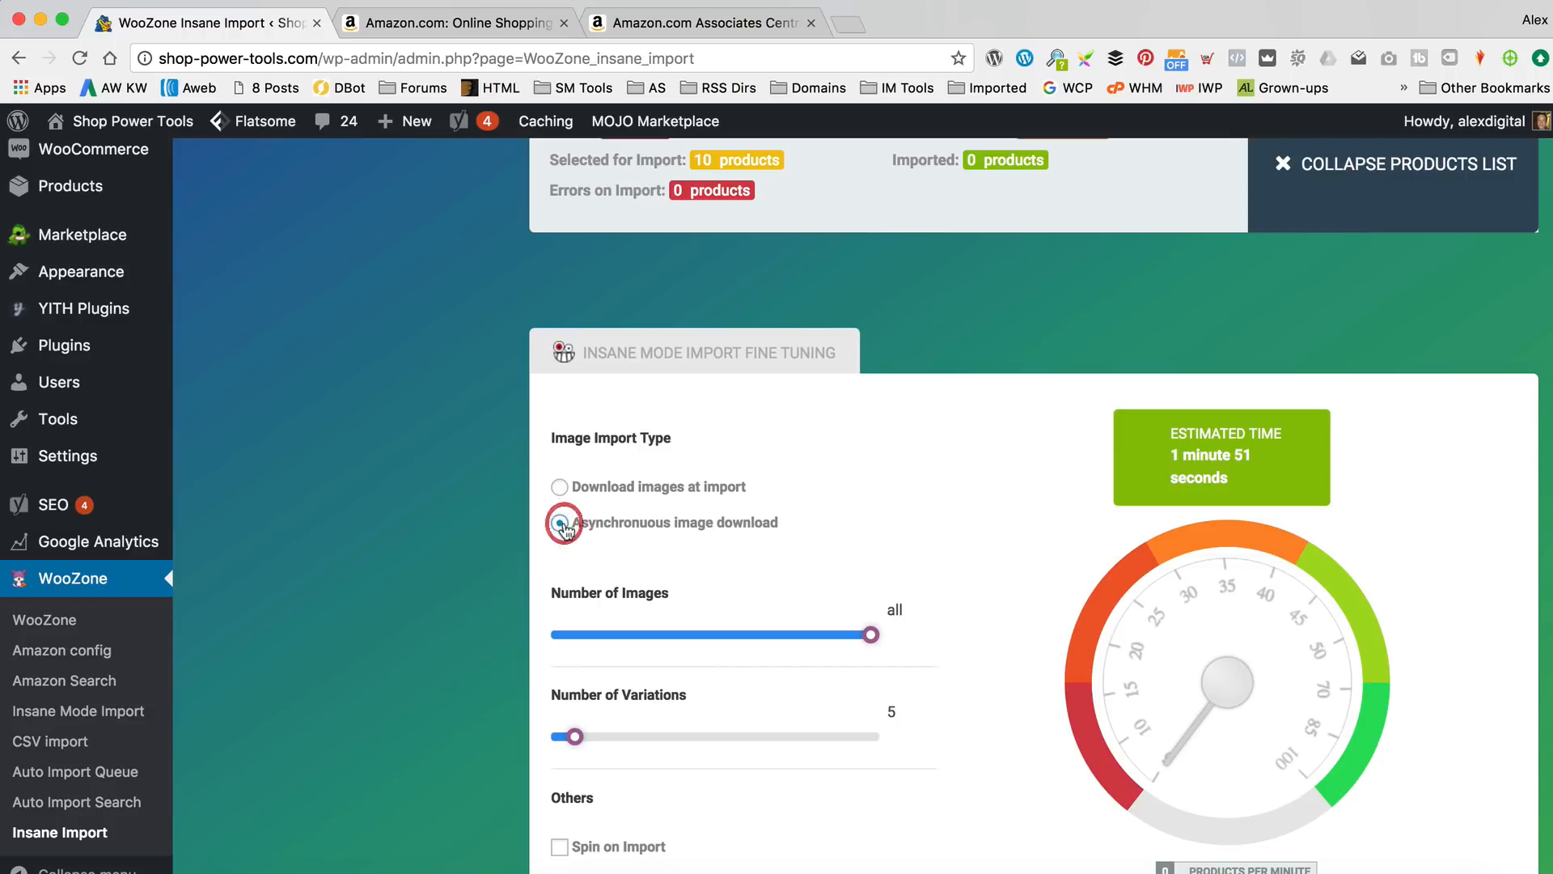
left_click(560, 522)
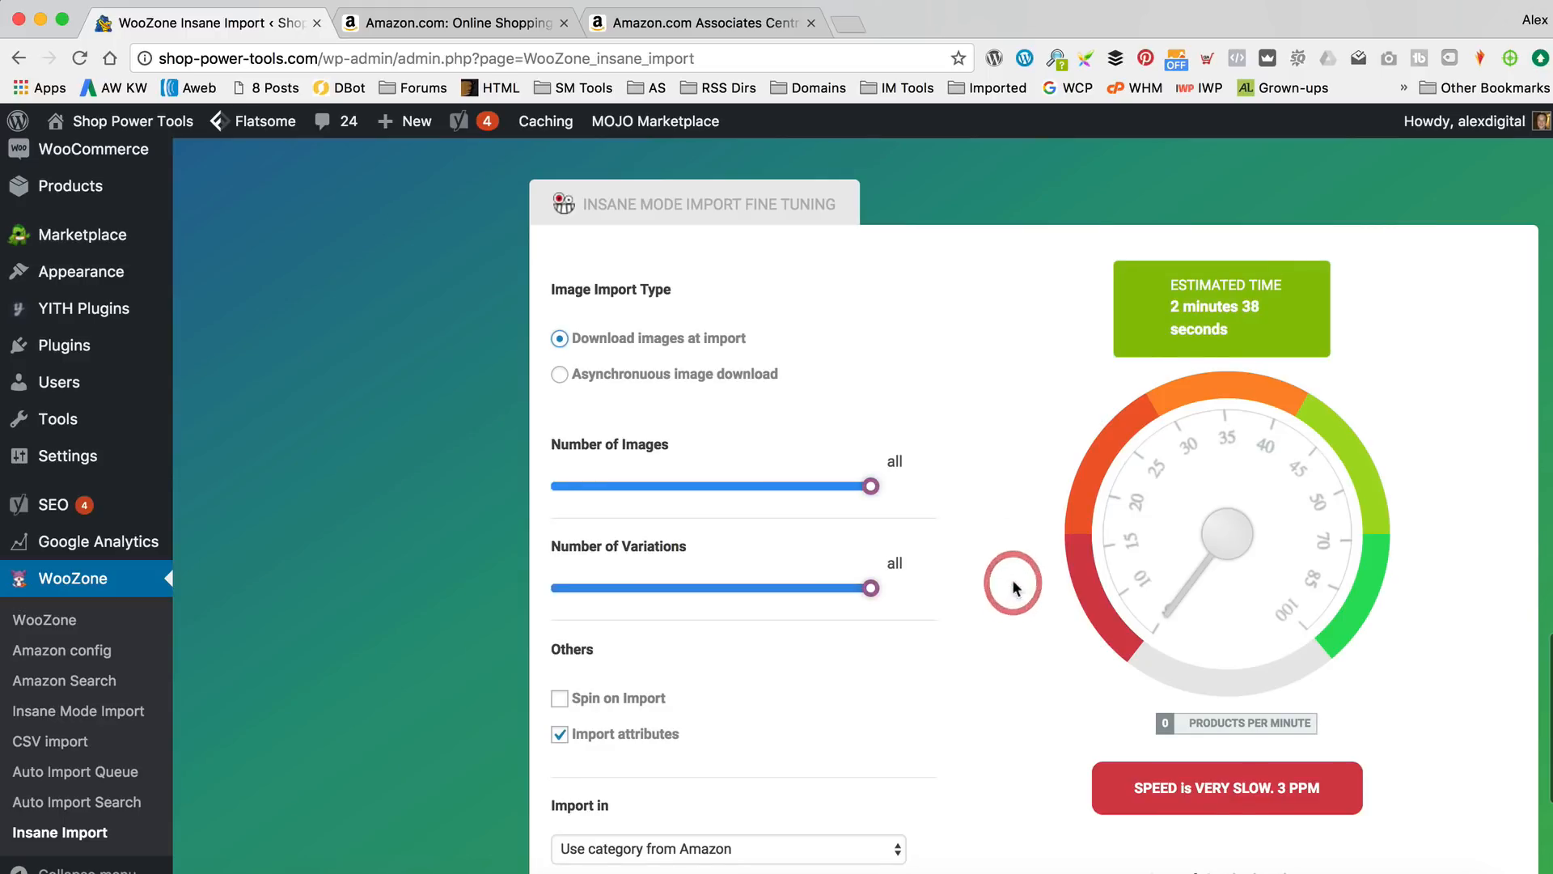
left_click(560, 698)
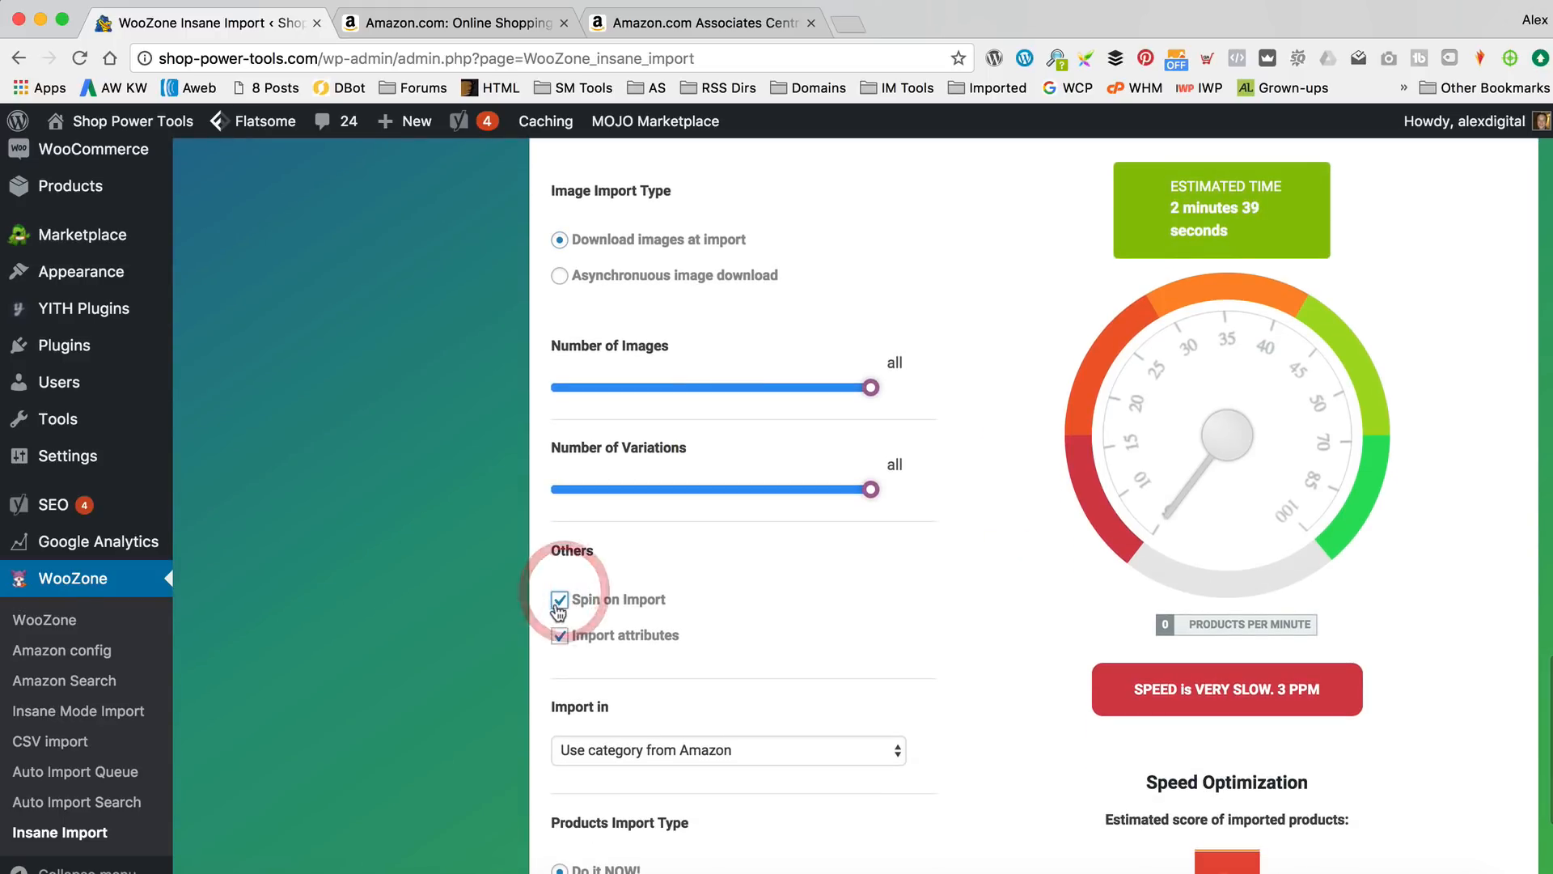
left_click(560, 600)
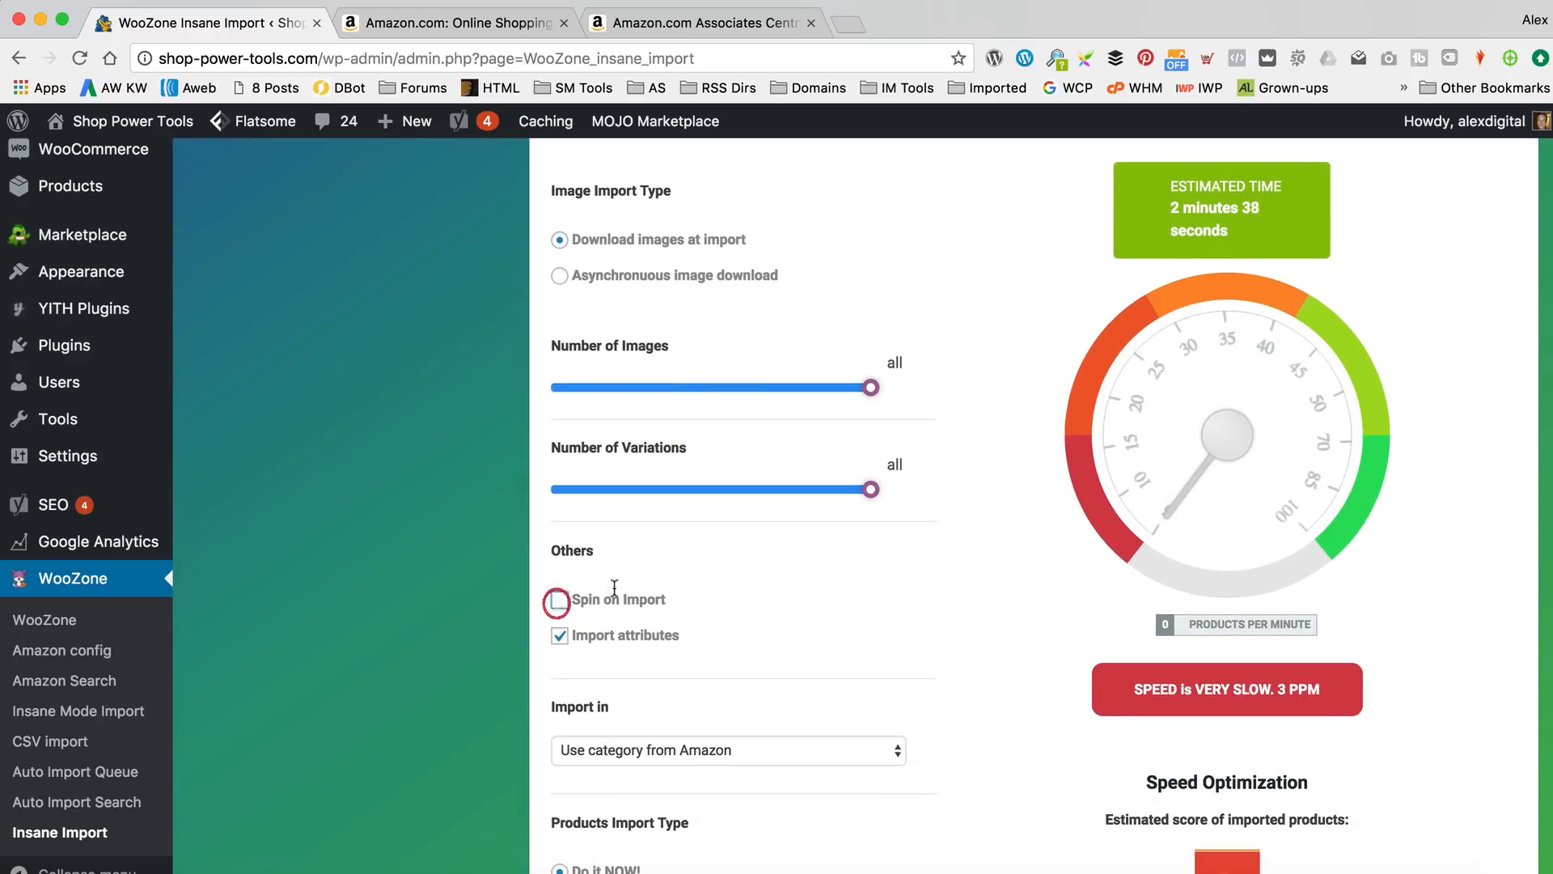
scroll("down", 3)
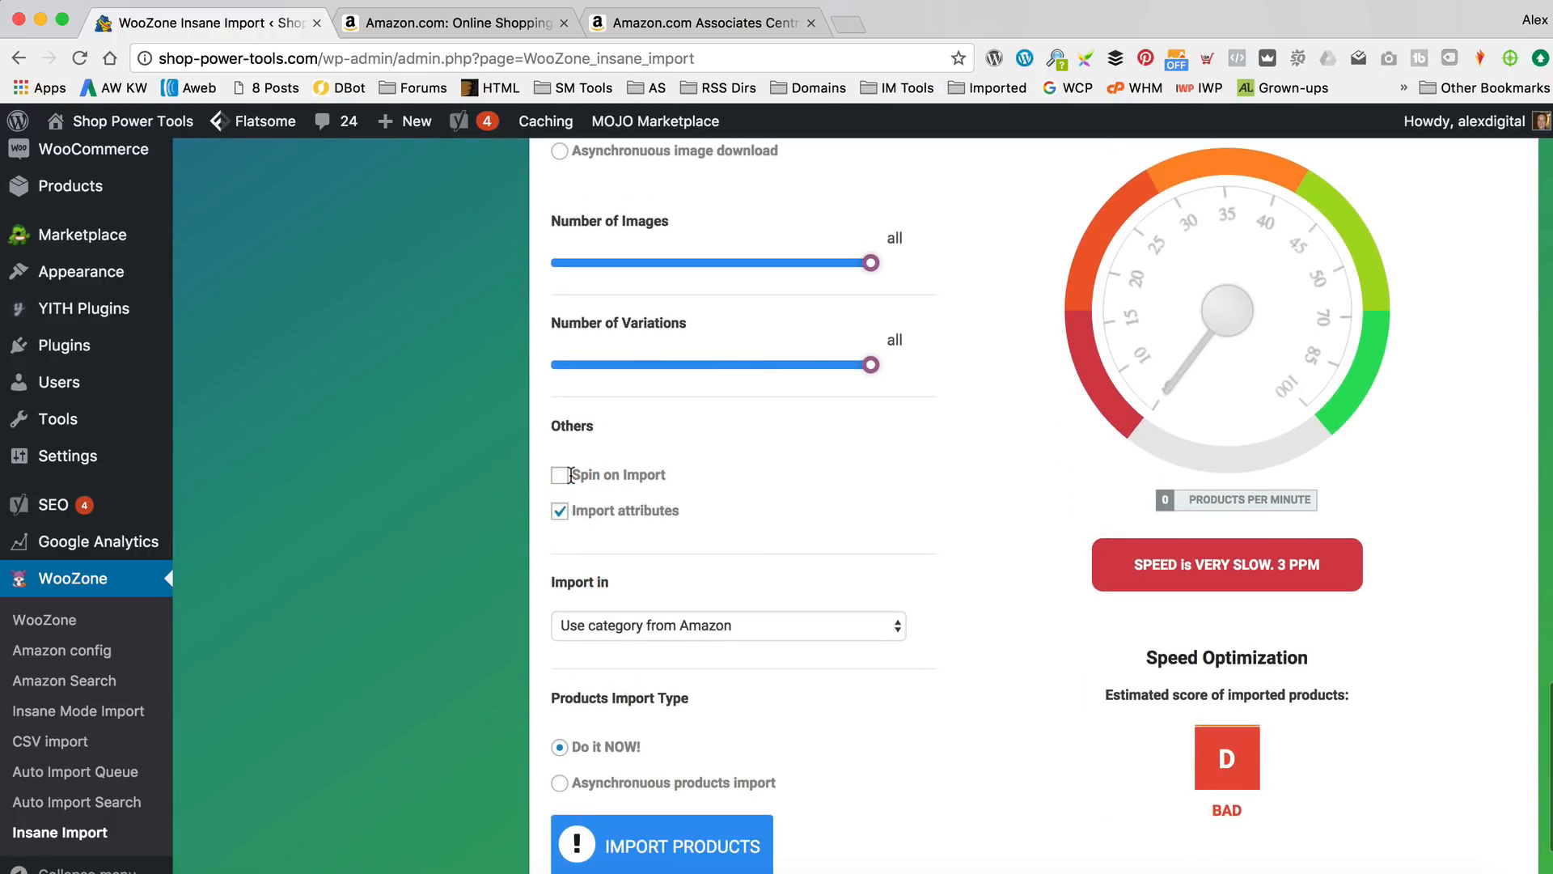
left_click(559, 475)
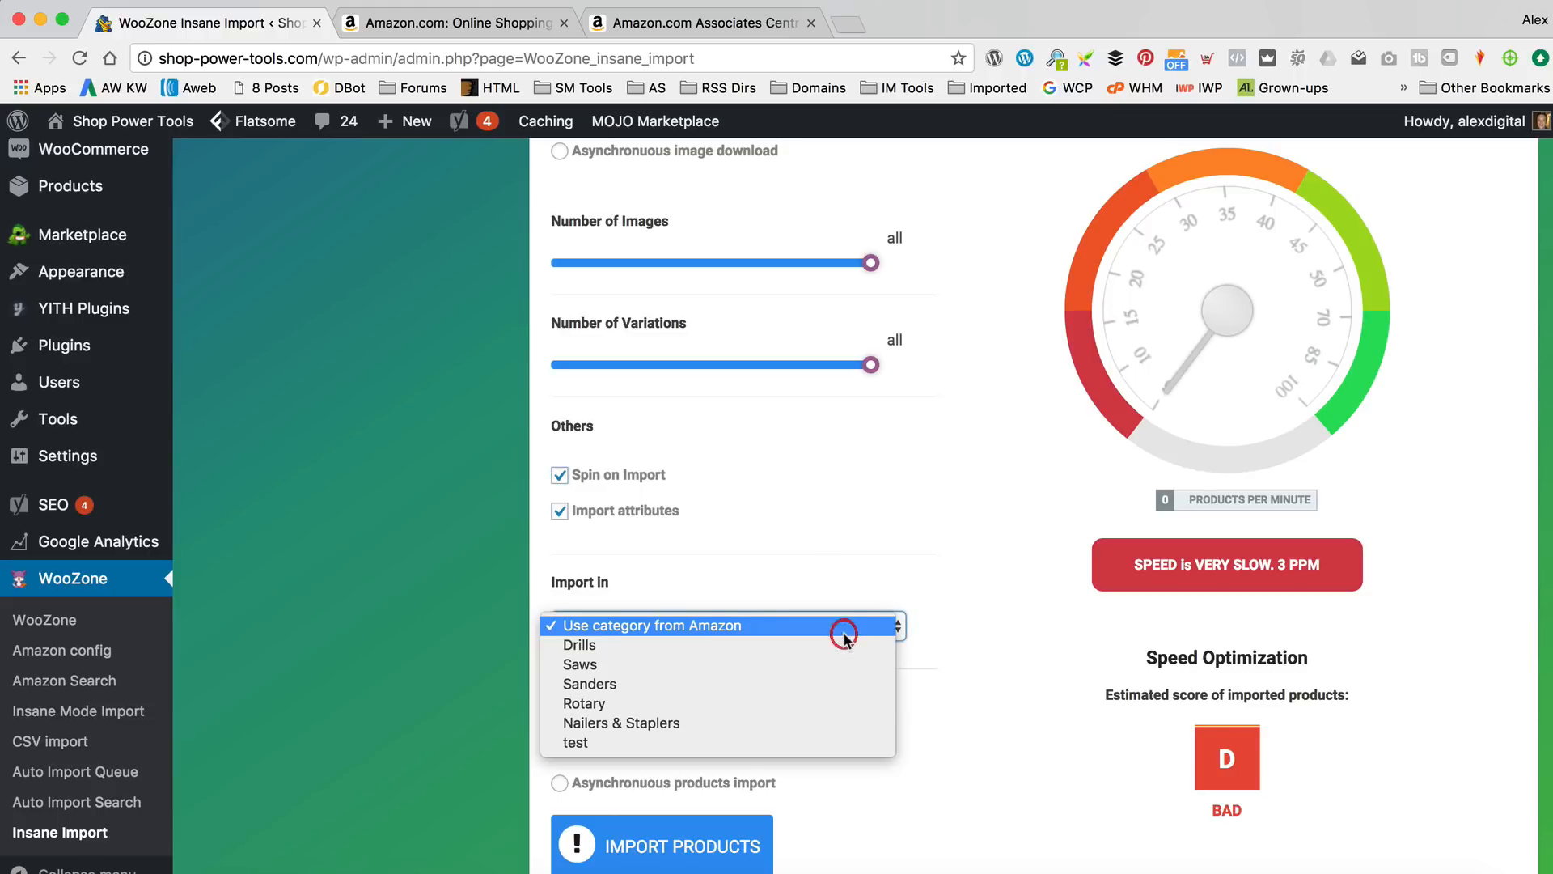
- Import the queued drills into the Drills category immediately with Do it NOW!
left_click(579, 645)
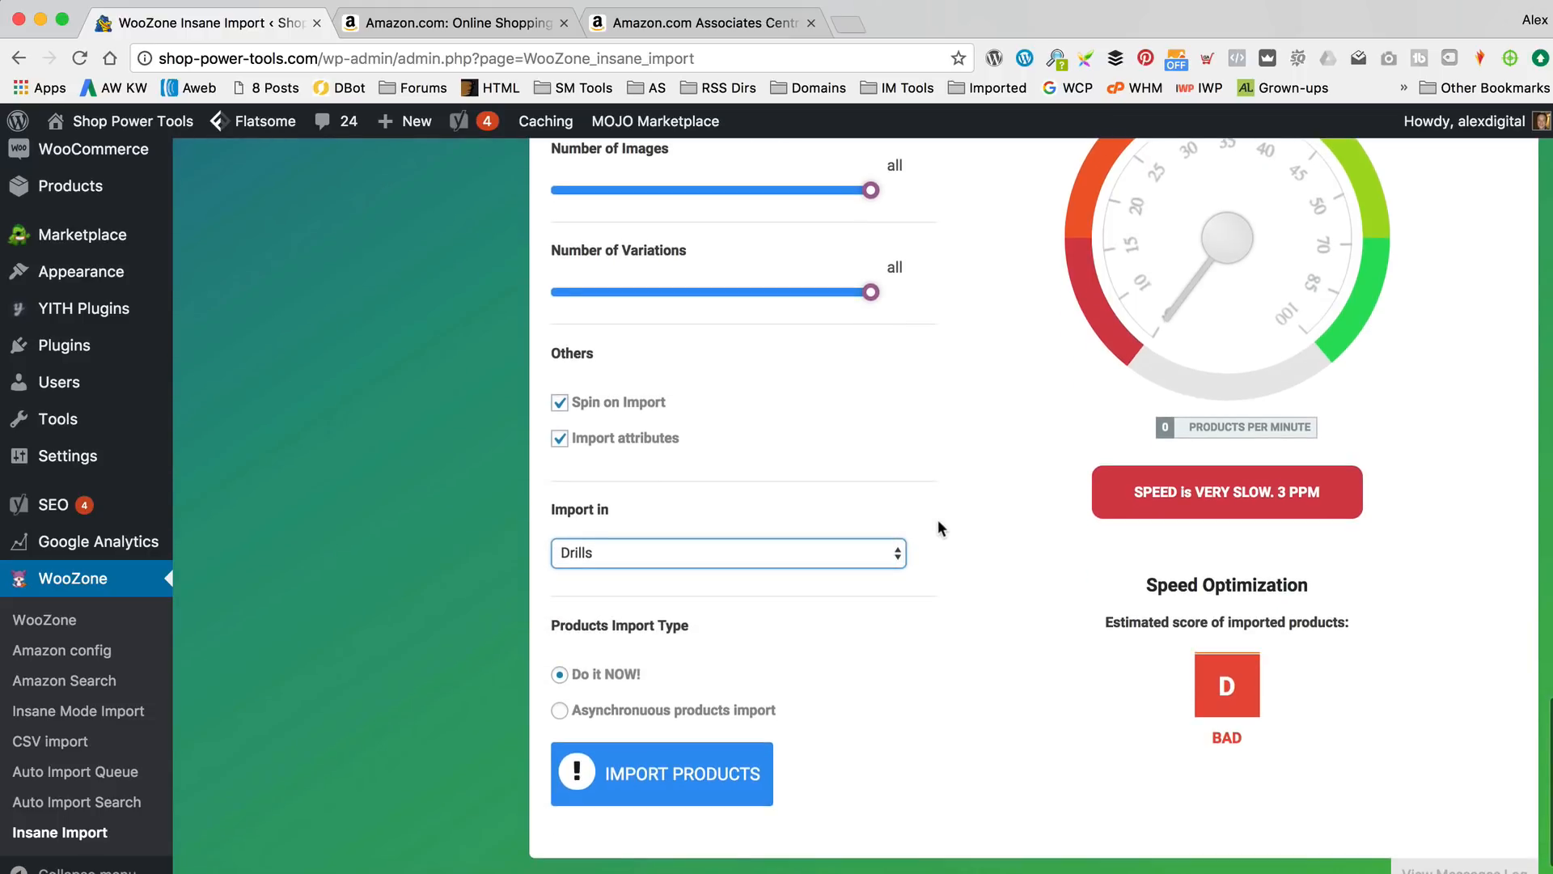
scroll("down", 3)
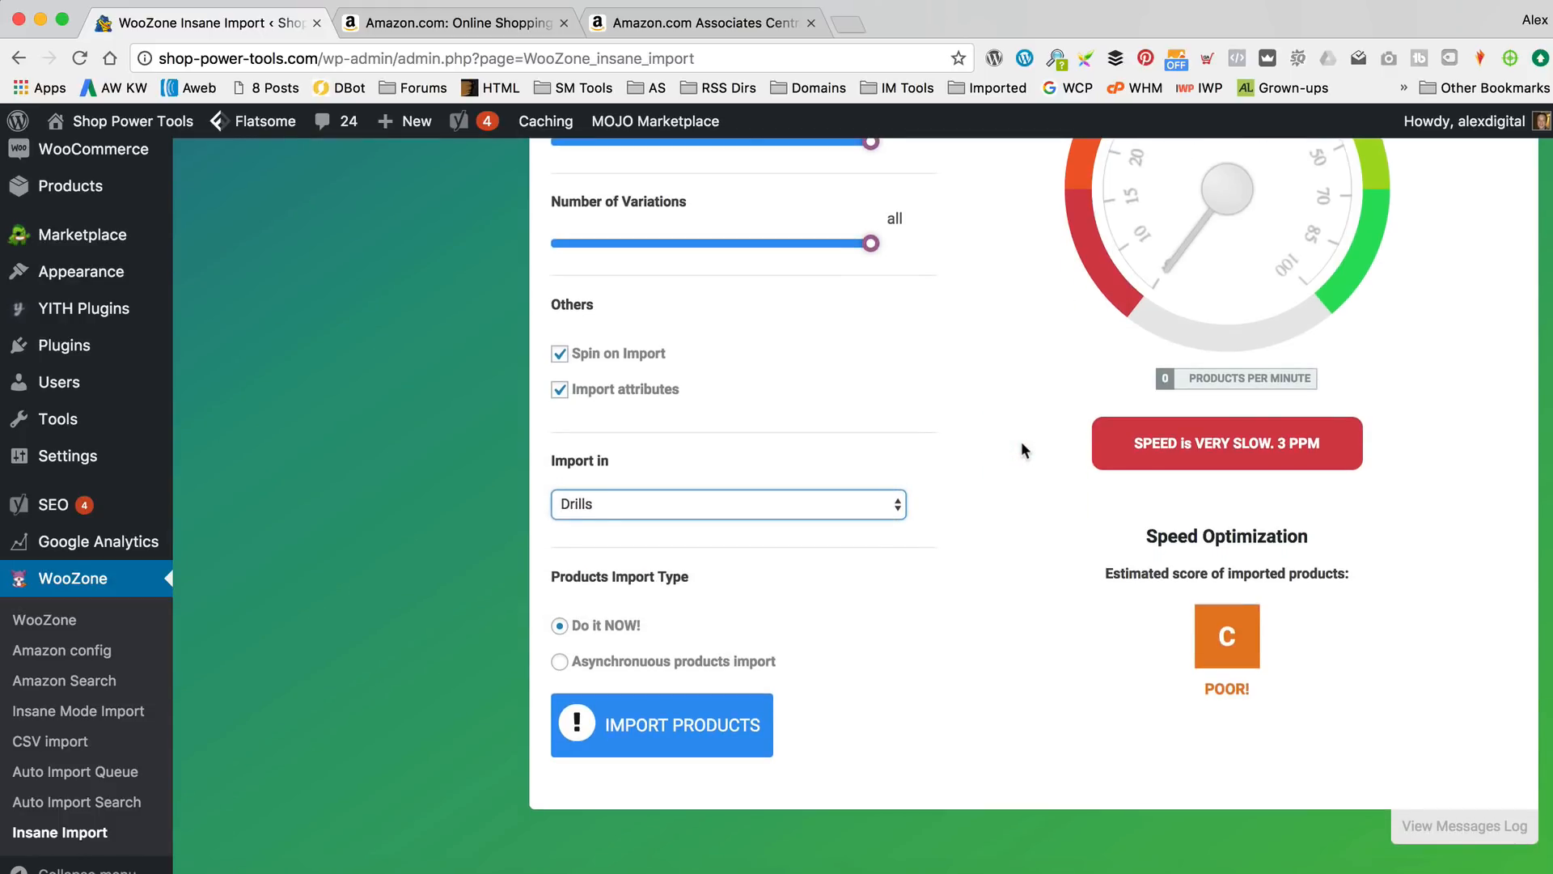
mouse_move(752, 633)
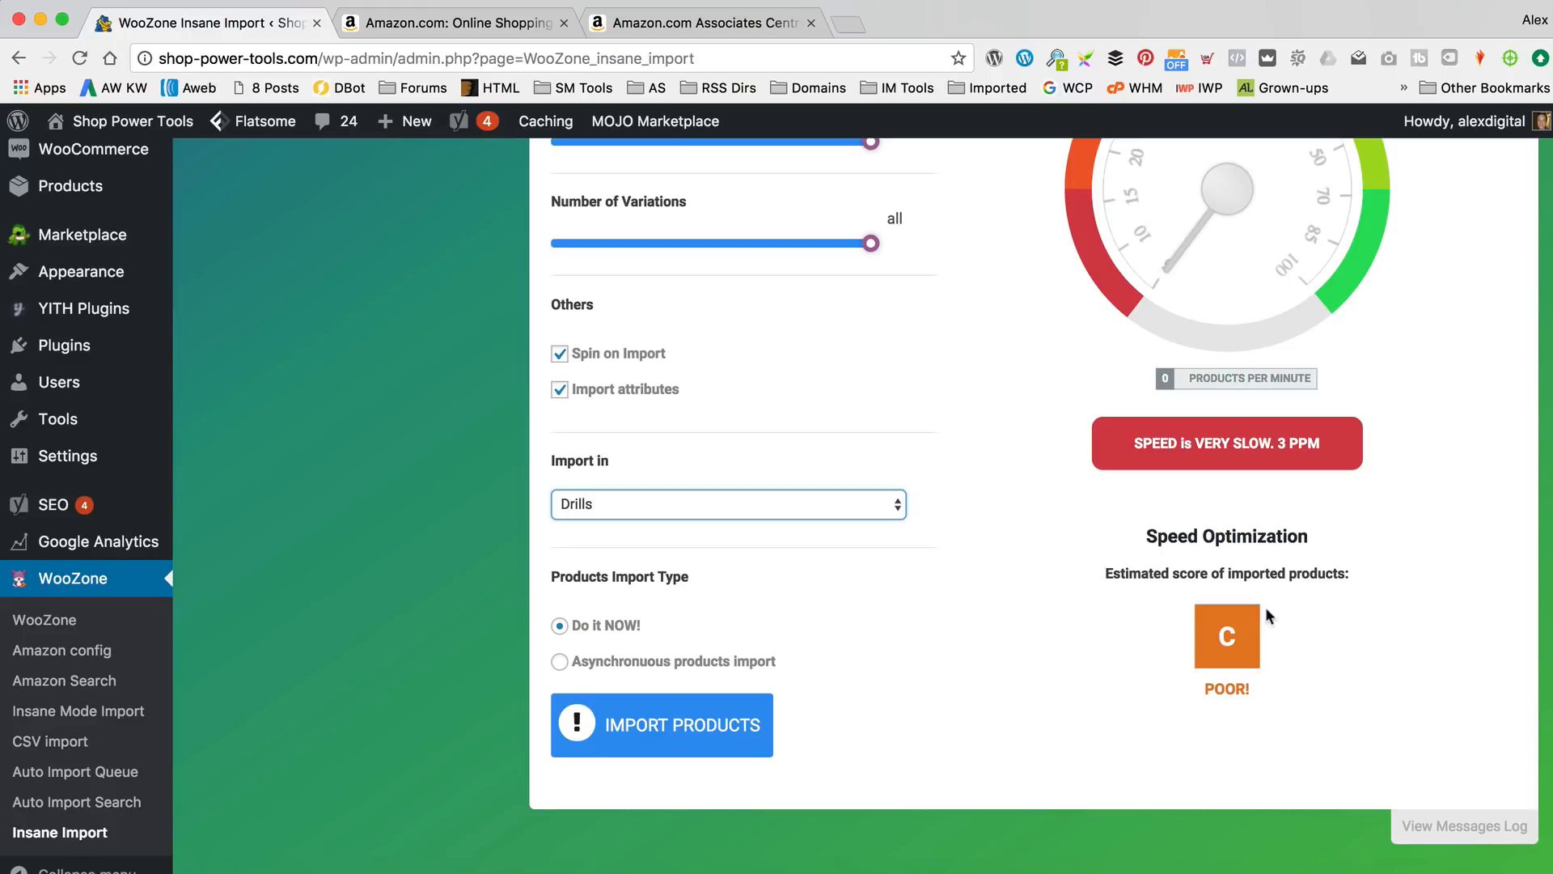
scroll("down", 3)
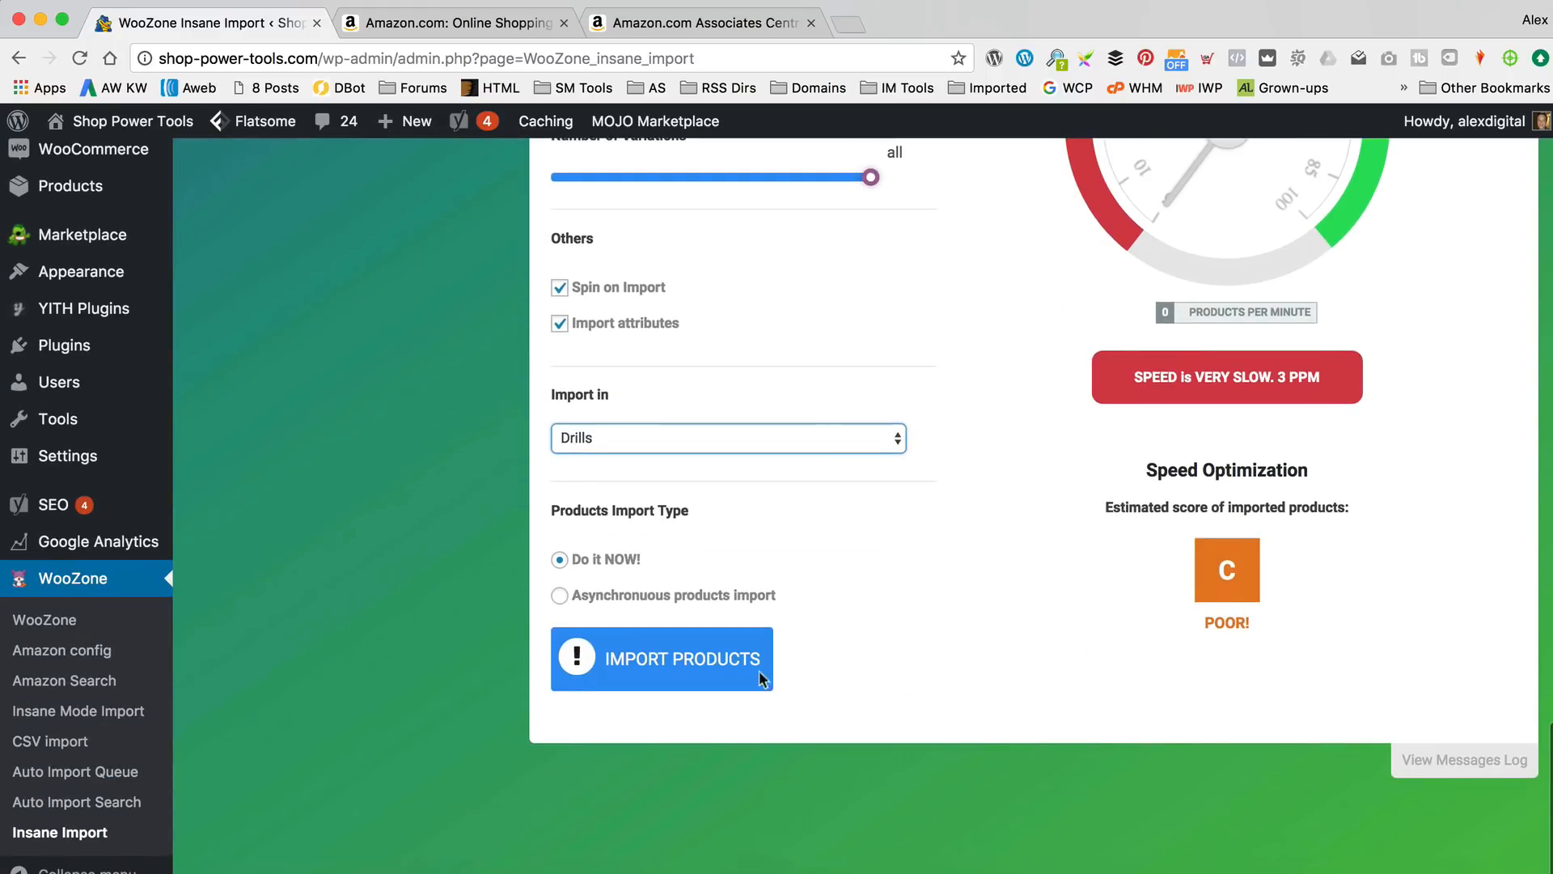
left_click(662, 658)
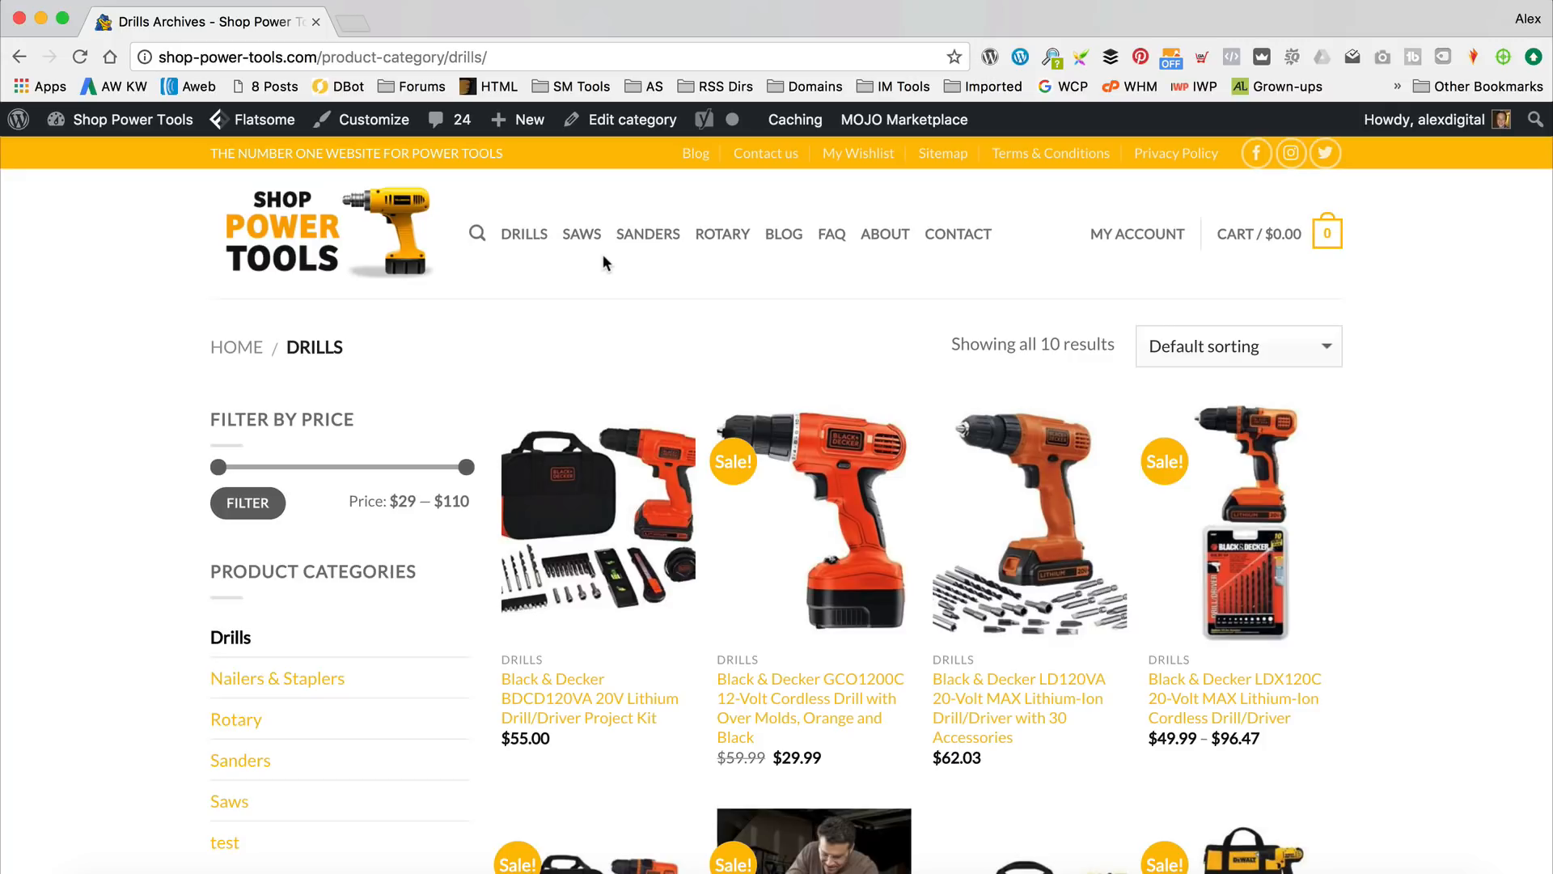
- Scroll through the imported drills and the Black & Decker GCO1200C product page
scroll("down", 3)
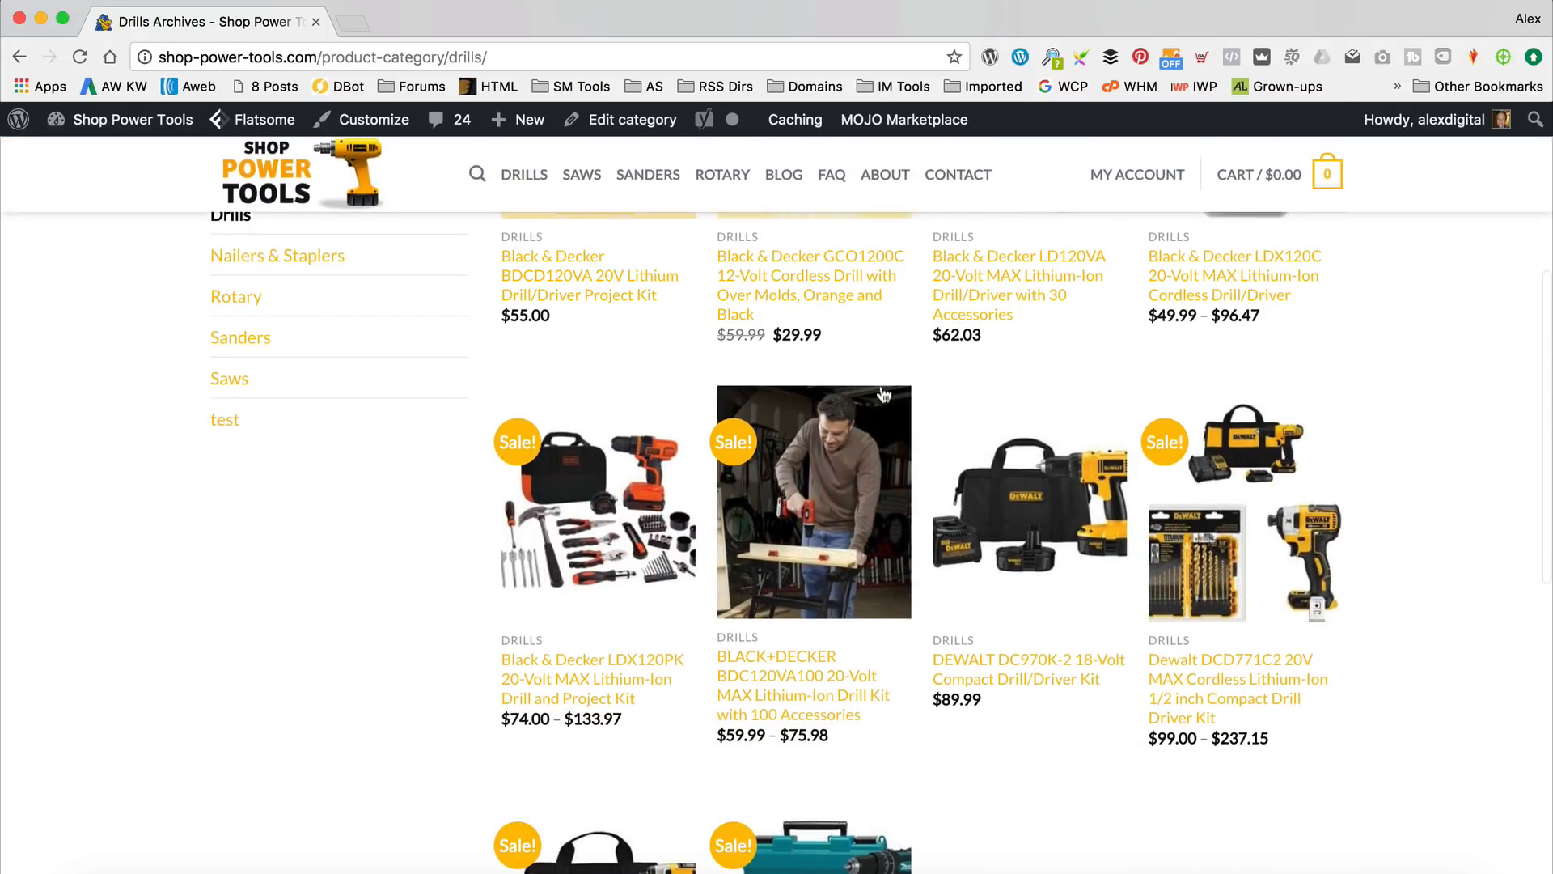
scroll("up", 3)
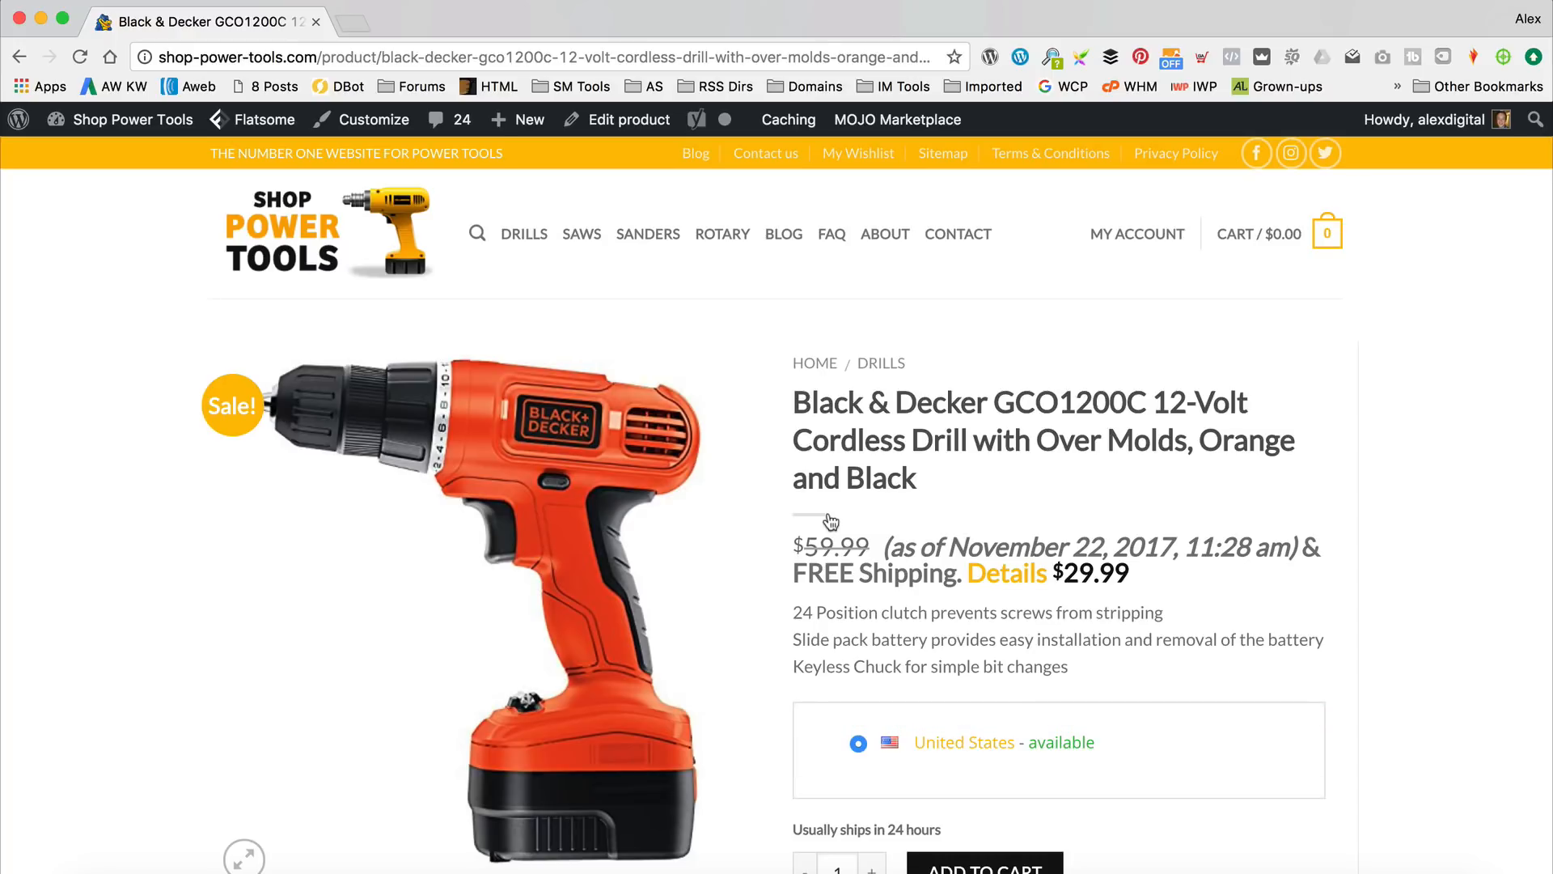
scroll("down", 3)
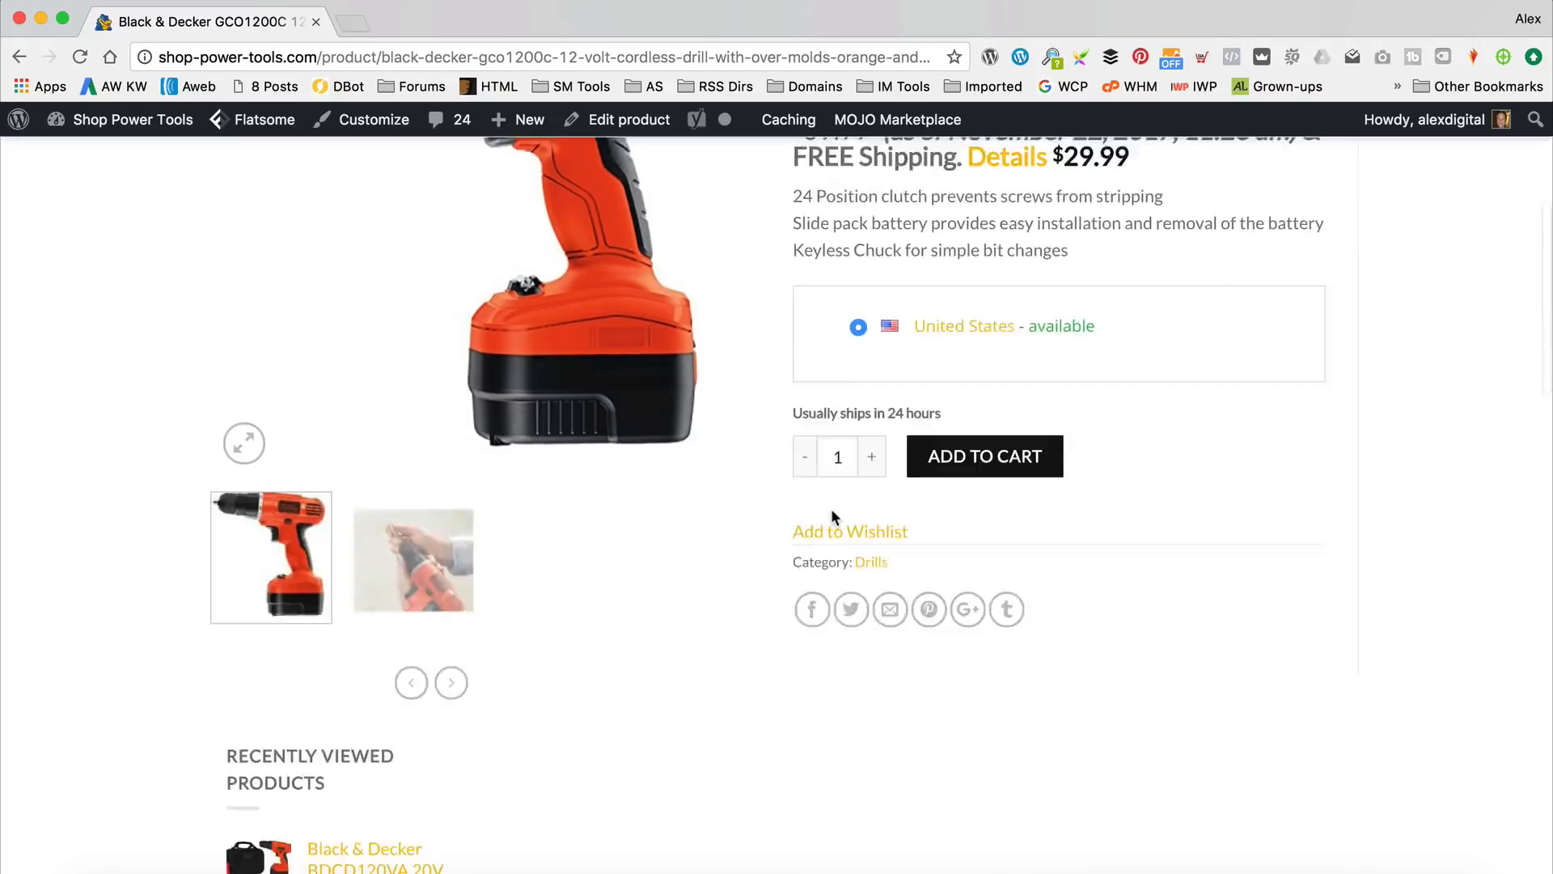
scroll("down", 3)
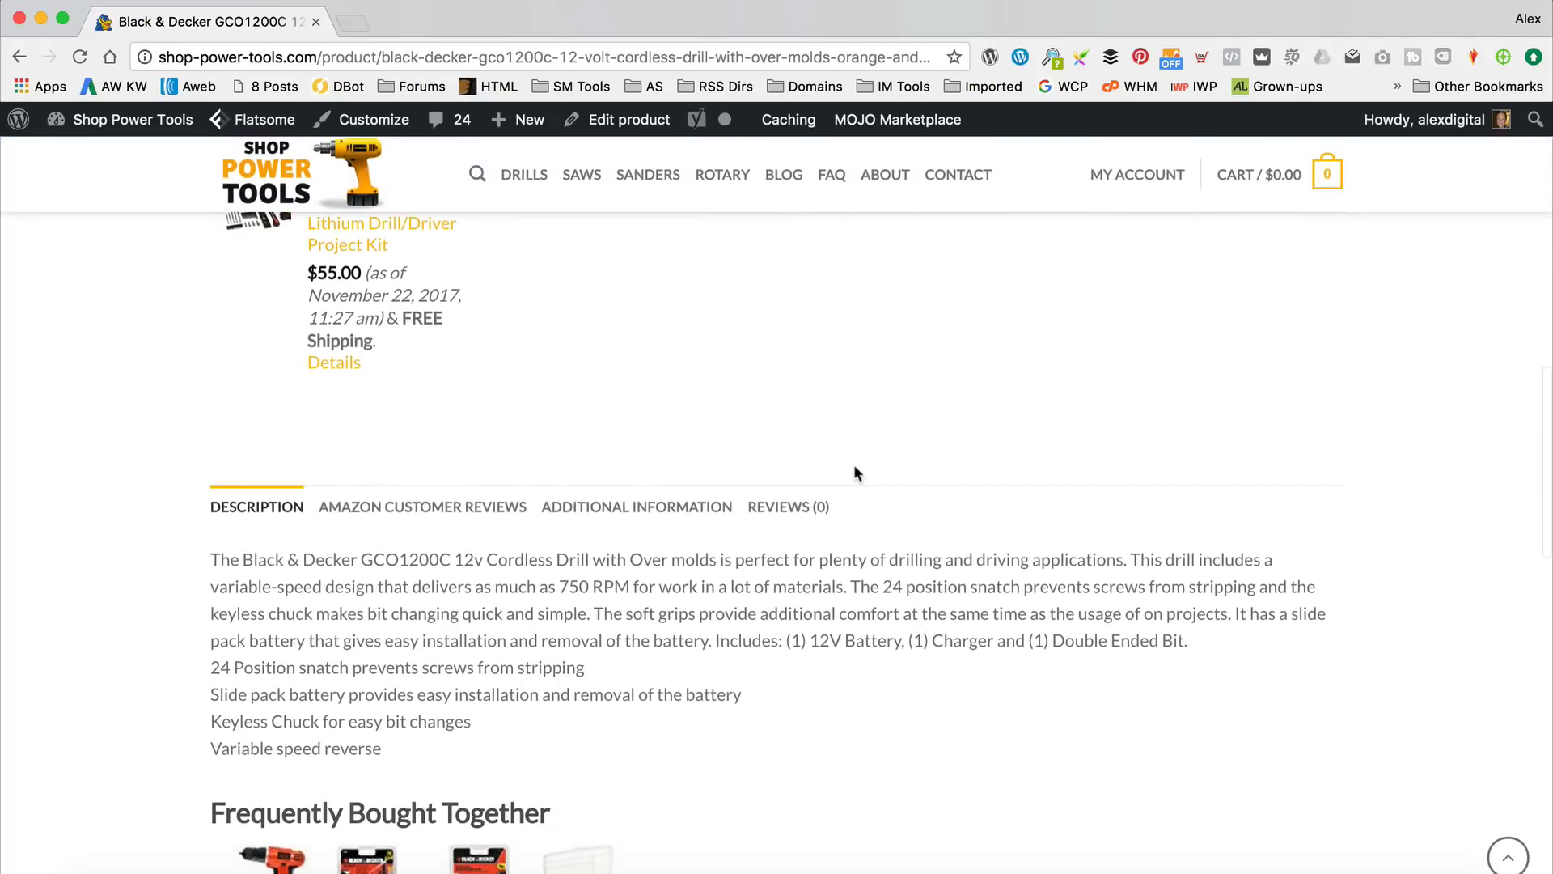
scroll("down", 3)
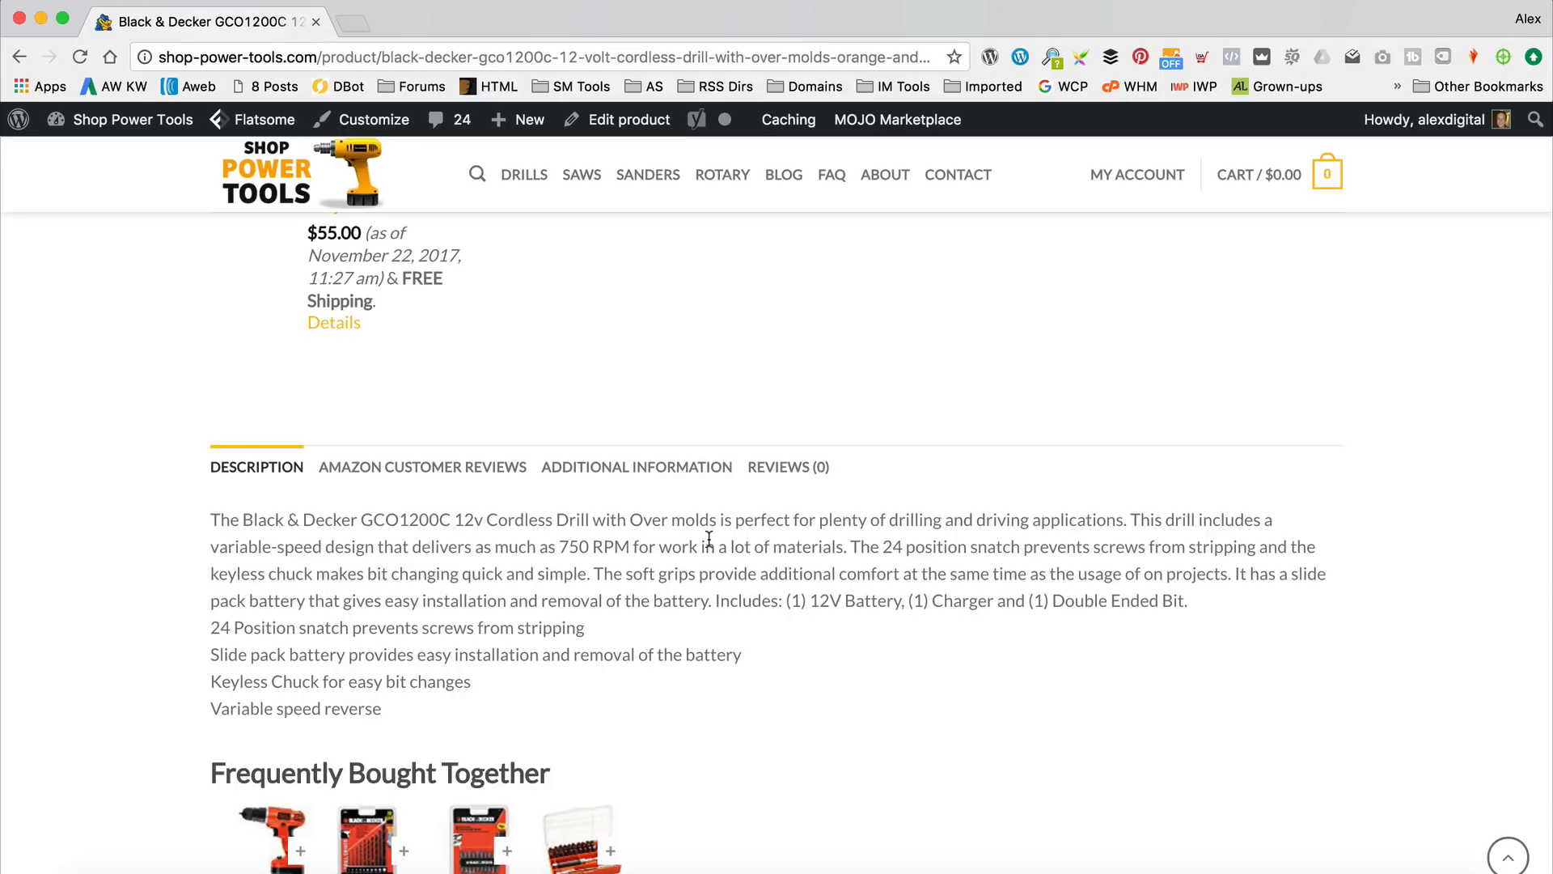
scroll("up", 3)
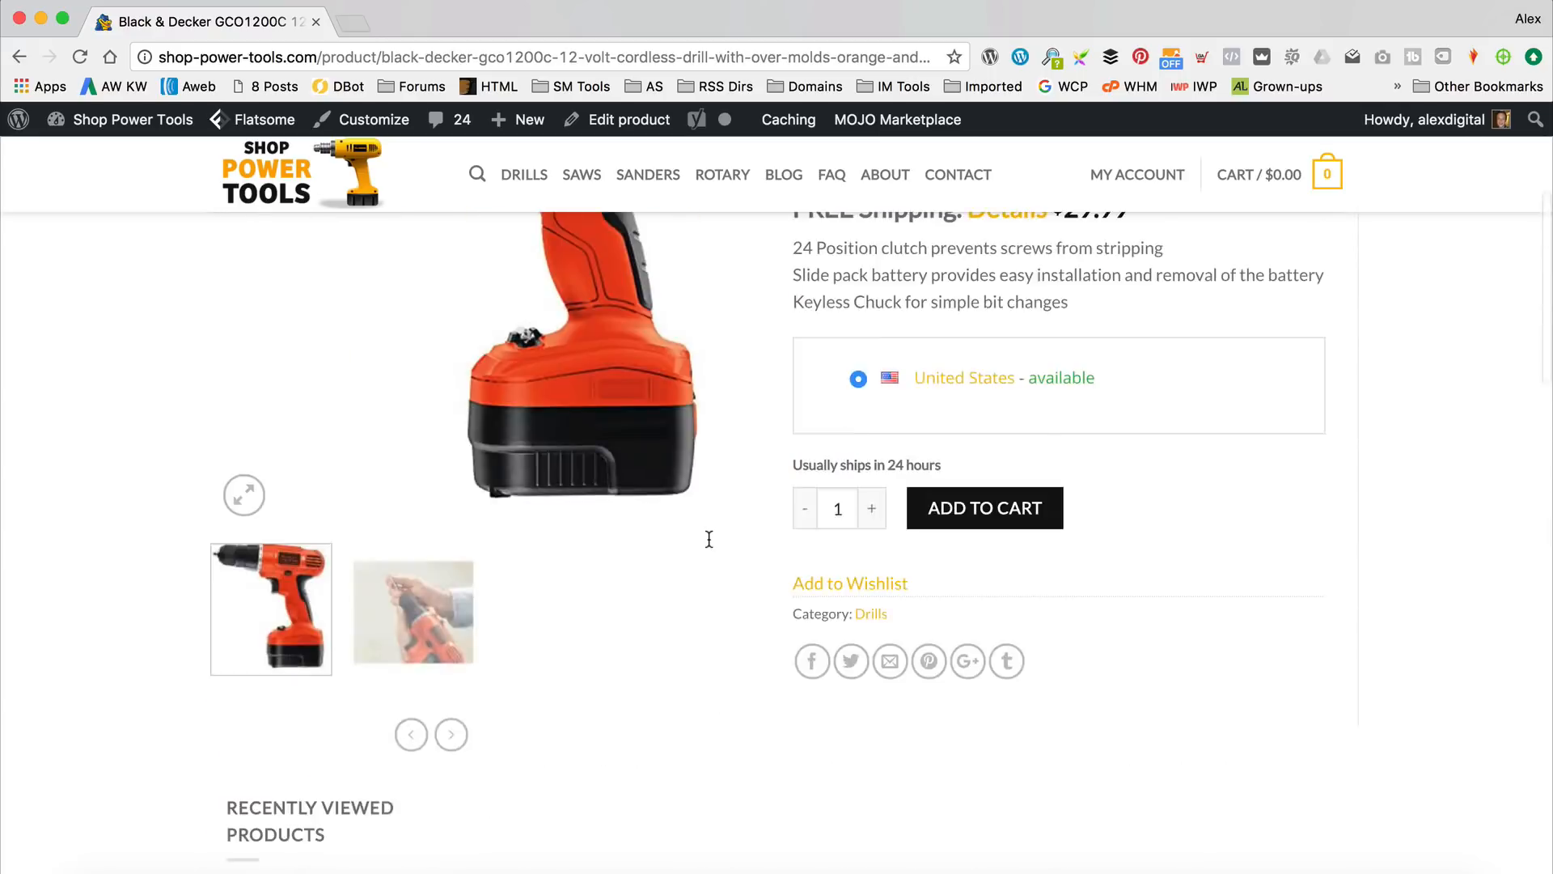
scroll("up", 3)
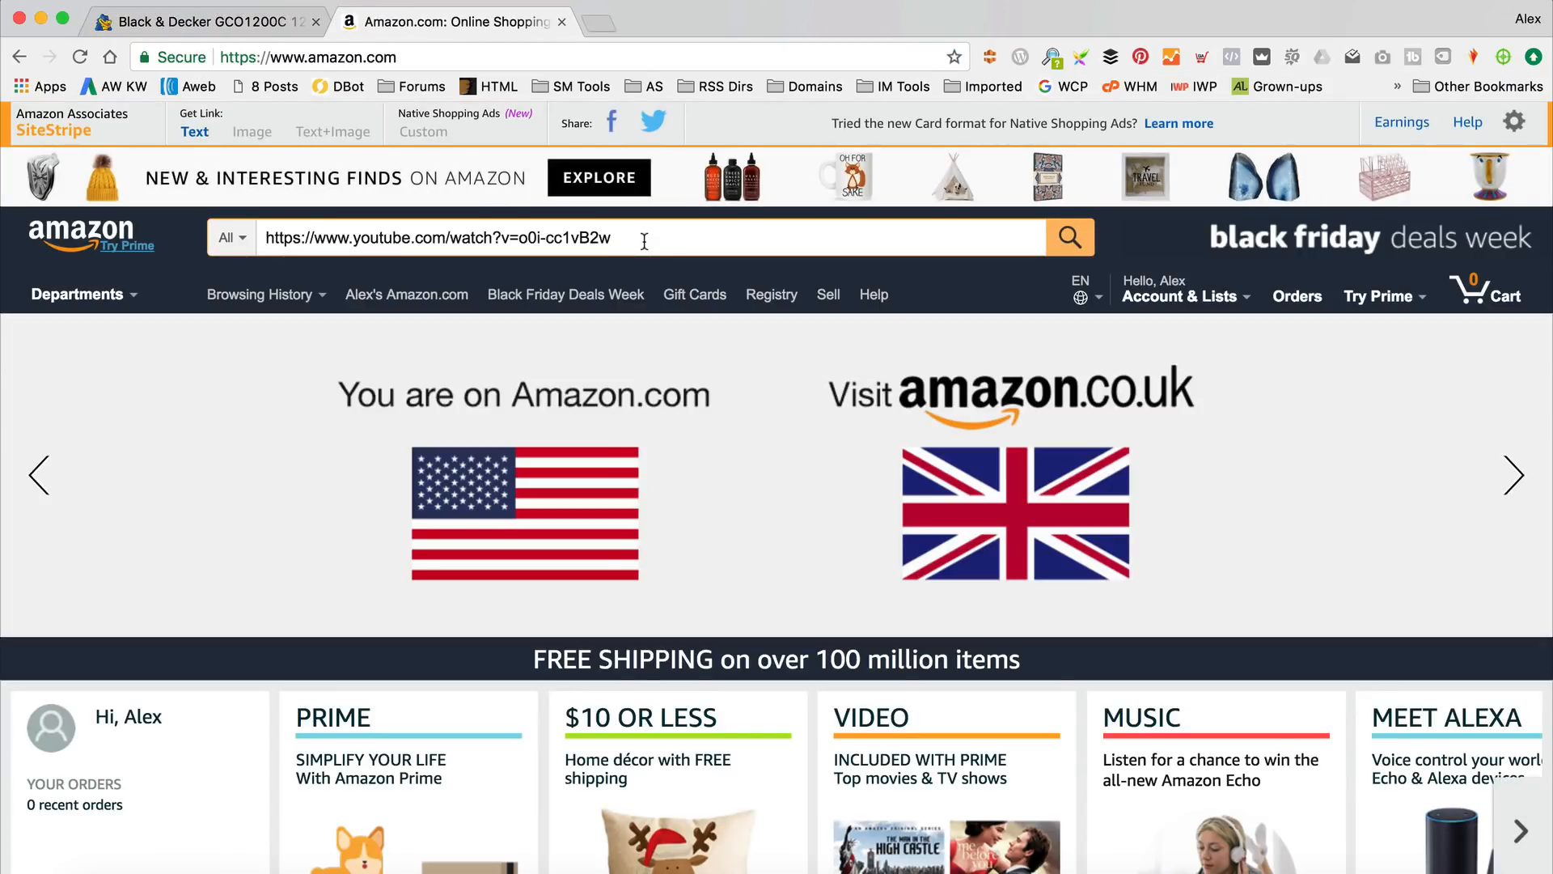
- Search Amazon for the copied GCO1200C drill title and scroll to its product description
left_click(205, 21)
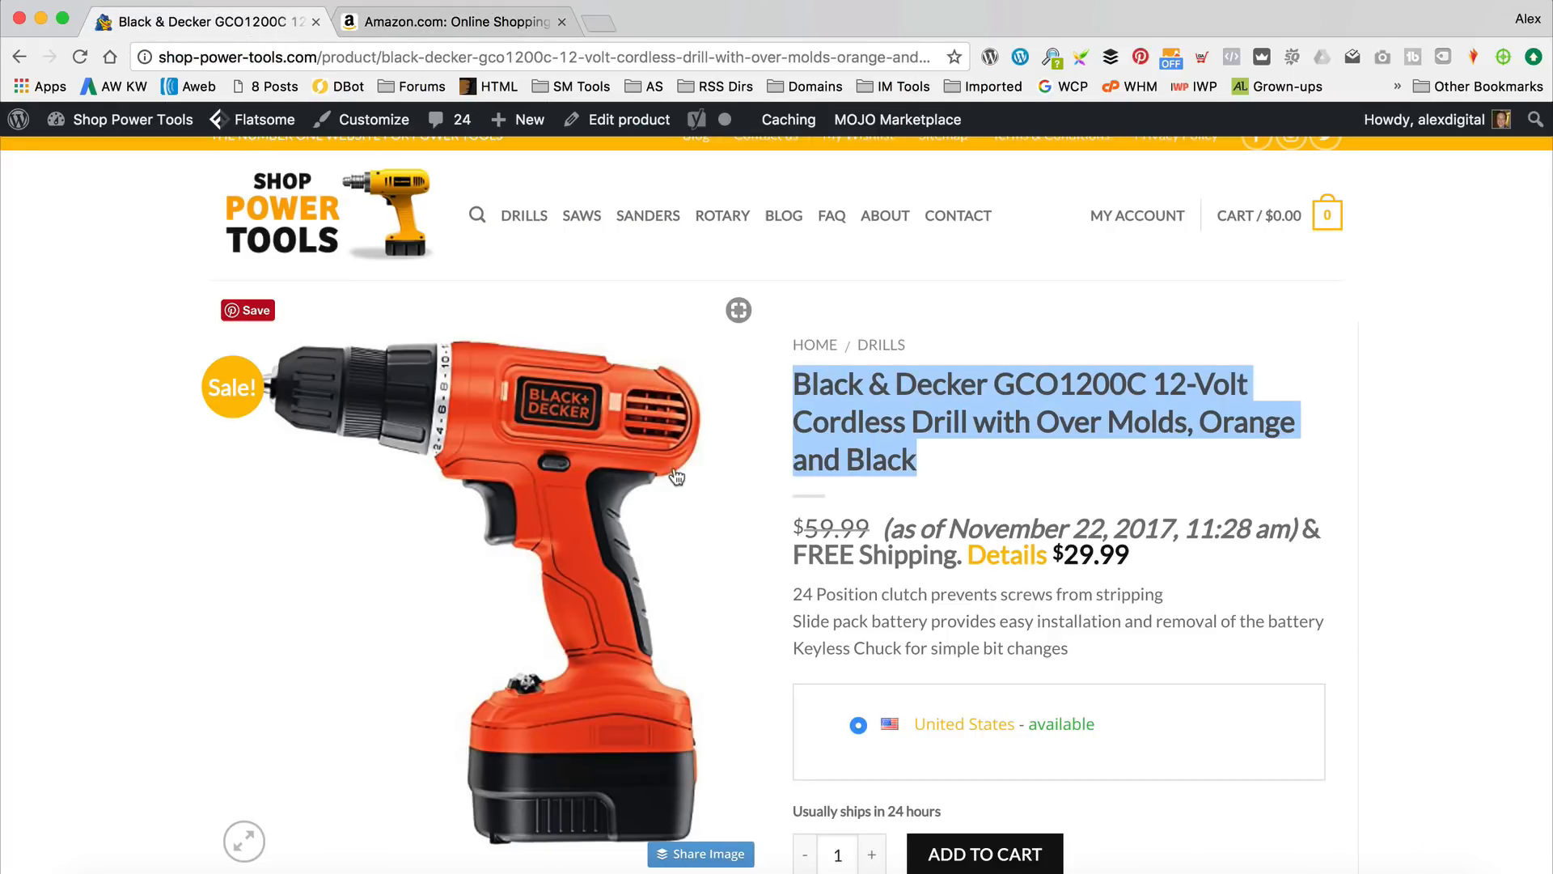
left_click(441, 21)
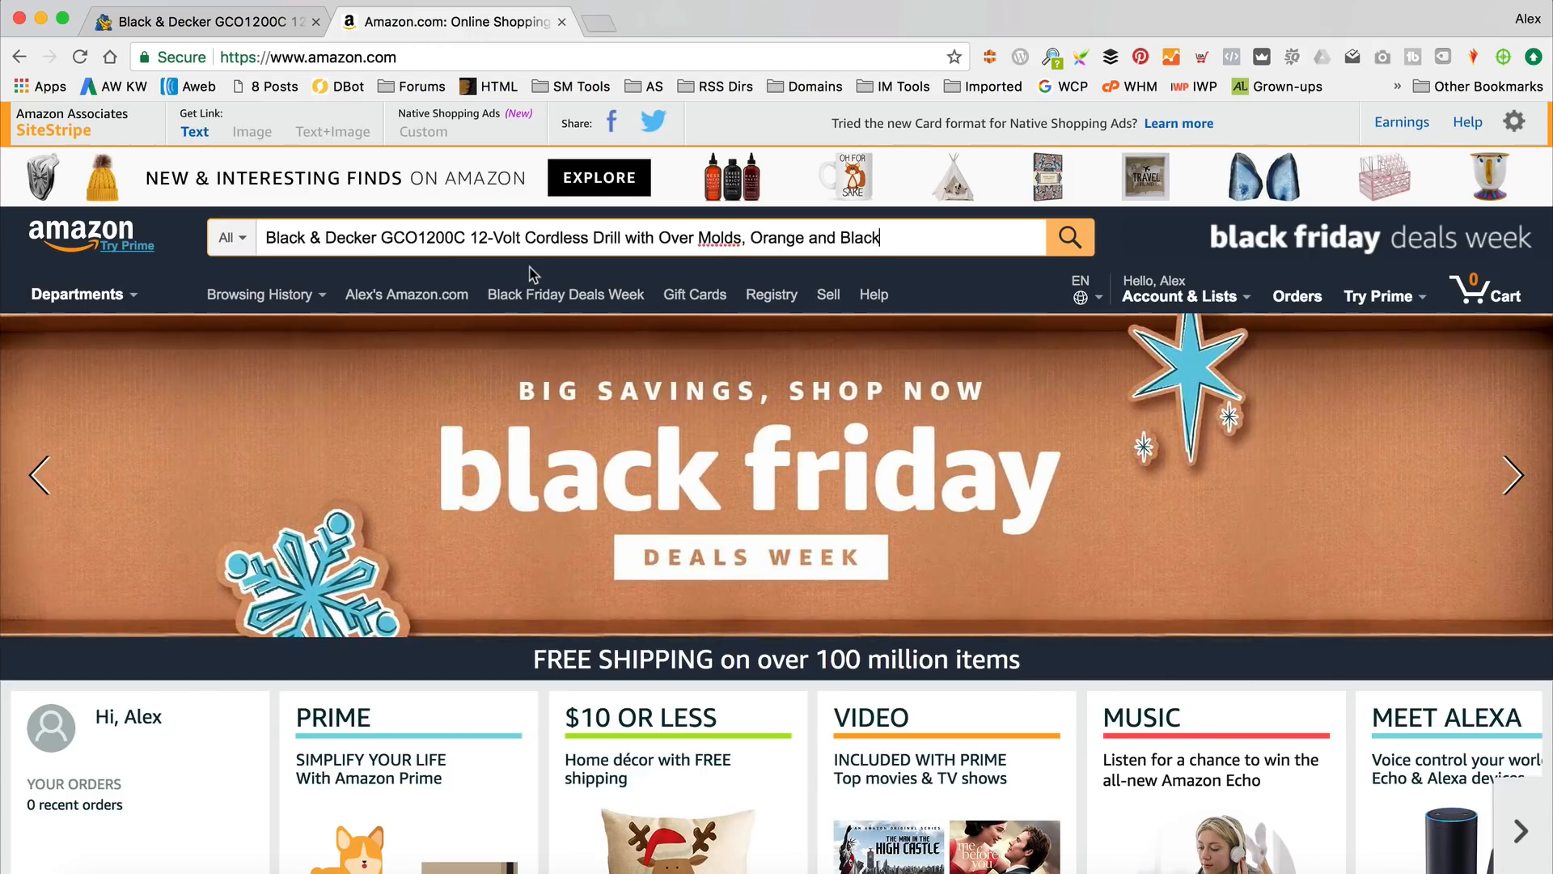
left_click(1069, 237)
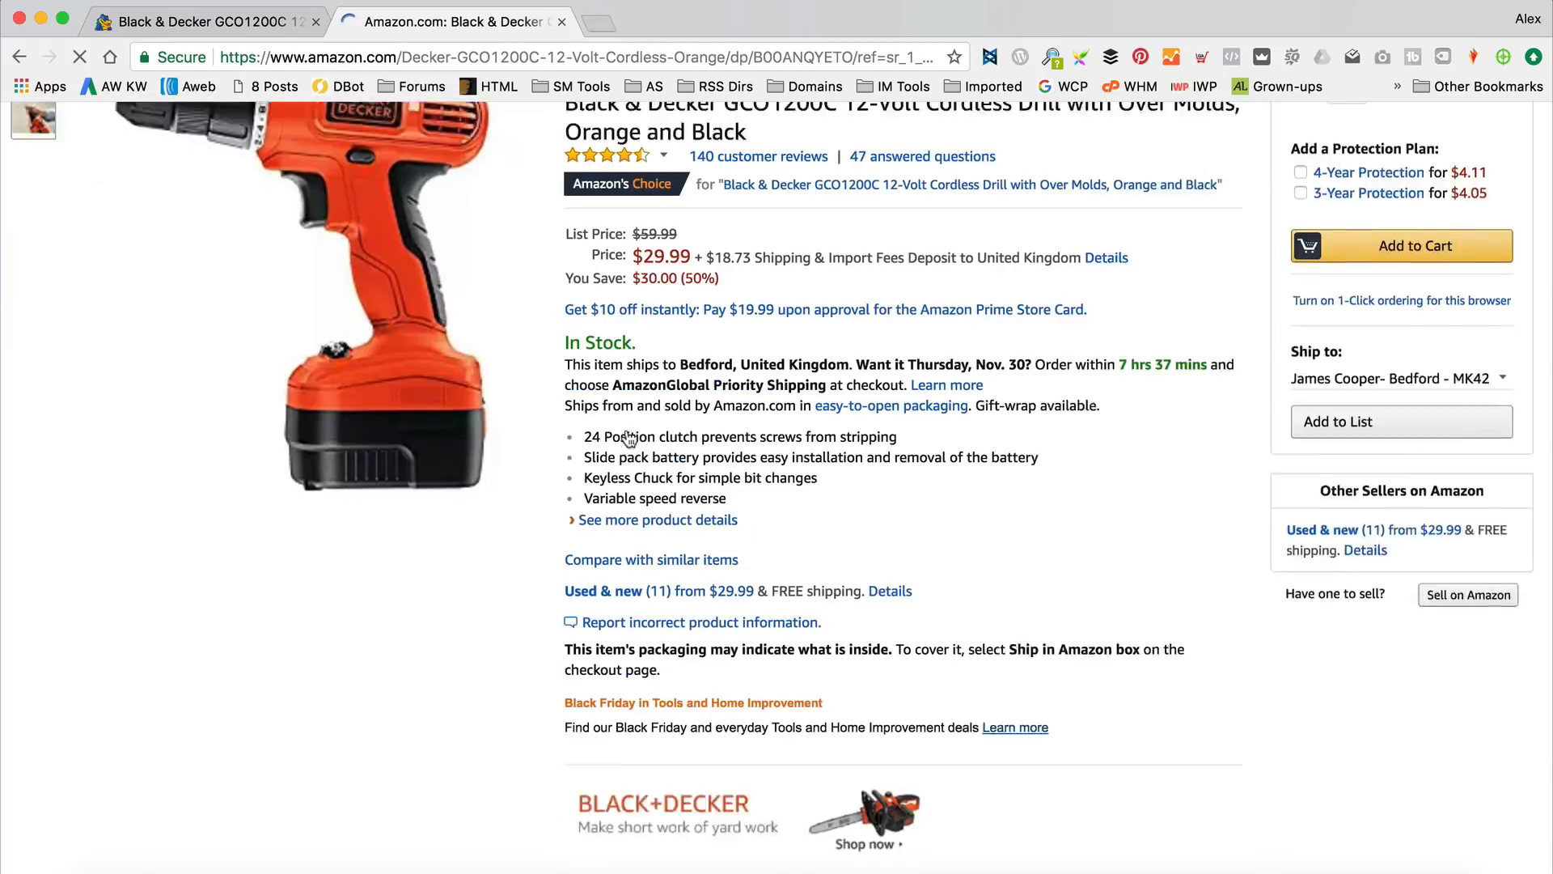
scroll("down", 3)
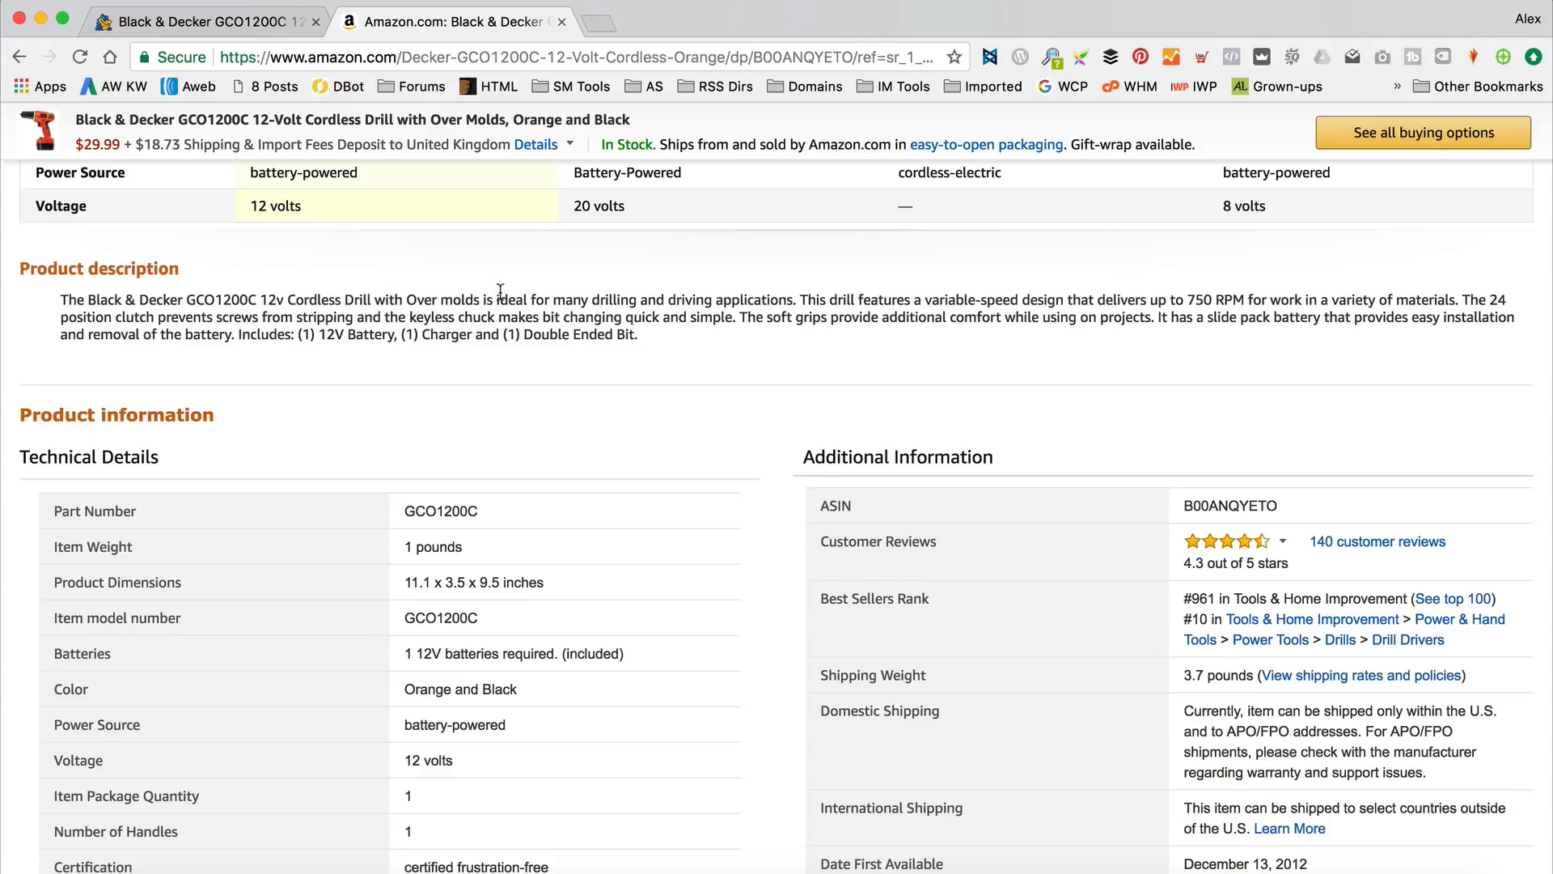
mouse_move(802, 297)
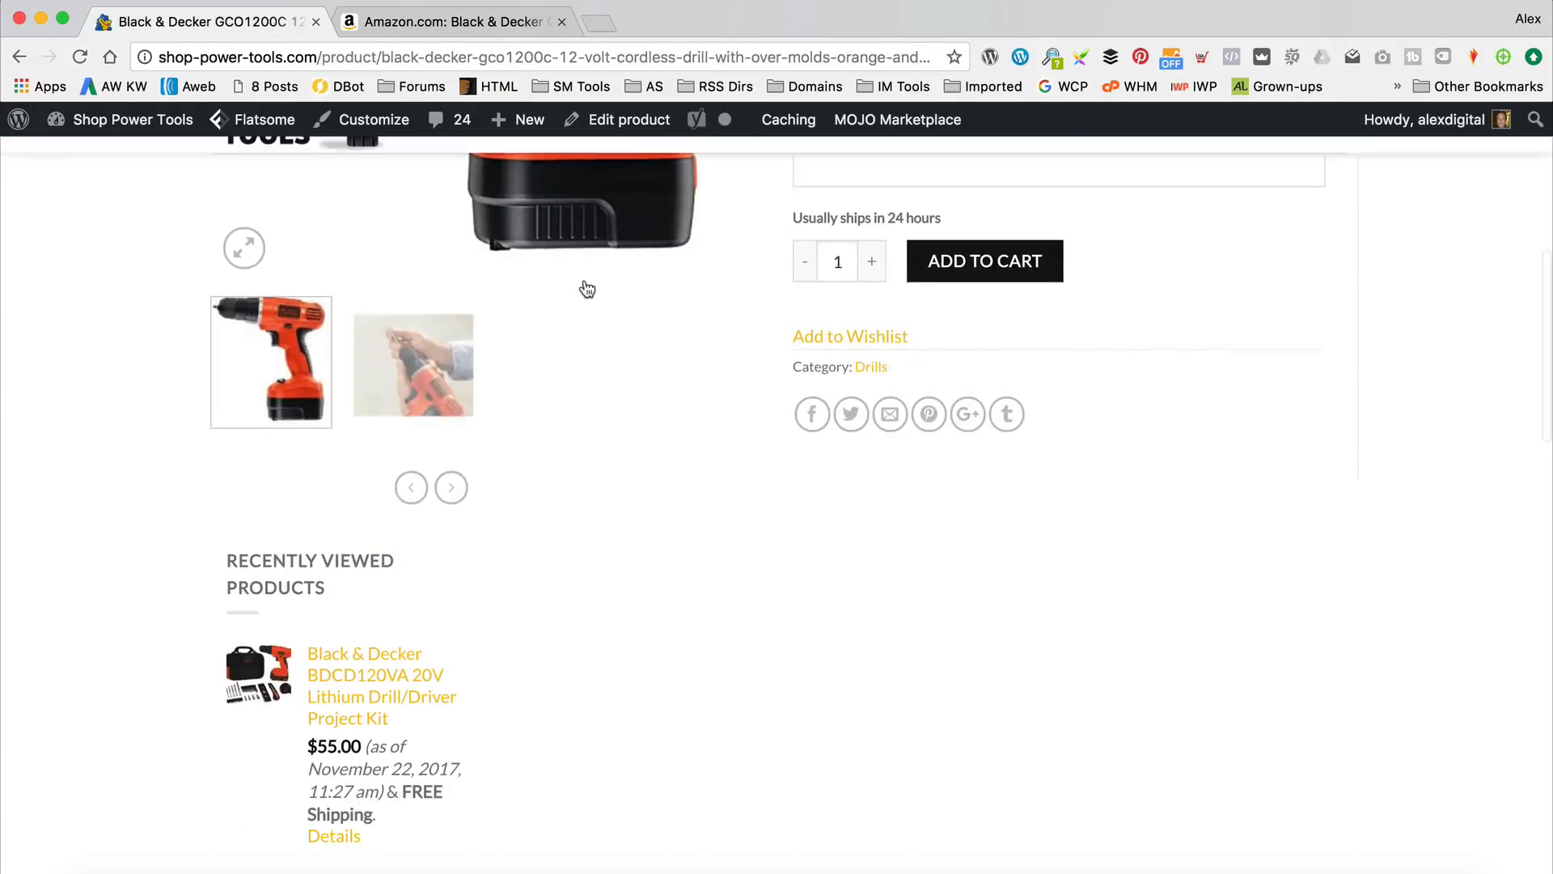
- Highlight the spun phrase 'plenty of drilling' in the store's GCO1200C description
scroll("down", 3)
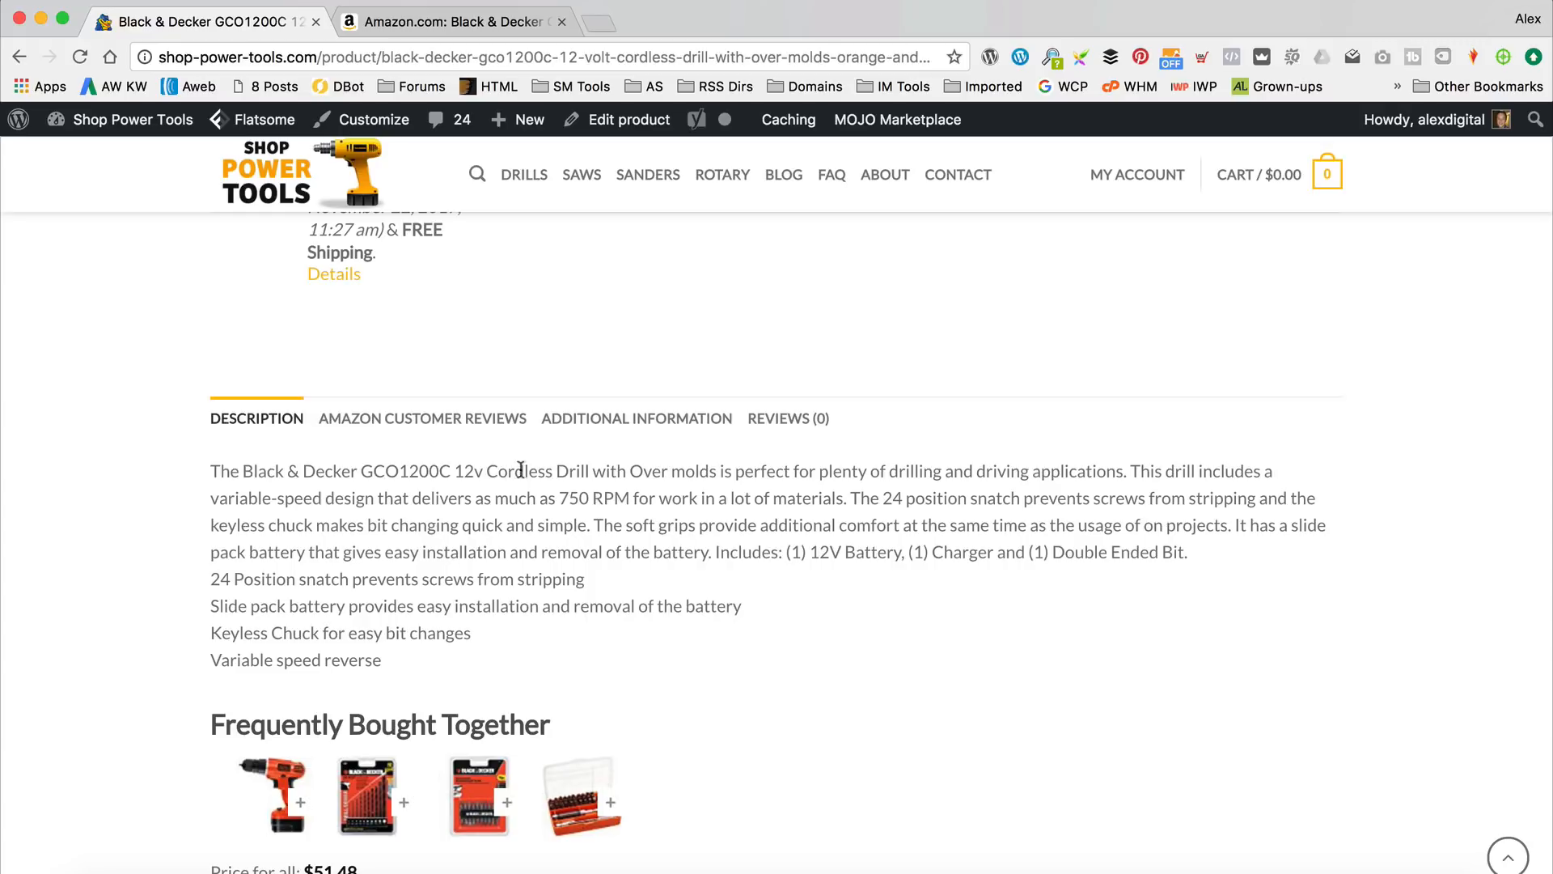
mouse_move(821, 469)
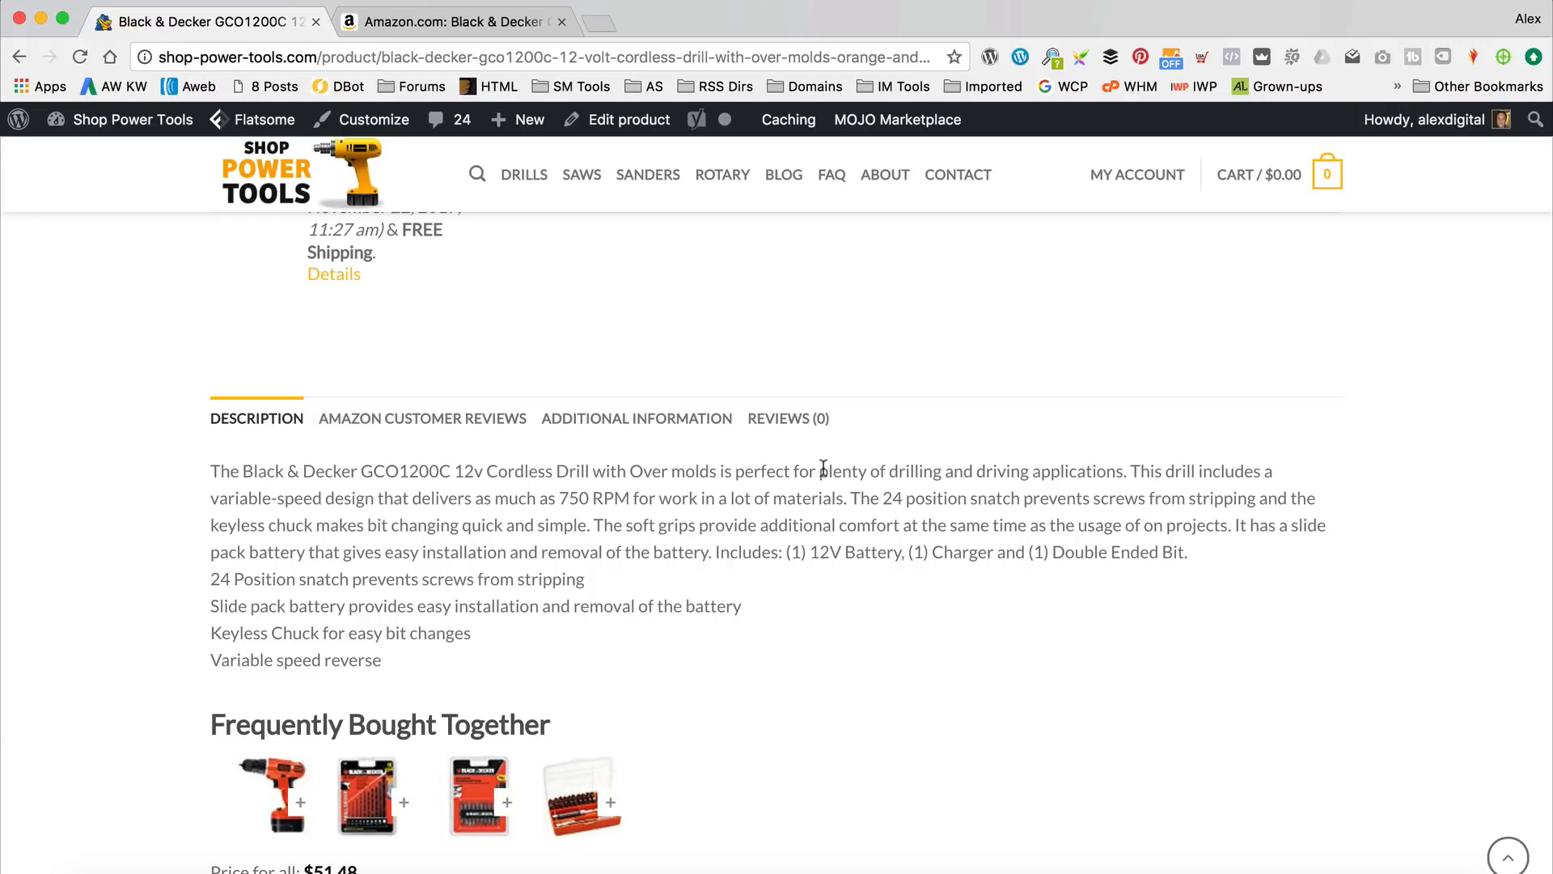
left_click(455, 21)
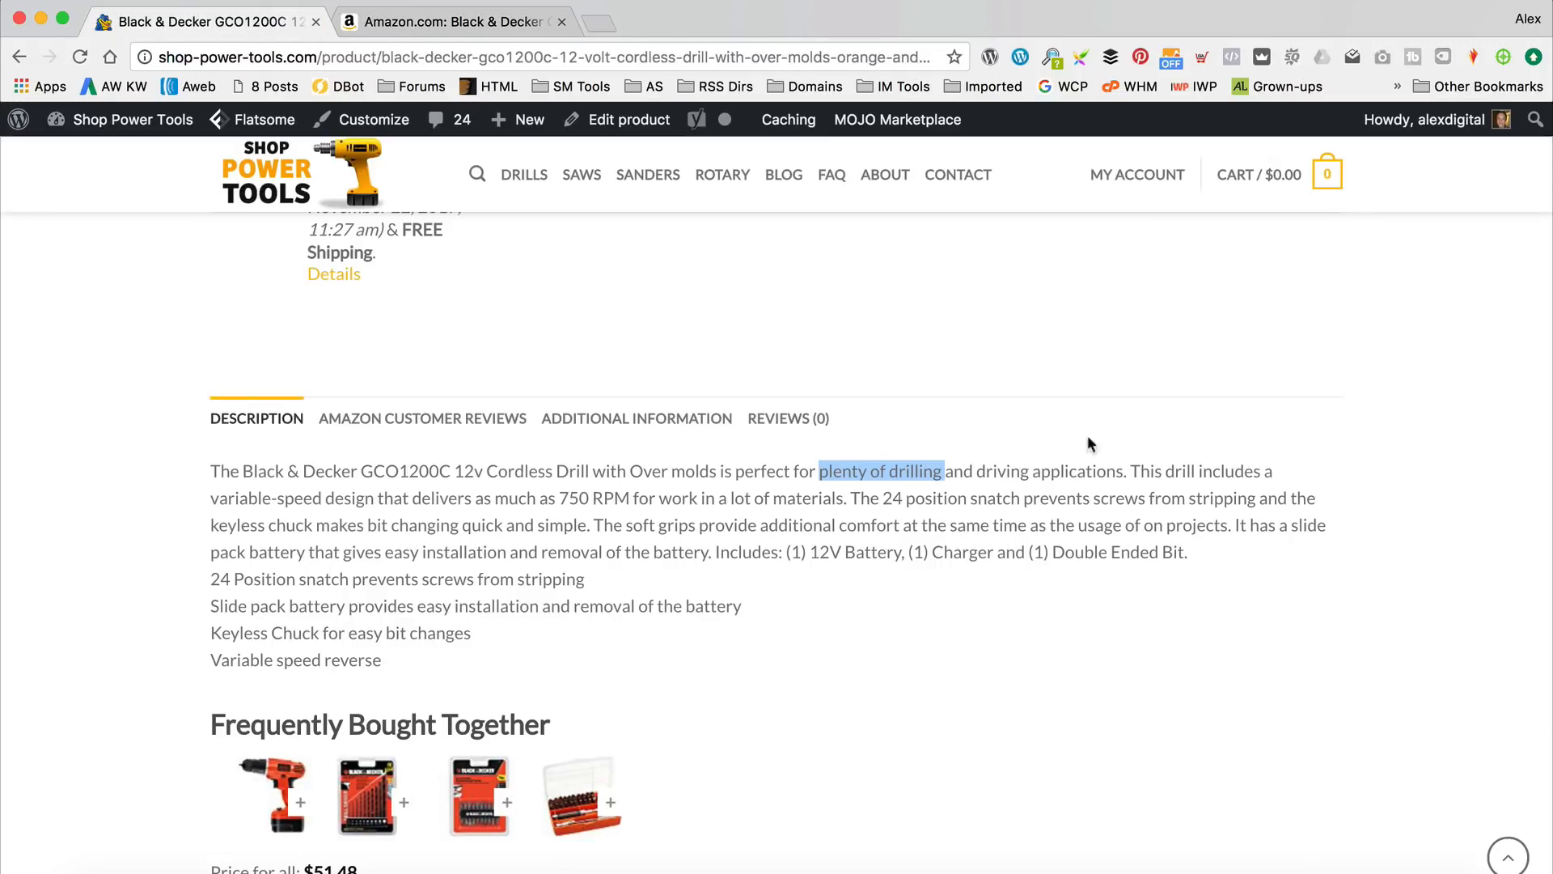
scroll("down", 3)
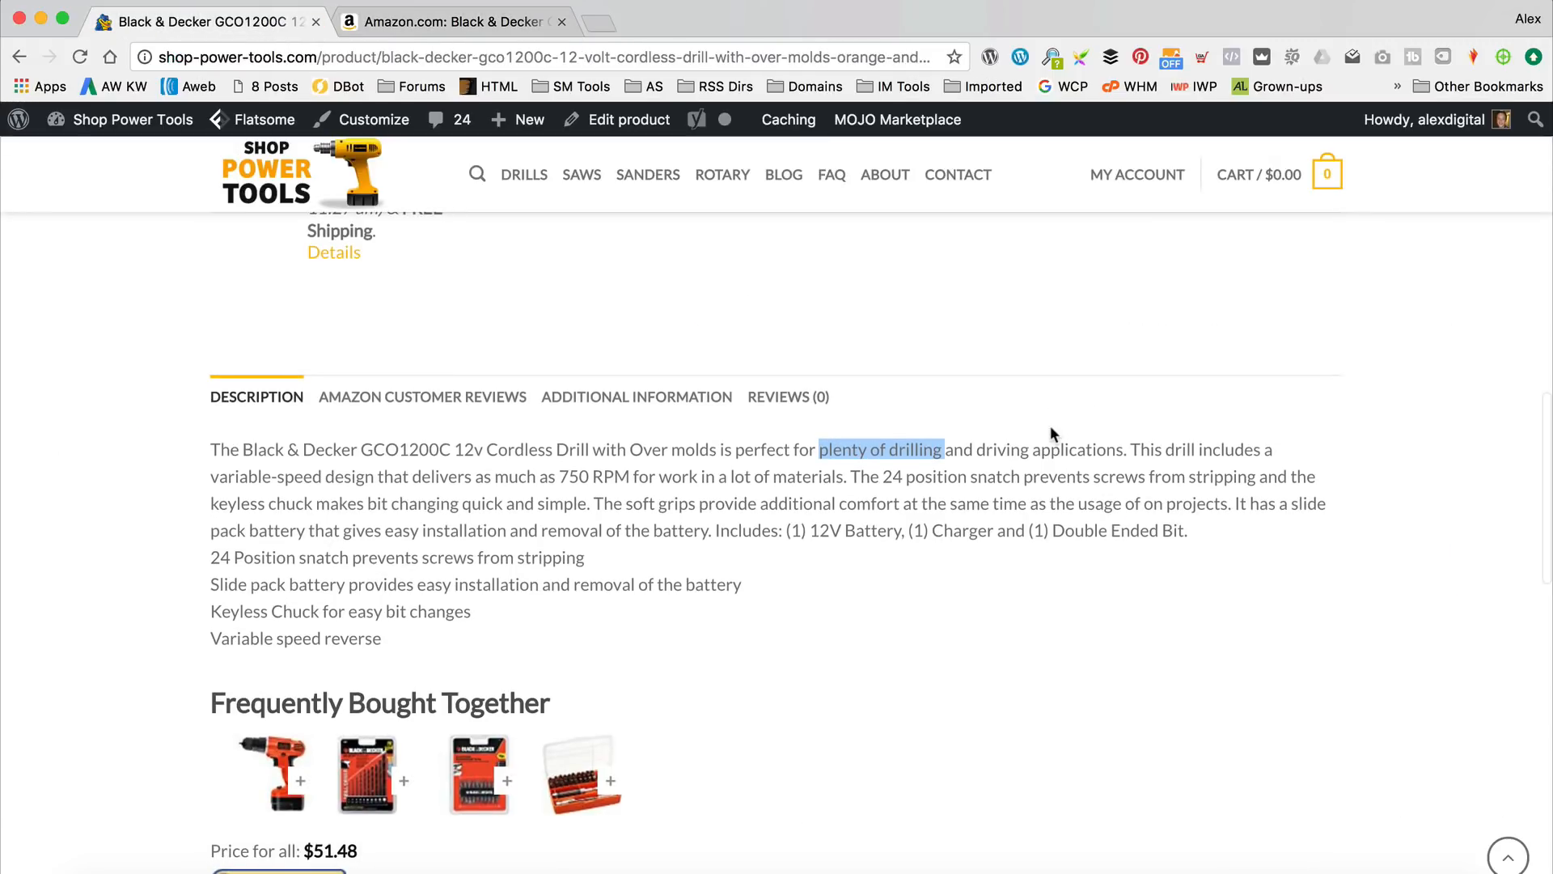
mouse_move(1162, 470)
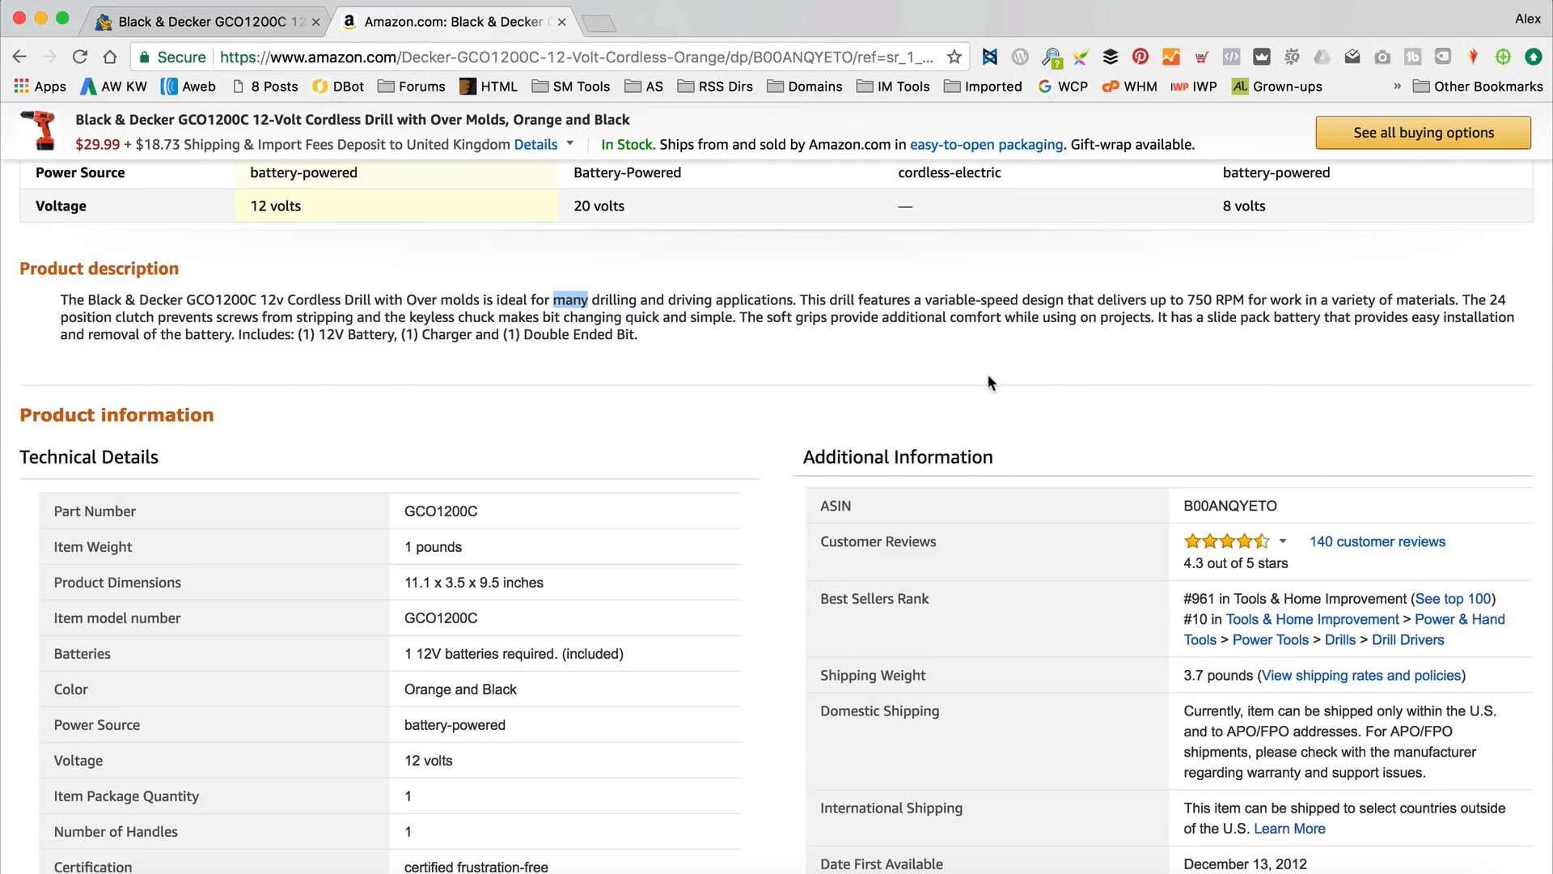
mouse_move(997, 296)
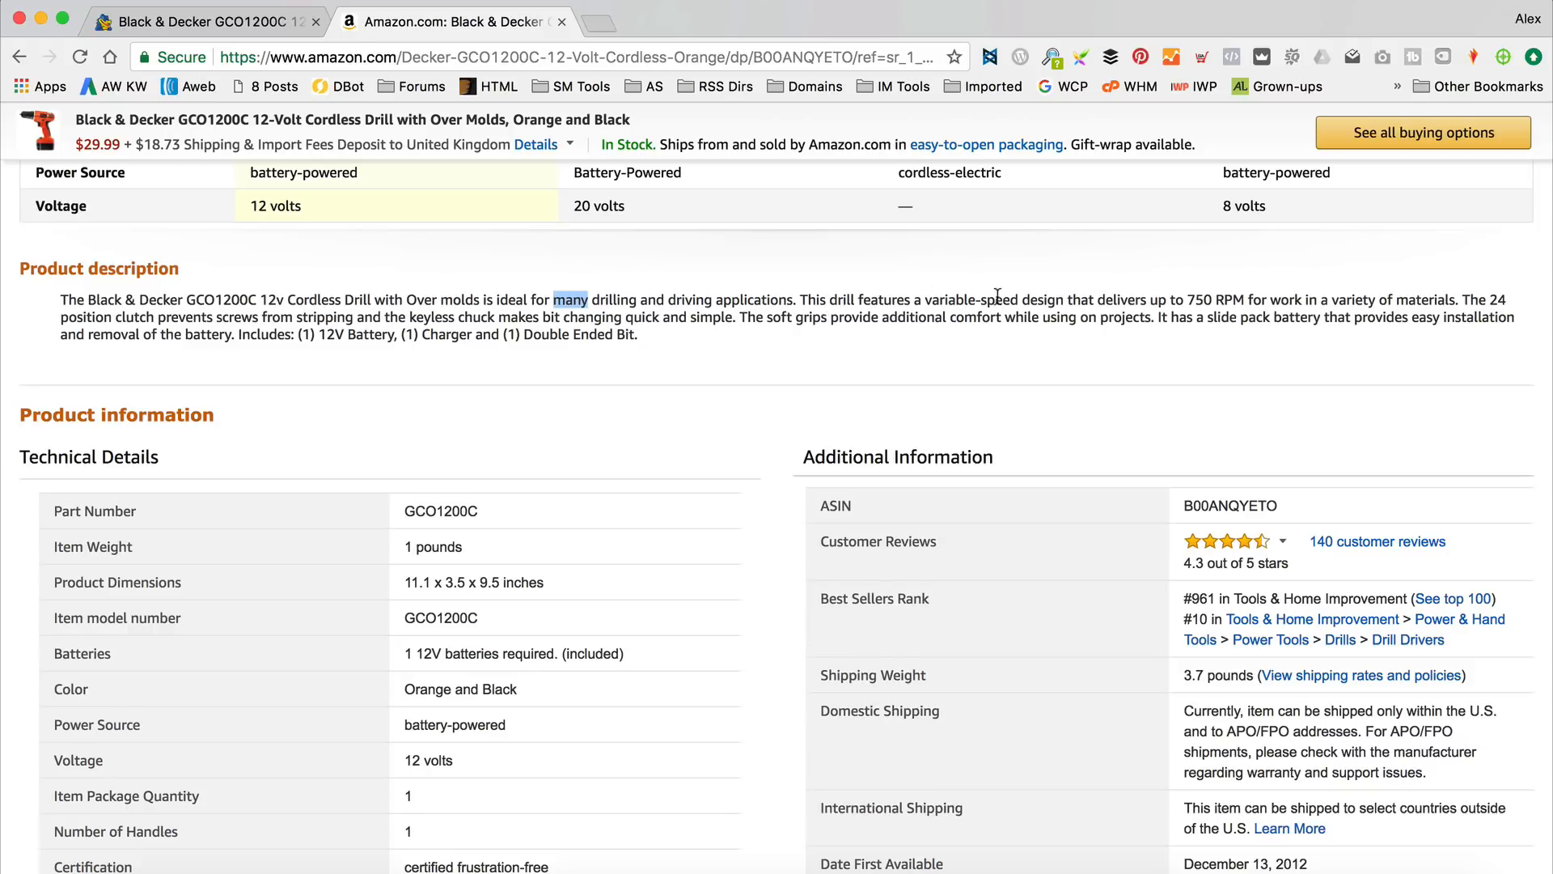
mouse_move(1265, 300)
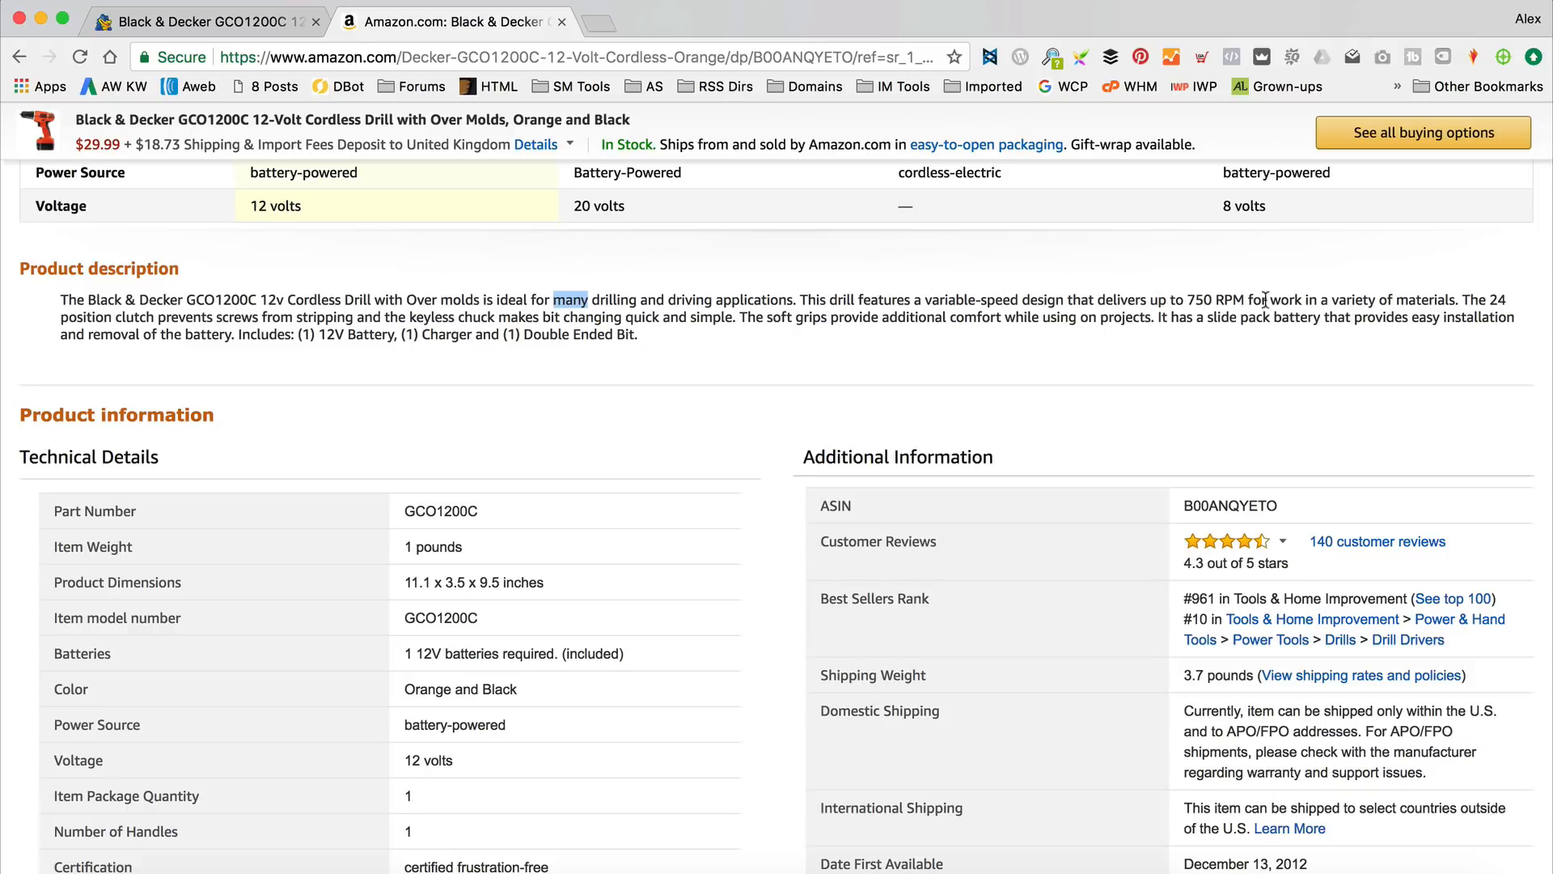
mouse_move(763, 198)
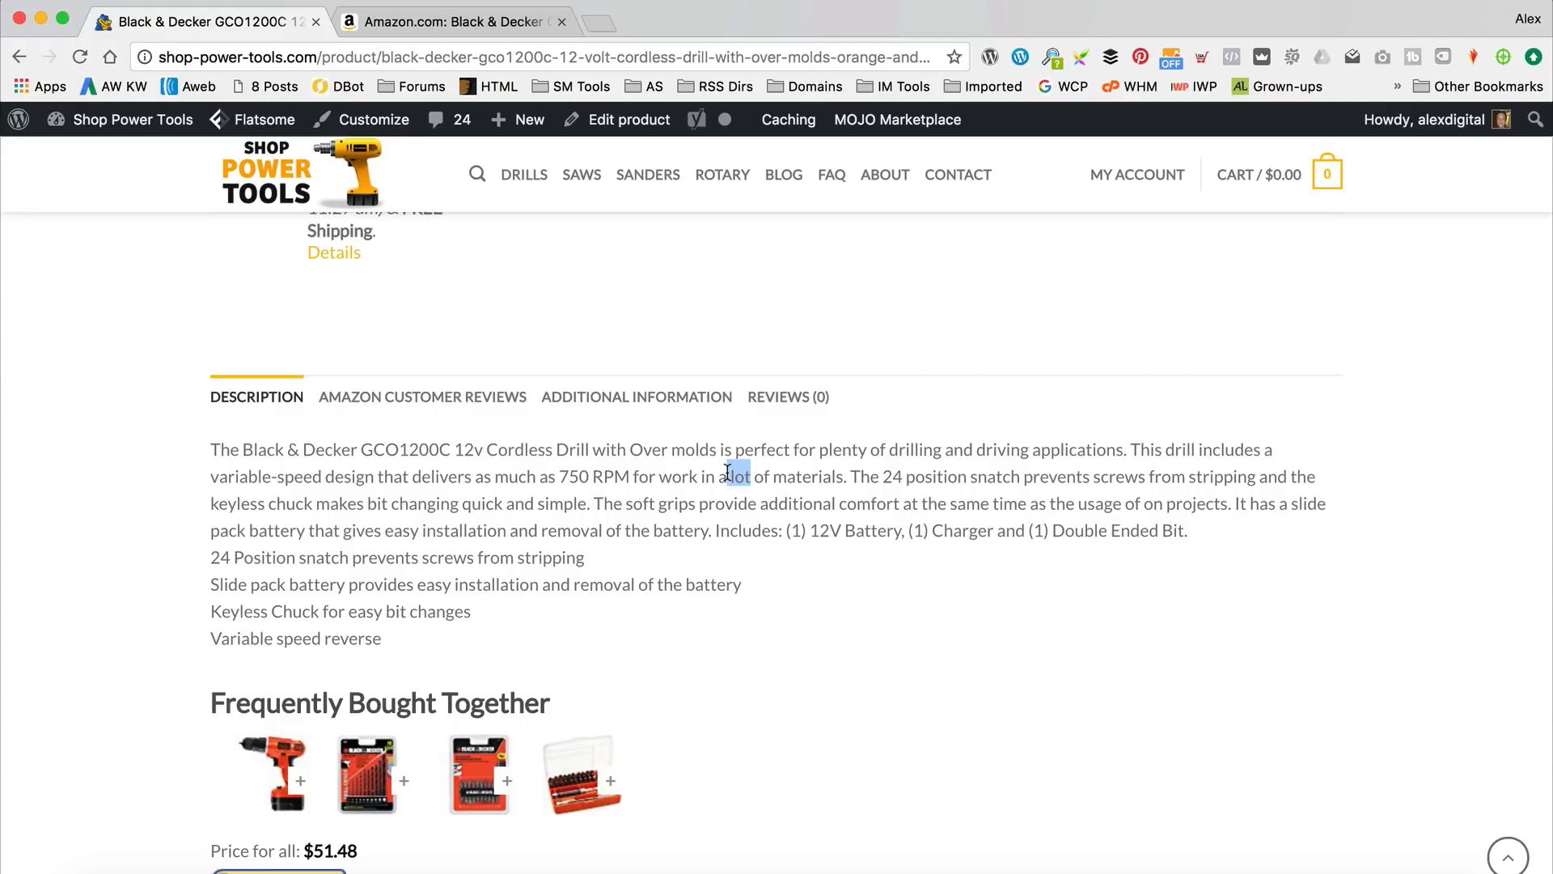
- Scroll back to the top of the GCO1200C product page showing the $29.99 price
scroll("up", 3)
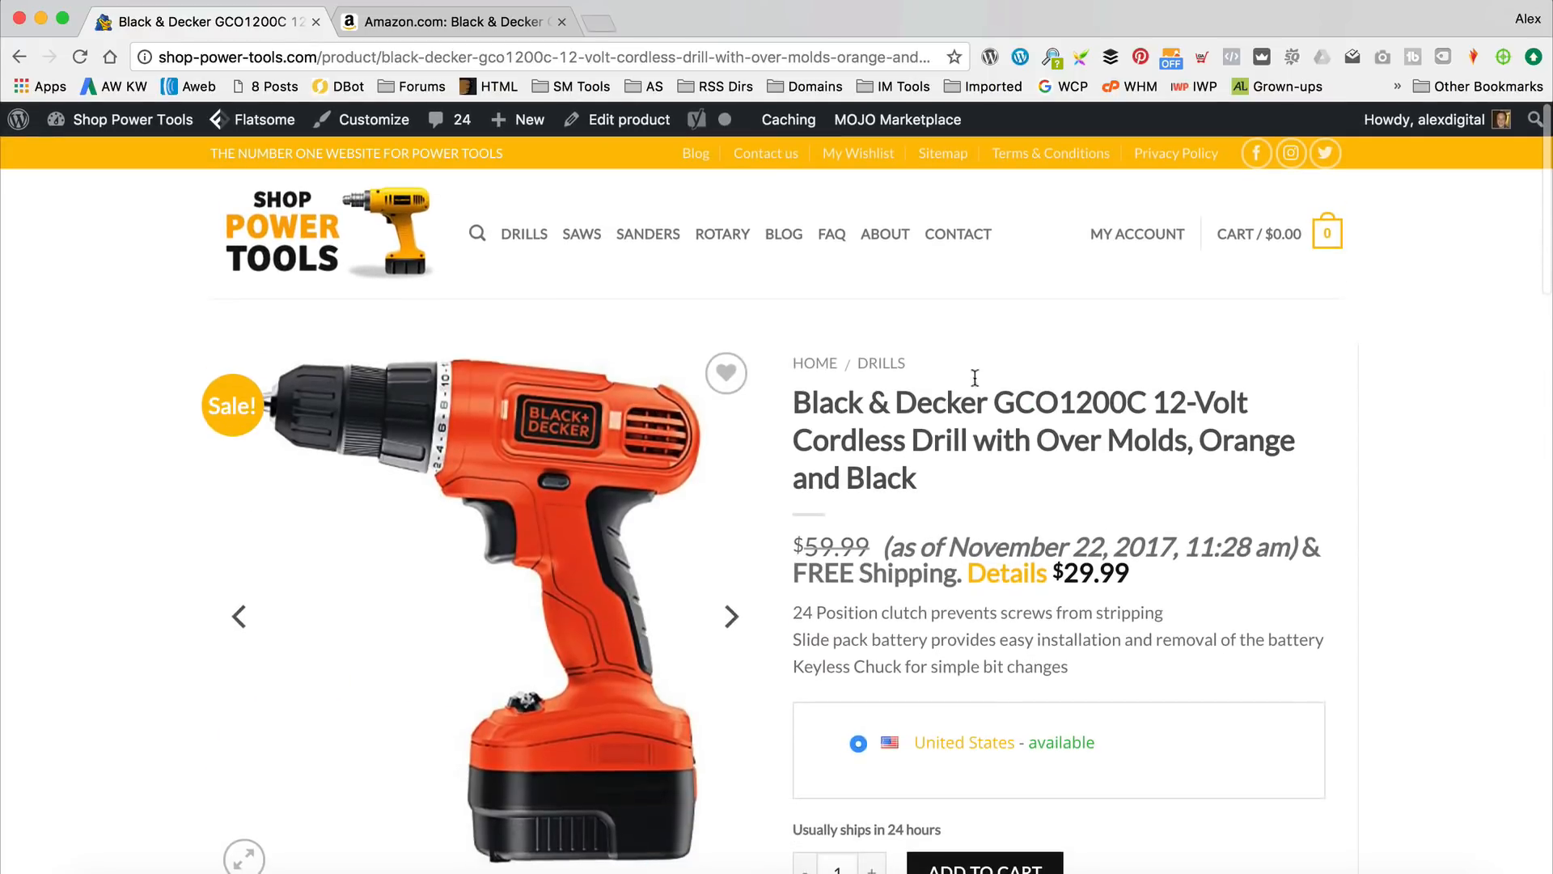
mouse_move(1033, 363)
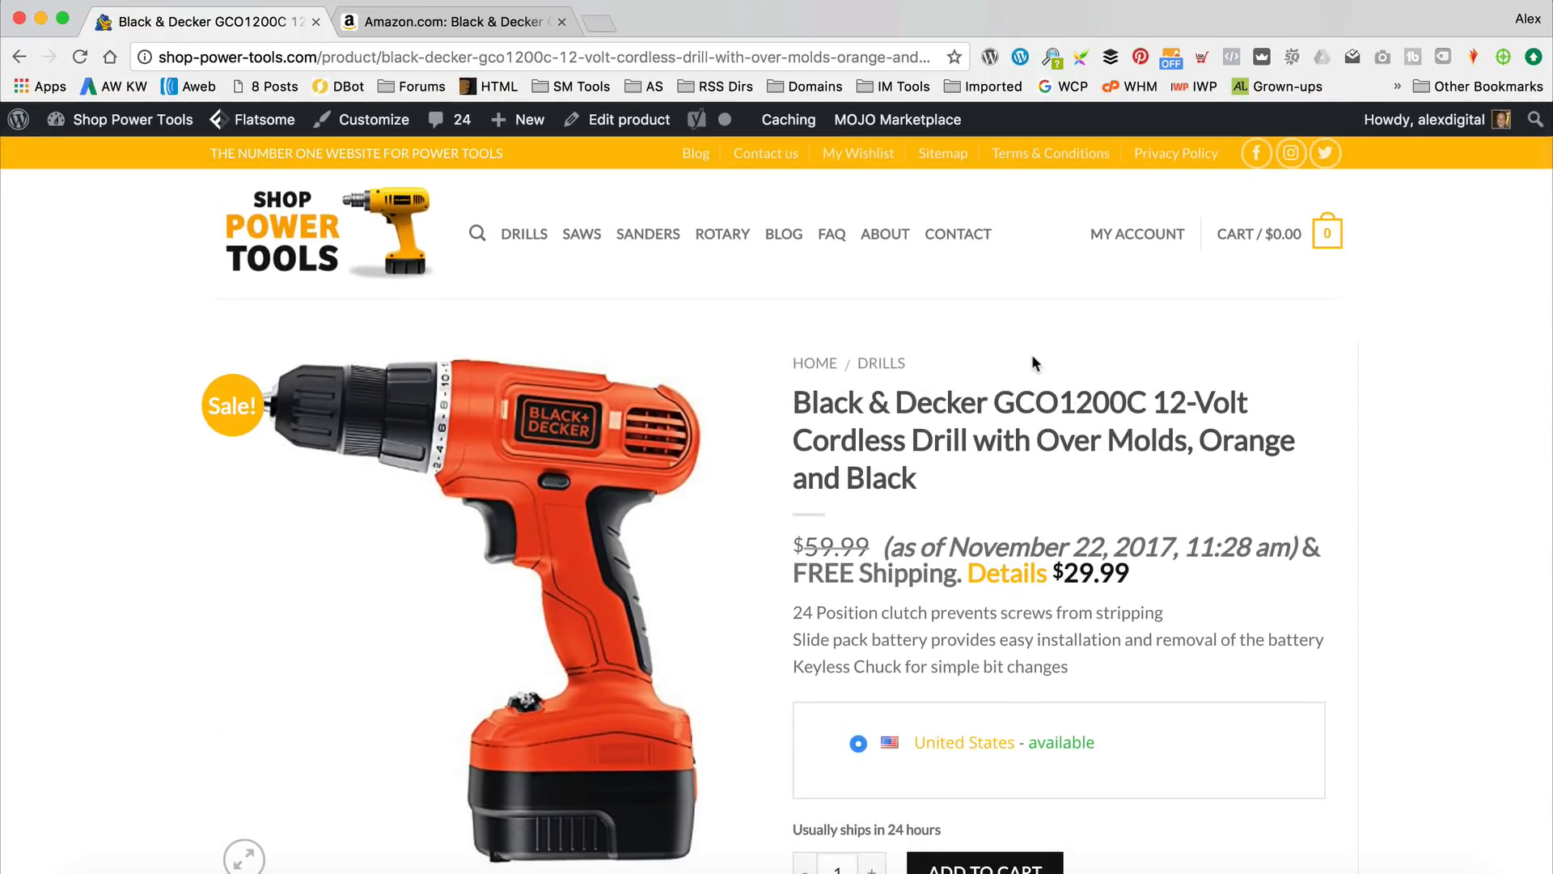